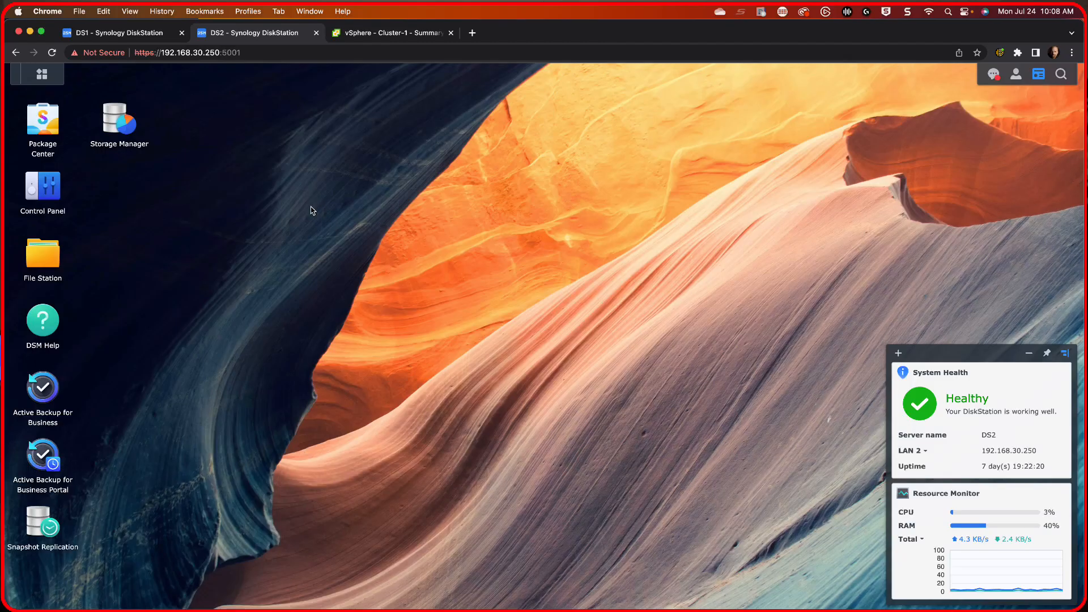
{"action": "mouse_move", "coordinate": [99, 296]}
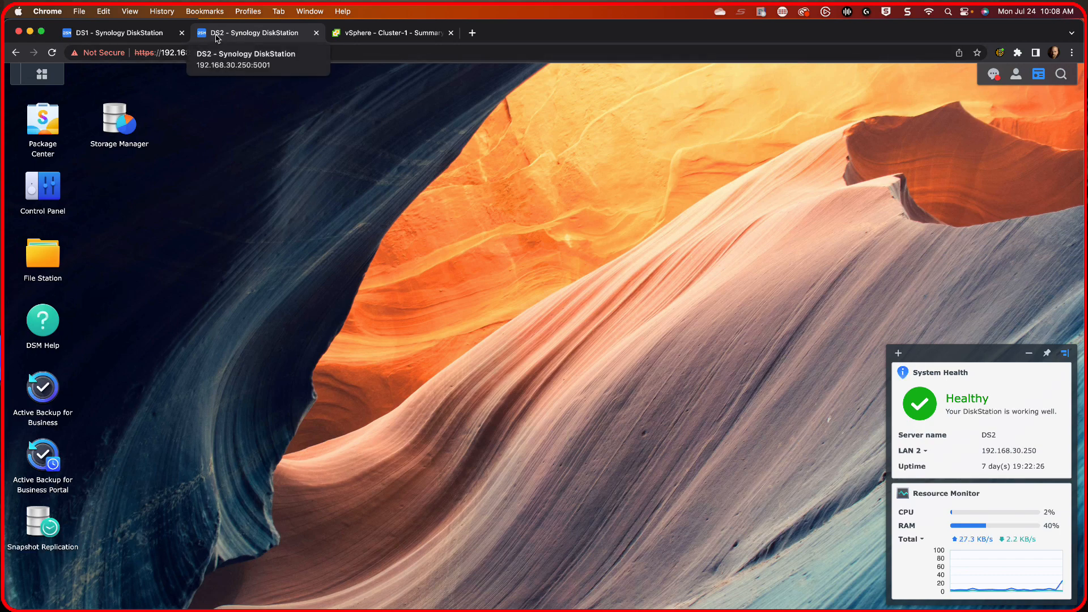
{"action": "mouse_move", "coordinate": [102, 481]}
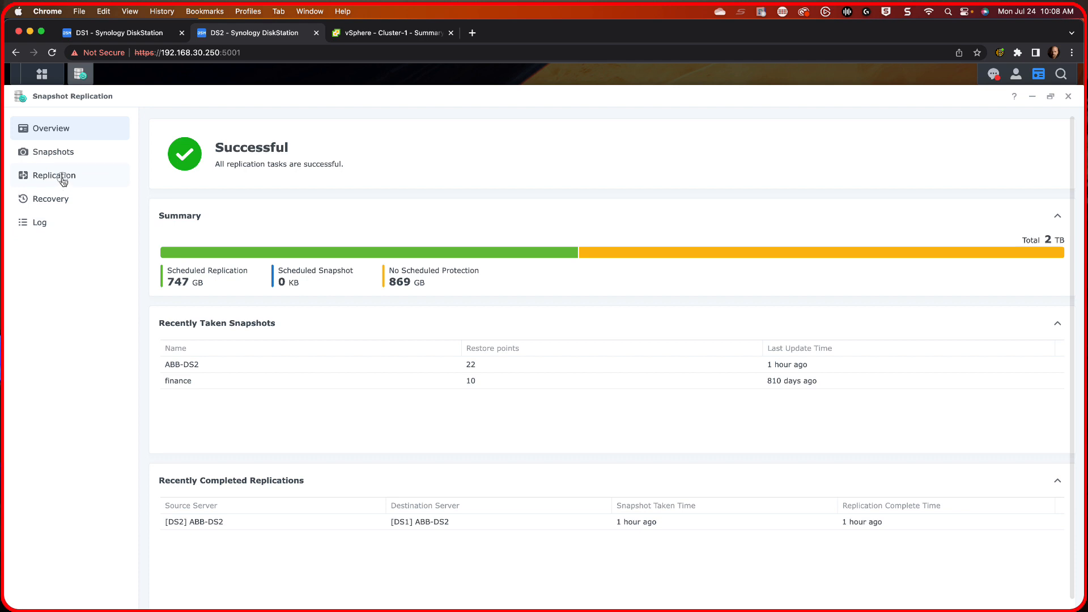
- Check ABB-DS2's recovery details on DS2 (healthy, 22 restore points to DS1) and close Snapshot Replication
{"action": "left_click", "coordinate": [54, 174]}
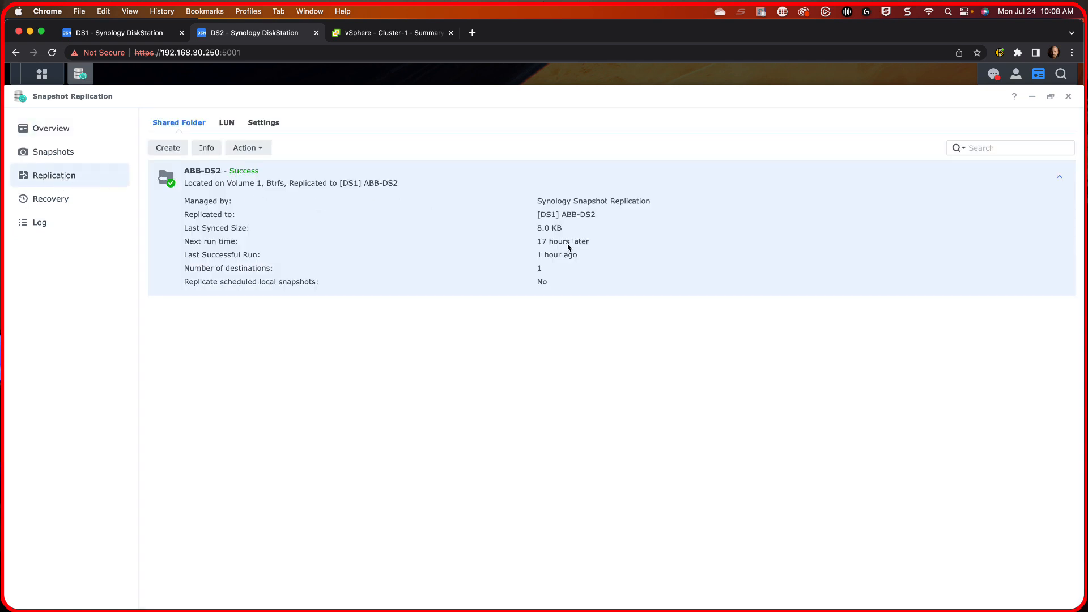
{"action": "mouse_move", "coordinate": [553, 250]}
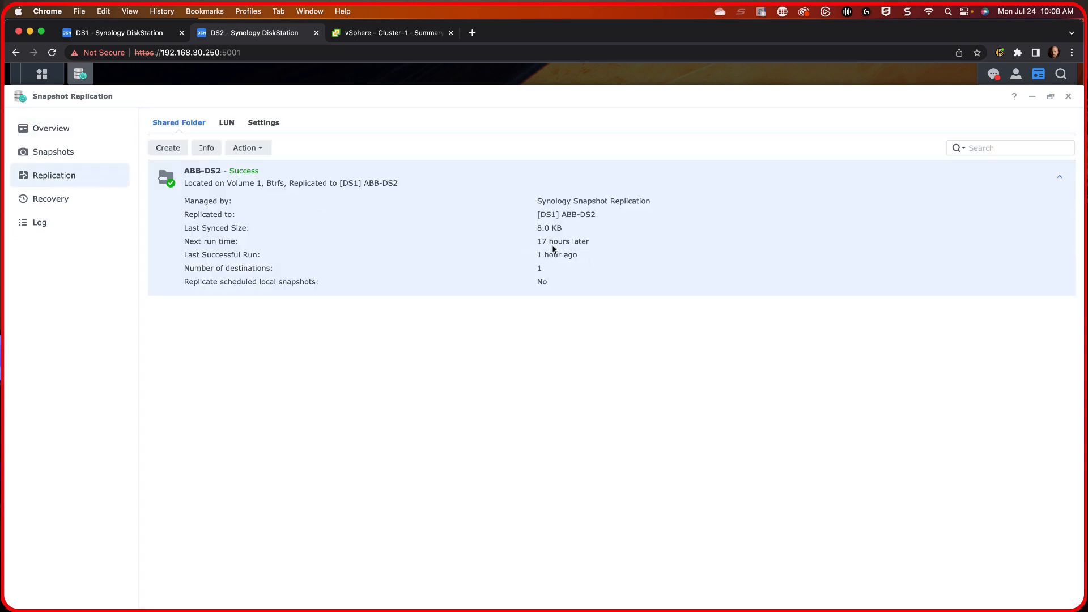
{"action": "left_click", "coordinate": [50, 198]}
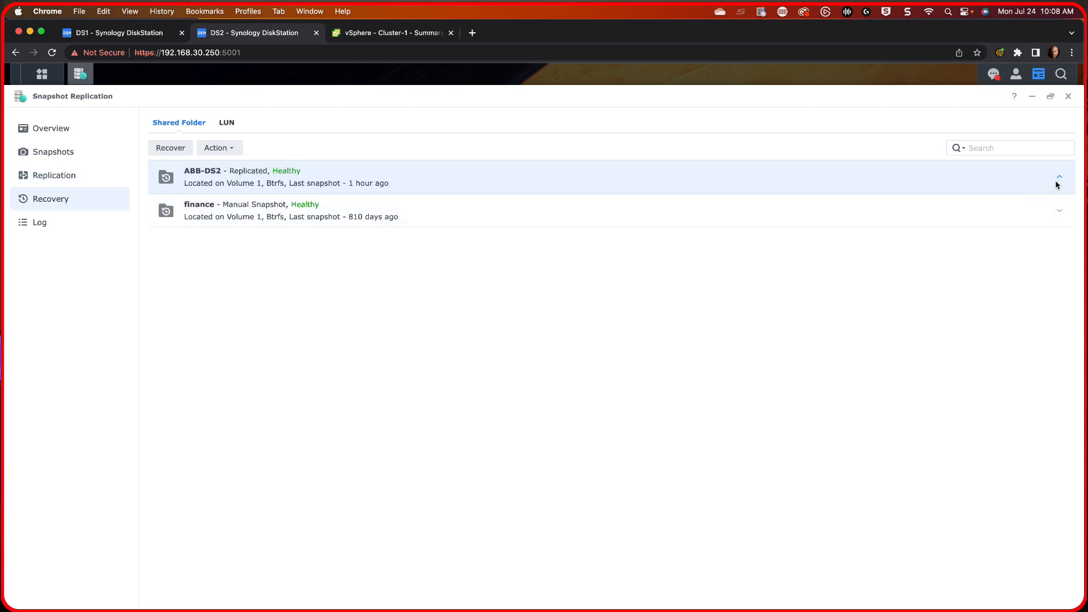
{"action": "left_click", "coordinate": [1058, 177]}
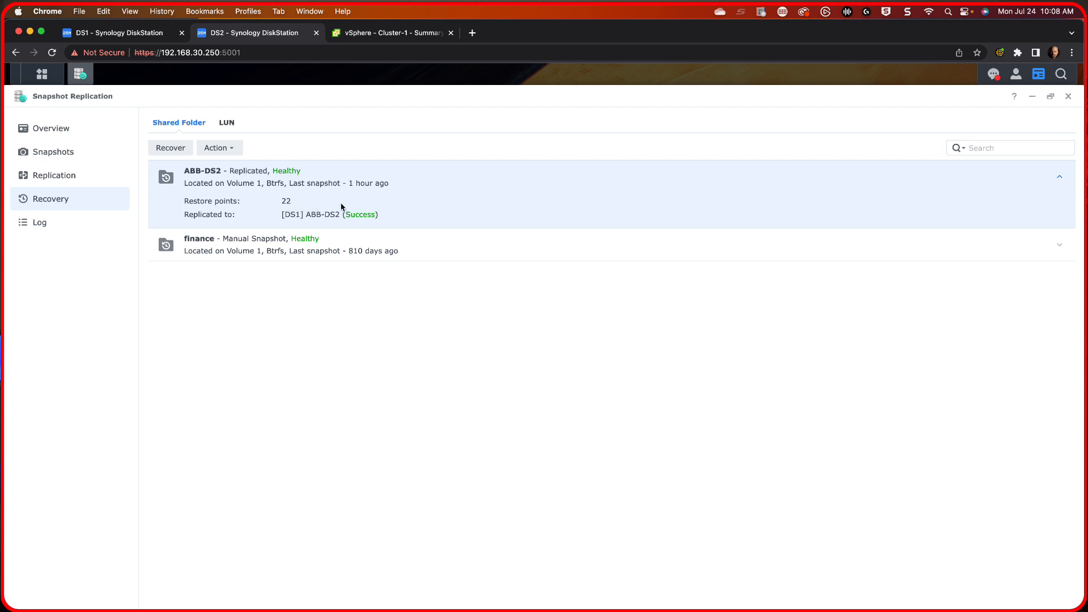
{"action": "mouse_move", "coordinate": [374, 210]}
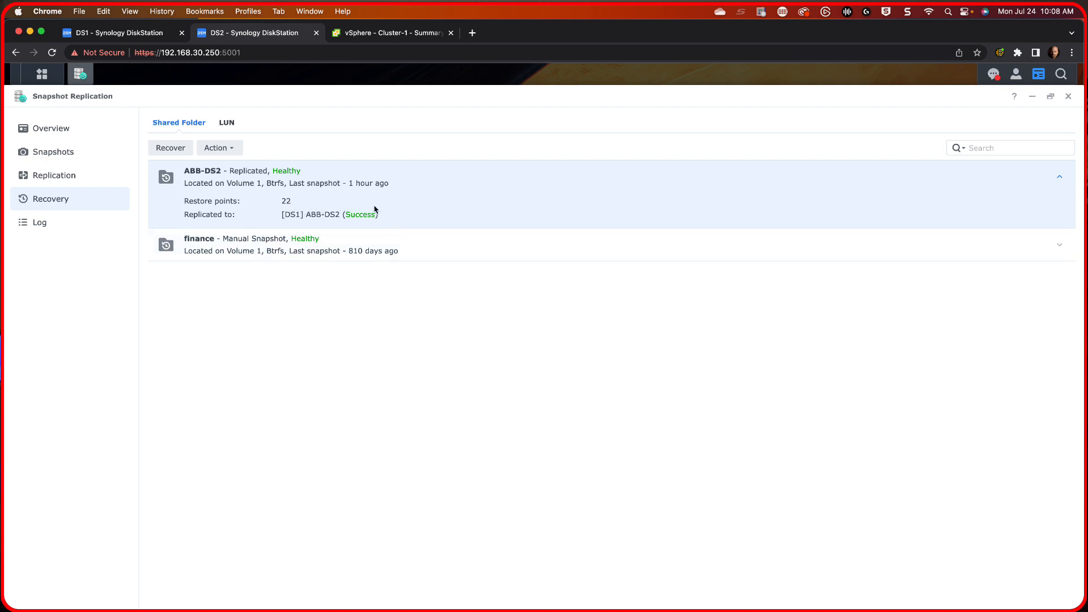
{"action": "mouse_move", "coordinate": [353, 202]}
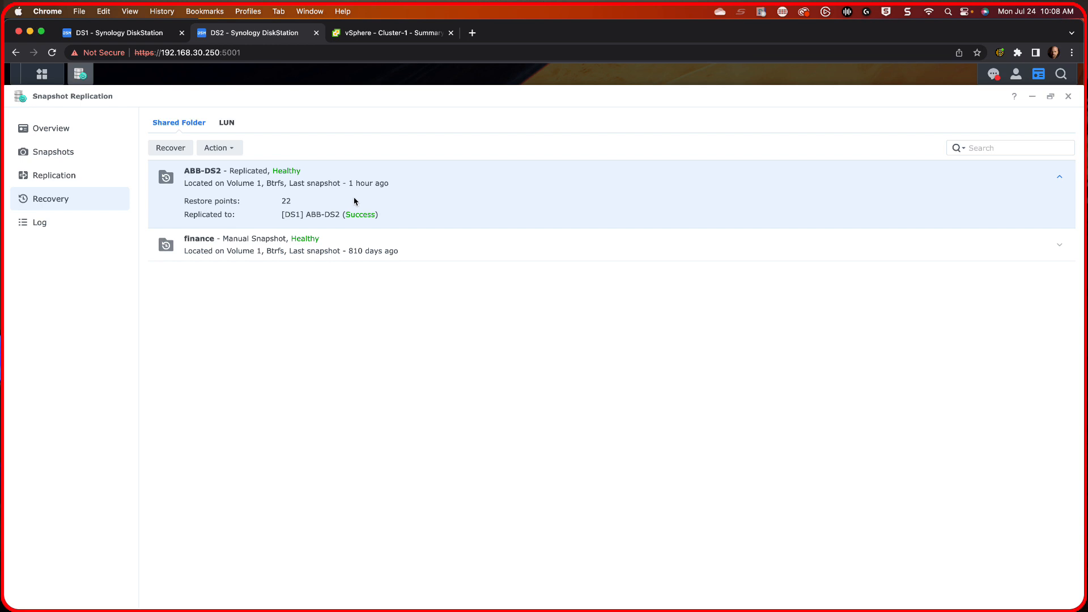
{"action": "mouse_move", "coordinate": [278, 153]}
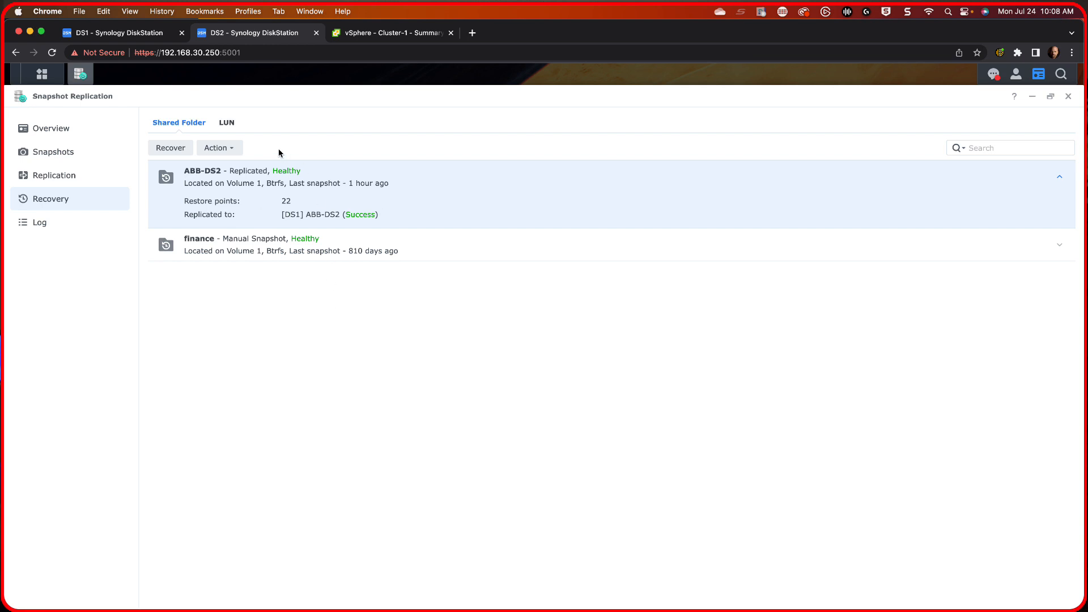
{"action": "mouse_move", "coordinate": [1051, 95]}
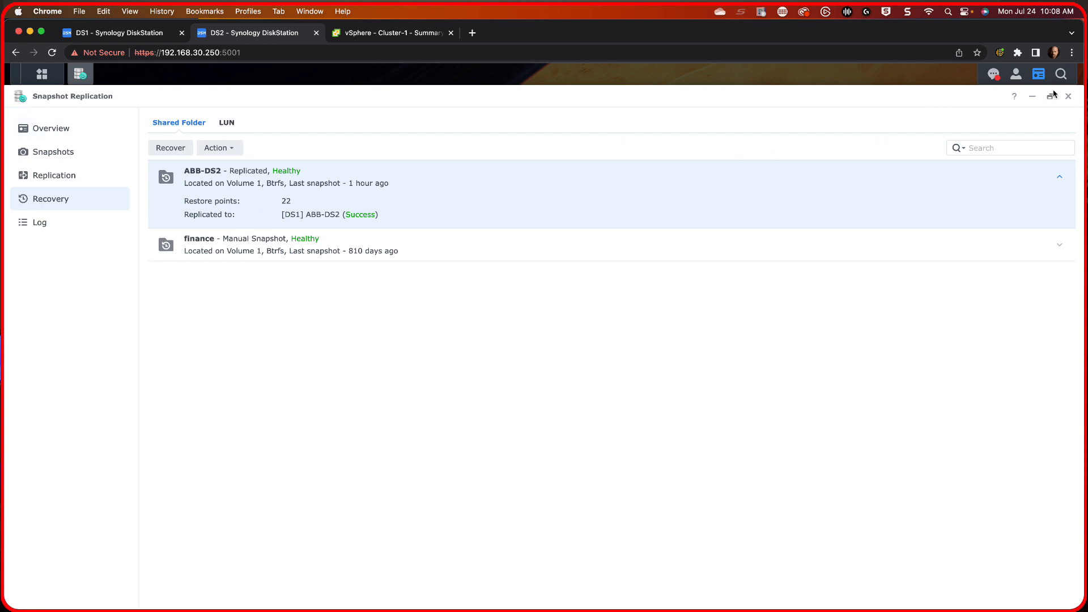
{"action": "left_click", "coordinate": [1069, 95]}
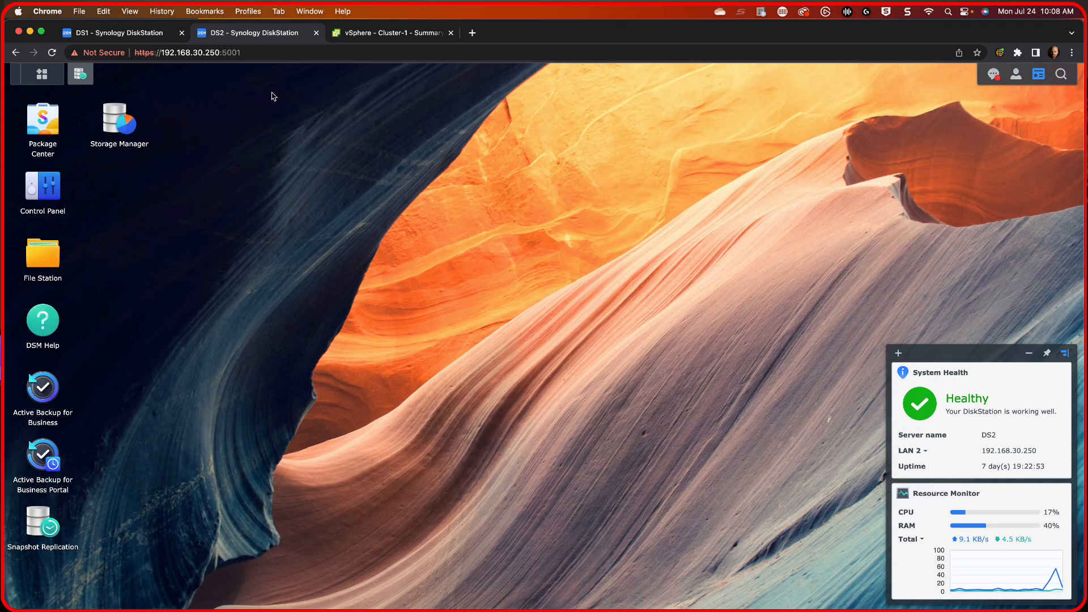
- On DS1, review the ABB-DS2 replication task from DS2 and show the Recovery list
{"action": "left_click", "coordinate": [111, 33]}
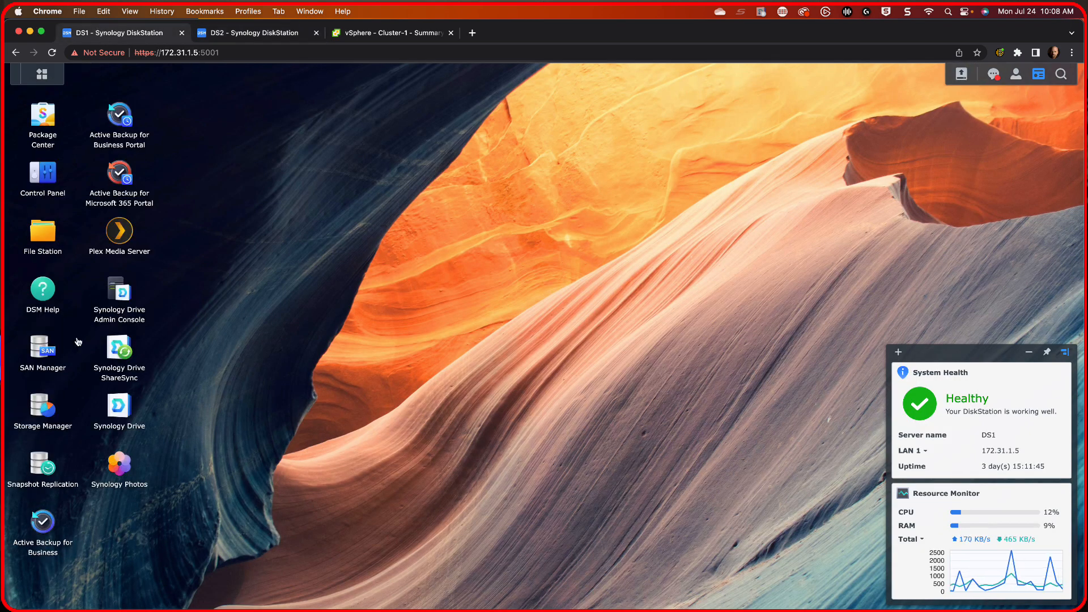
{"action": "double_click", "coordinate": [42, 469]}
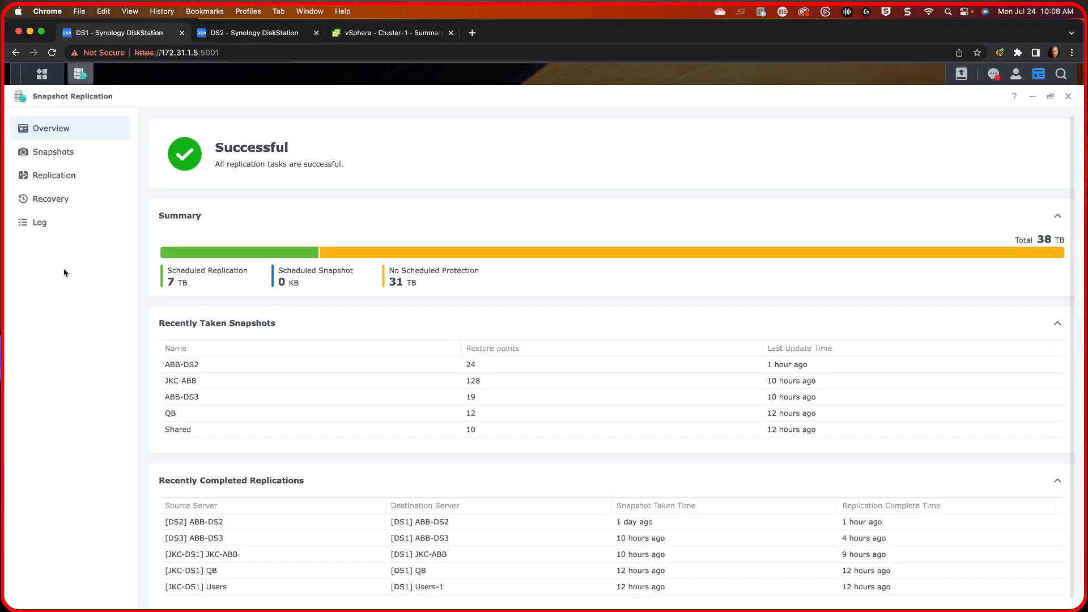
{"action": "left_click", "coordinate": [54, 174]}
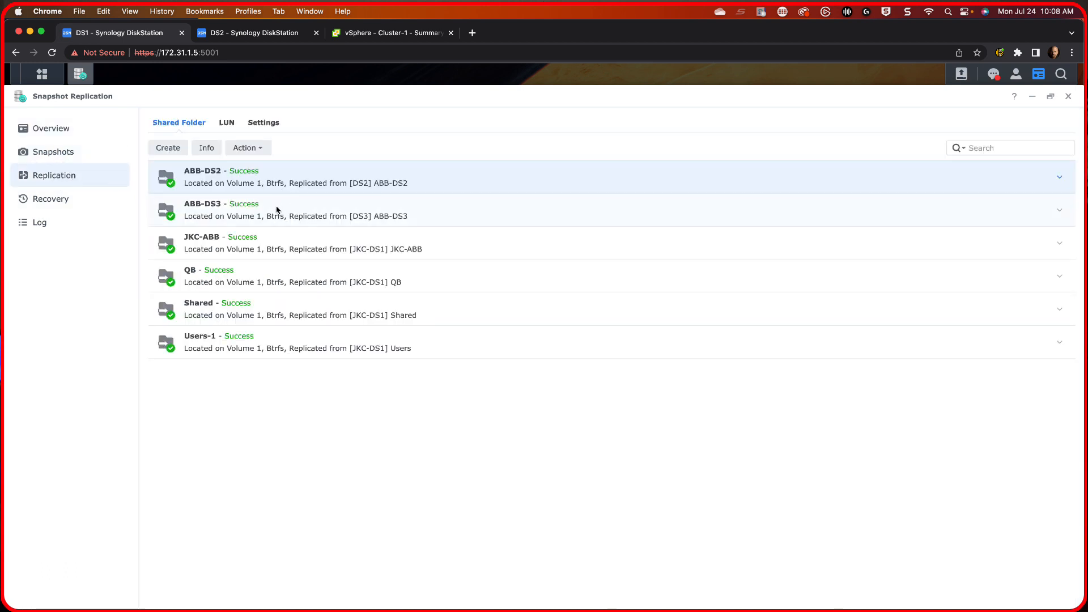
{"action": "mouse_move", "coordinate": [230, 181]}
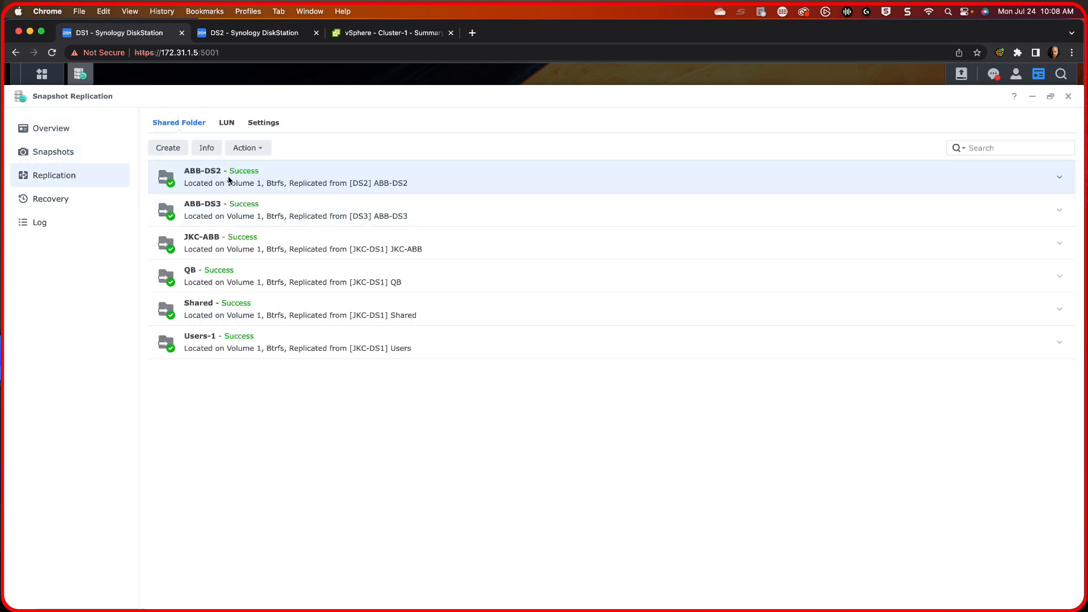
{"action": "mouse_move", "coordinate": [387, 194]}
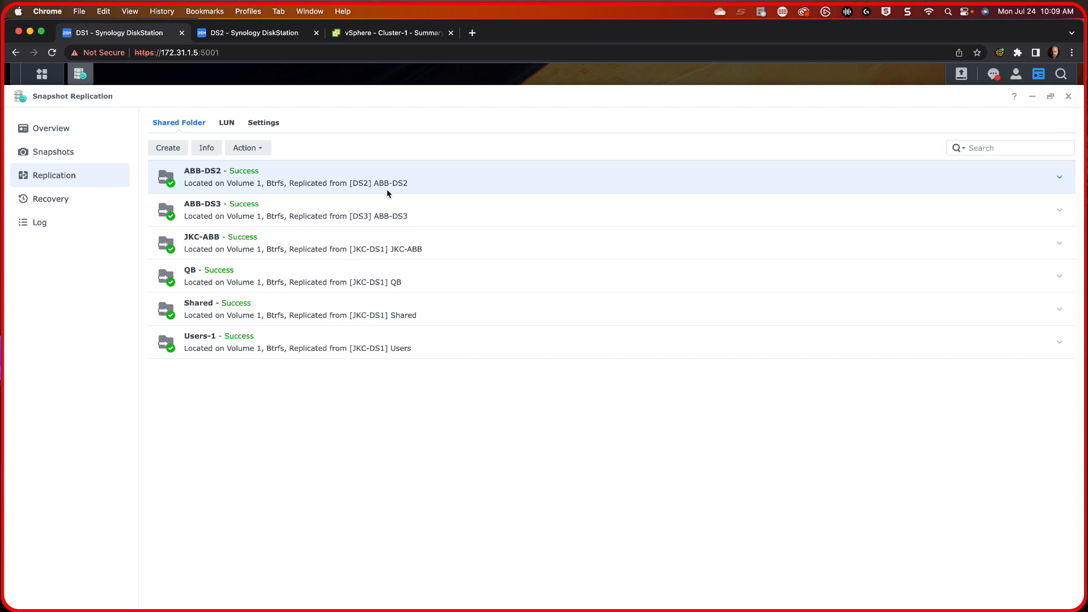
{"action": "mouse_move", "coordinate": [1055, 183]}
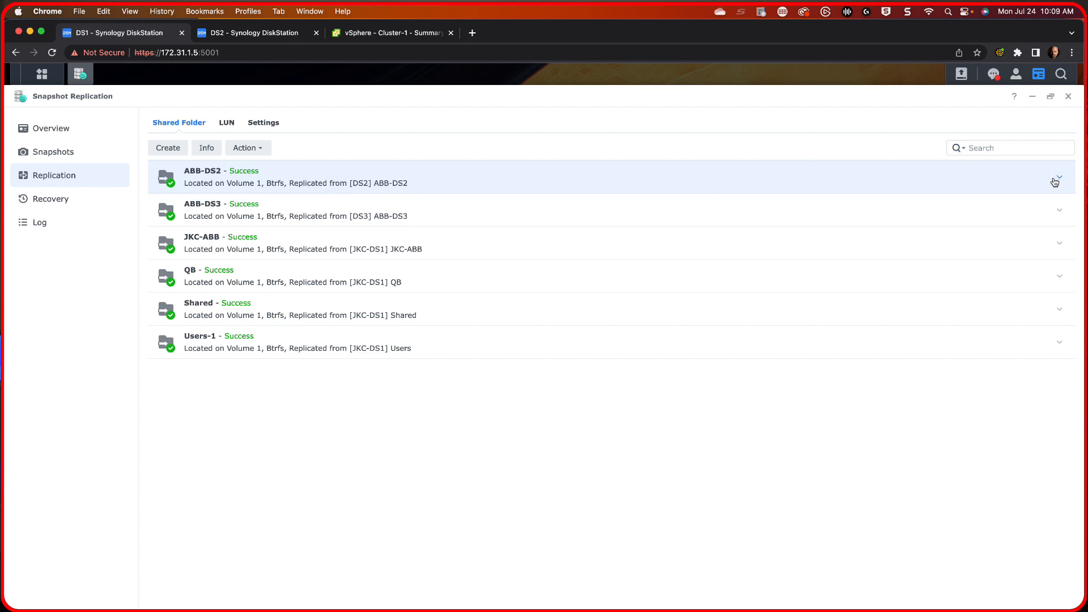
{"action": "left_click", "coordinate": [1058, 177]}
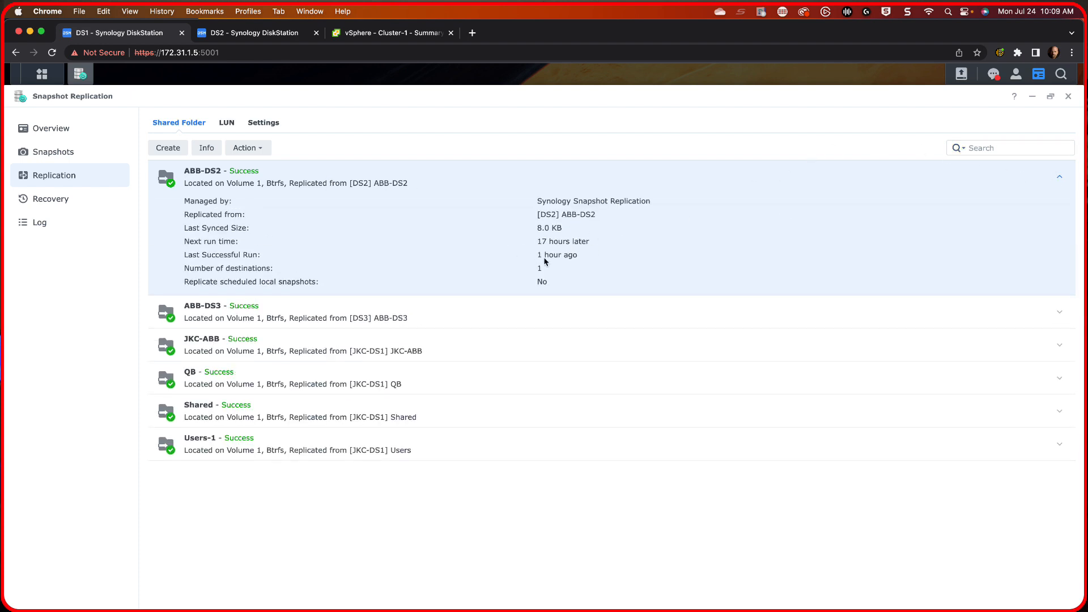
{"action": "left_click", "coordinate": [50, 199]}
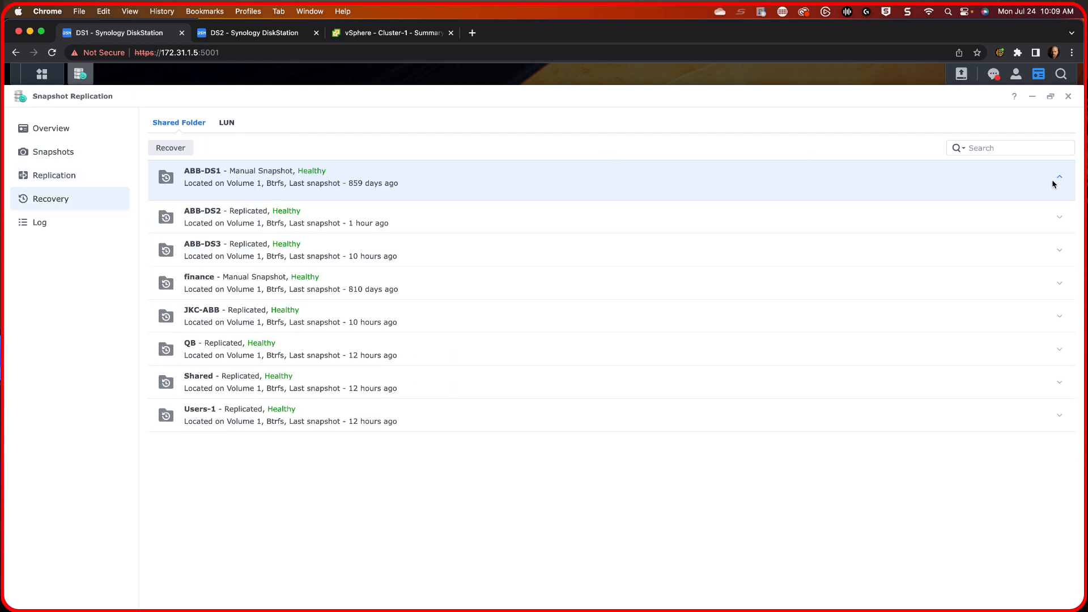
- Confirm ABB-DS2 shows 24 restore points from DS2, then close Snapshot Replication on DS1
{"action": "left_click", "coordinate": [1060, 177]}
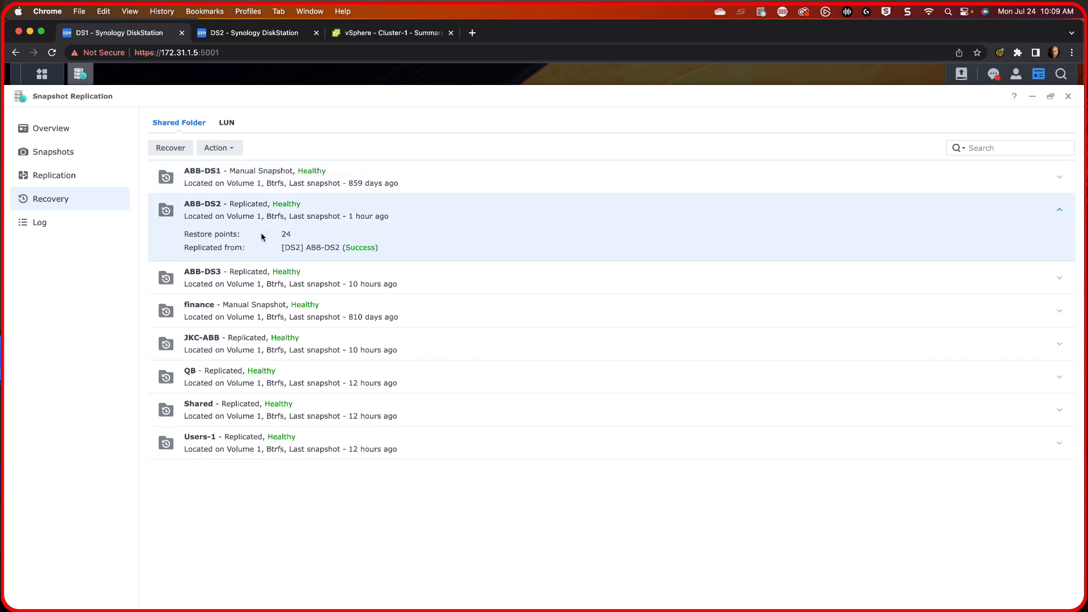
{"action": "mouse_move", "coordinate": [298, 242]}
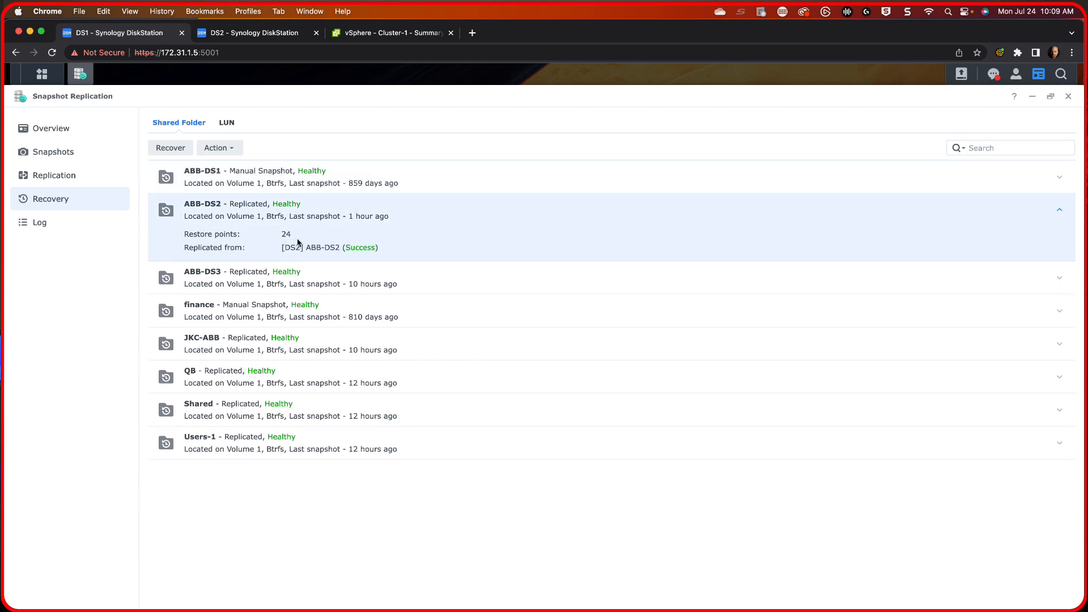
{"action": "mouse_move", "coordinate": [393, 227]}
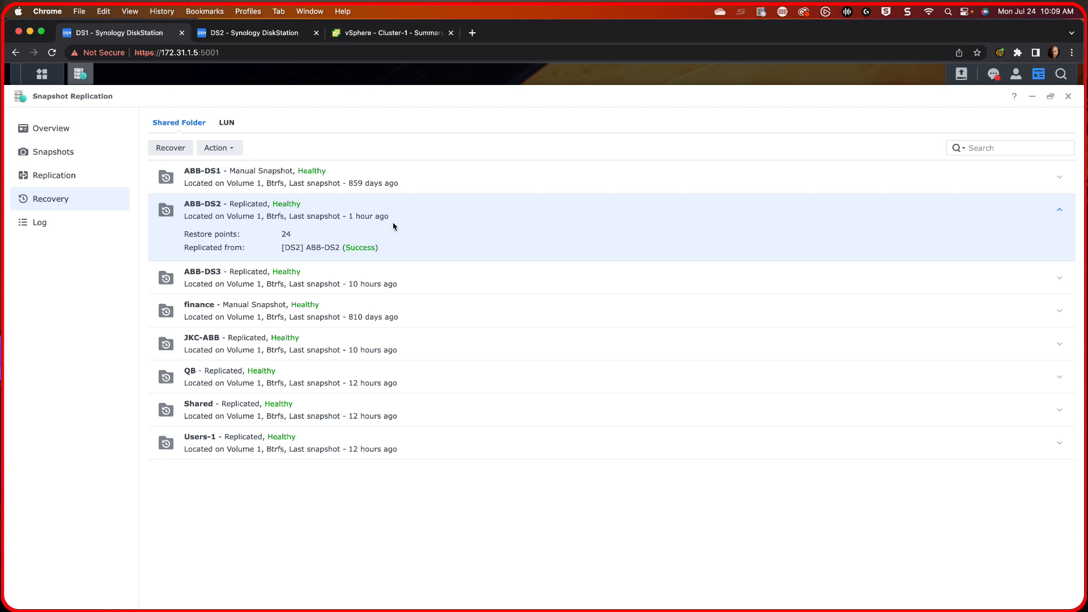
{"action": "mouse_move", "coordinate": [372, 248]}
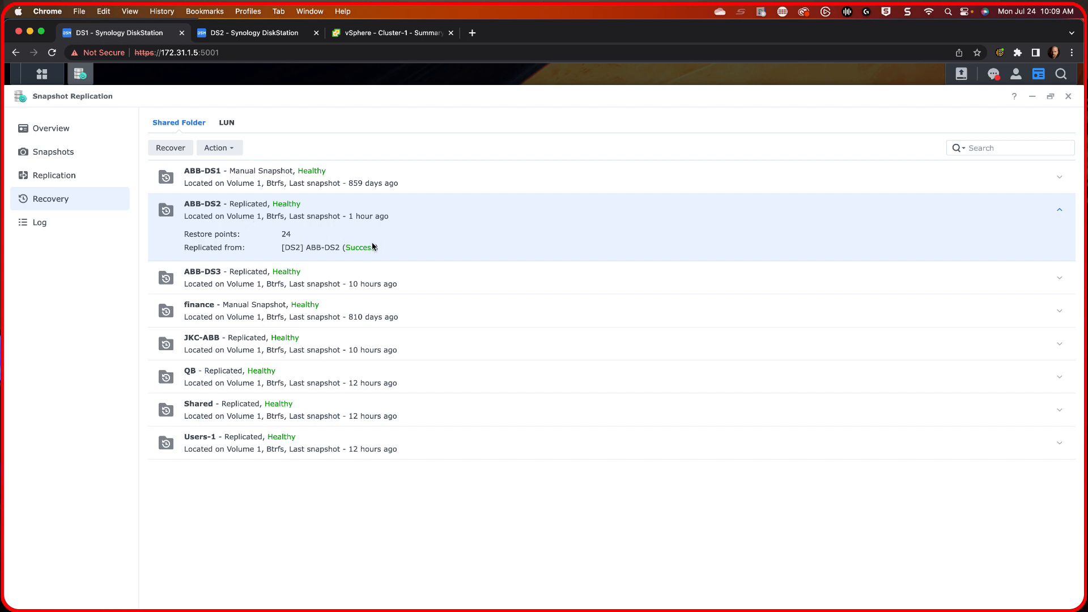
{"action": "mouse_move", "coordinate": [360, 234]}
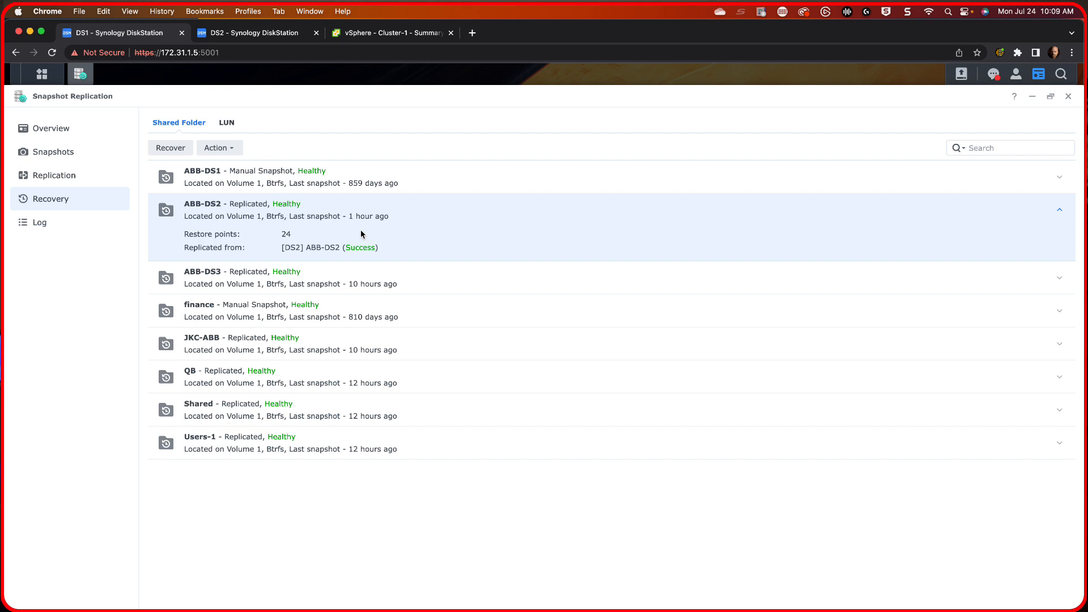
{"action": "mouse_move", "coordinate": [706, 178]}
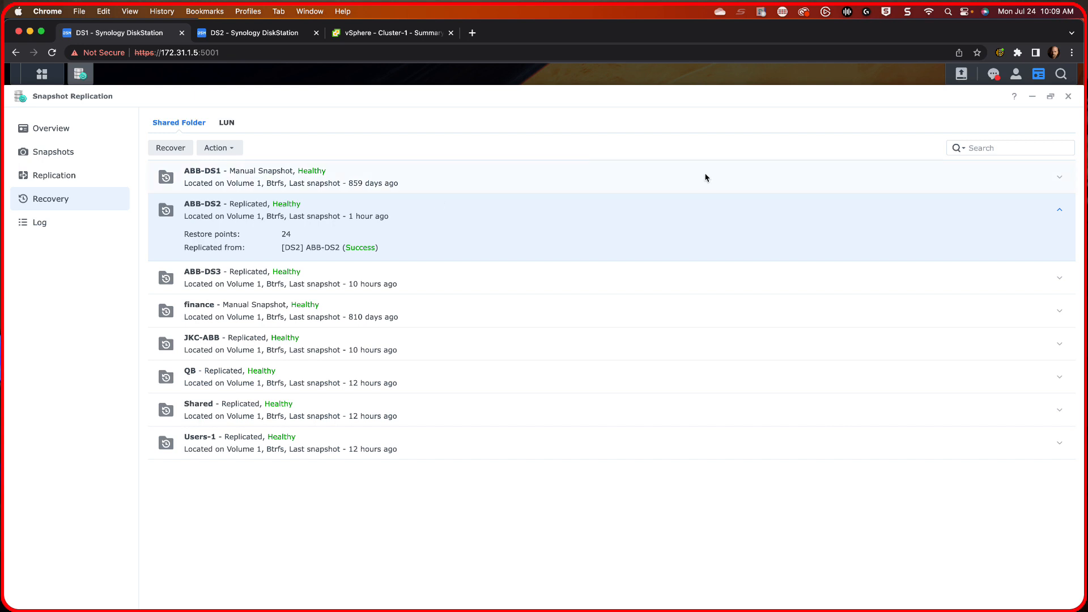
{"action": "mouse_move", "coordinate": [1051, 112]}
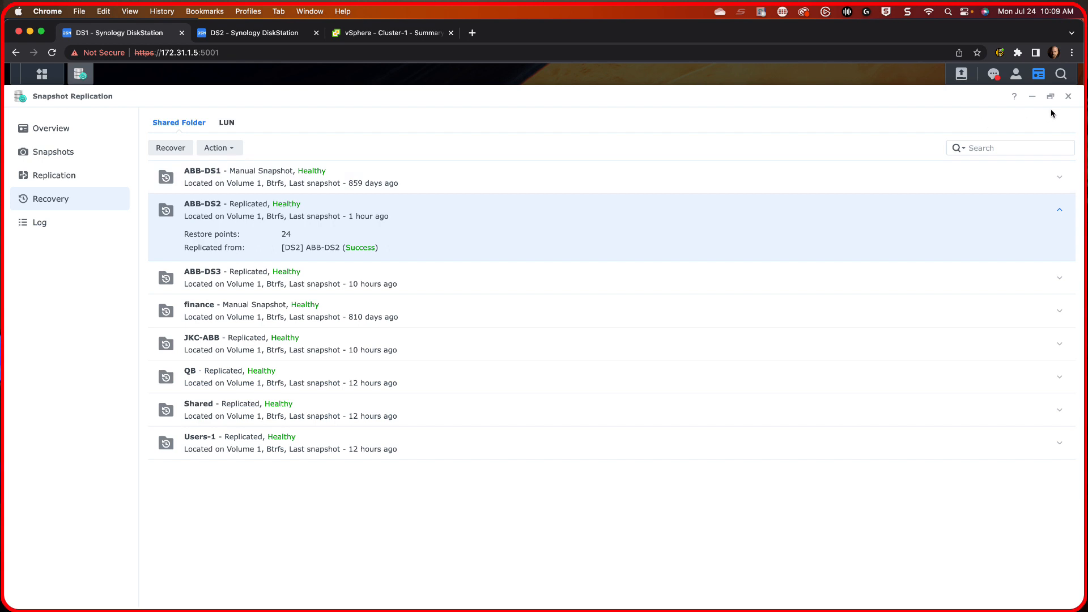
{"action": "mouse_move", "coordinate": [1068, 100]}
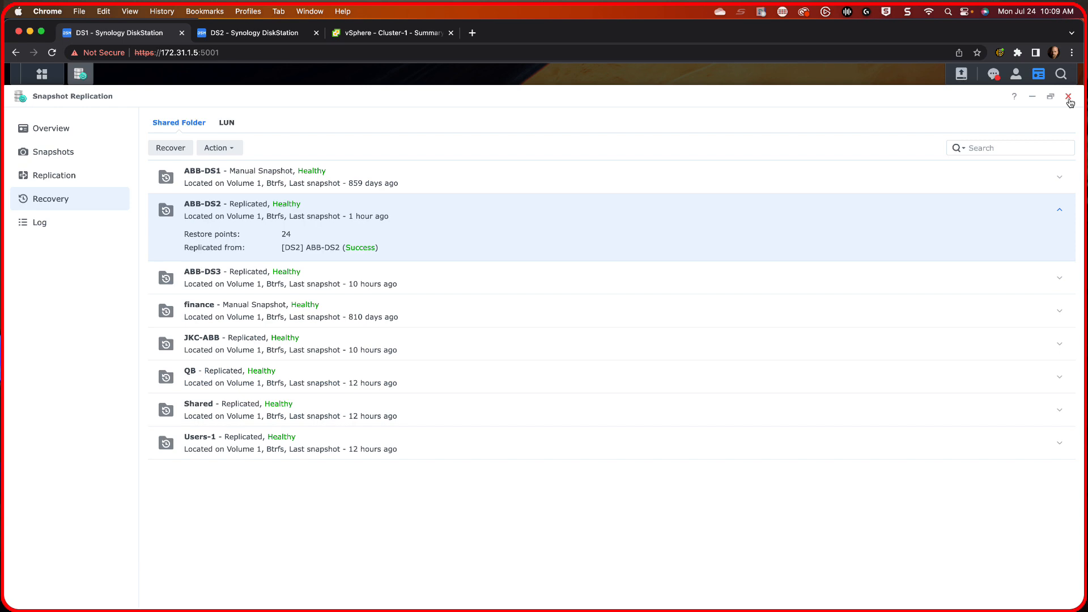
{"action": "left_click", "coordinate": [1069, 96]}
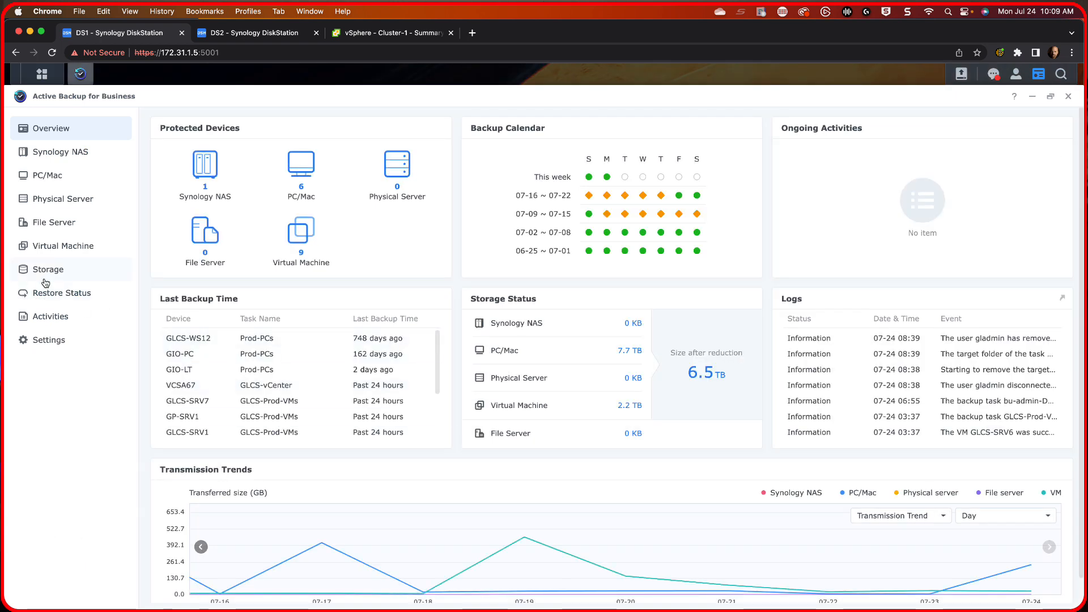
{"action": "left_click", "coordinate": [48, 270]}
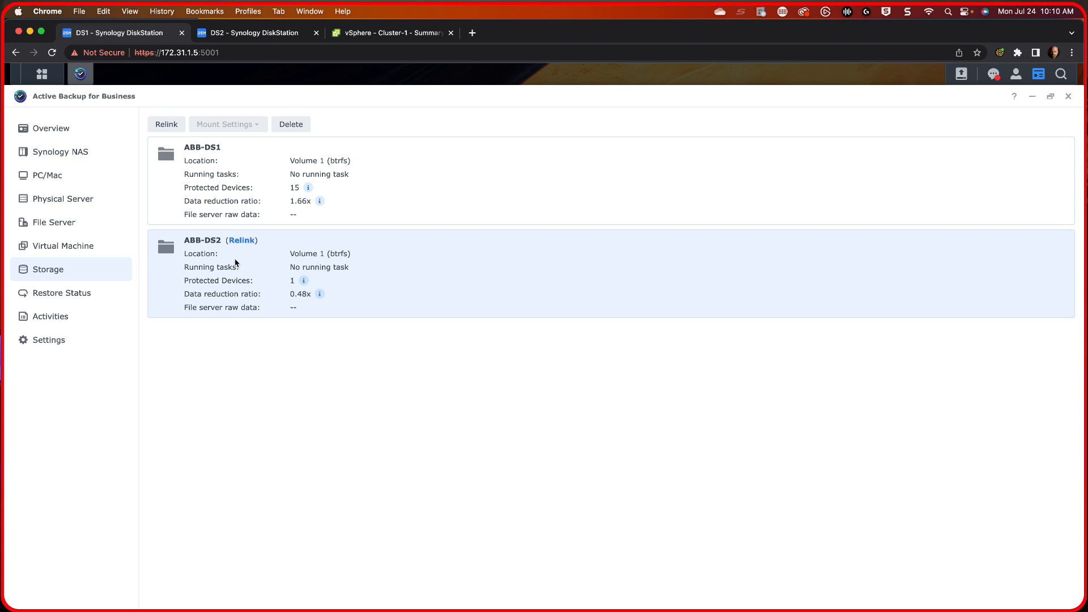
{"action": "mouse_move", "coordinate": [187, 140]}
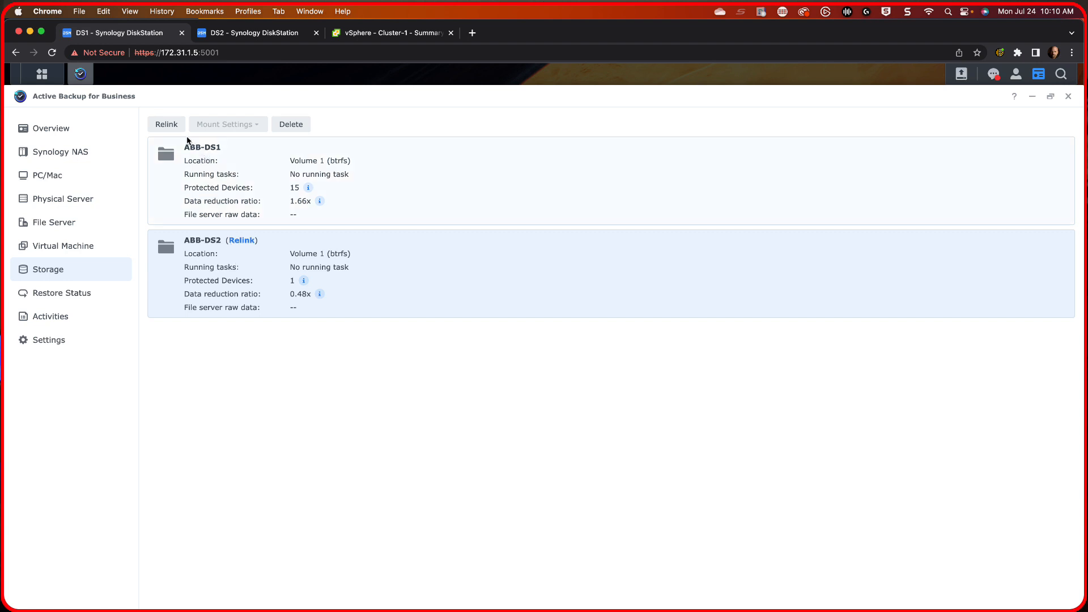
{"action": "left_click", "coordinate": [290, 125]}
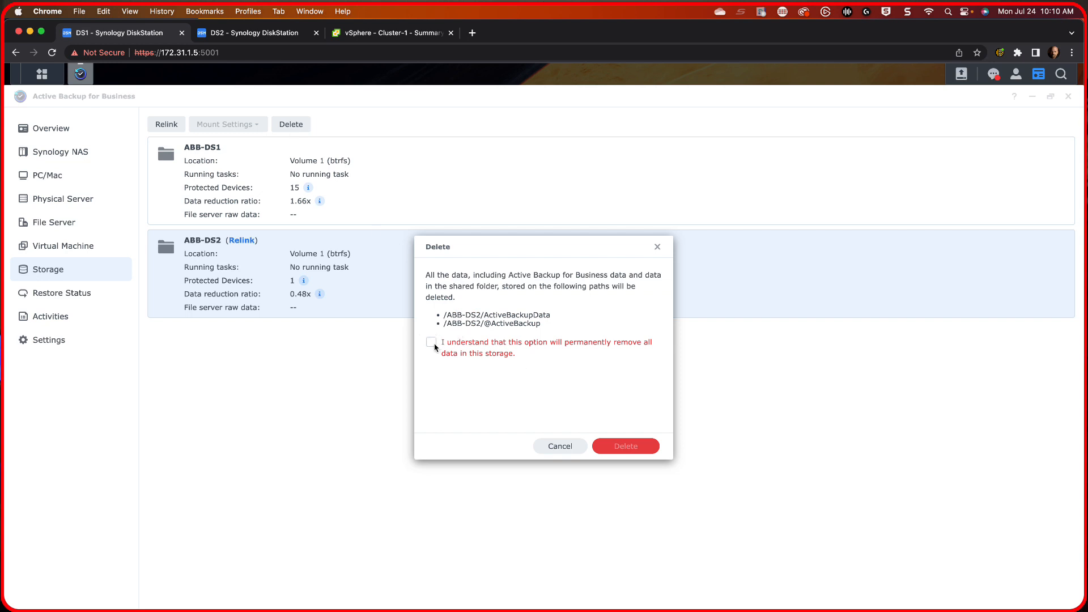
{"action": "left_click", "coordinate": [623, 446]}
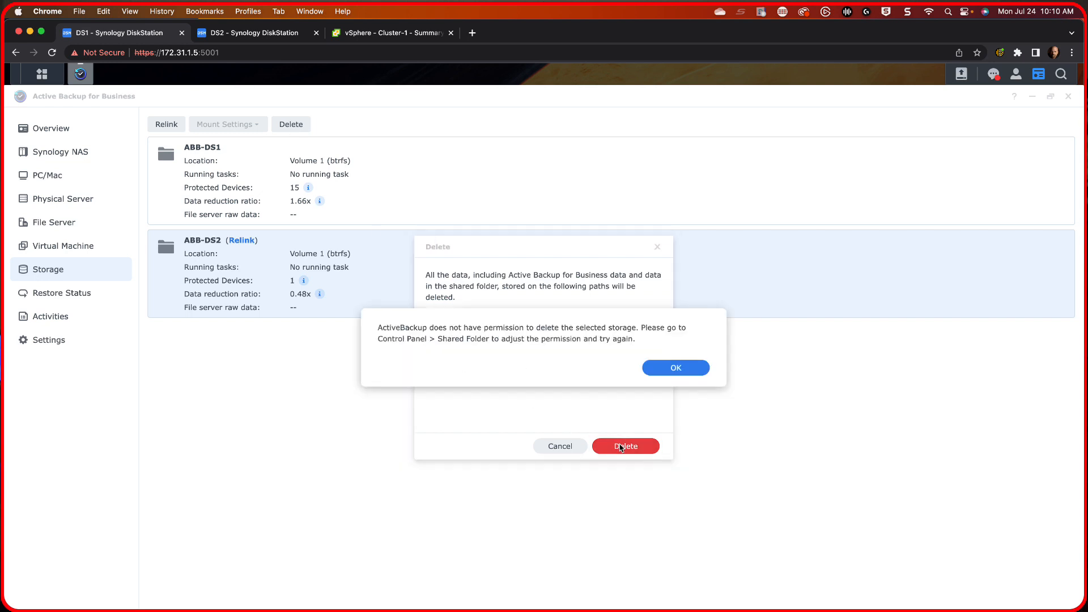
{"action": "left_click", "coordinate": [673, 367]}
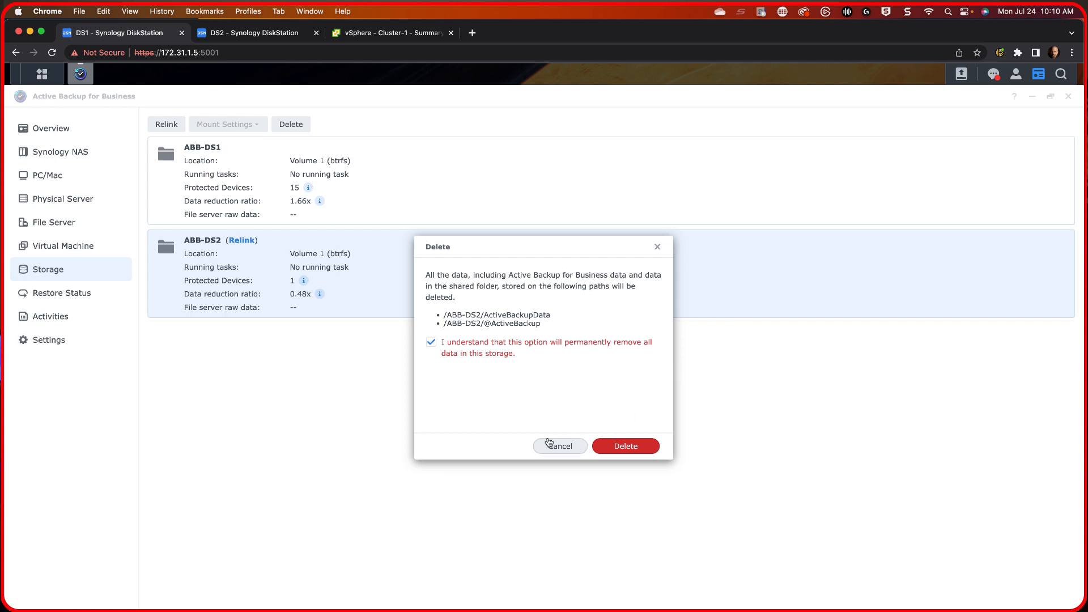
{"action": "left_click", "coordinate": [559, 445]}
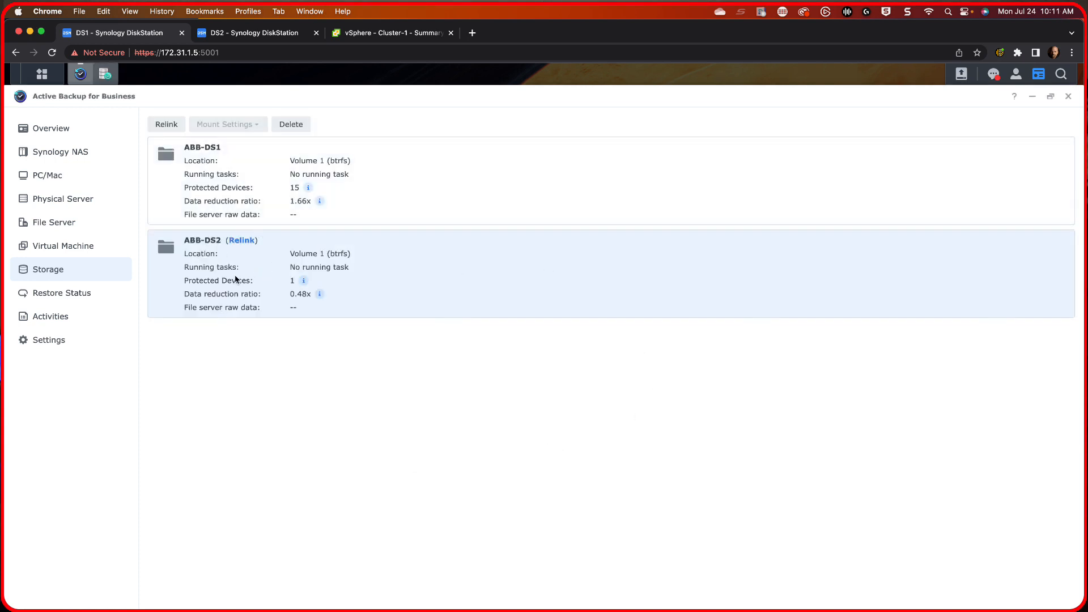
{"action": "mouse_move", "coordinate": [255, 271]}
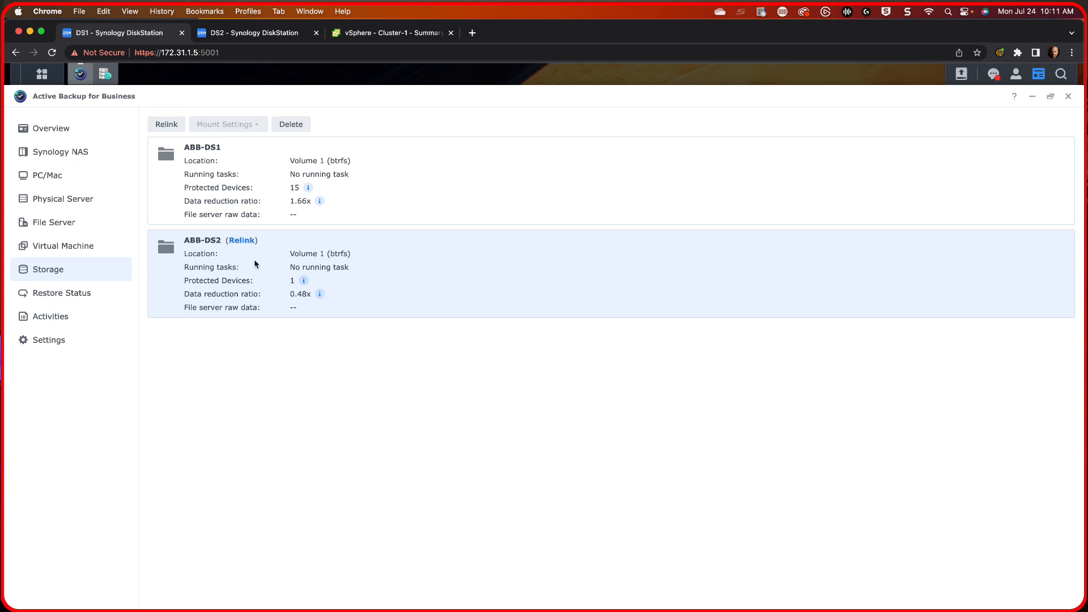
{"action": "mouse_move", "coordinate": [285, 263]}
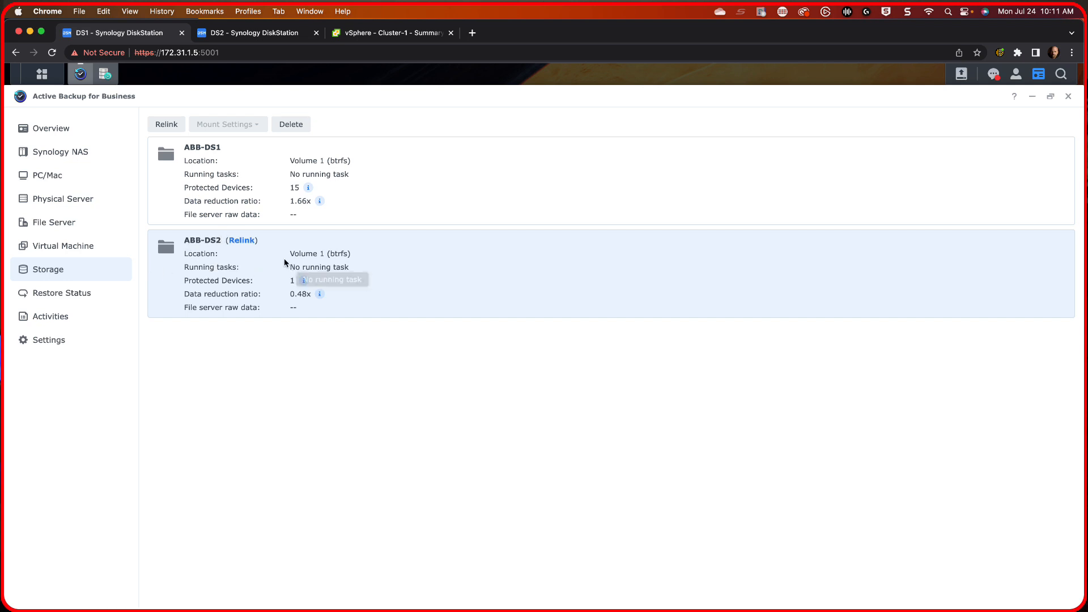
{"action": "mouse_move", "coordinate": [267, 262]}
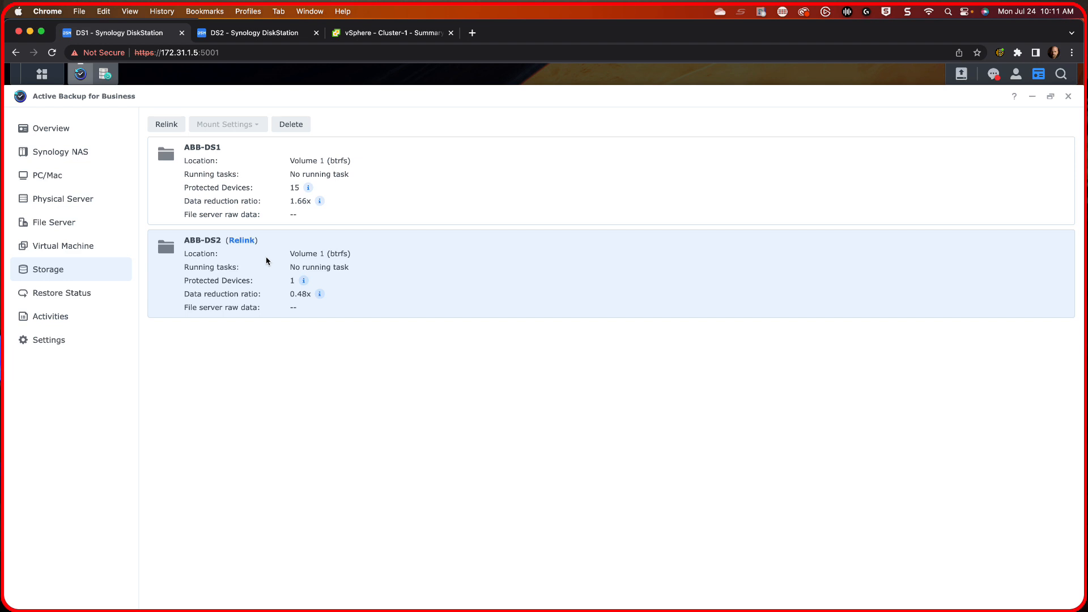
- Delete the ABB-DS2 storage, acknowledging all its data will be removed
{"action": "left_click", "coordinate": [291, 123]}
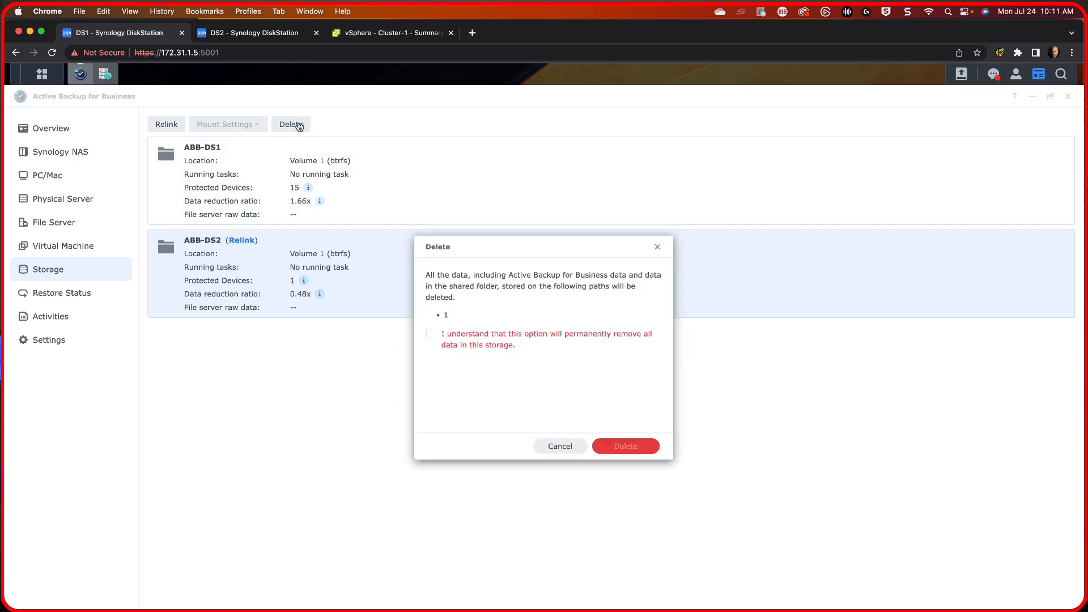
{"action": "left_click", "coordinate": [430, 342]}
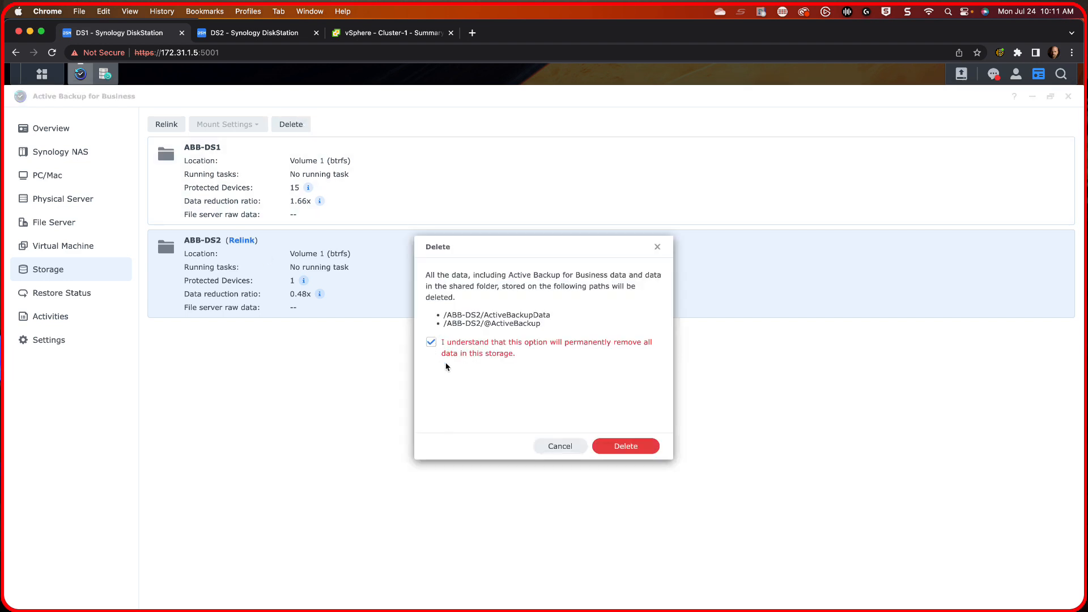
{"action": "left_click", "coordinate": [624, 445]}
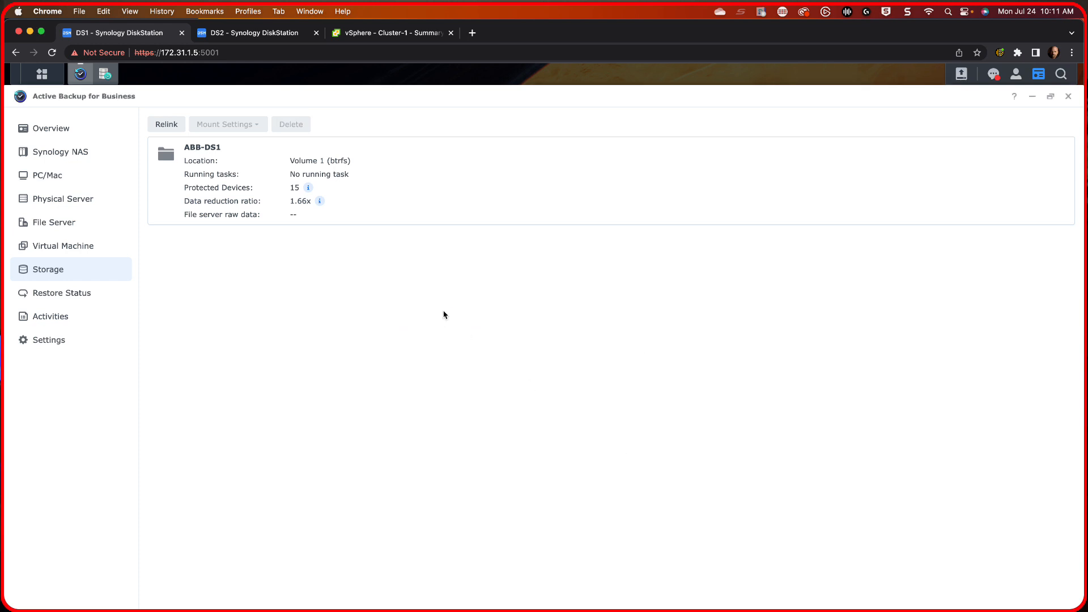
{"action": "mouse_move", "coordinate": [1060, 93]}
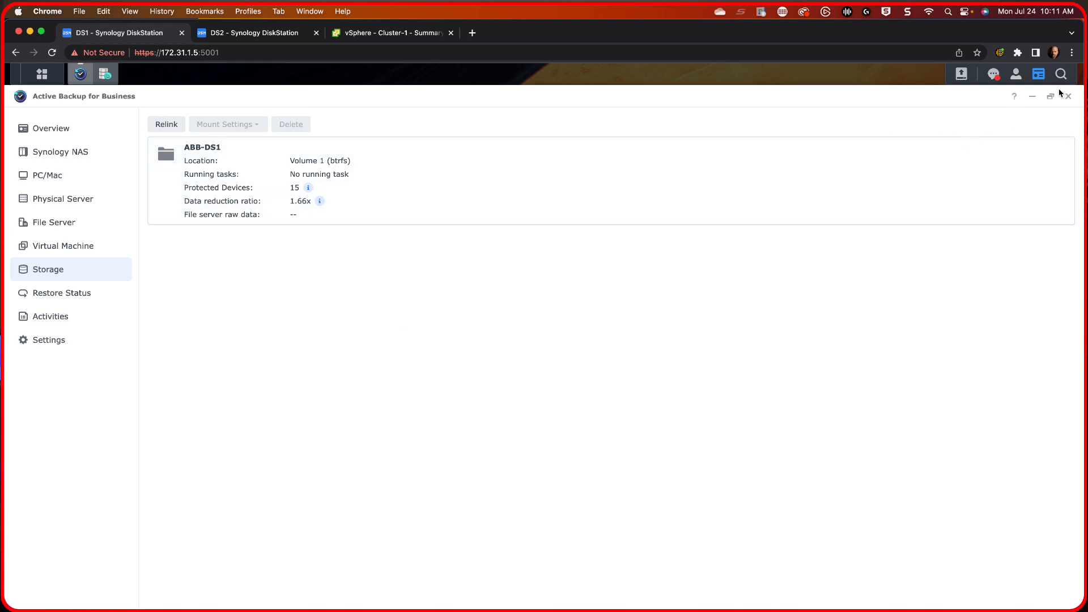
{"action": "mouse_move", "coordinate": [1068, 98]}
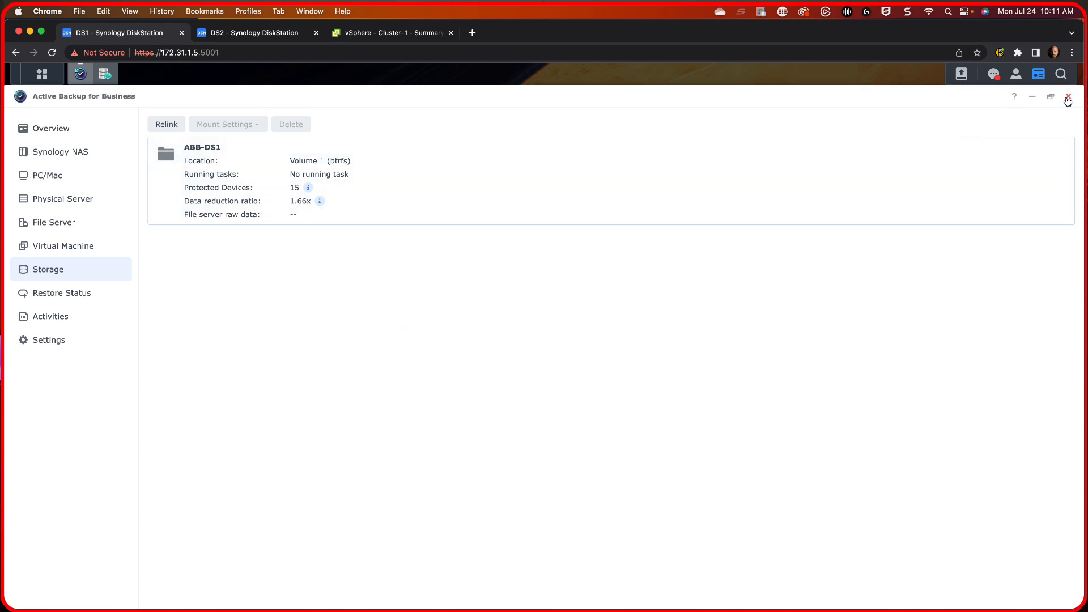
- Close Active Backup for Business, returning to Snapshot Replication's Recovery list
{"action": "left_click", "coordinate": [1066, 96]}
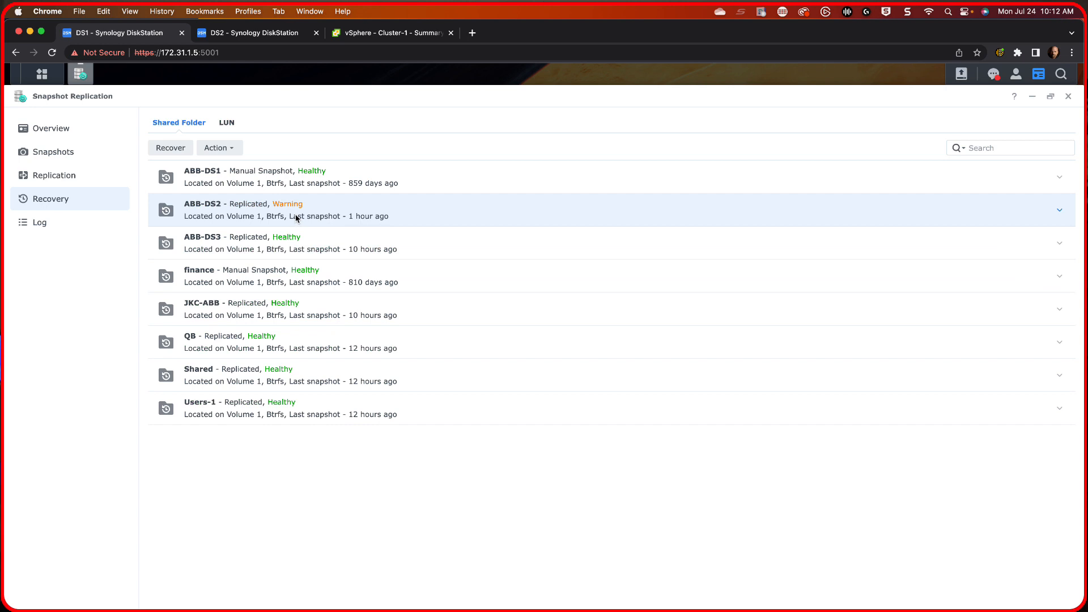
- Re-protect ABB-DS2 with DS2 as the new source server and dismiss the success notice
{"action": "left_click", "coordinate": [219, 147]}
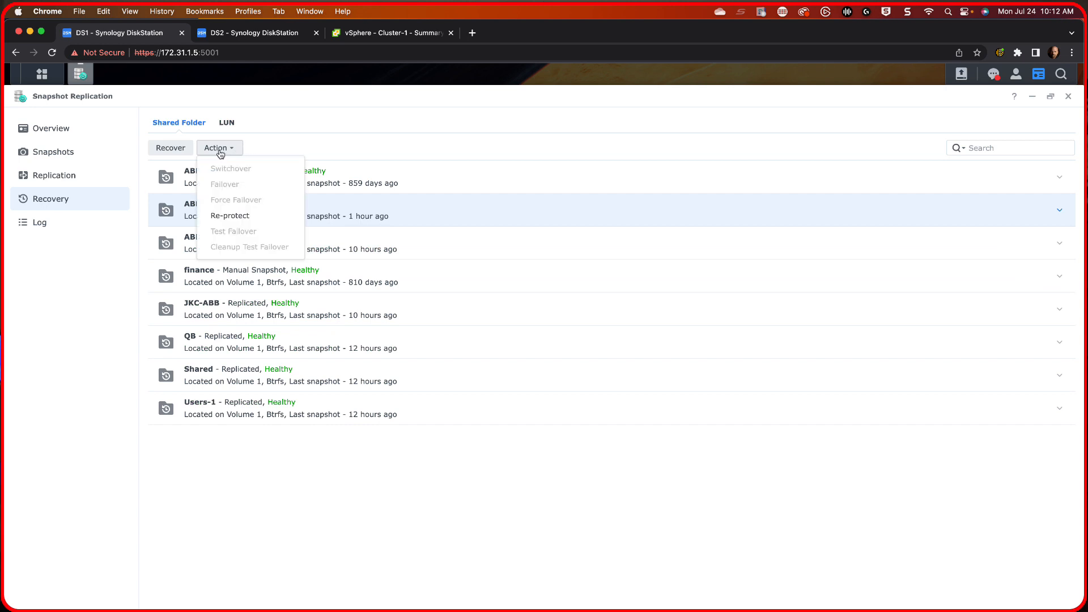
{"action": "left_click", "coordinate": [230, 215]}
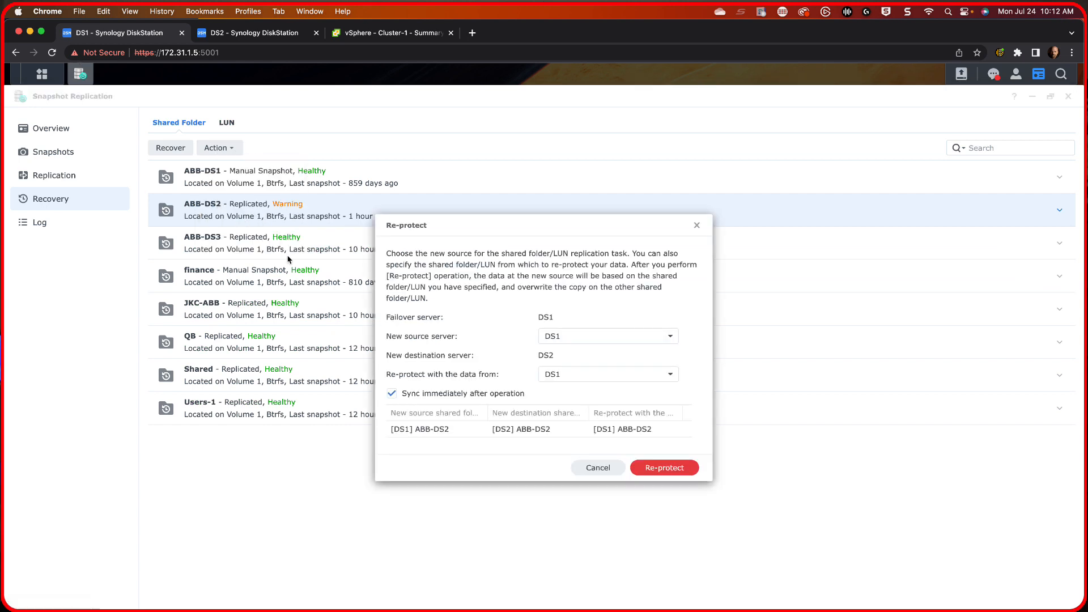
{"action": "left_click", "coordinate": [607, 335]}
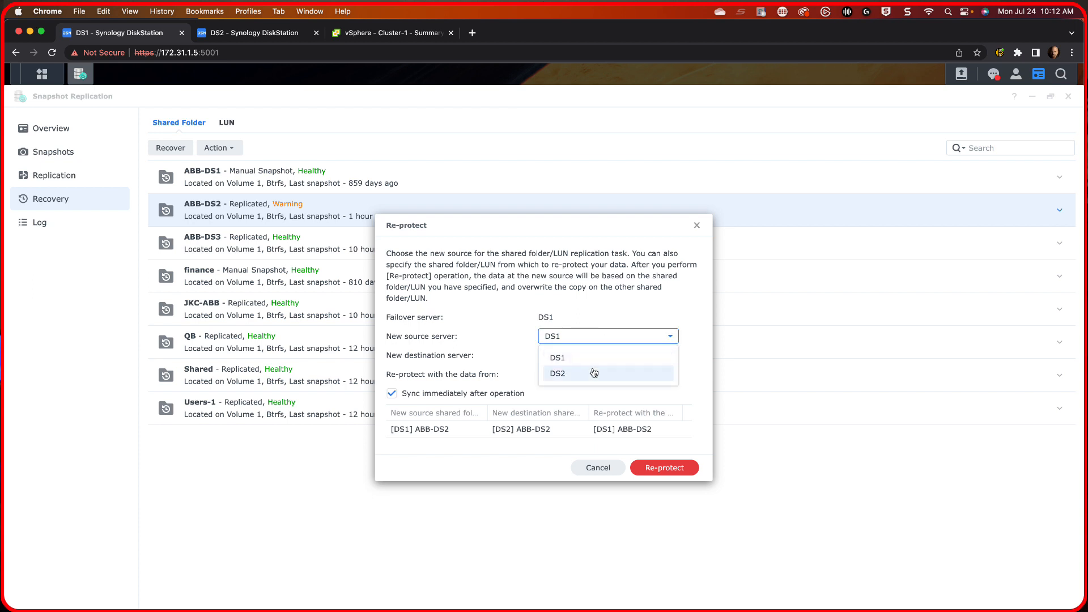
{"action": "left_click", "coordinate": [558, 373]}
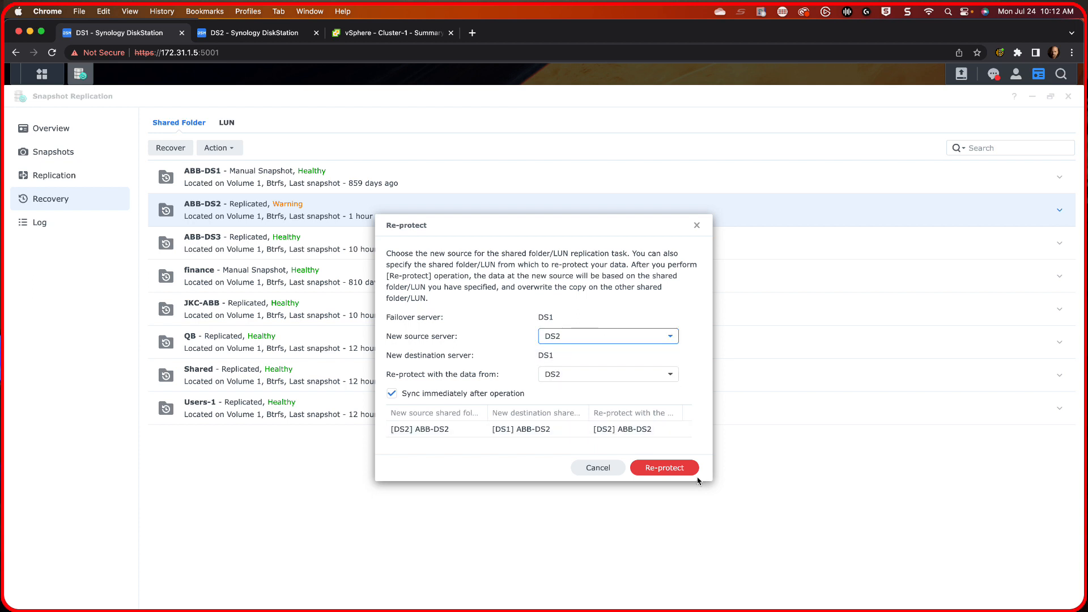
{"action": "left_click", "coordinate": [663, 466]}
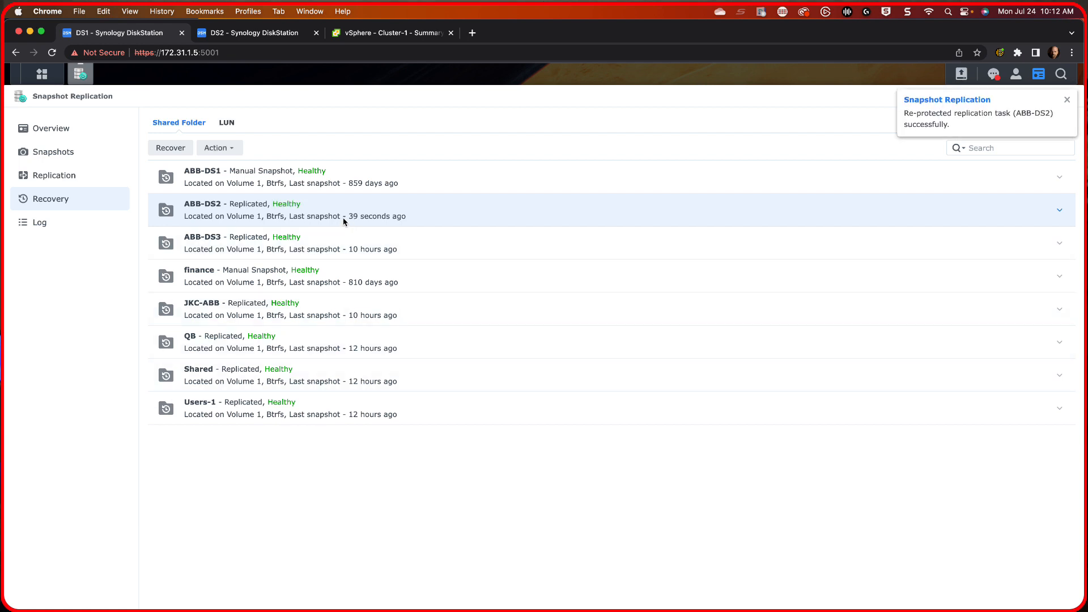
{"action": "mouse_move", "coordinate": [282, 216]}
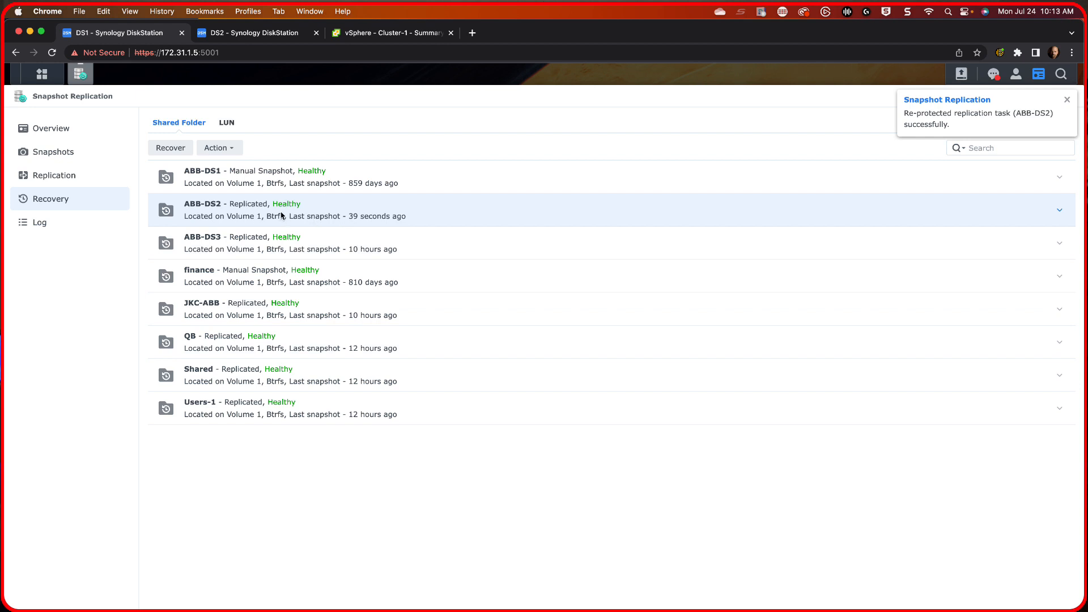
{"action": "left_click", "coordinate": [1066, 99]}
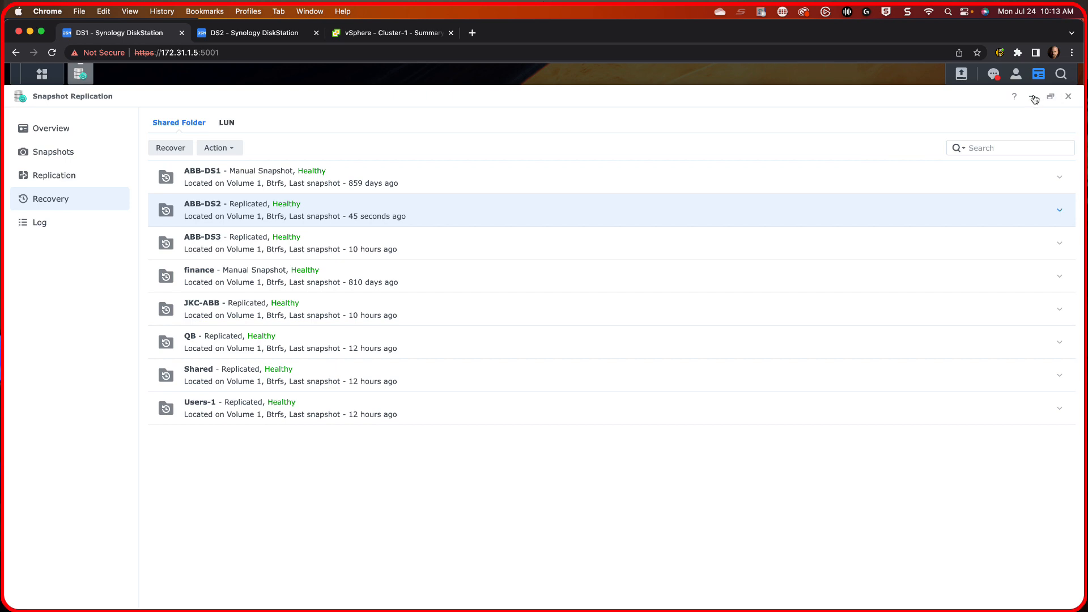
- Verify Active Backup storage lists only ABB-DS1, then minimize both windows to the desktop
{"action": "left_click", "coordinate": [1067, 97]}
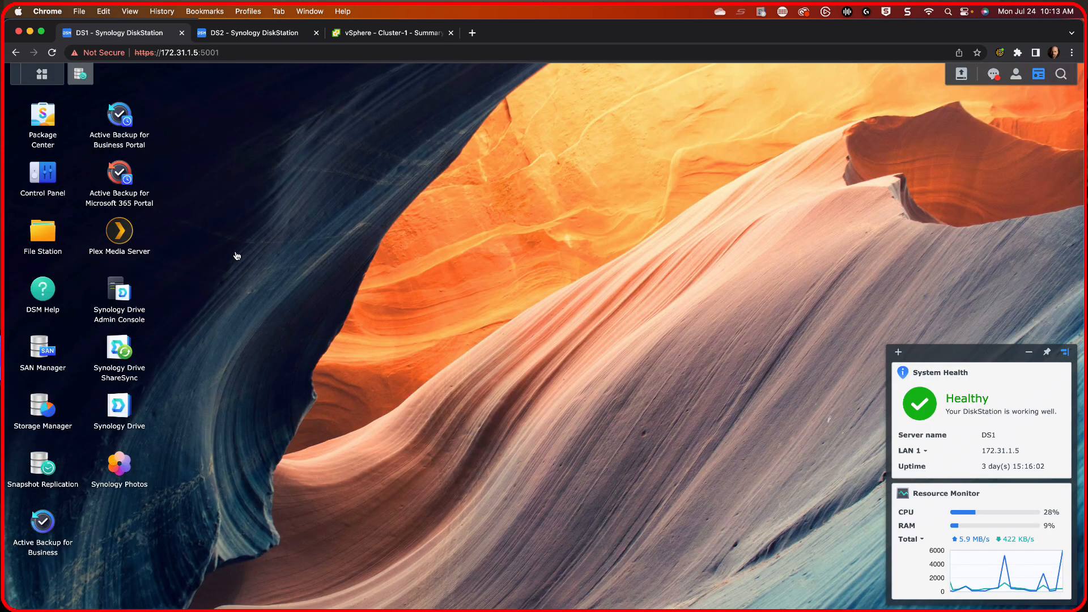
{"action": "mouse_move", "coordinate": [103, 271]}
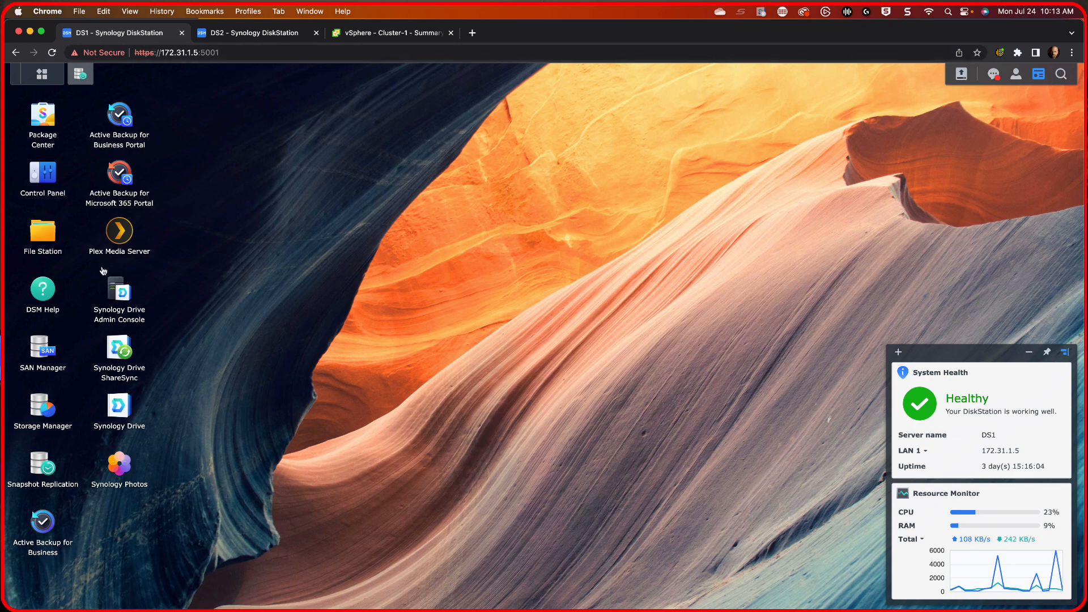
{"action": "mouse_move", "coordinate": [33, 498]}
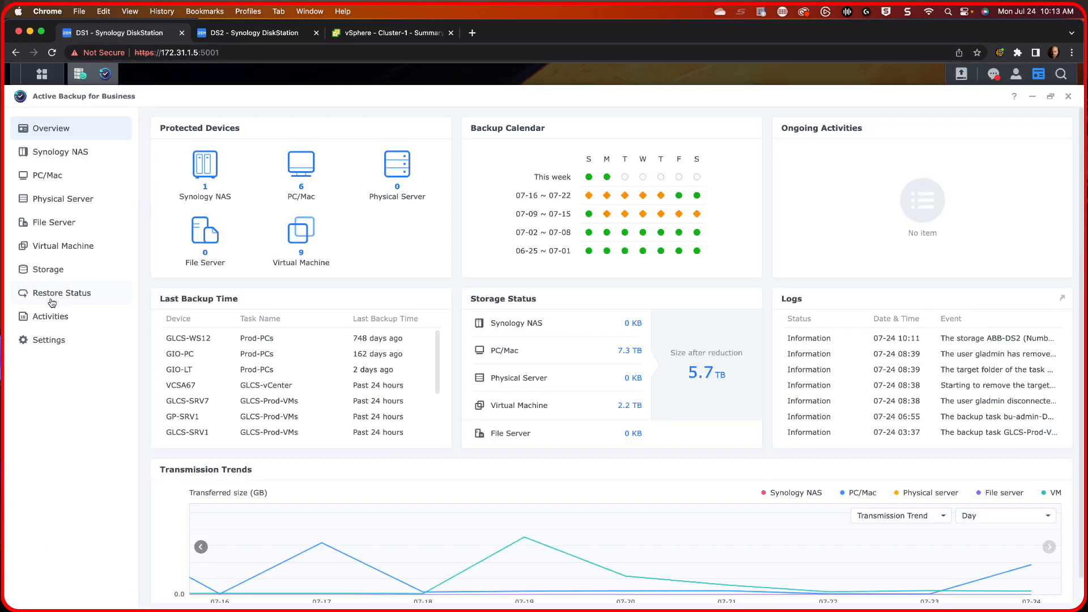
{"action": "left_click", "coordinate": [48, 270]}
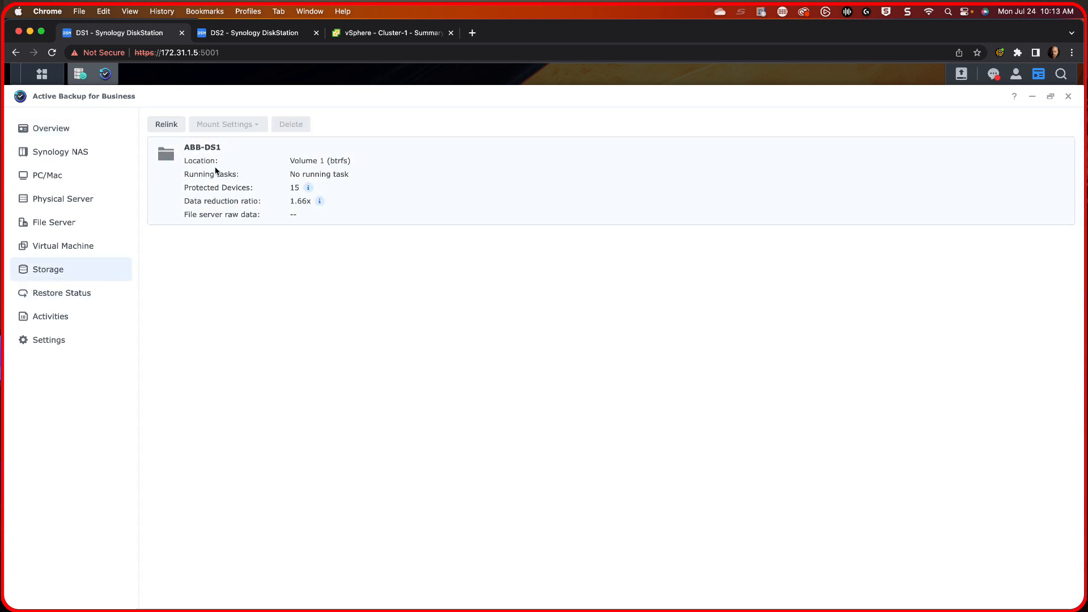
{"action": "mouse_move", "coordinate": [314, 189]}
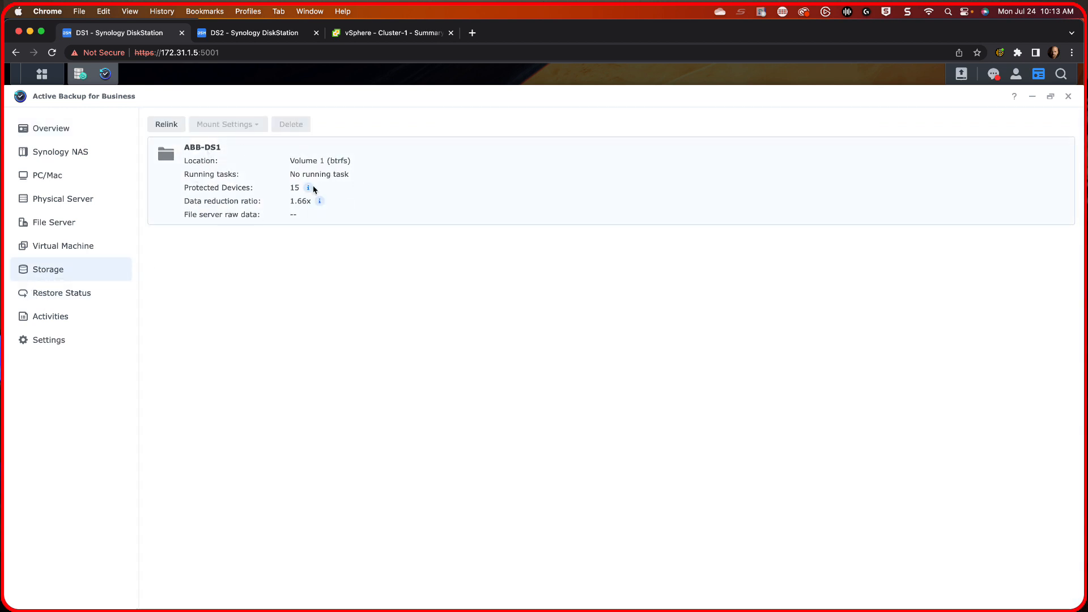
{"action": "mouse_move", "coordinate": [226, 209]}
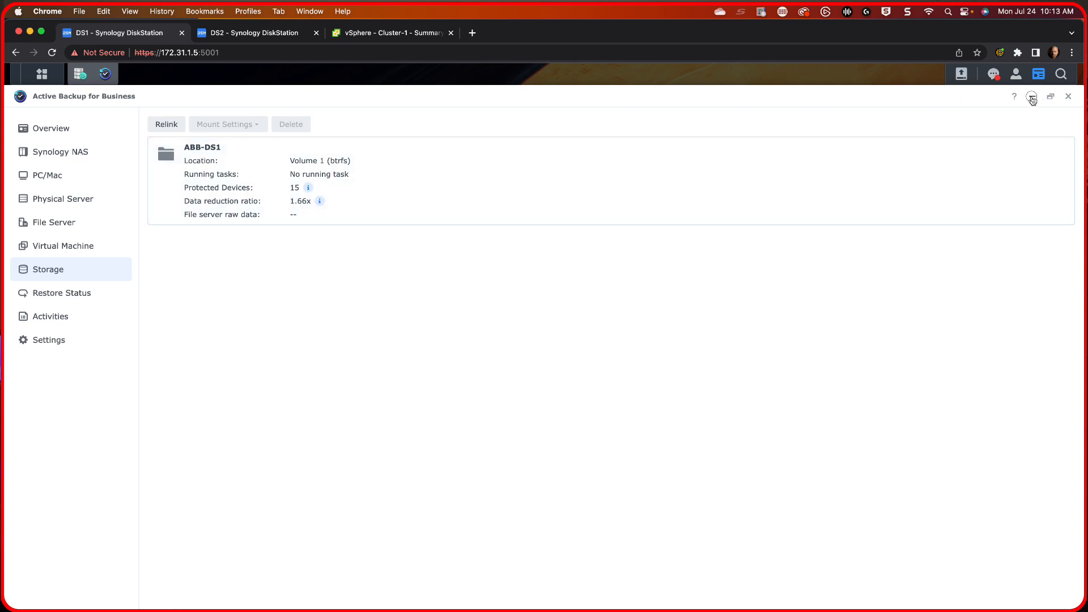
{"action": "left_click", "coordinate": [1067, 96]}
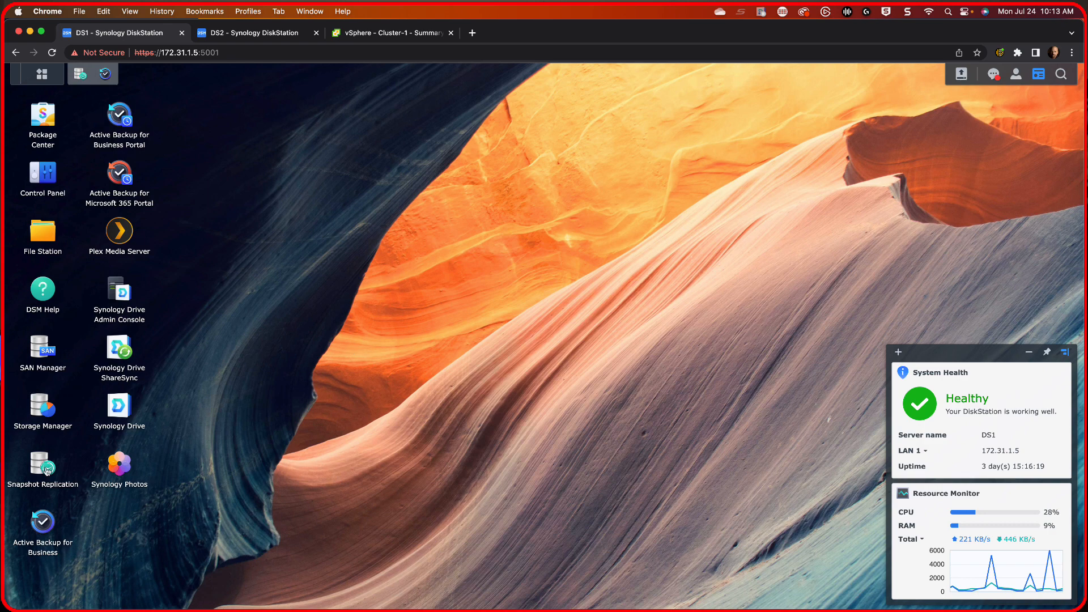
- Reopen Snapshot Replication and show the recovery Action menu for ABB-DS2
{"action": "double_click", "coordinate": [42, 466]}
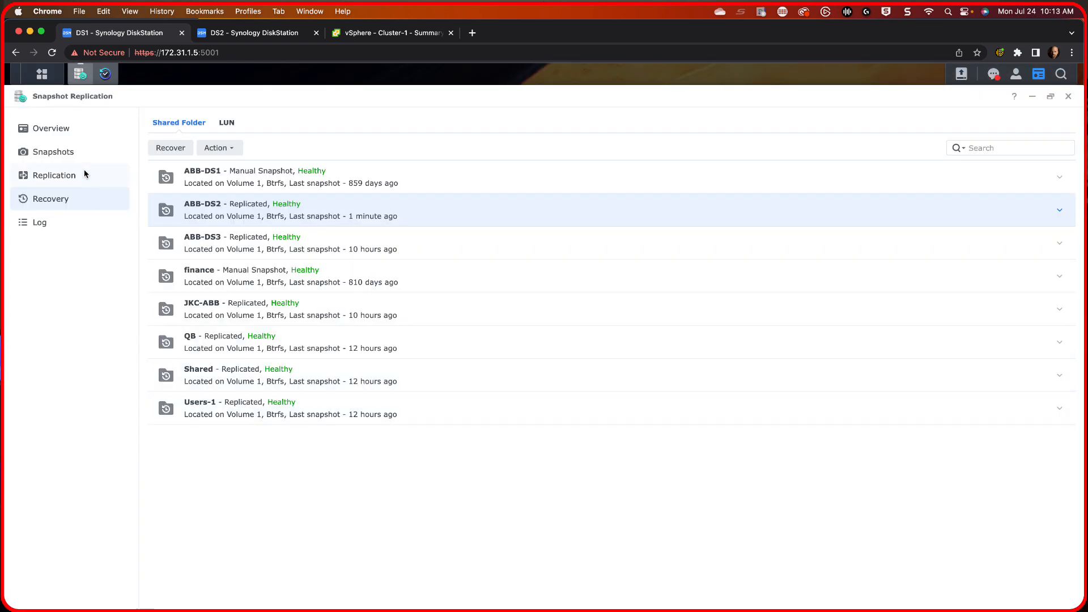
{"action": "mouse_move", "coordinate": [281, 209]}
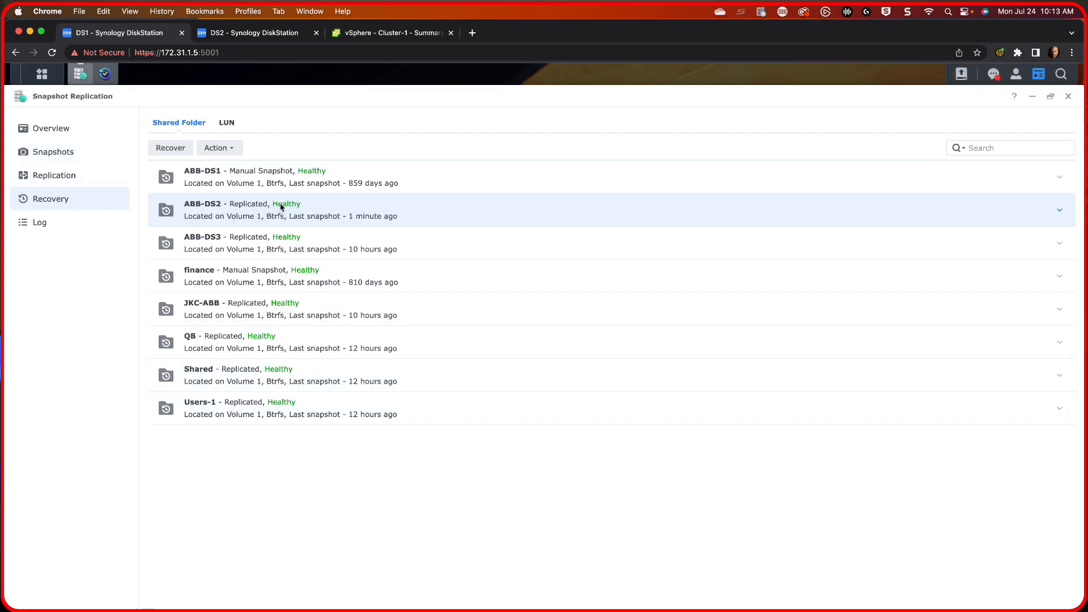
{"action": "mouse_move", "coordinate": [285, 202]}
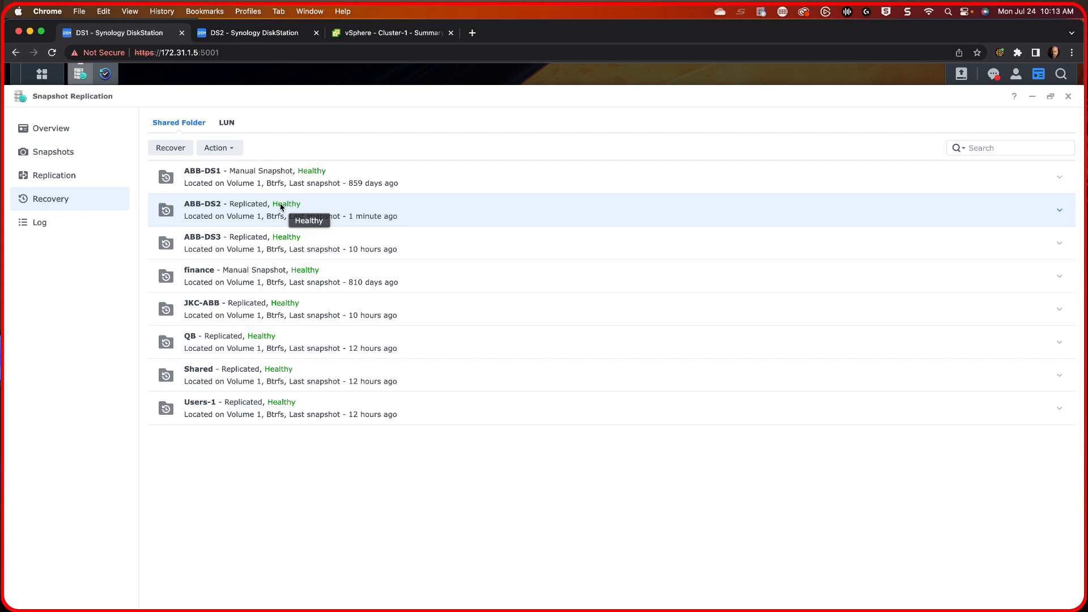
{"action": "left_click", "coordinate": [218, 147]}
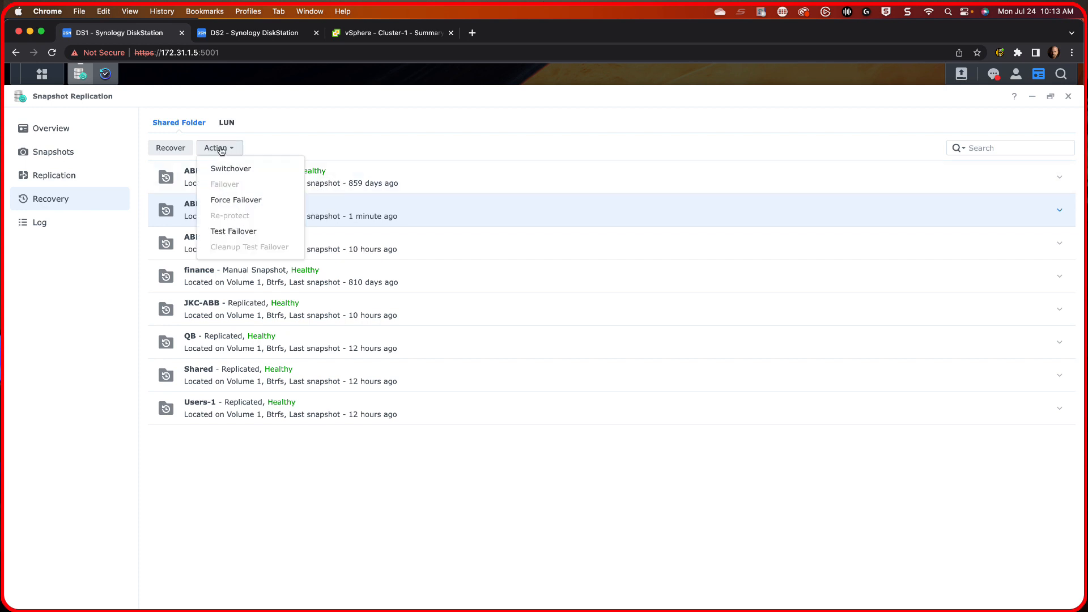
{"action": "mouse_move", "coordinate": [236, 199]}
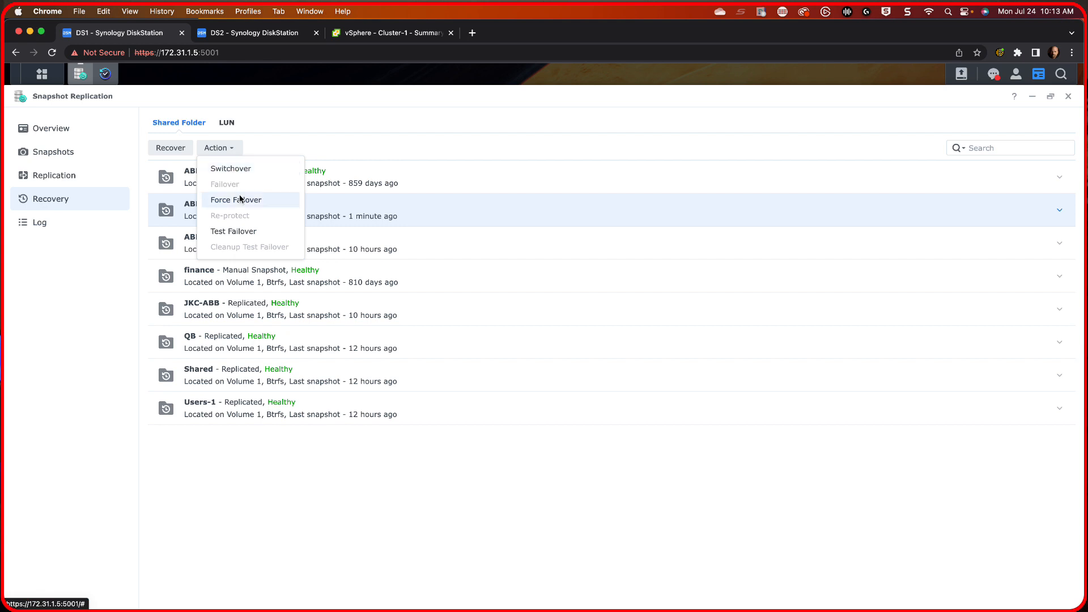
{"action": "mouse_move", "coordinate": [230, 169]}
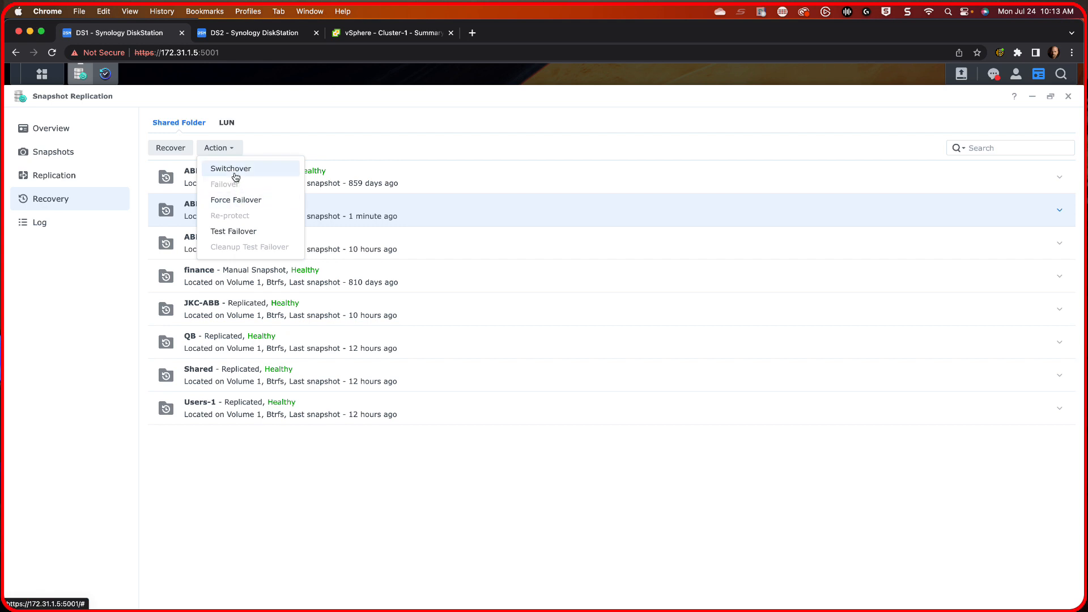
{"action": "mouse_move", "coordinate": [239, 203]}
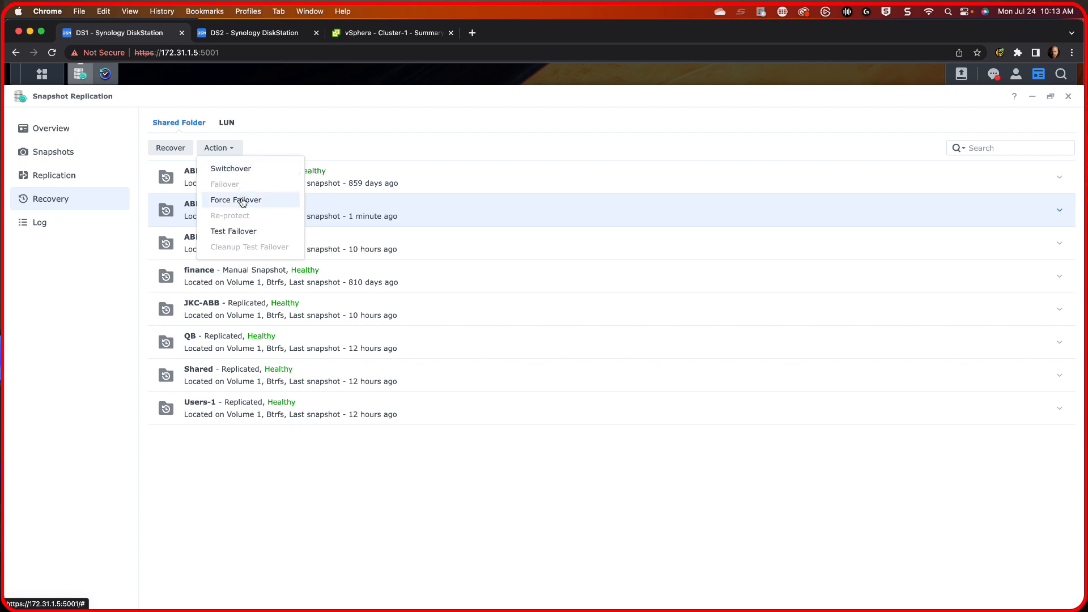
{"action": "mouse_move", "coordinate": [243, 206]}
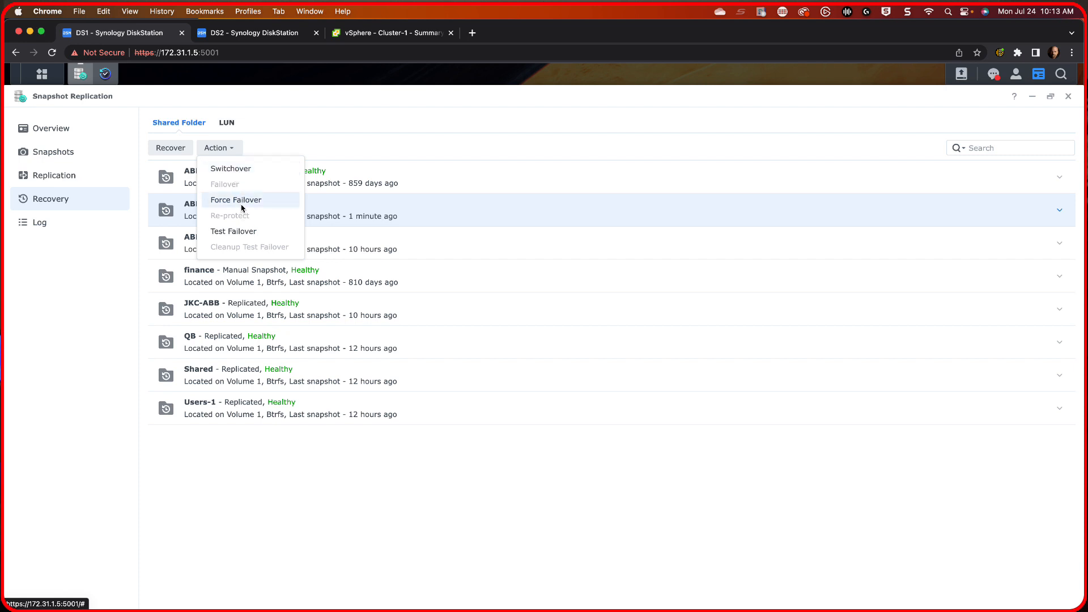
{"action": "mouse_move", "coordinate": [241, 206]}
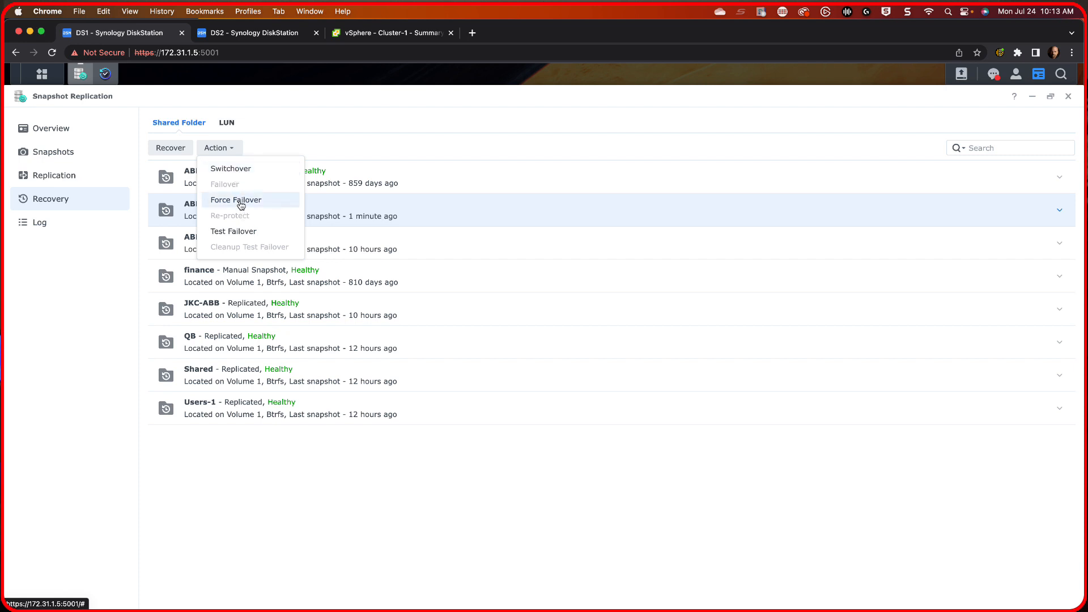
{"action": "left_click", "coordinate": [236, 199]}
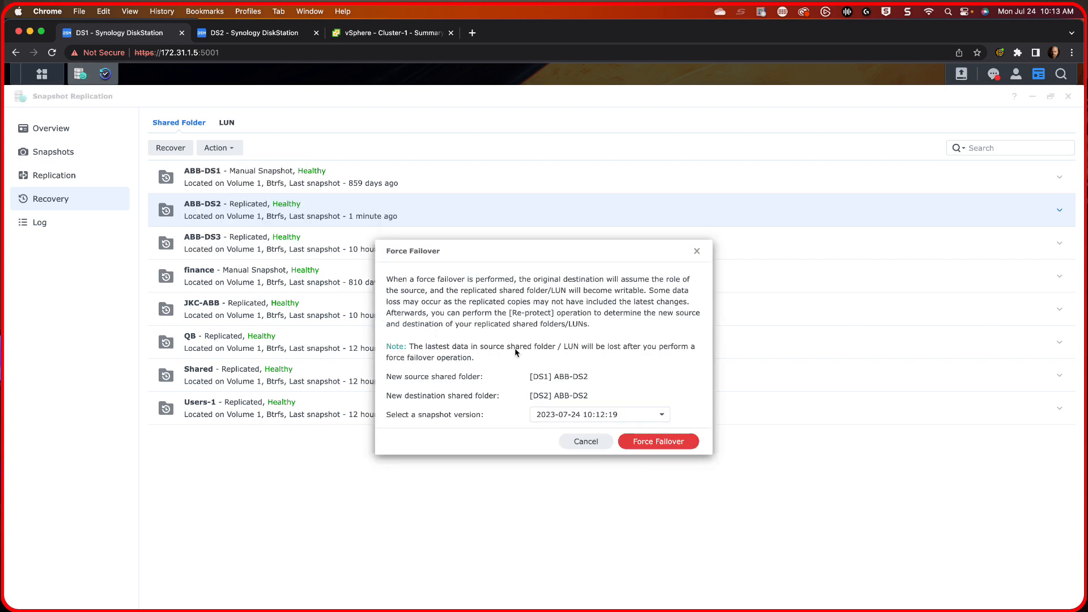
{"action": "mouse_move", "coordinate": [648, 406]}
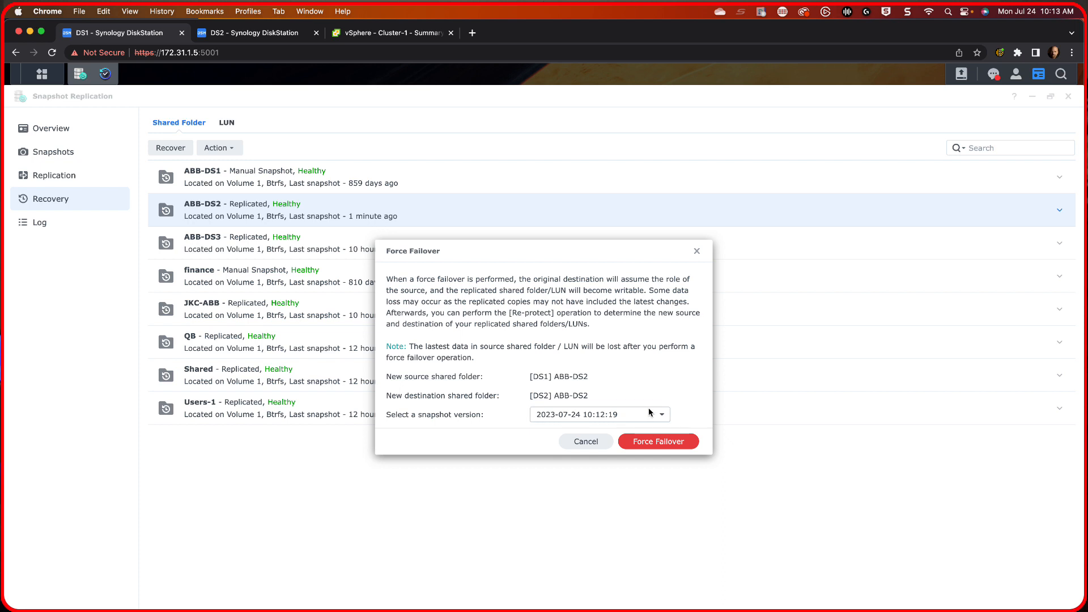
{"action": "left_click", "coordinate": [660, 415]}
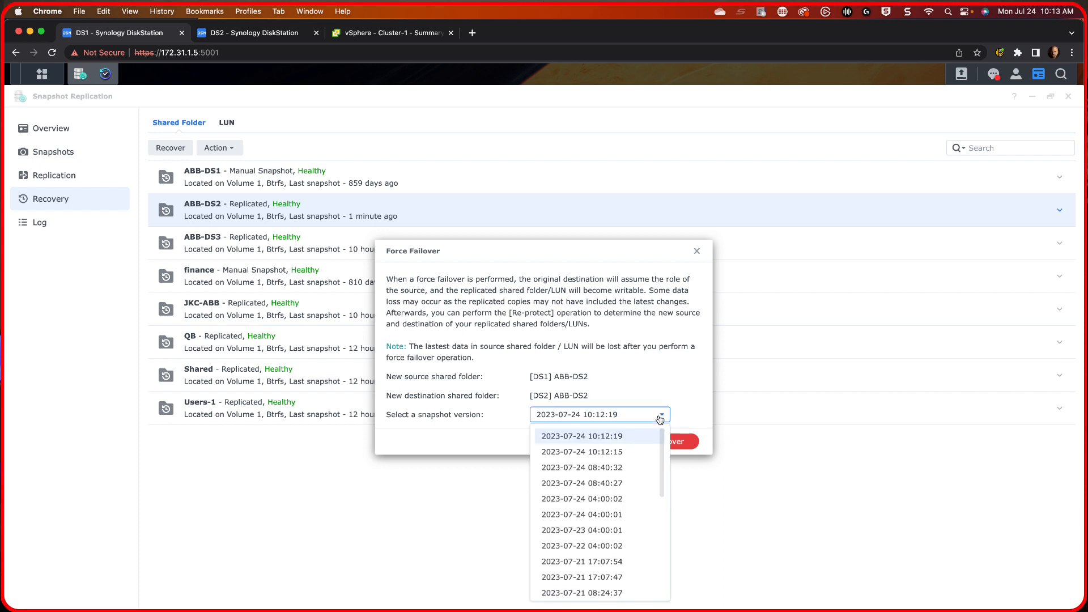
{"action": "mouse_move", "coordinate": [591, 529]}
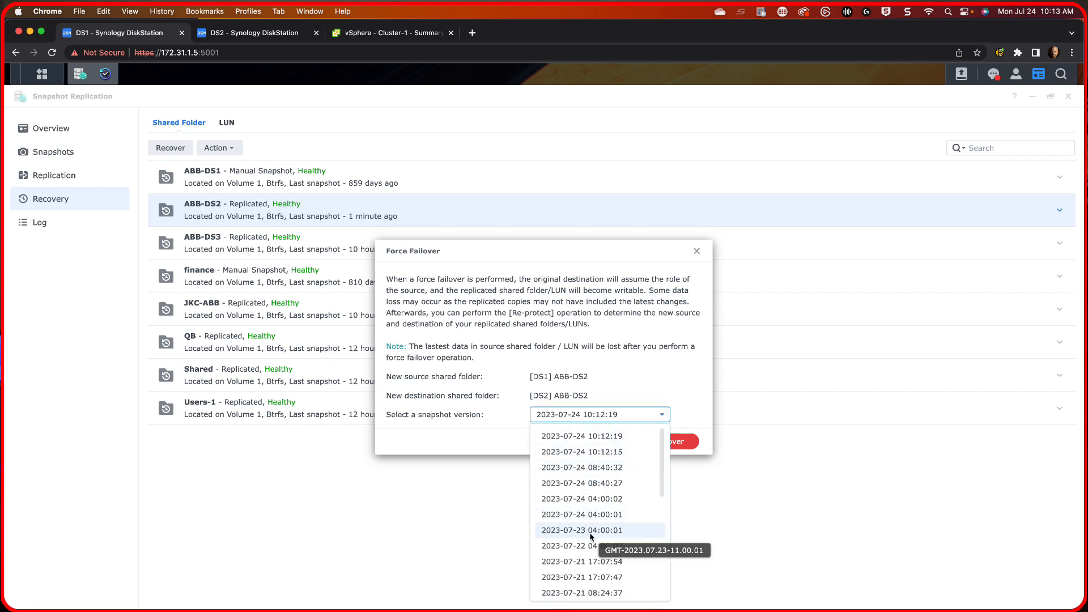
{"action": "left_click", "coordinate": [581, 531]}
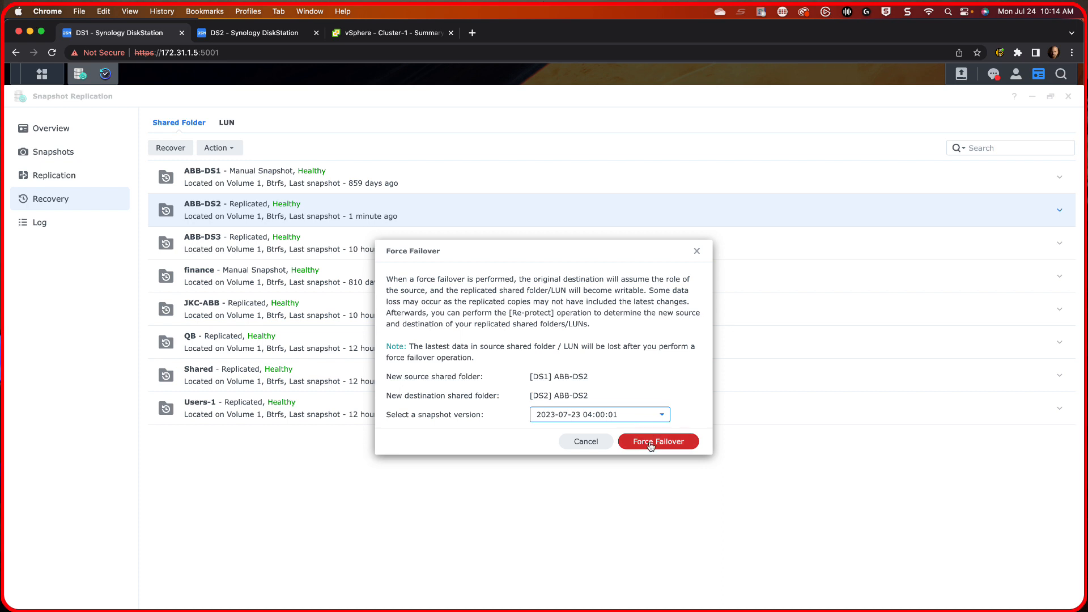
{"action": "left_click", "coordinate": [657, 441]}
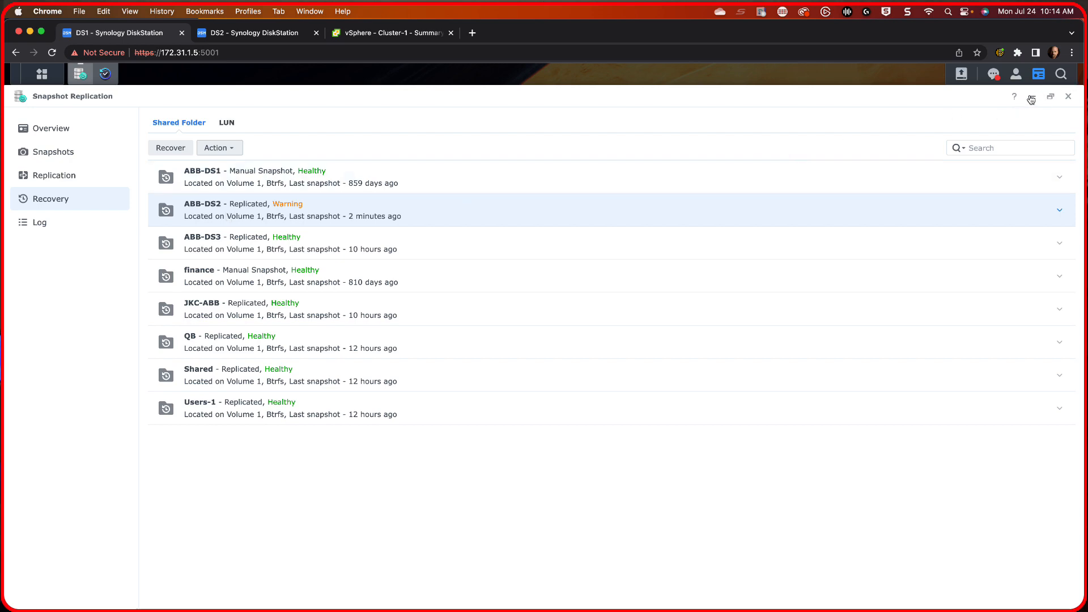
- Check that ABB-DS2 is offered for relink in Active Backup storage, then return to the desktop
{"action": "left_click", "coordinate": [1067, 96]}
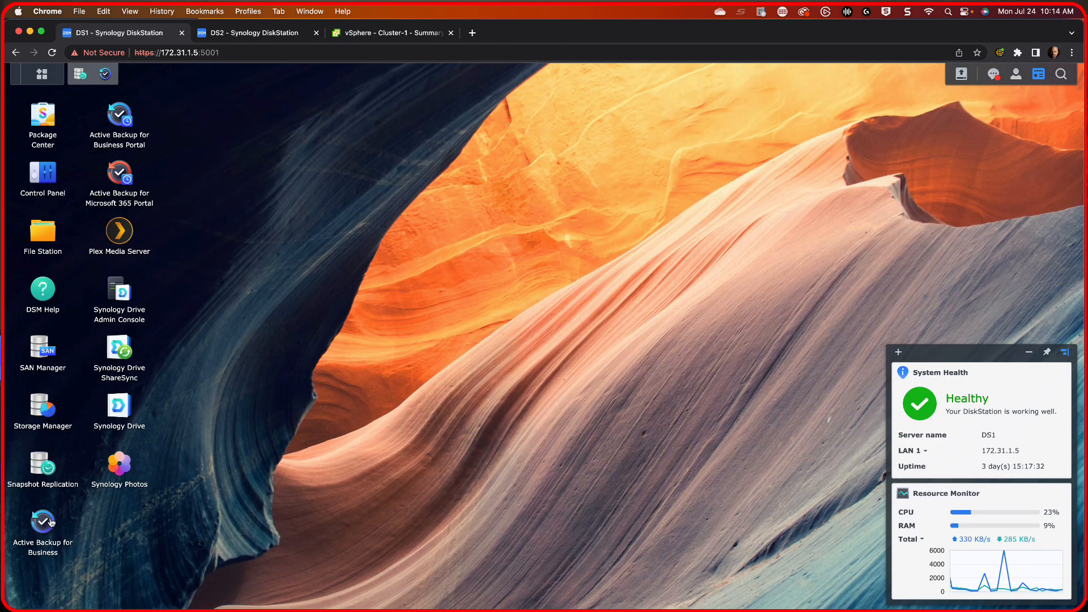
{"action": "mouse_move", "coordinate": [43, 466]}
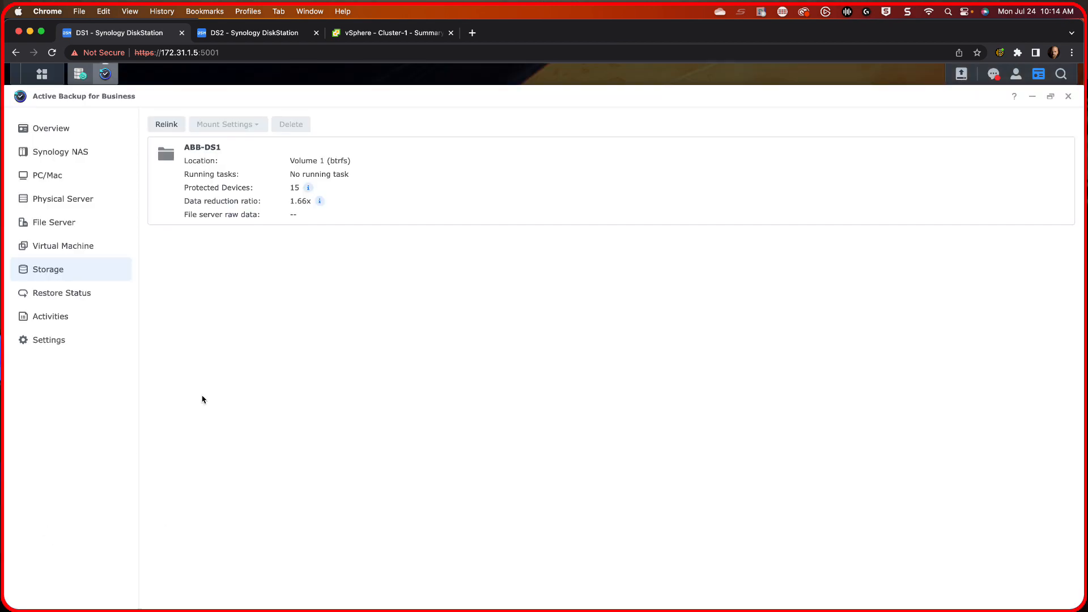
{"action": "mouse_move", "coordinate": [55, 276]}
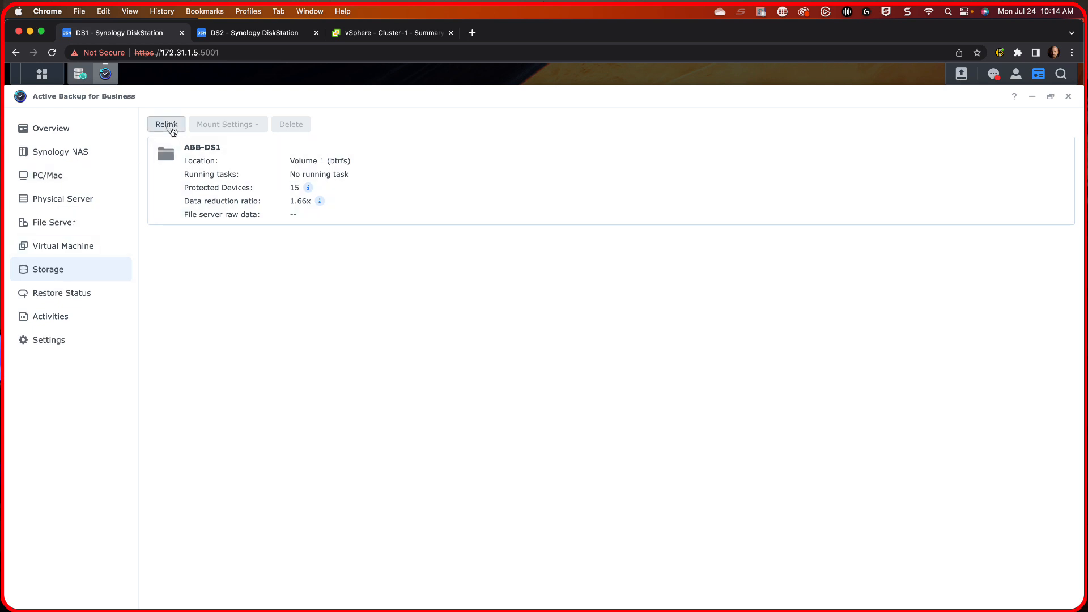
{"action": "left_click", "coordinate": [166, 125]}
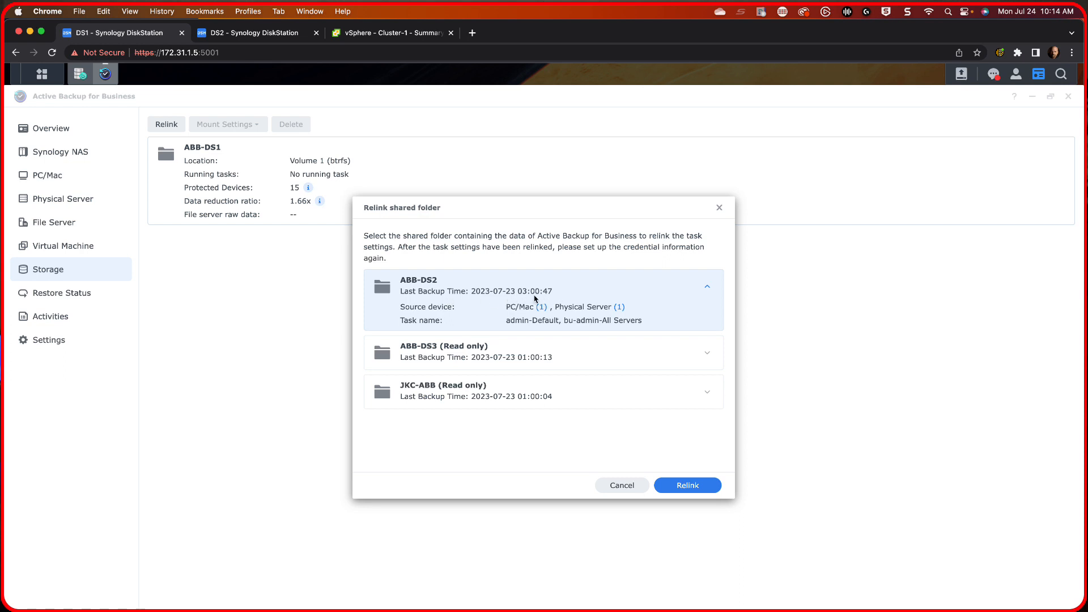
{"action": "mouse_move", "coordinate": [635, 418]}
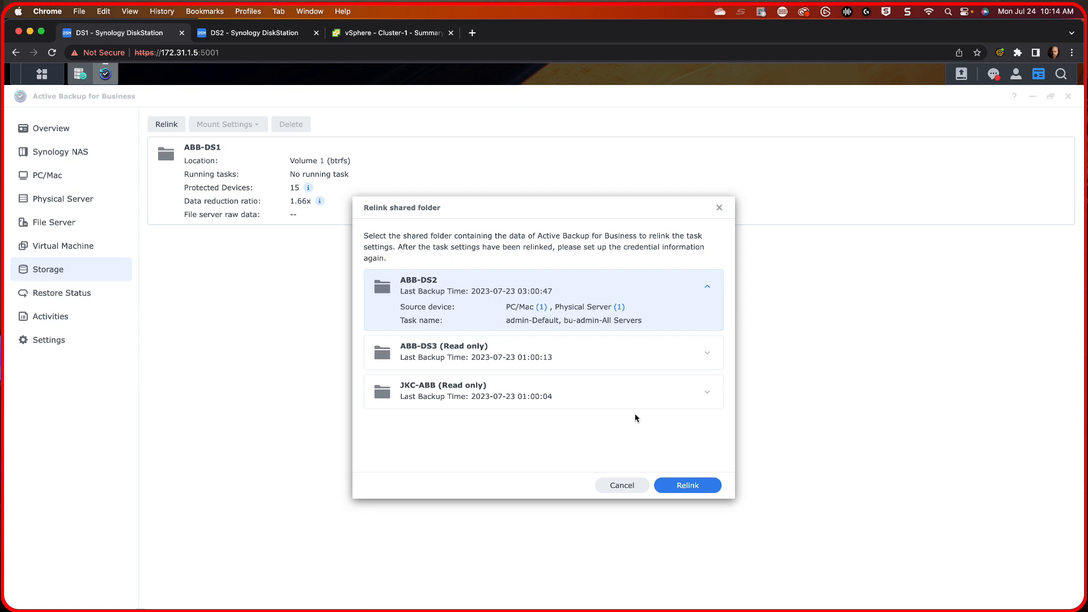
{"action": "mouse_move", "coordinate": [273, 541]}
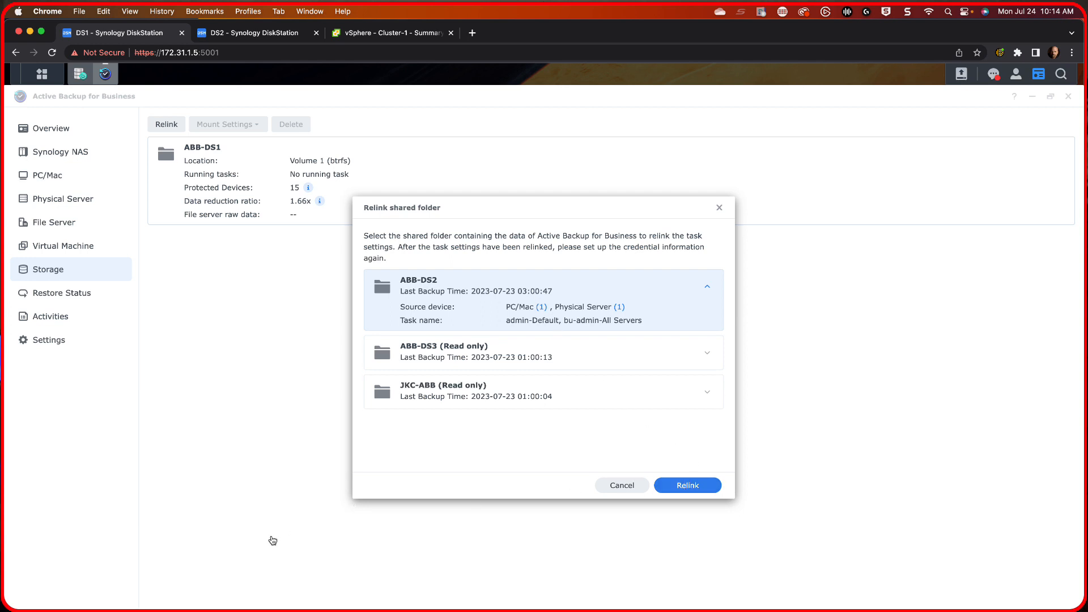
{"action": "mouse_move", "coordinate": [759, 369]}
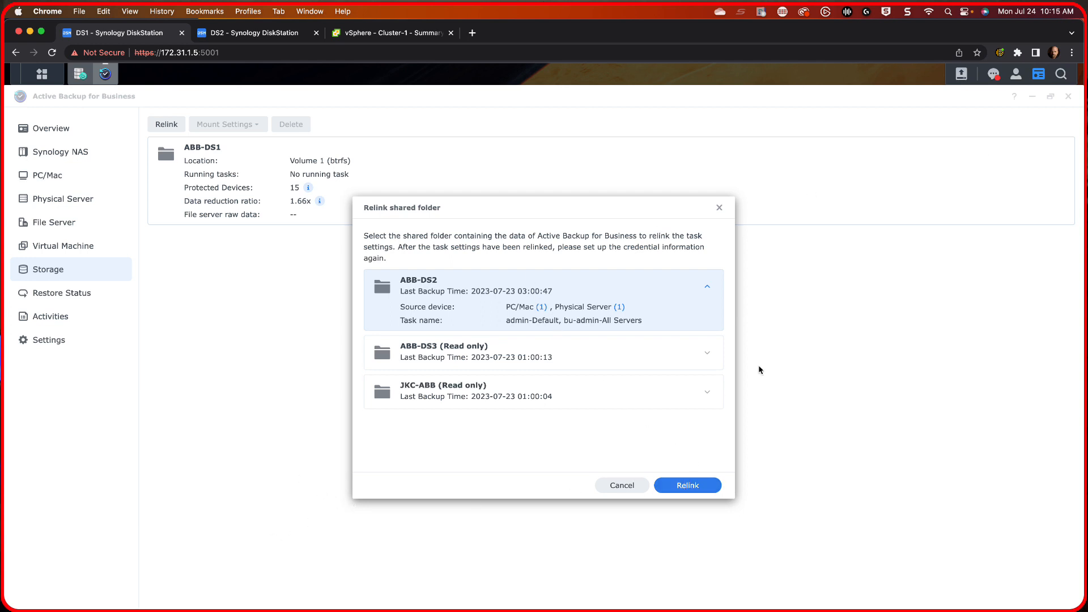
{"action": "left_click", "coordinate": [621, 485]}
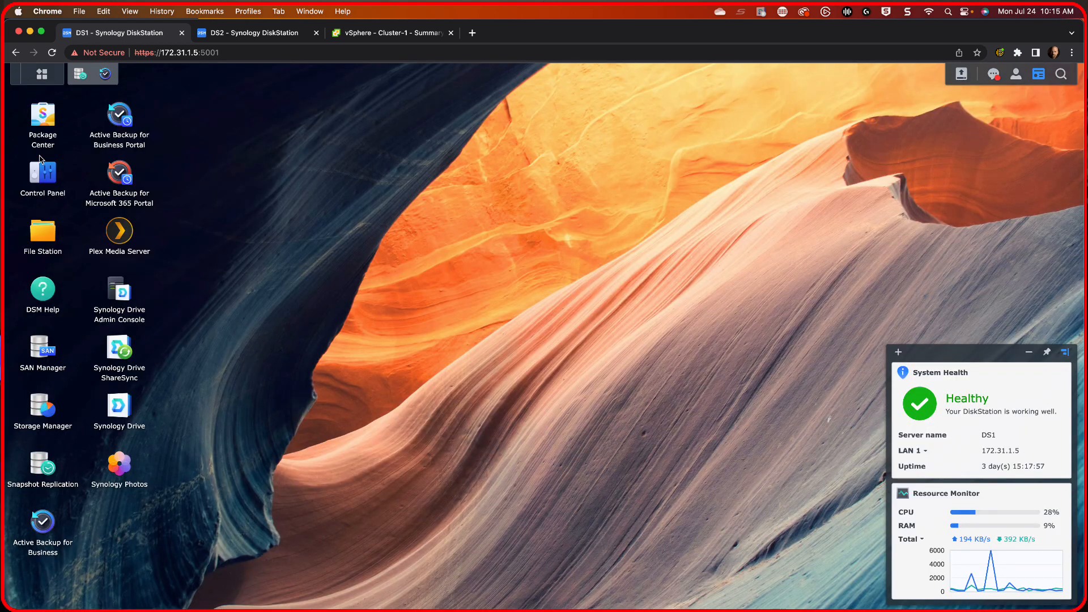
- Show the Control Panel shared folder list with ABB-DS2 on Volume 1
{"action": "double_click", "coordinate": [42, 172]}
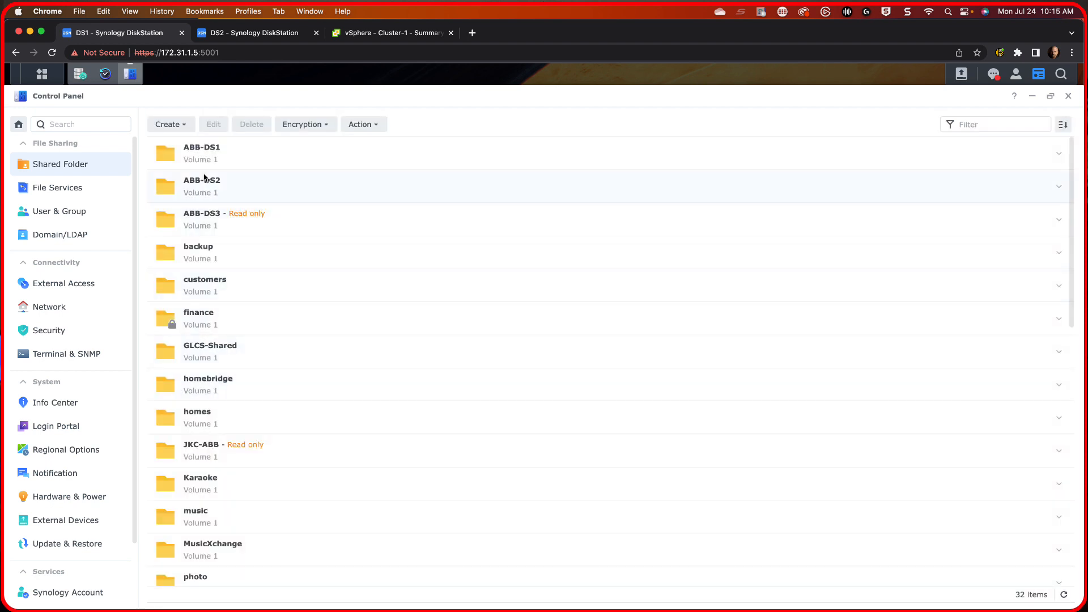
{"action": "mouse_move", "coordinate": [239, 192]}
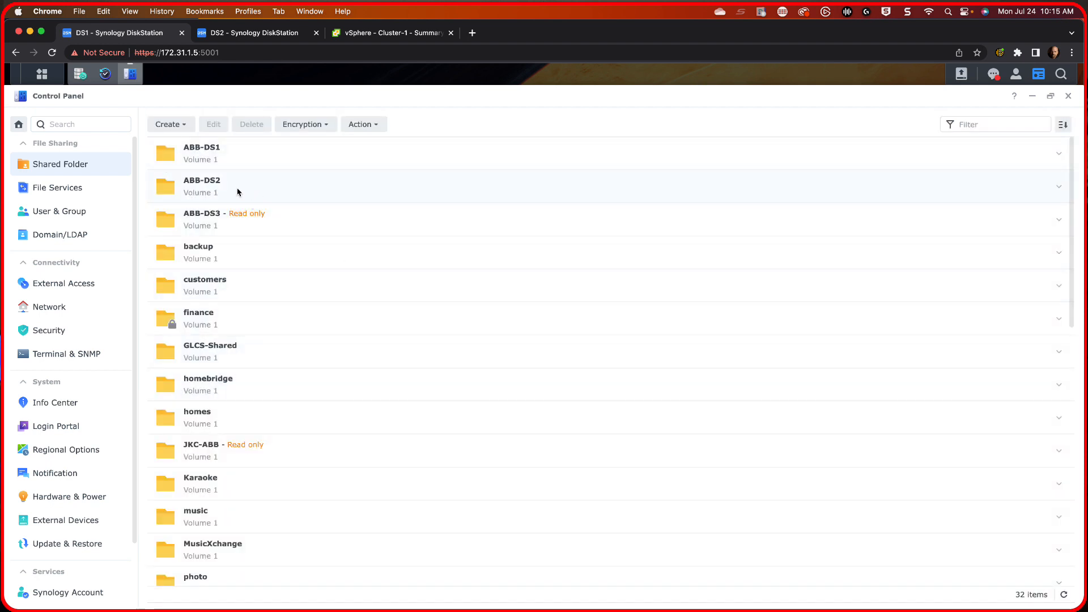
{"action": "mouse_move", "coordinate": [1049, 97]}
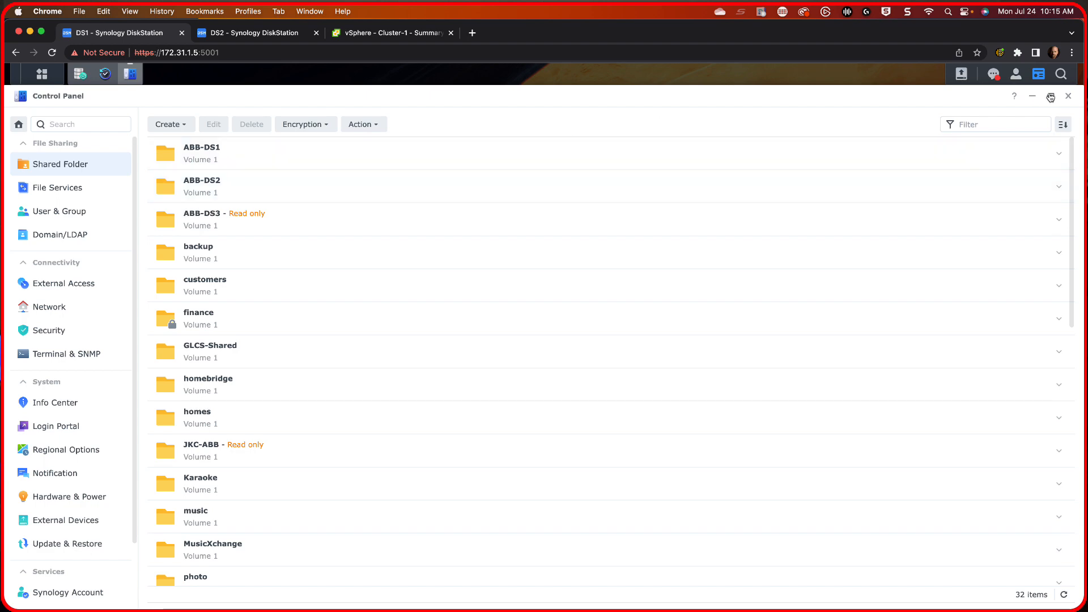
- Put the Control Panel window away to return to the DS1 desktop
{"action": "left_click", "coordinate": [1069, 95]}
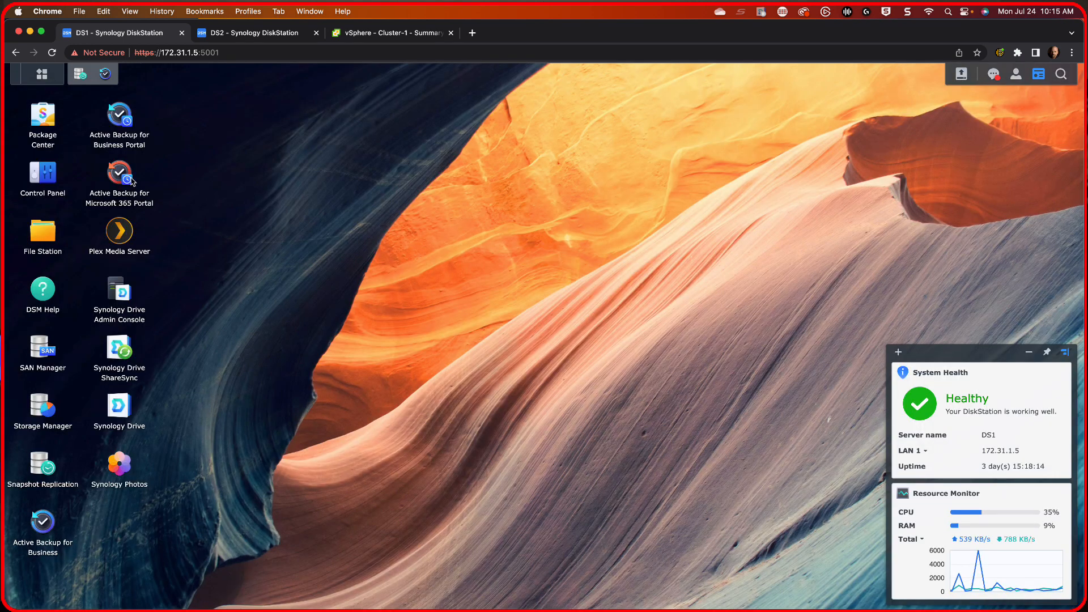
{"action": "mouse_move", "coordinate": [49, 210]}
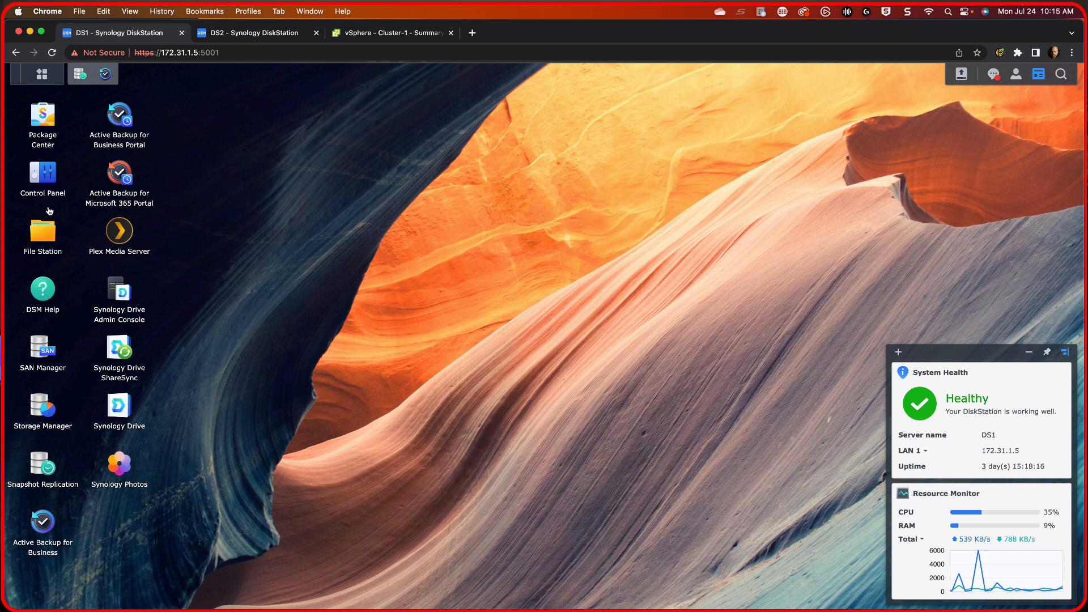
{"action": "mouse_move", "coordinate": [49, 211]}
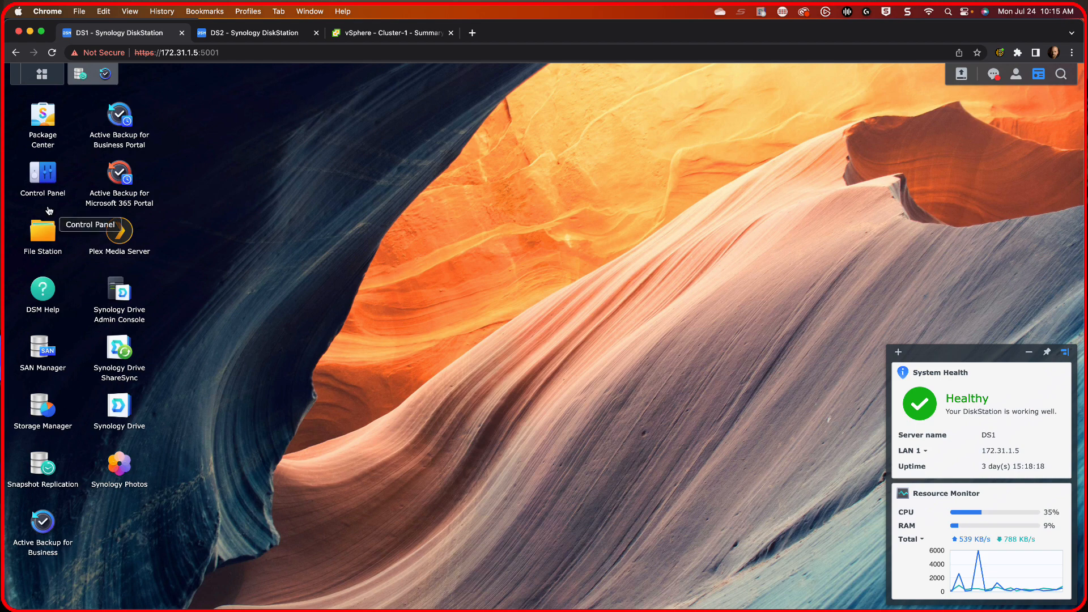
{"action": "mouse_move", "coordinate": [42, 173]}
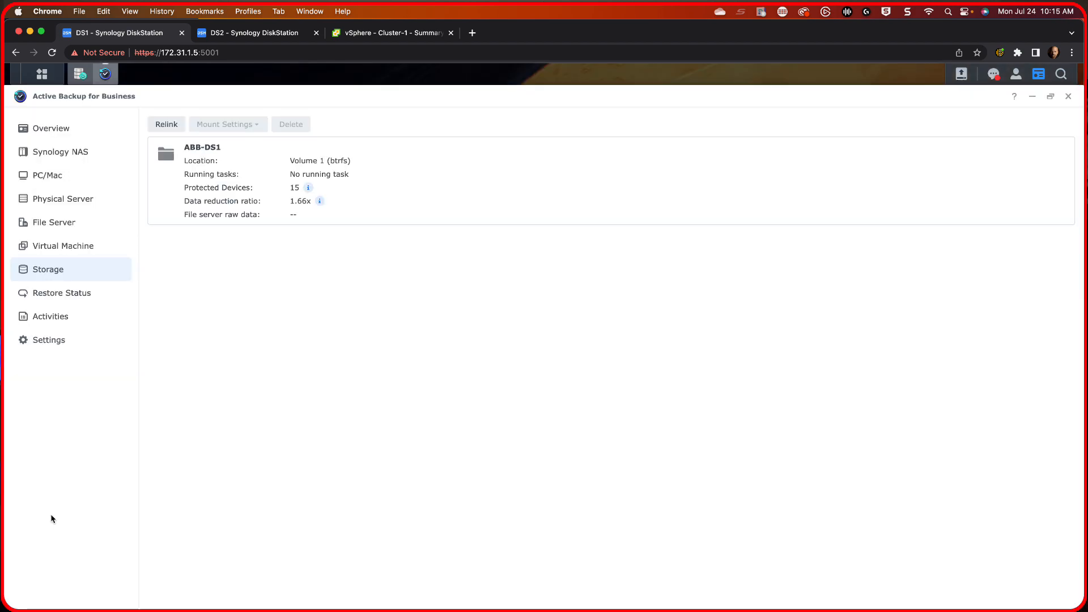
{"action": "mouse_move", "coordinate": [245, 269]}
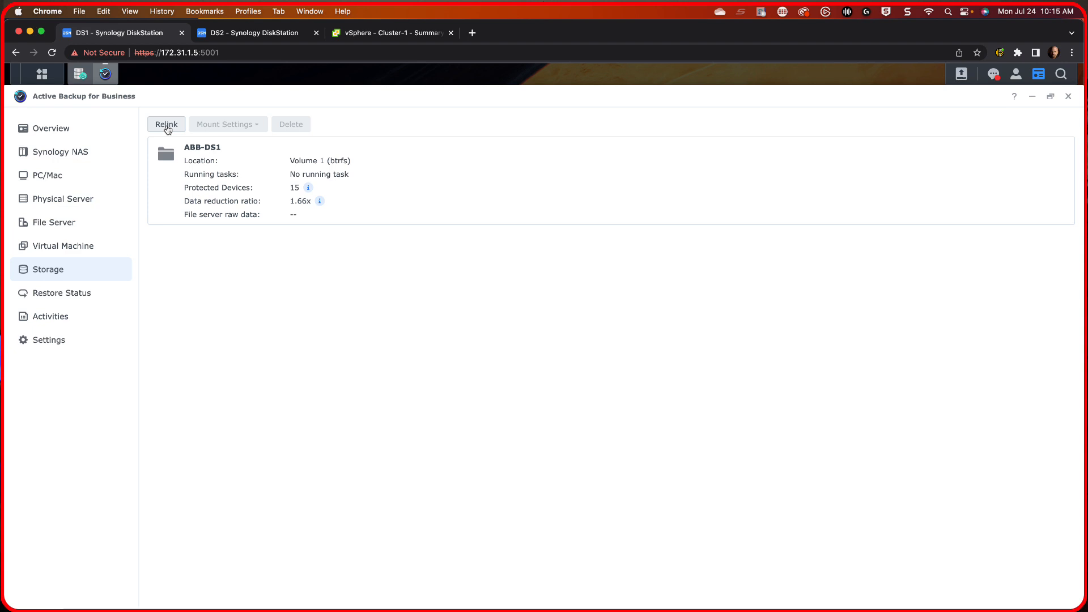
- Relink the ABB-DS2 backup folder, accepting the credentials warning, so storage lists ABB-DS1 and ABB-DS2
{"action": "left_click", "coordinate": [166, 124]}
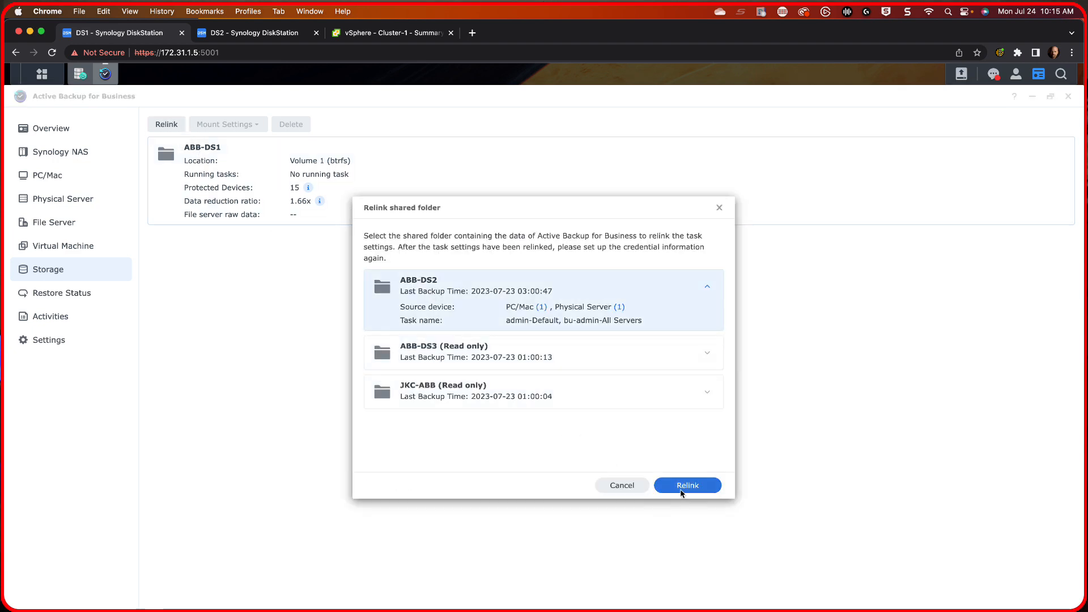
{"action": "left_click", "coordinate": [687, 485]}
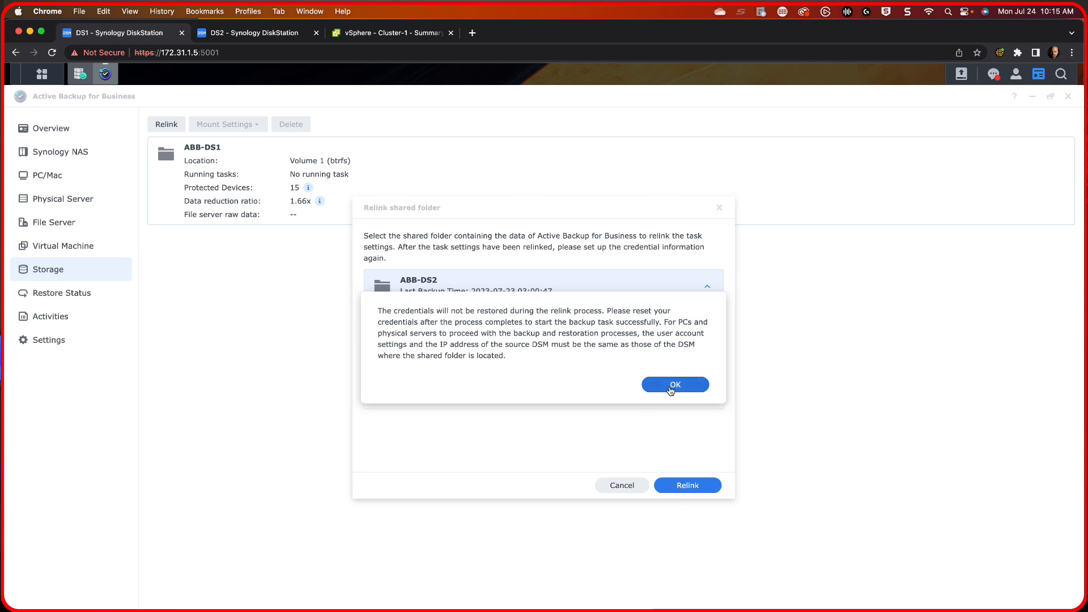
{"action": "left_click", "coordinate": [673, 384]}
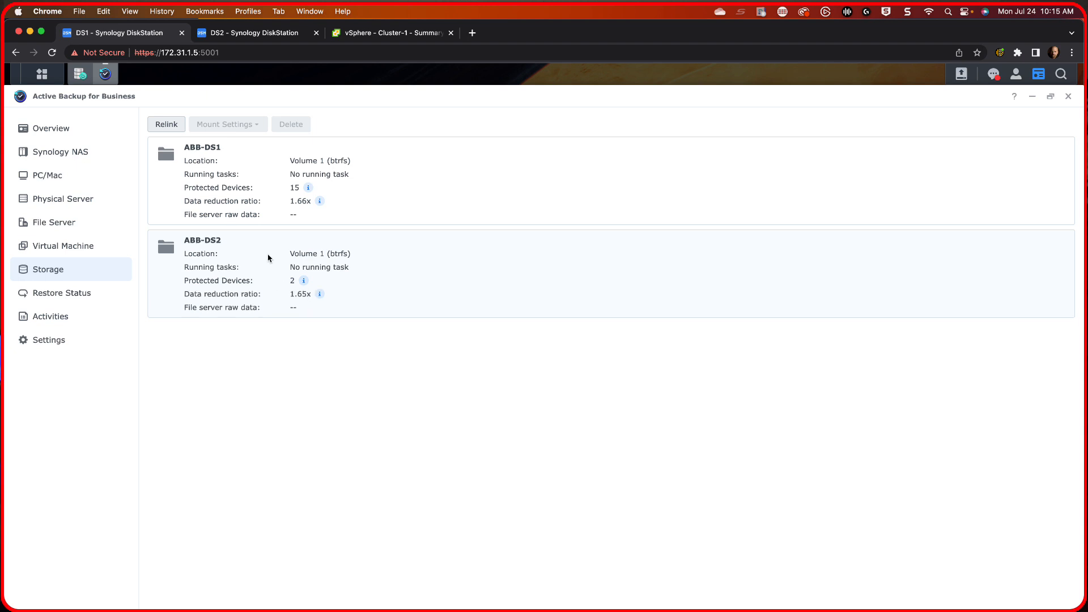
{"action": "mouse_move", "coordinate": [253, 255]}
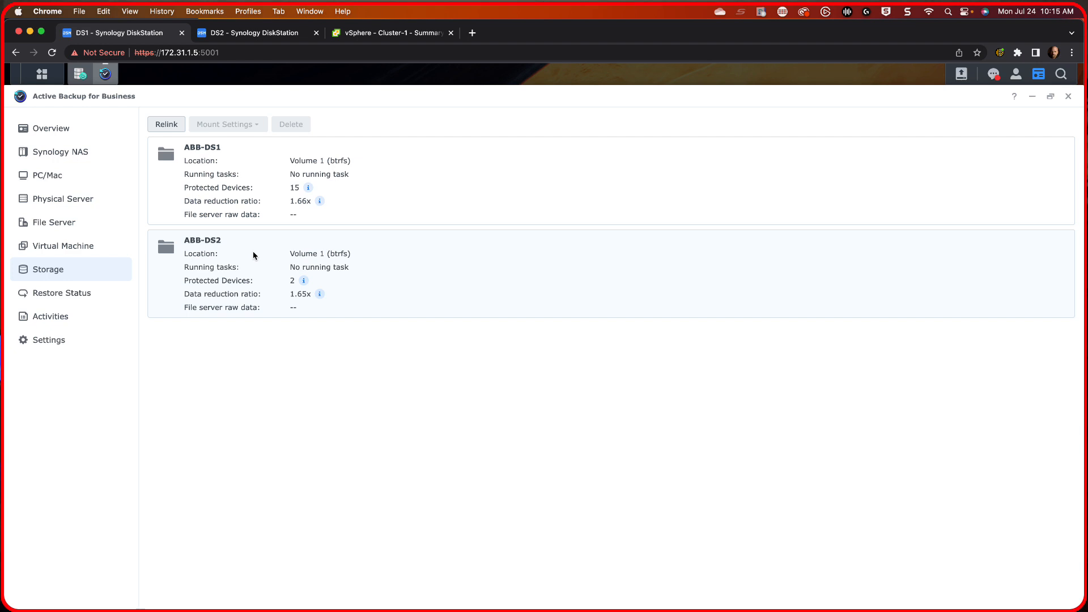
{"action": "mouse_move", "coordinate": [302, 271]}
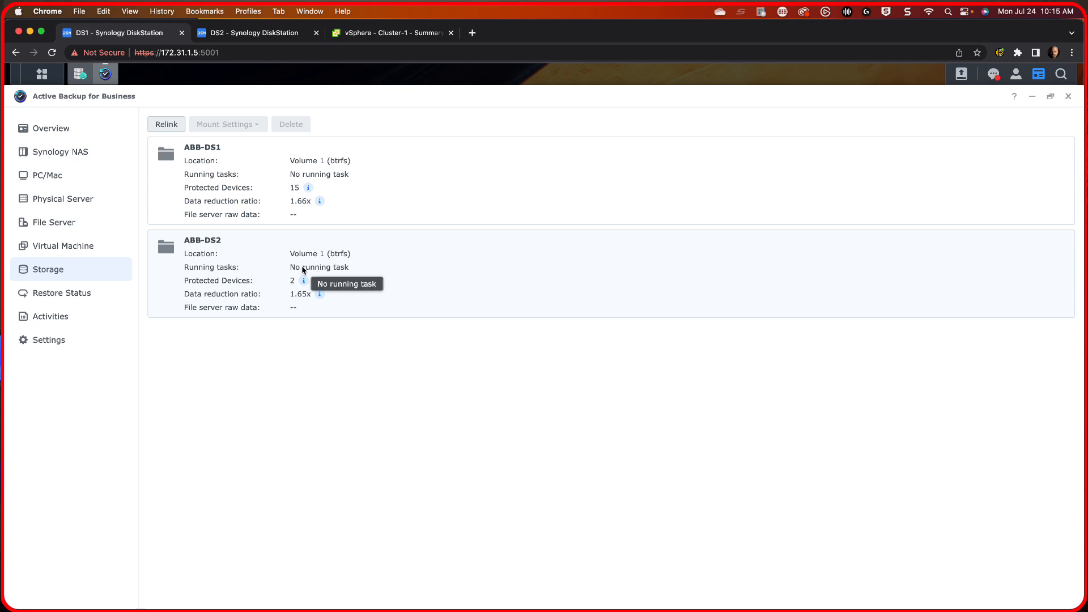
{"action": "mouse_move", "coordinate": [268, 267]}
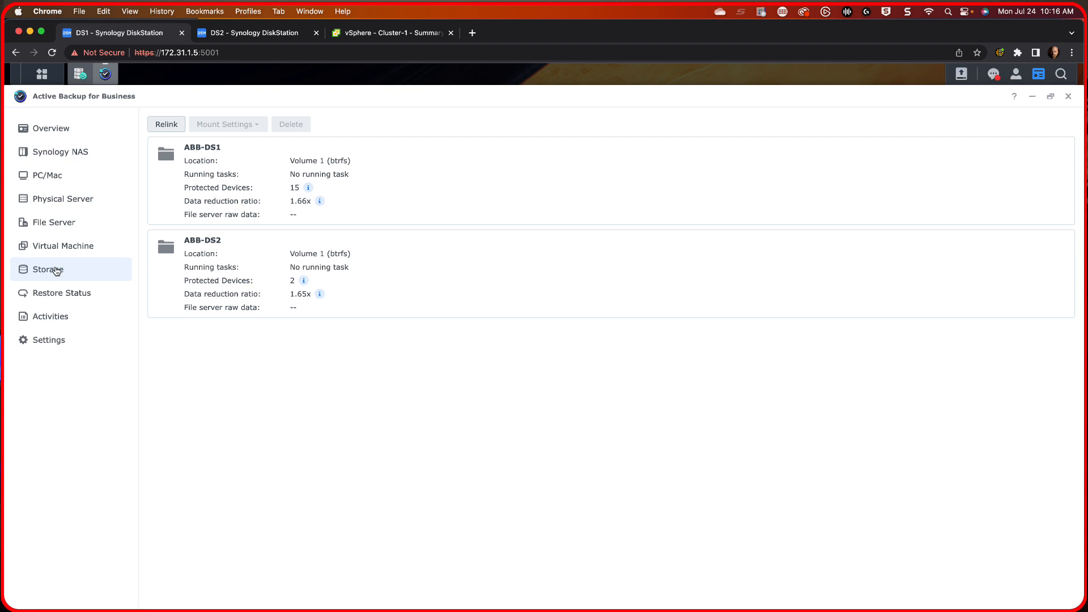
- Start a restore of physical server GP-SRV1 from the latest point to VMware vSphere
{"action": "left_click", "coordinate": [62, 198]}
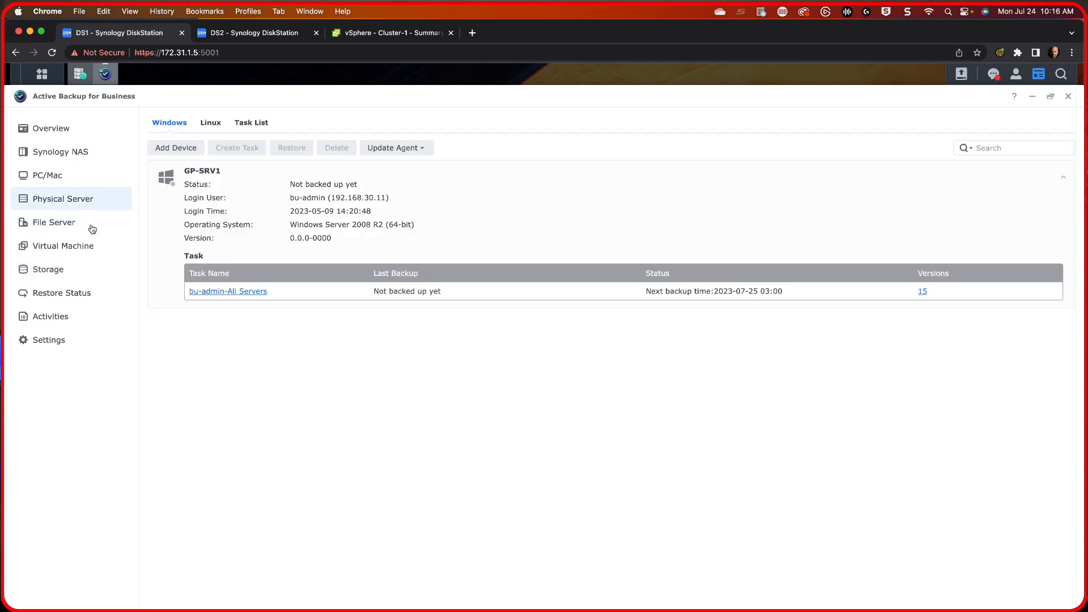
{"action": "mouse_move", "coordinate": [386, 237]}
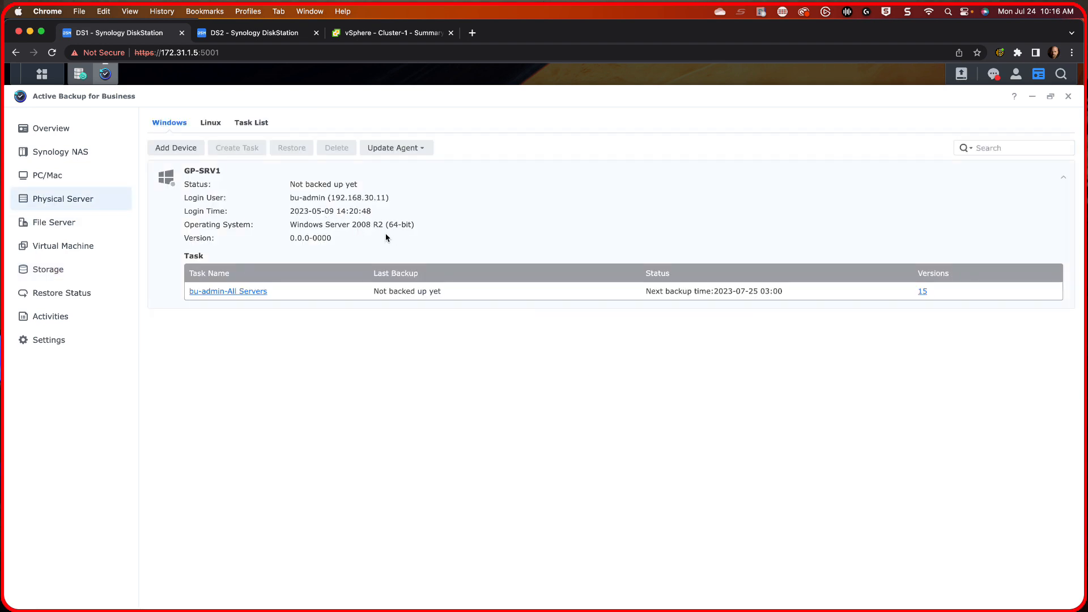
{"action": "left_click", "coordinate": [194, 172]}
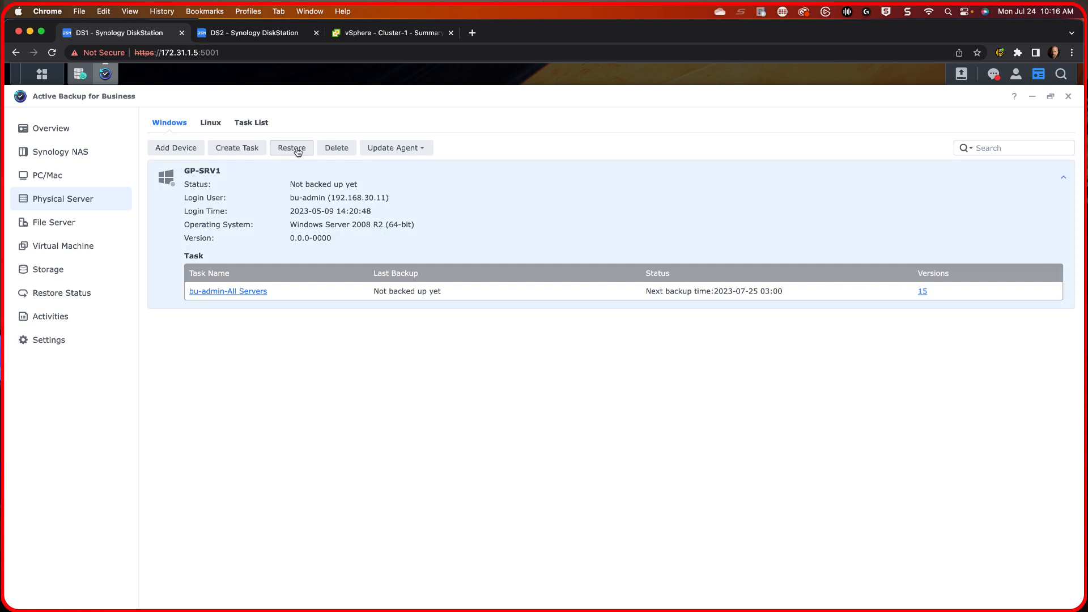
{"action": "left_click", "coordinate": [291, 148]}
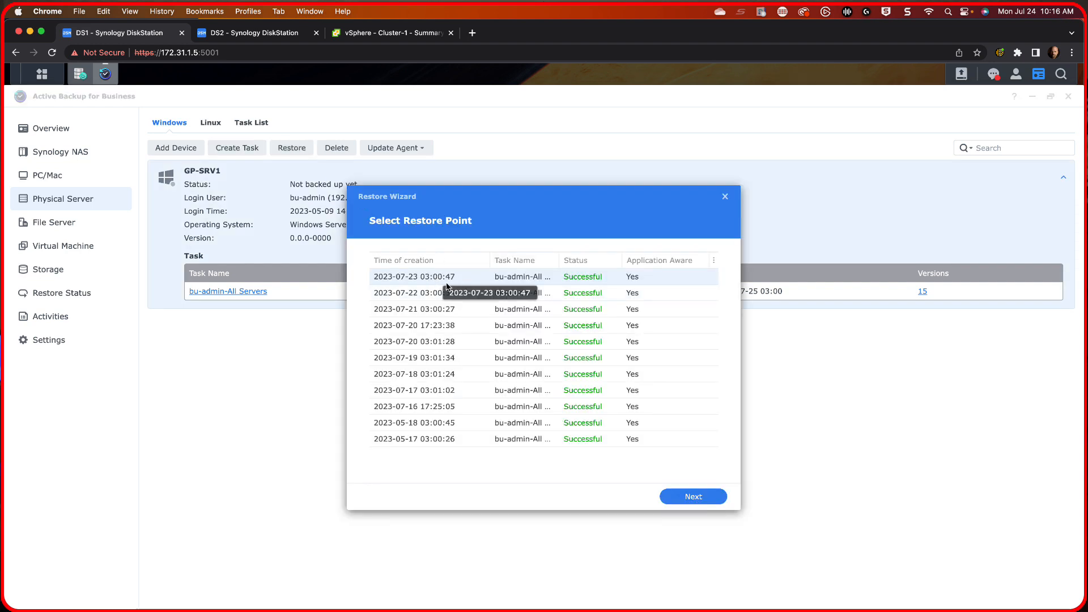
{"action": "mouse_move", "coordinate": [497, 390]}
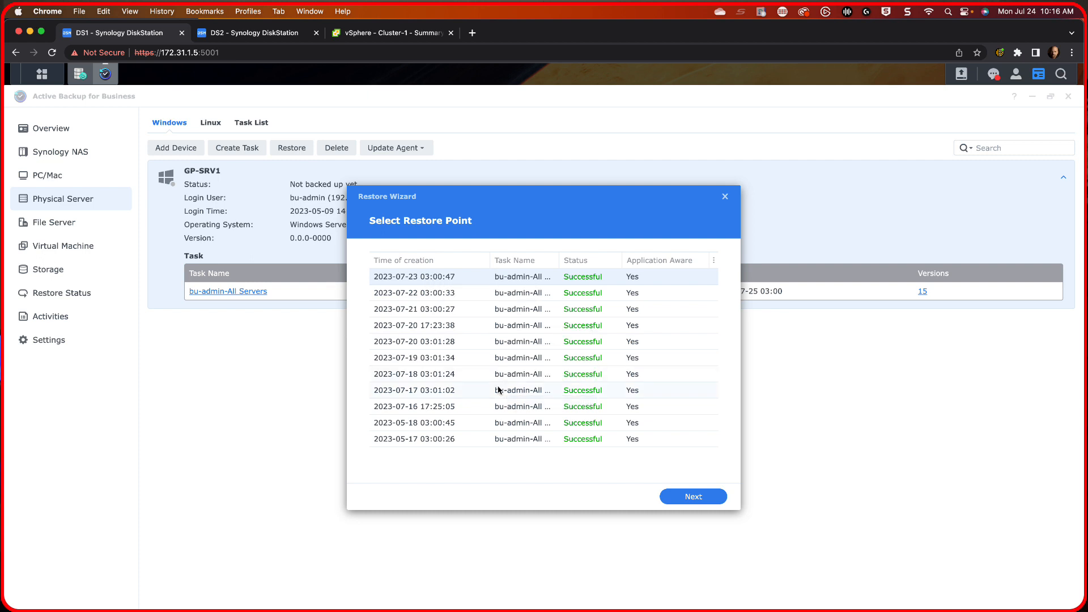
{"action": "mouse_move", "coordinate": [627, 456]}
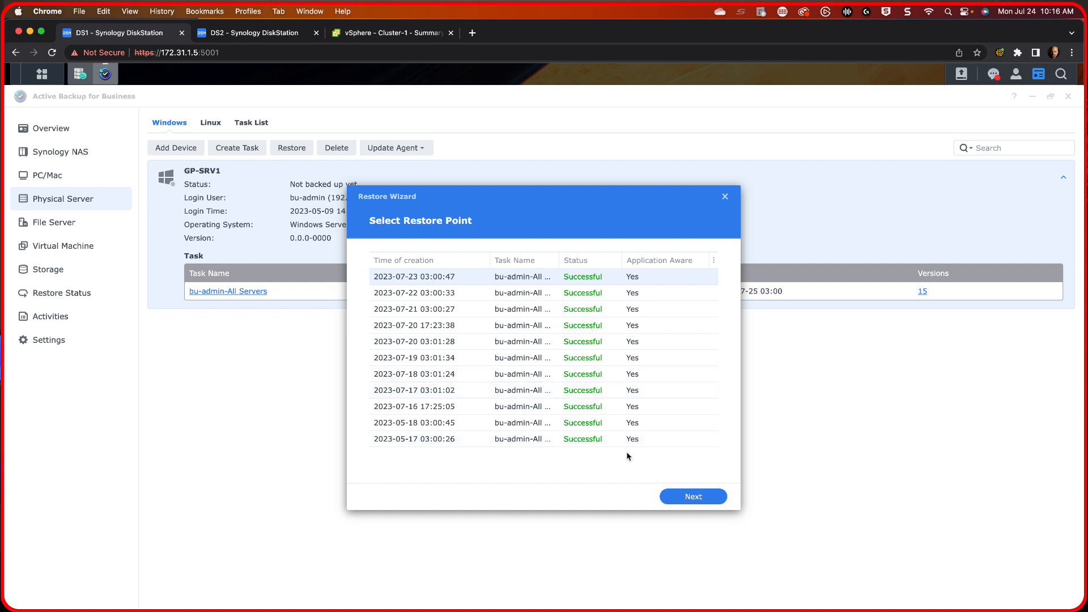
{"action": "left_click", "coordinate": [691, 497]}
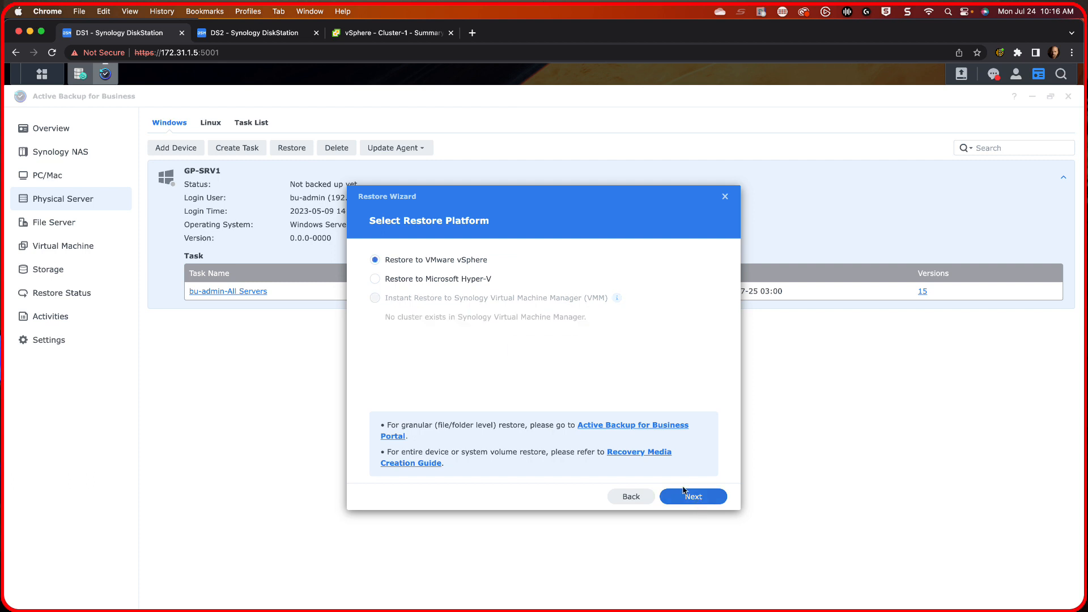
{"action": "mouse_move", "coordinate": [605, 359]}
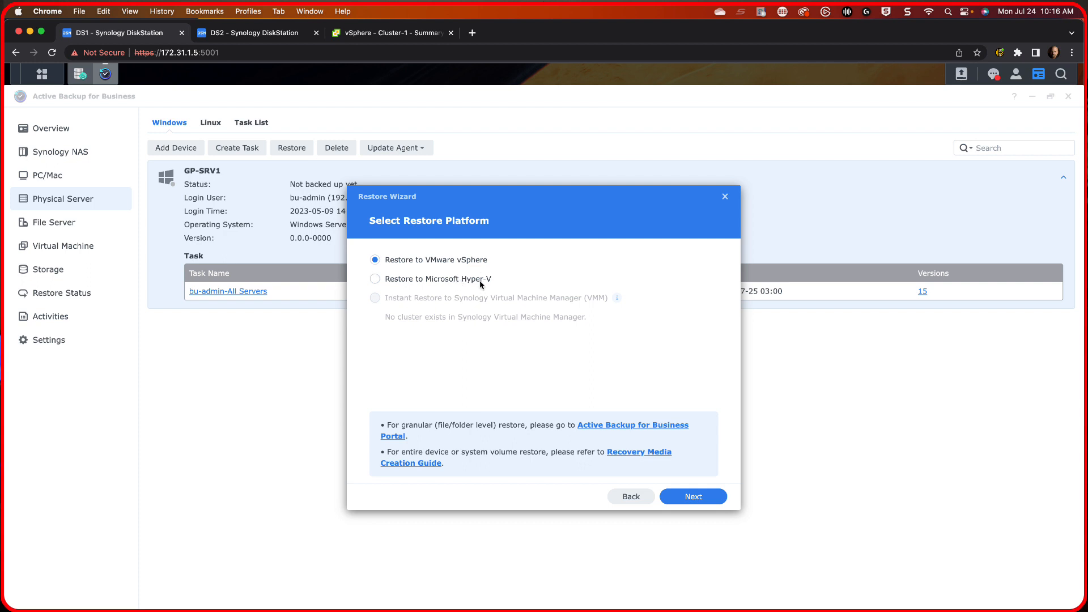
{"action": "left_click", "coordinate": [375, 278]}
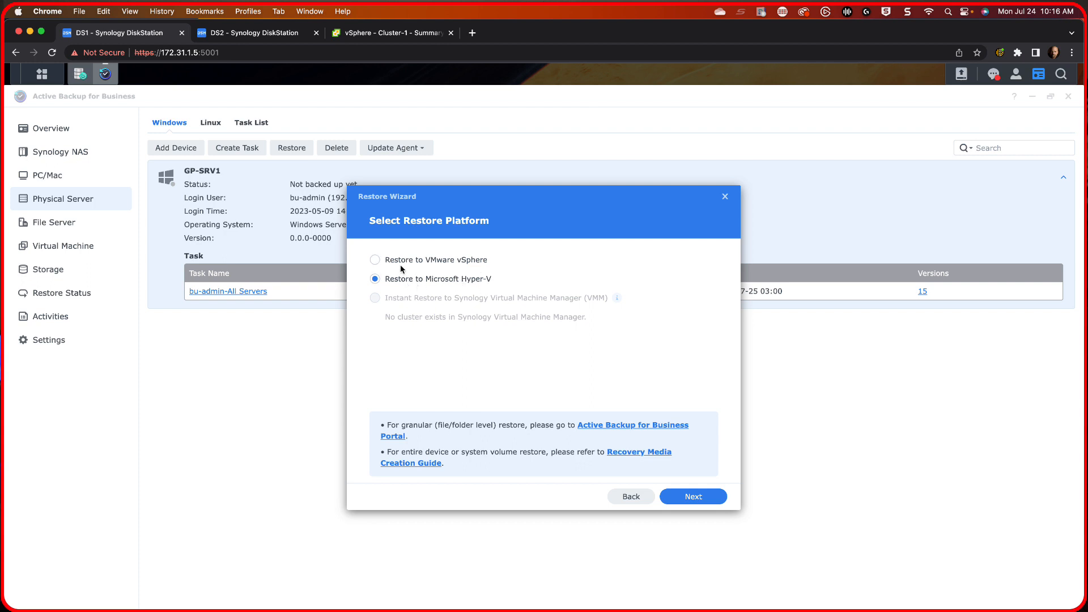
{"action": "left_click", "coordinate": [375, 260]}
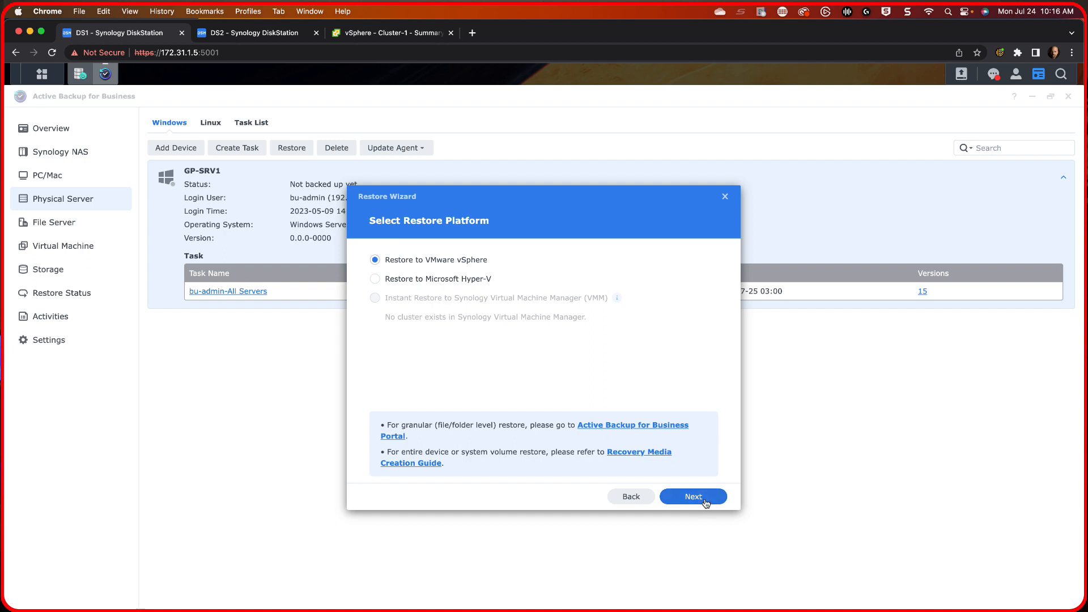
{"action": "left_click", "coordinate": [691, 496]}
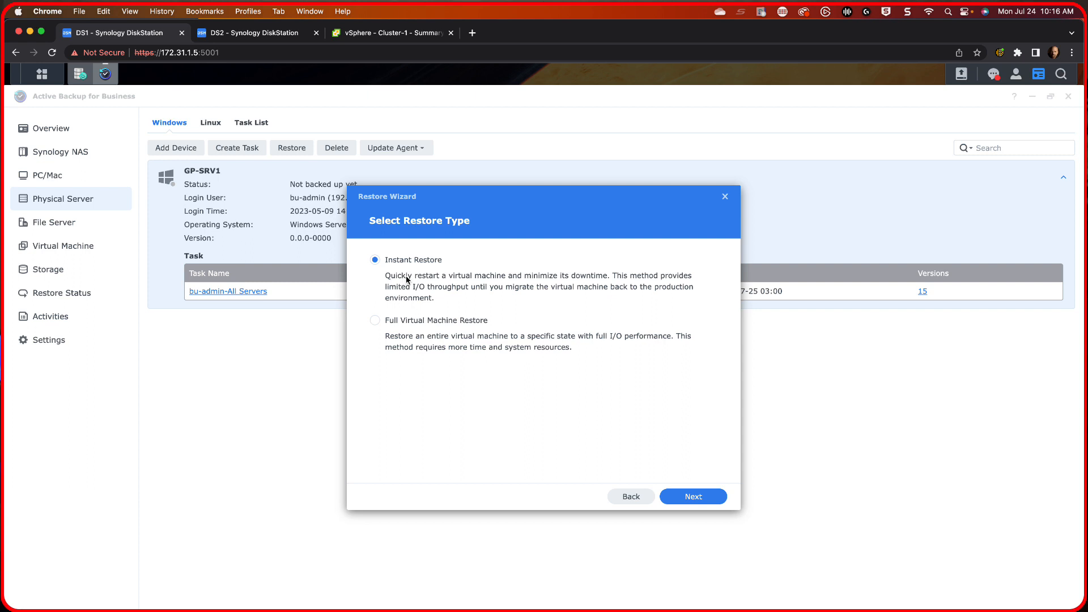
{"action": "mouse_move", "coordinate": [516, 341]}
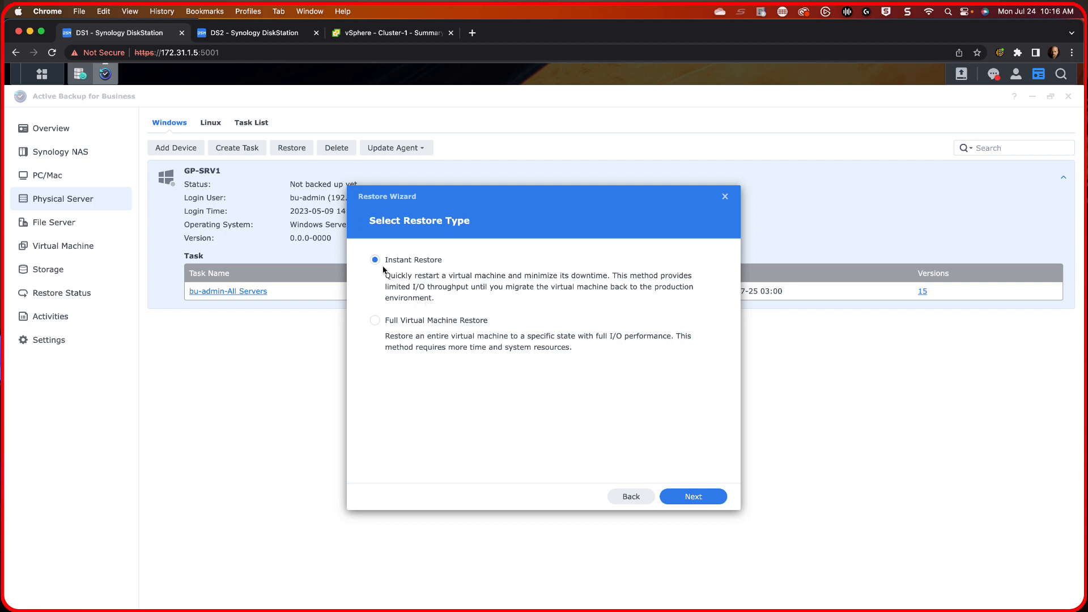
{"action": "mouse_move", "coordinate": [622, 302]}
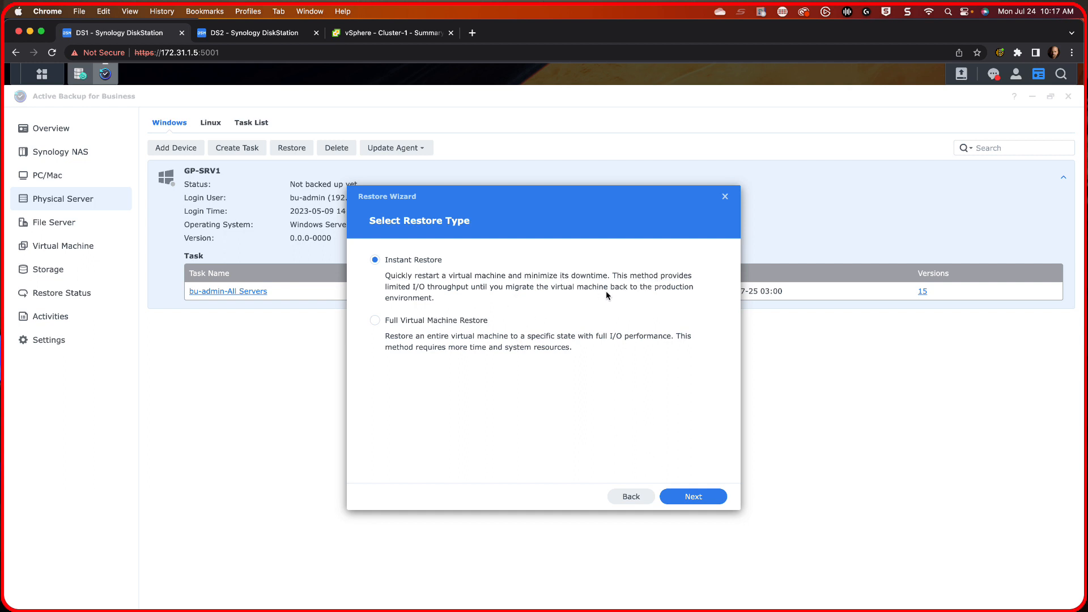
{"action": "mouse_move", "coordinate": [451, 293]}
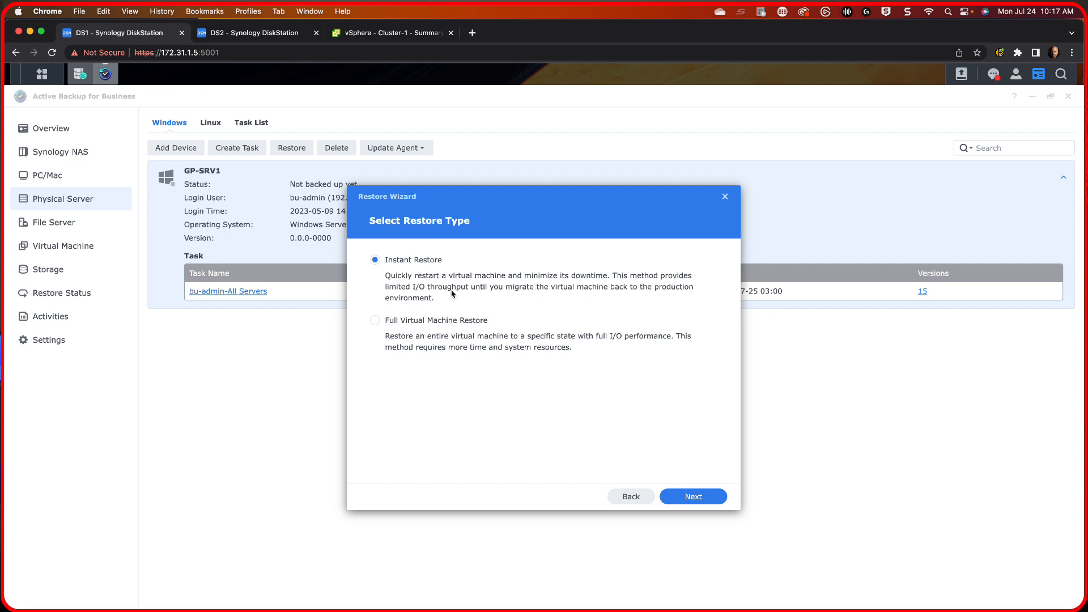
{"action": "mouse_move", "coordinate": [563, 460]}
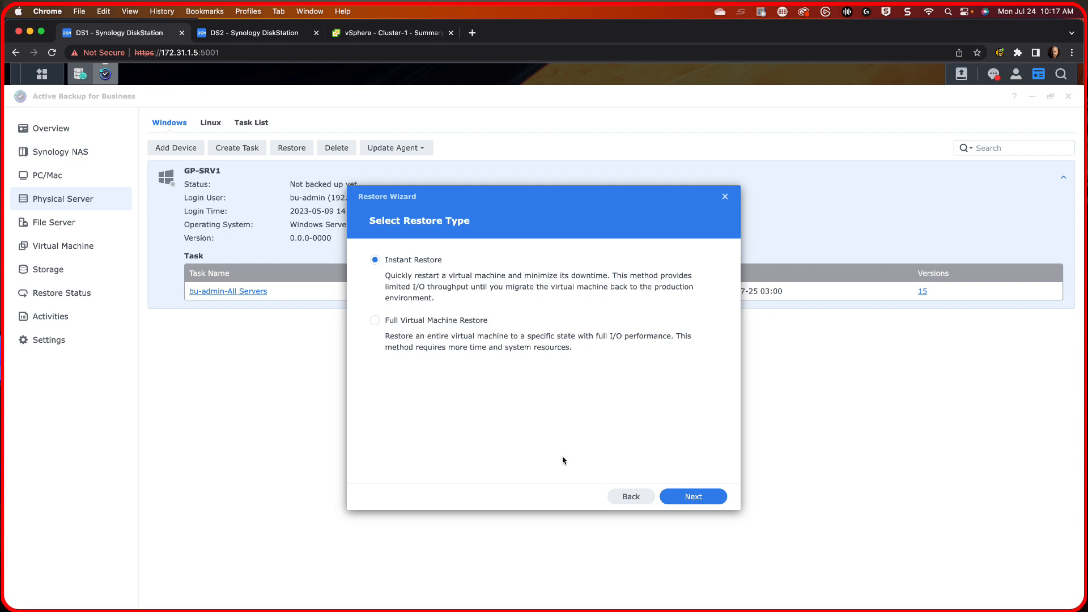
{"action": "mouse_move", "coordinate": [694, 496]}
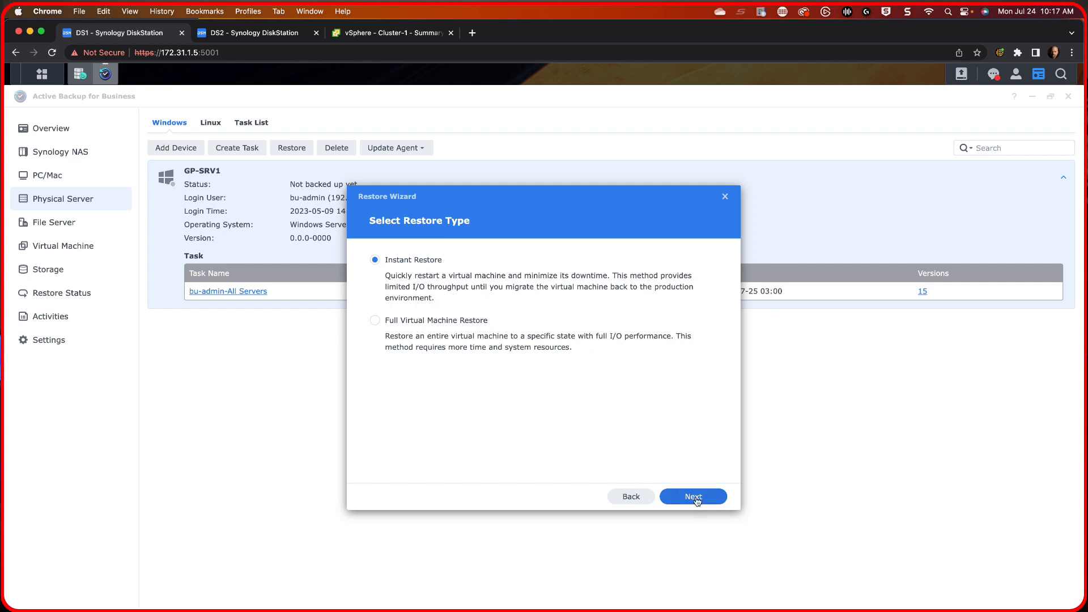
- Keep Instant Restore and place the new VM in Irvine-DC, Cluster-1 on host 172.31.1.233
{"action": "left_click", "coordinate": [691, 497]}
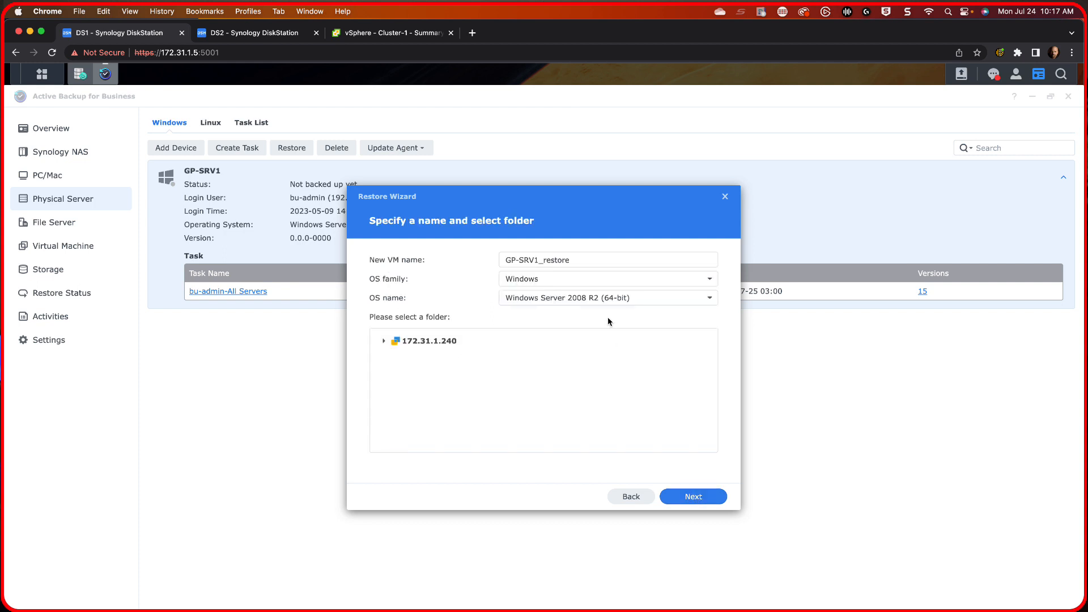
{"action": "left_click", "coordinate": [607, 260]}
{"action": "type", "text": "1"}
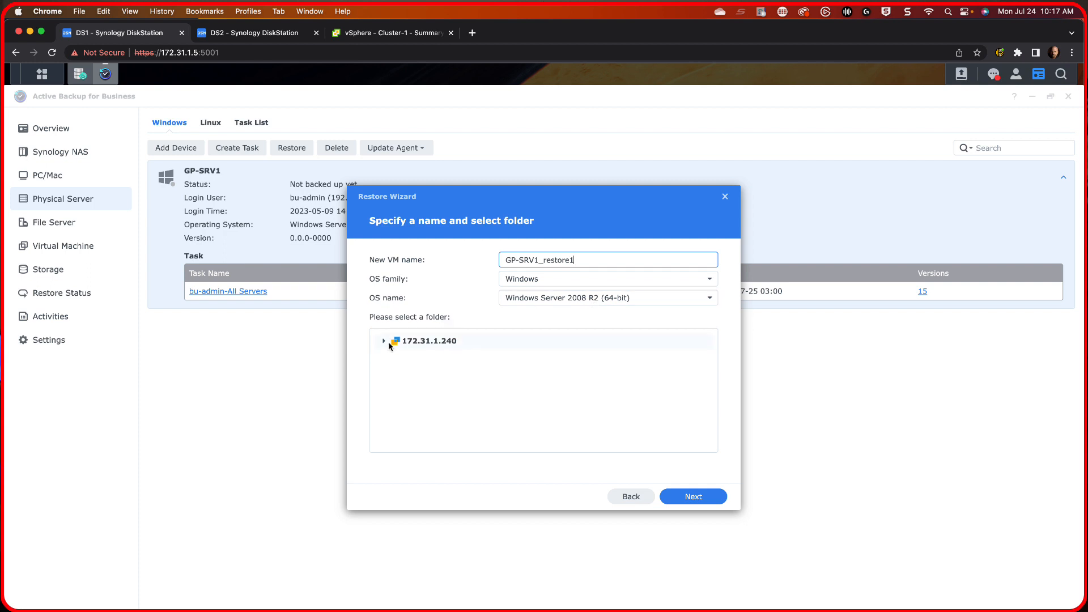
{"action": "left_click", "coordinate": [383, 340]}
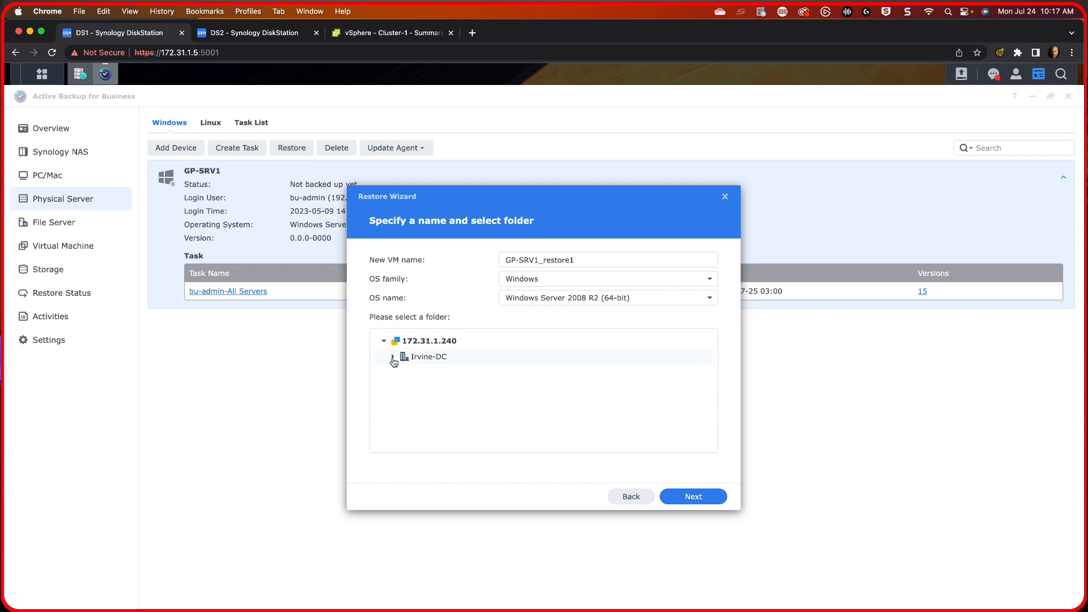
{"action": "left_click", "coordinate": [393, 355]}
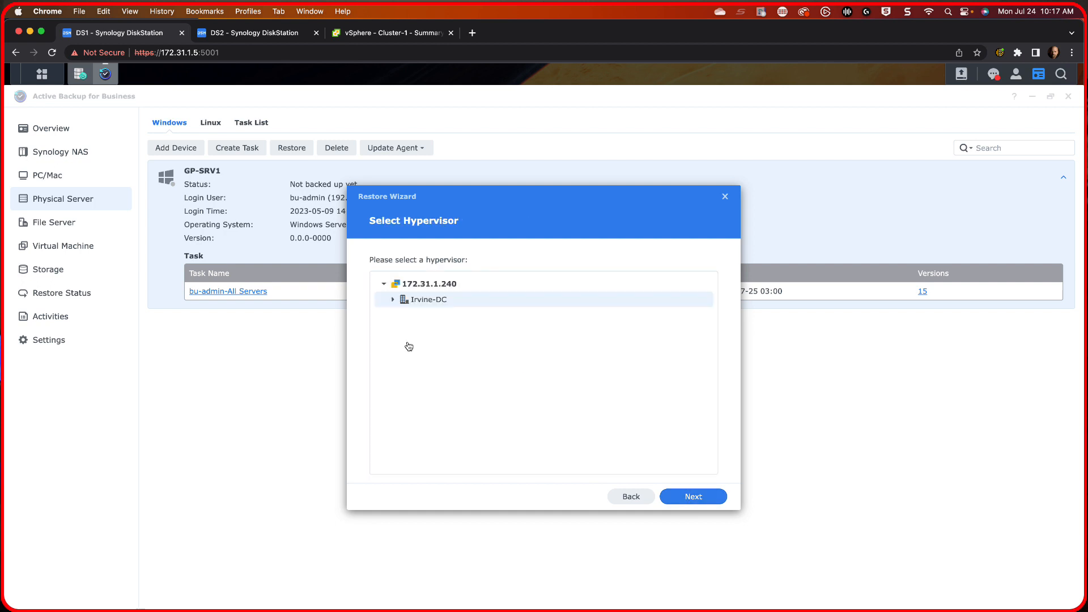
{"action": "left_click", "coordinate": [394, 299]}
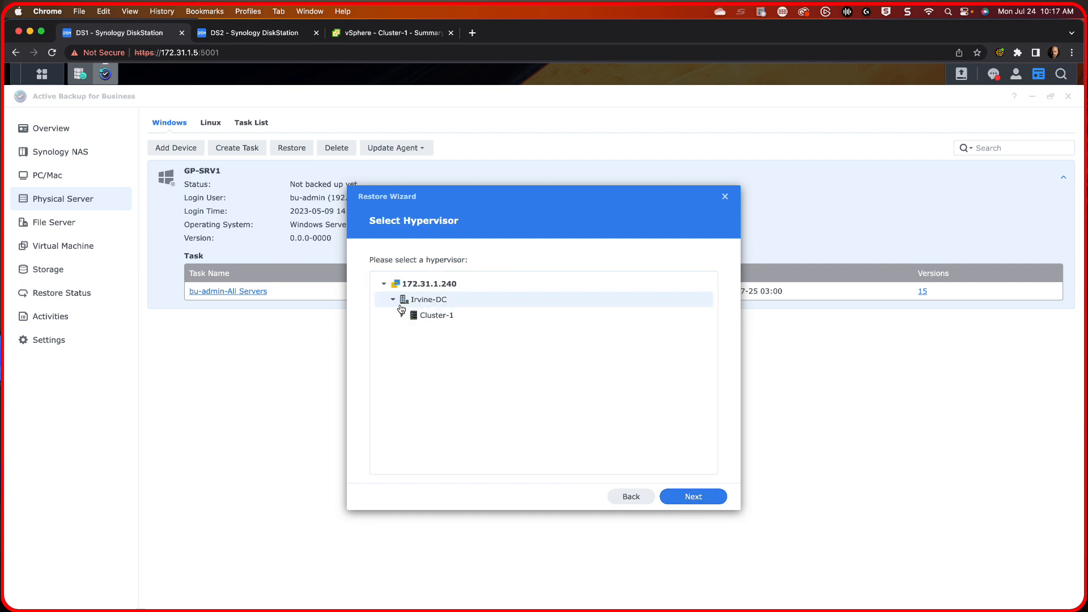
{"action": "left_click", "coordinate": [393, 316]}
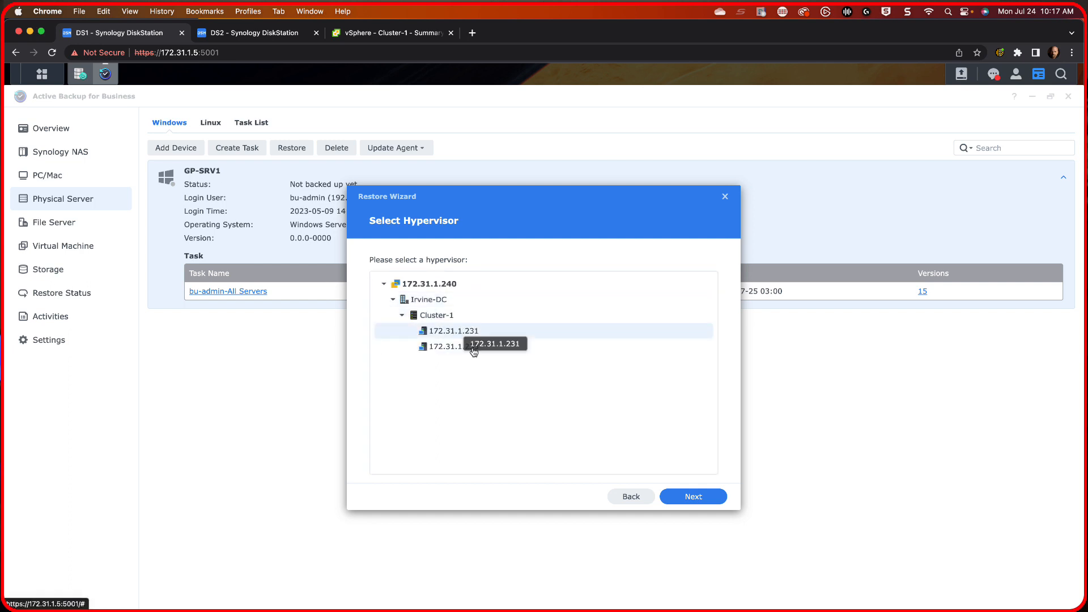
{"action": "left_click", "coordinate": [450, 346]}
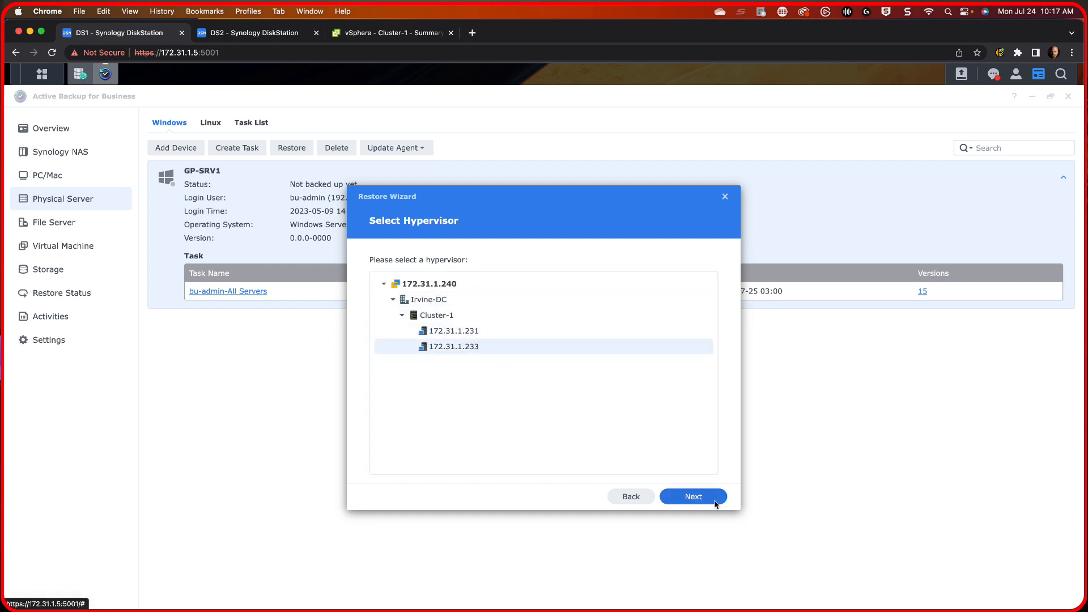
{"action": "left_click", "coordinate": [691, 496]}
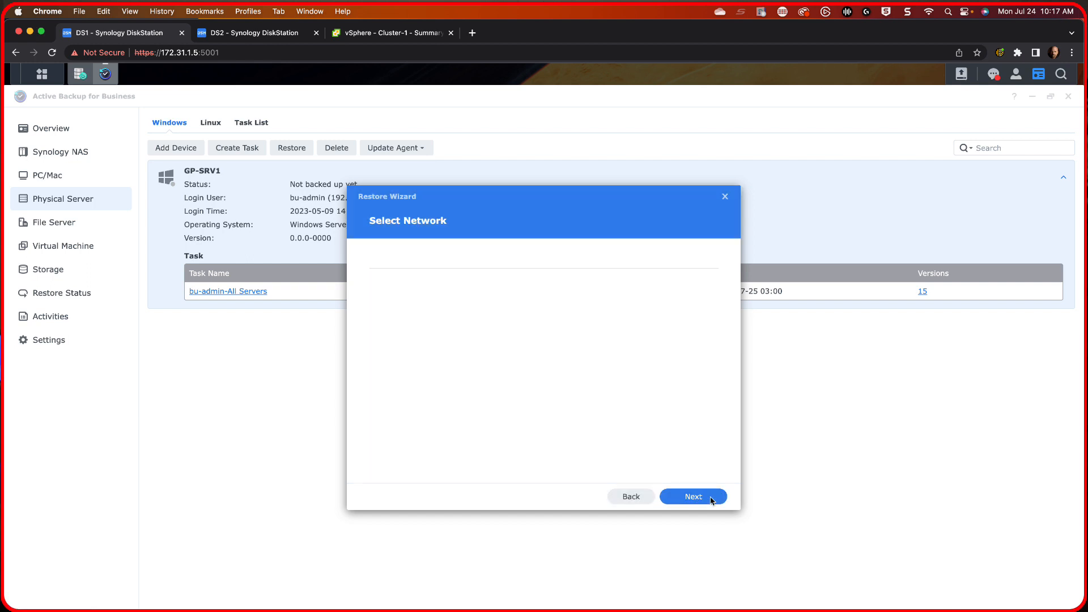
{"action": "left_click", "coordinate": [691, 496]}
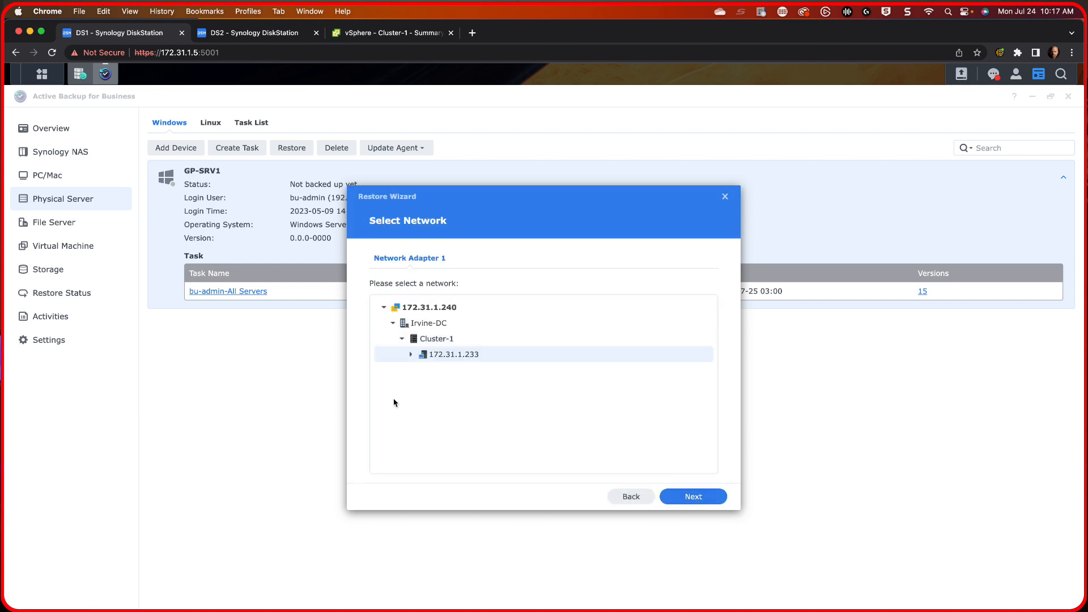
- Assign VM Network under host 172.31.1.233 to the restored VM and reach the summary
{"action": "left_click", "coordinate": [410, 354]}
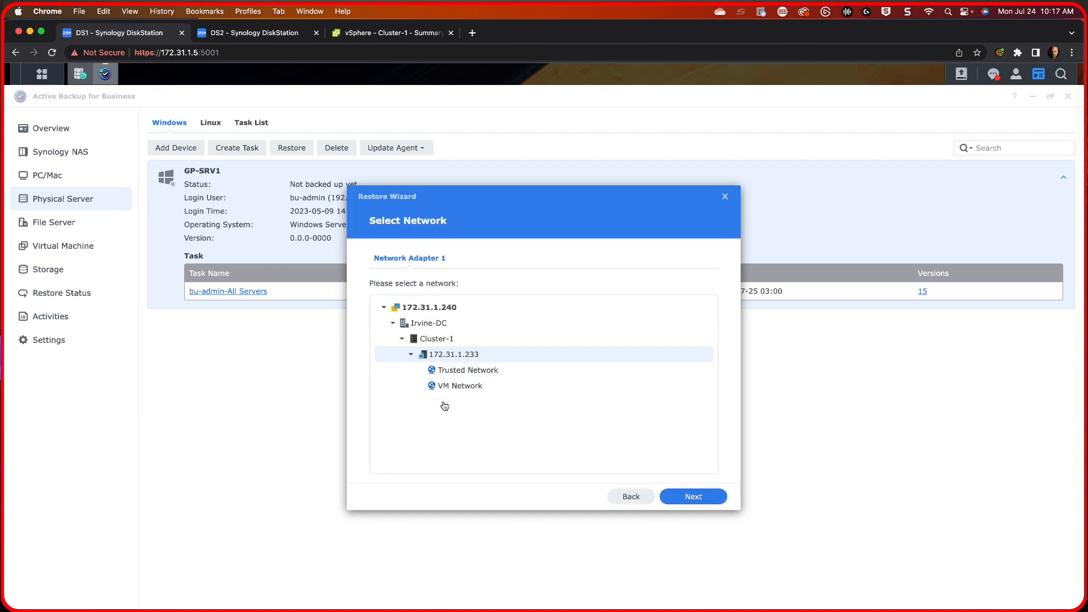
{"action": "left_click", "coordinate": [462, 385]}
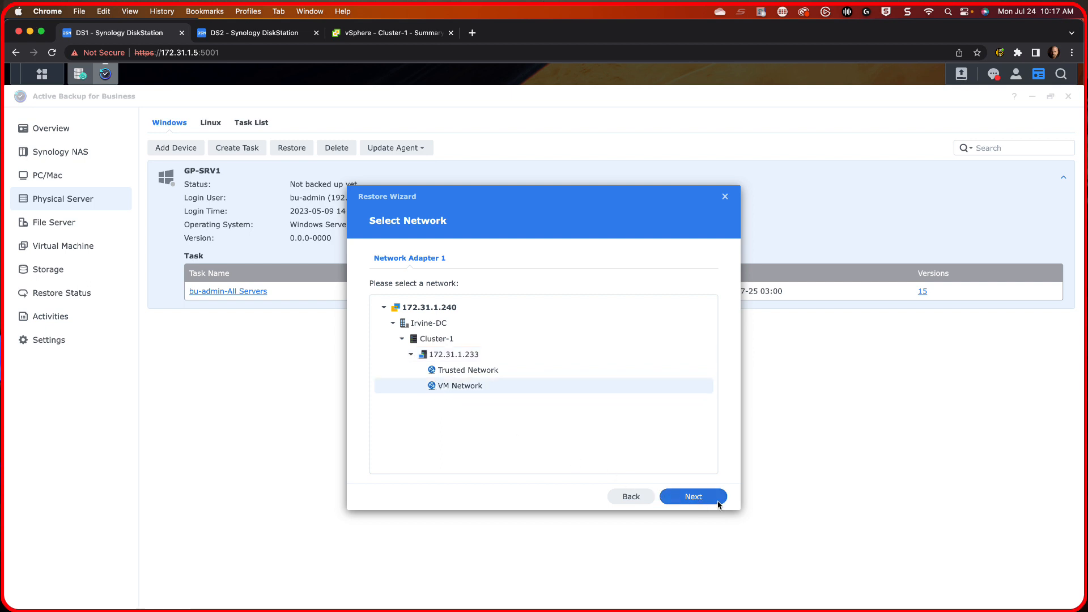
{"action": "mouse_move", "coordinate": [535, 410]}
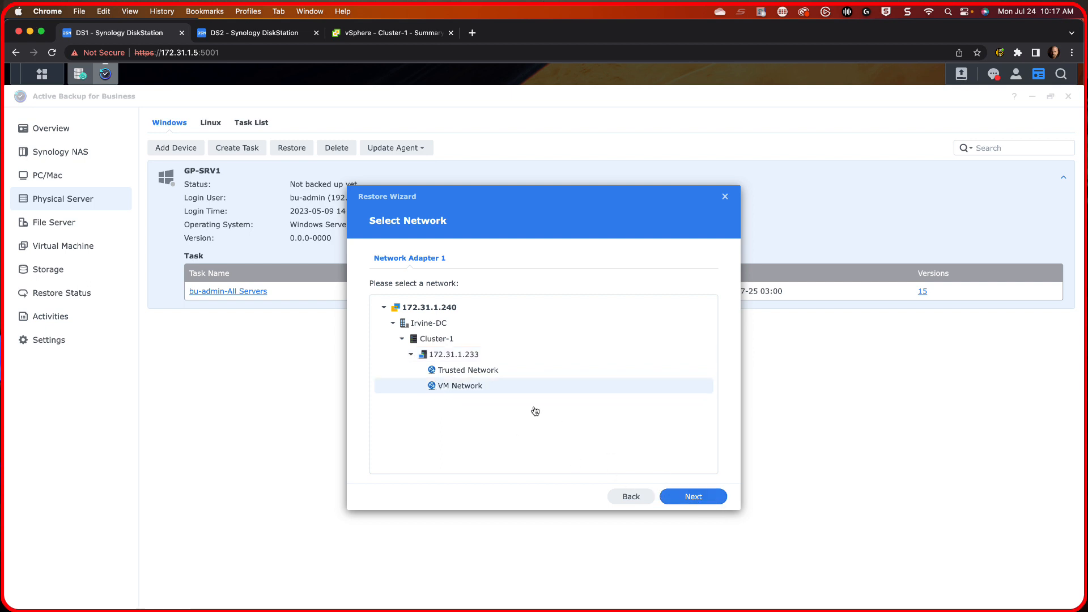
{"action": "mouse_move", "coordinate": [692, 496]}
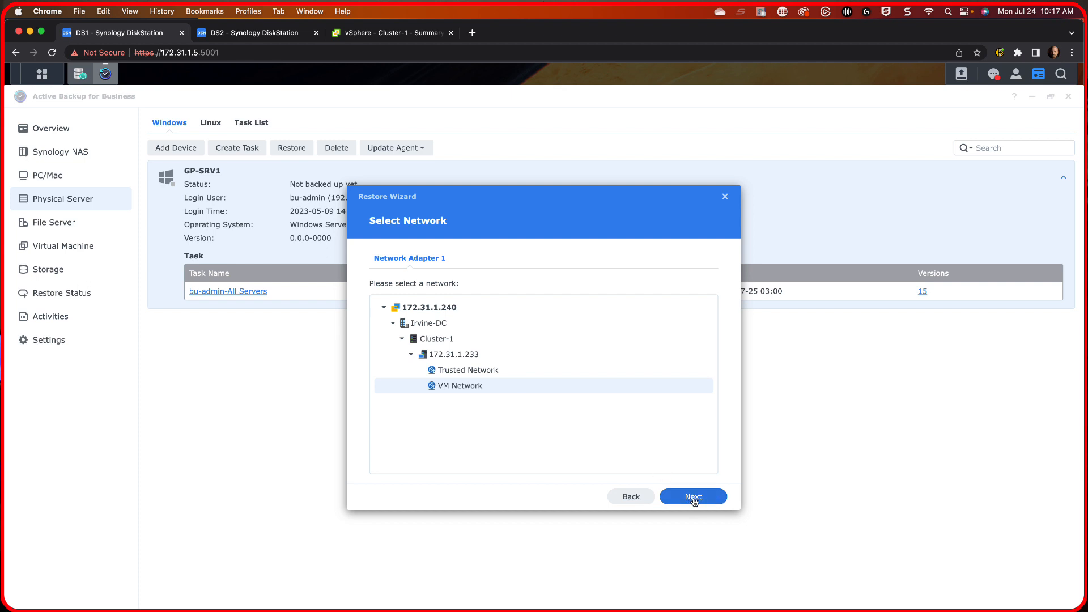
{"action": "left_click", "coordinate": [691, 496]}
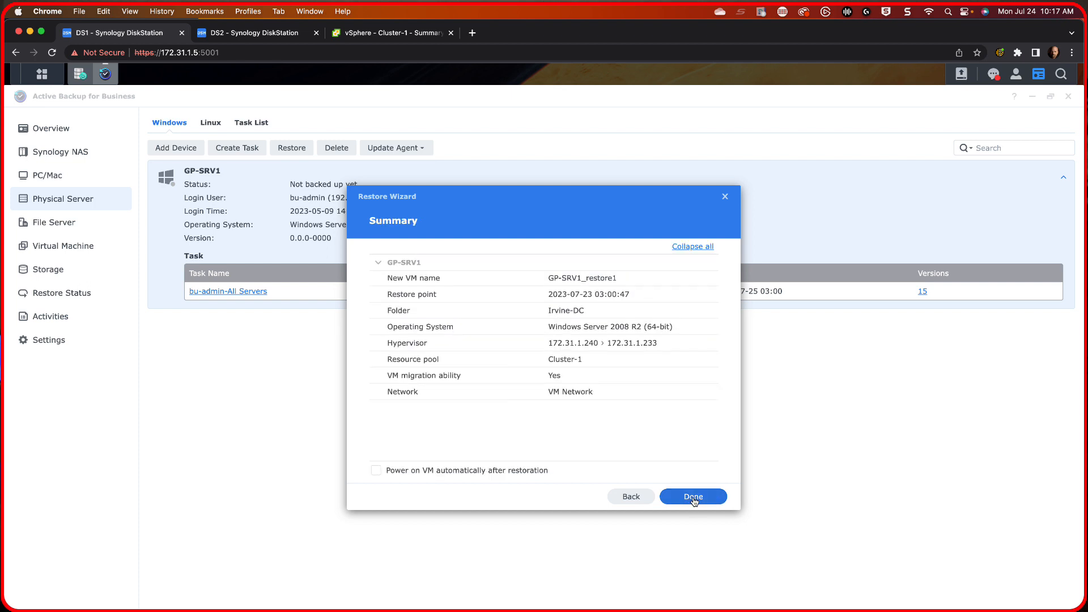
{"action": "mouse_move", "coordinate": [347, 469]}
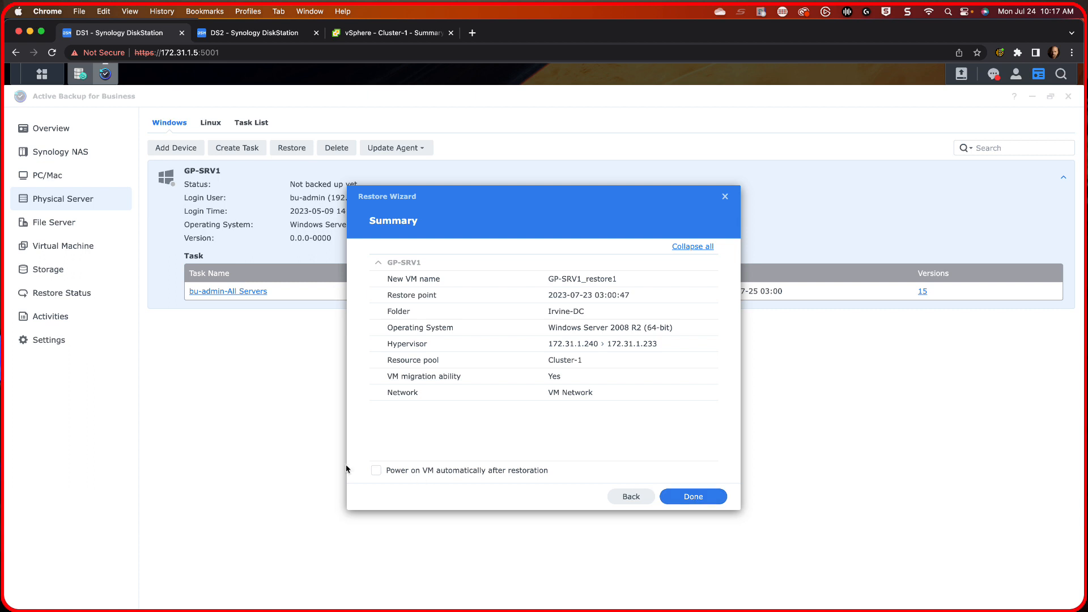
{"action": "mouse_move", "coordinate": [524, 474]}
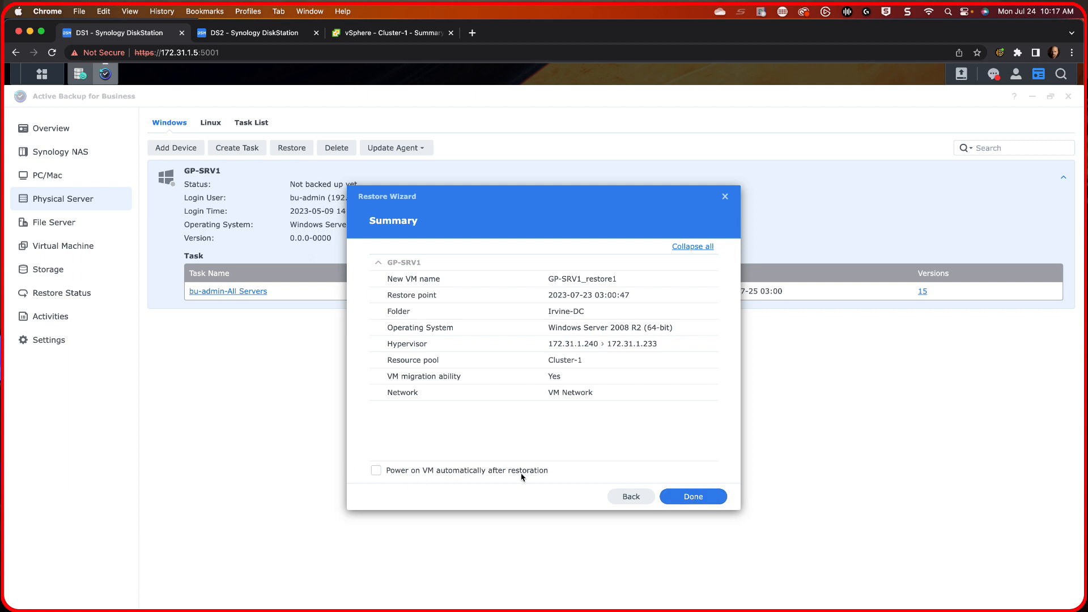
{"action": "mouse_move", "coordinate": [691, 497]}
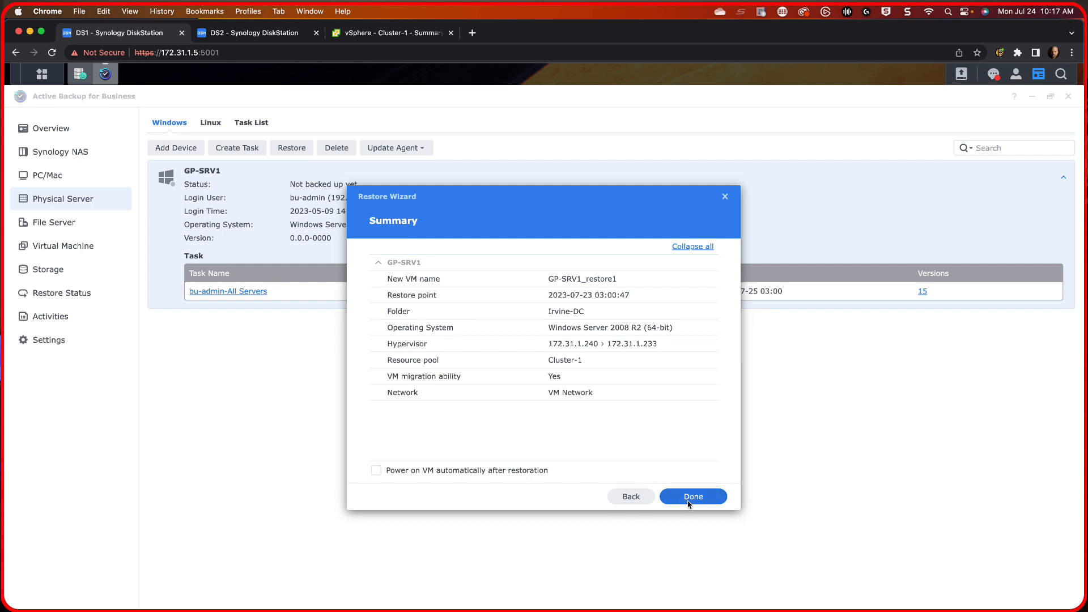
- Start the GP-SRV1 instant restore and review its details in Restore Status
{"action": "left_click", "coordinate": [691, 497]}
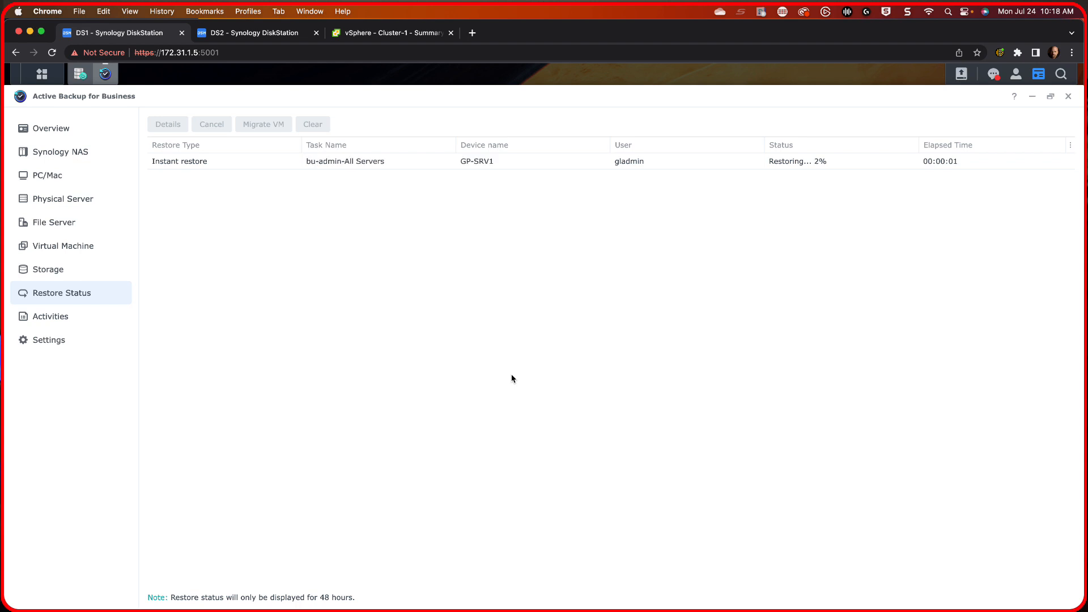
{"action": "left_click", "coordinate": [167, 123]}
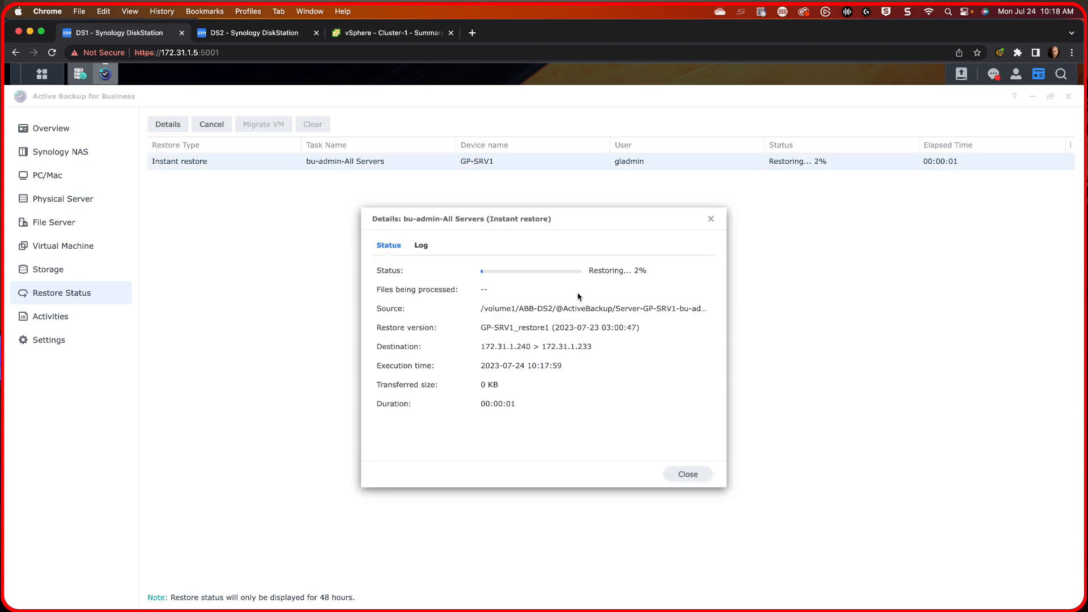
{"action": "mouse_move", "coordinate": [582, 380]}
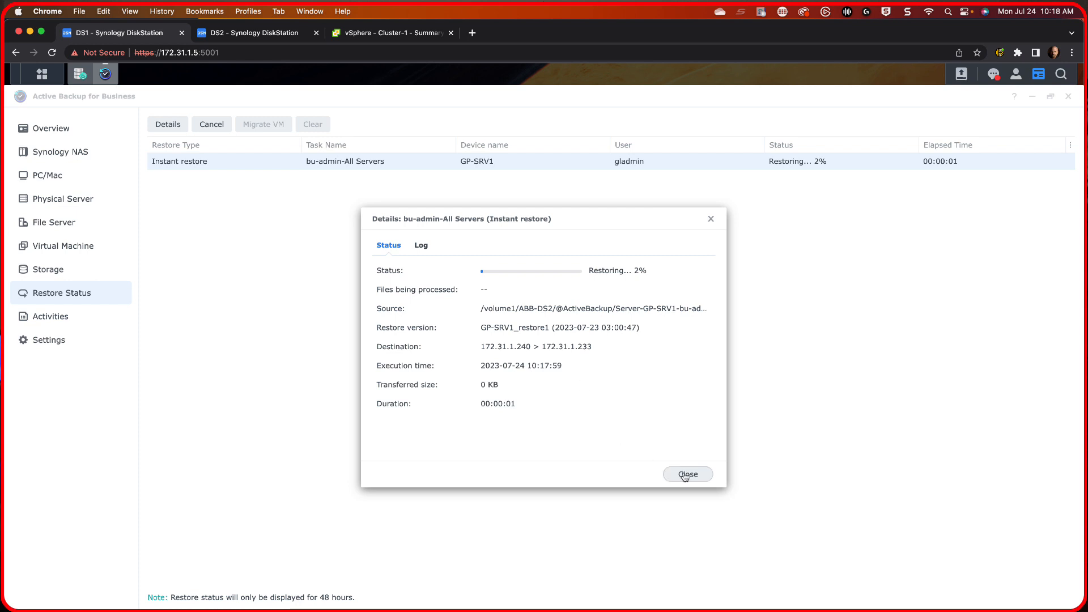
{"action": "left_click", "coordinate": [686, 474]}
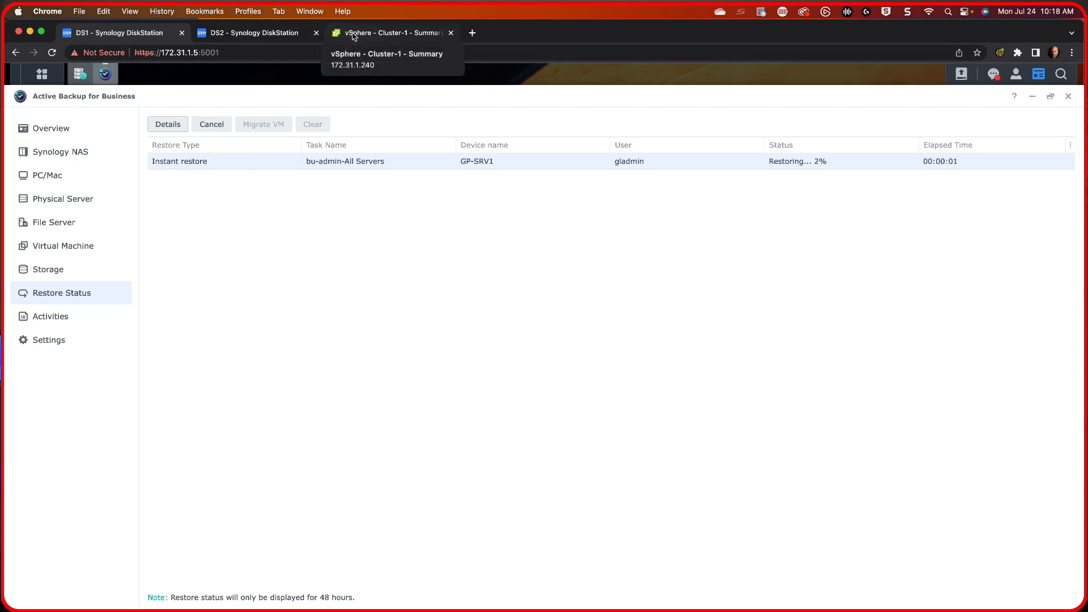
- Check the vSphere datastore list and recent tasks for the restored GP-SRV1 VM
{"action": "left_click", "coordinate": [389, 33]}
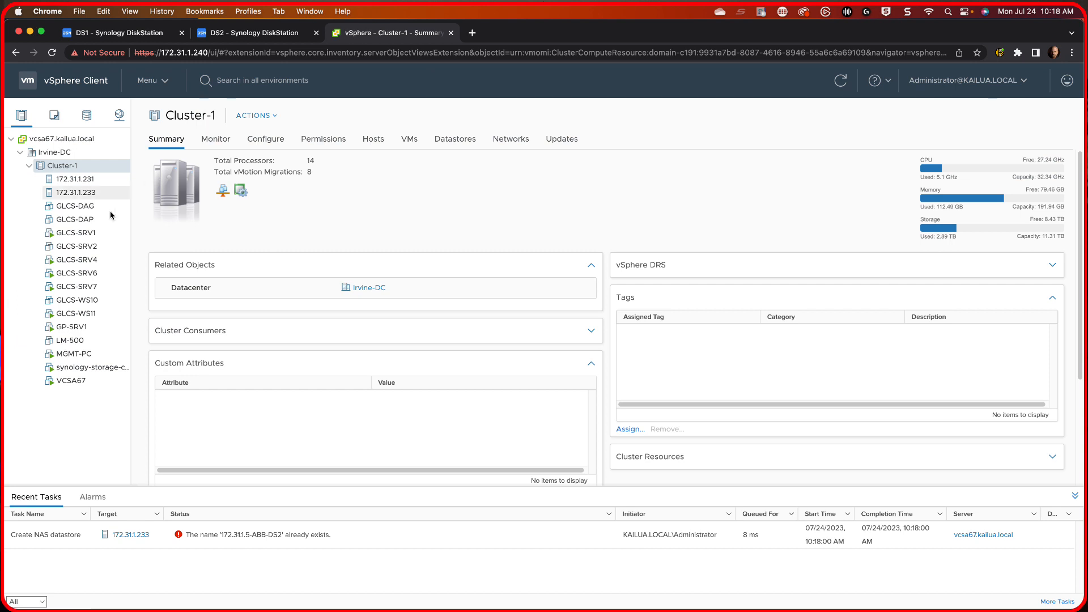
{"action": "left_click", "coordinate": [86, 116]}
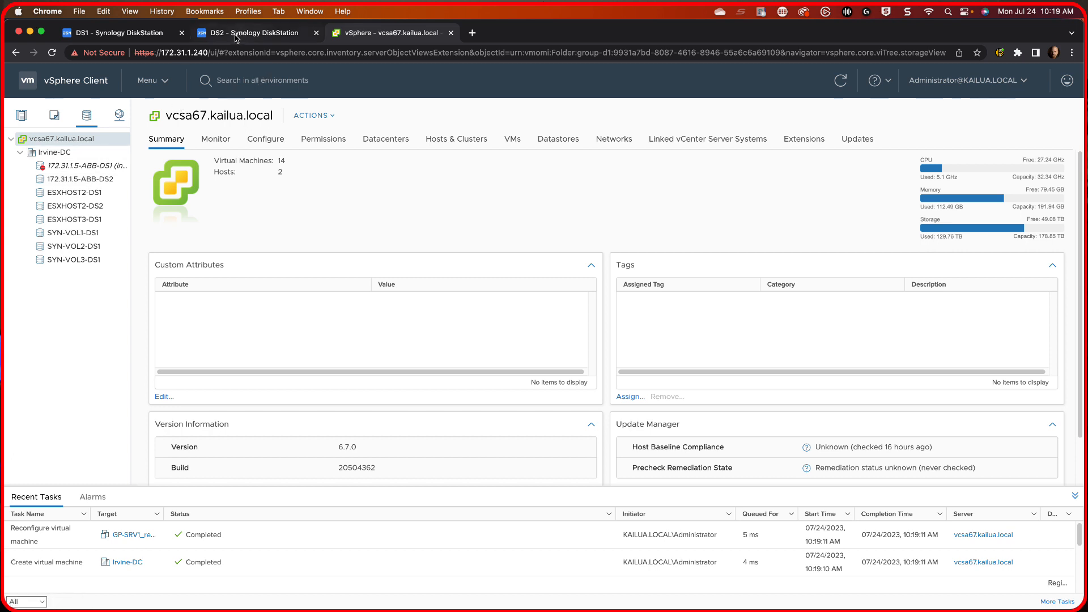
- Return to the DS1 Restore Status to watch GP-SRV1's restore progress
{"action": "left_click", "coordinate": [117, 33]}
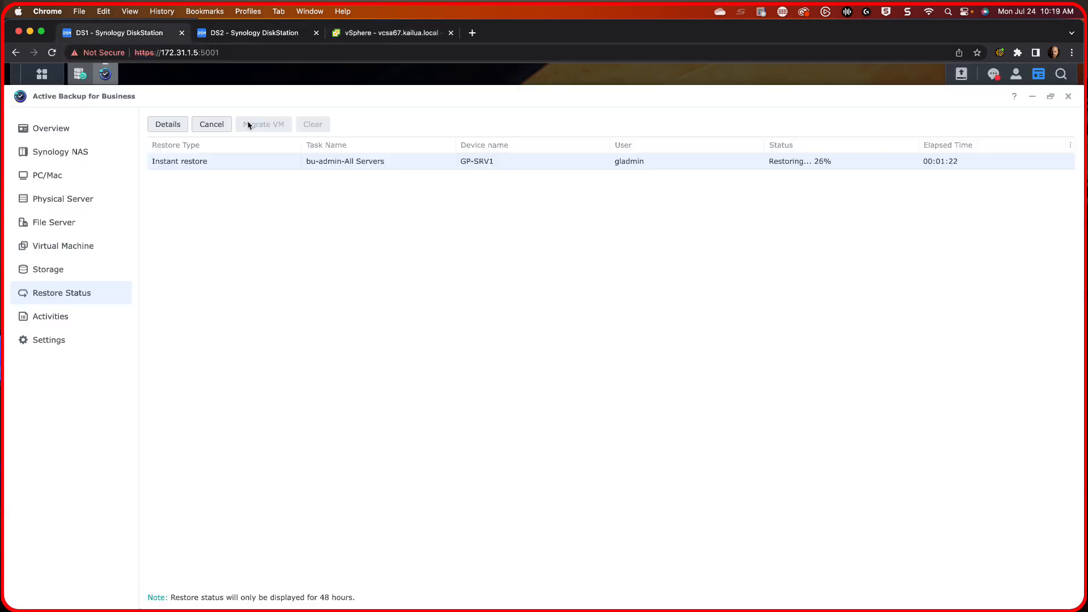
{"action": "mouse_move", "coordinate": [497, 164]}
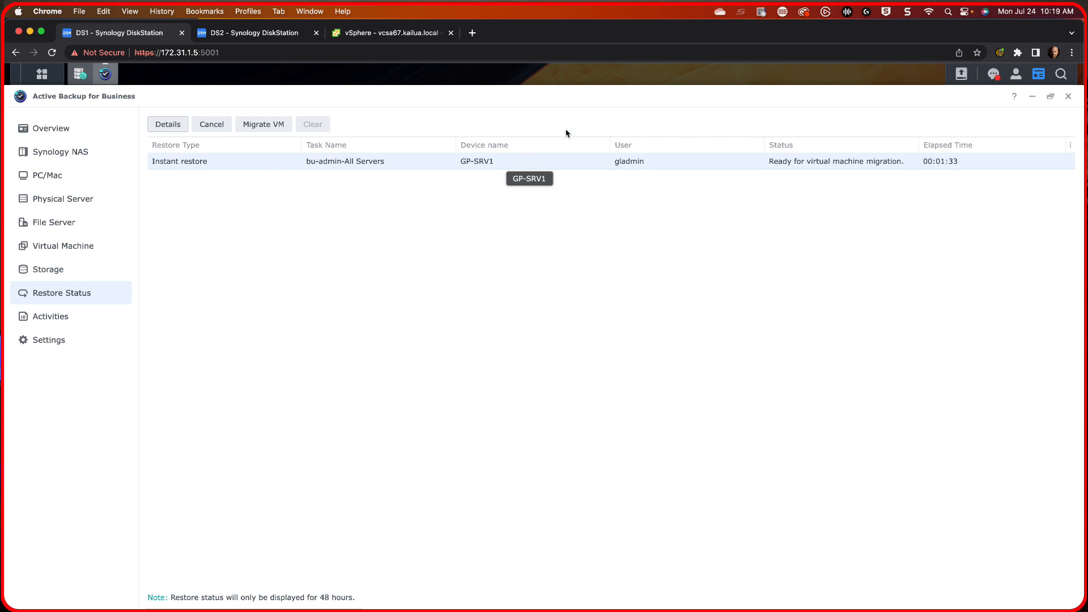
{"action": "mouse_move", "coordinate": [957, 168]}
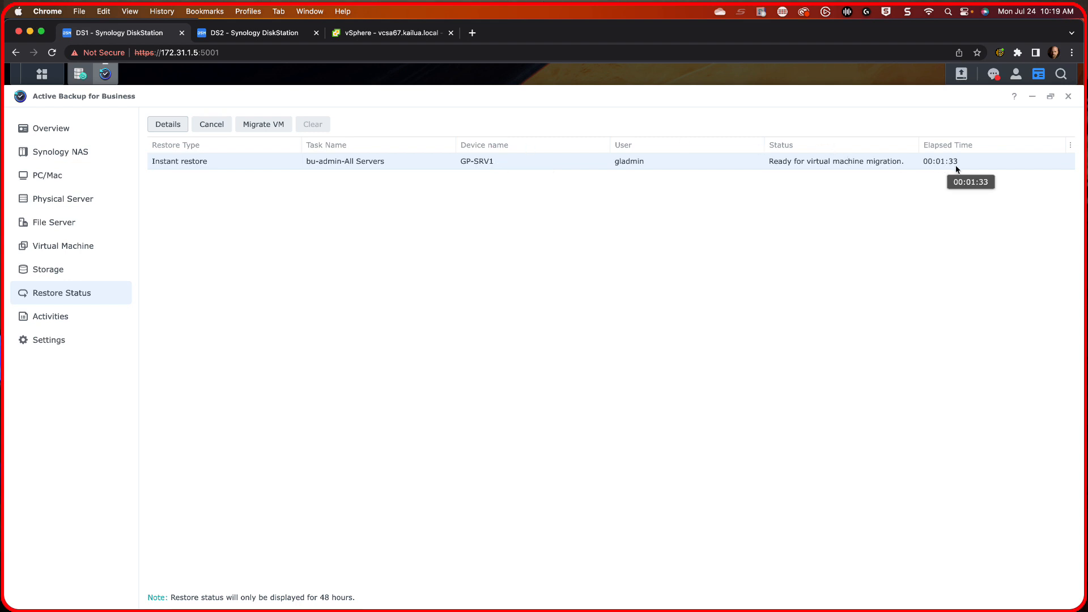
{"action": "mouse_move", "coordinate": [806, 164]}
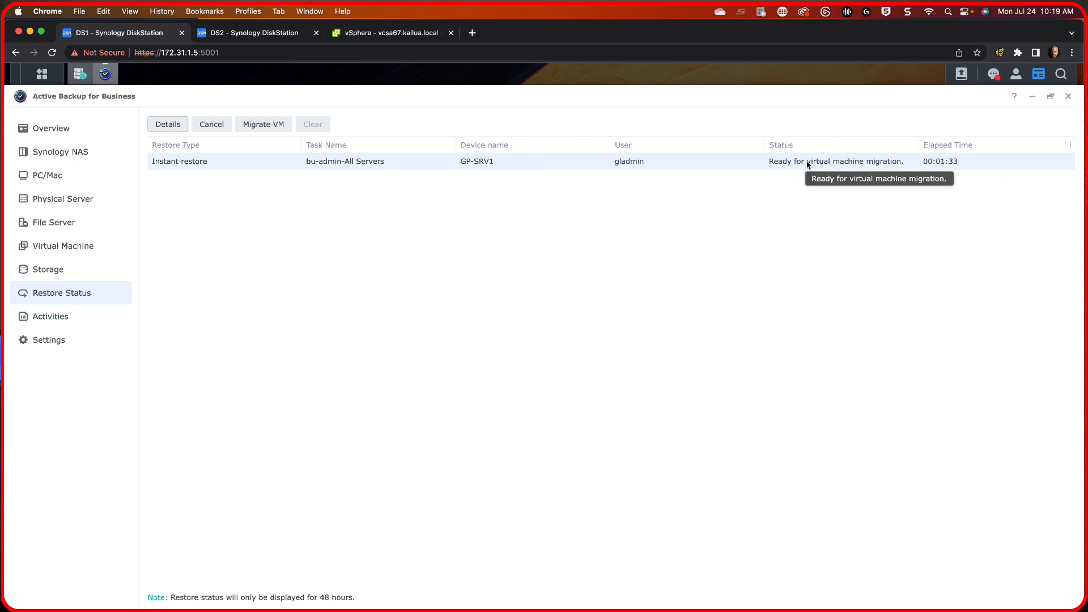
{"action": "mouse_move", "coordinate": [784, 170]}
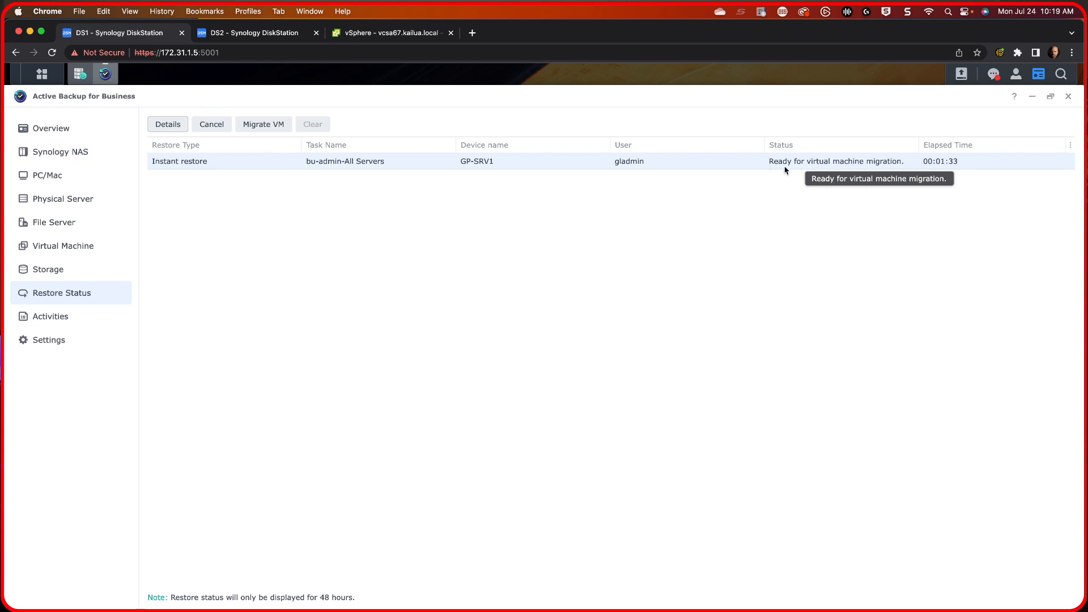
{"action": "mouse_move", "coordinate": [874, 170]}
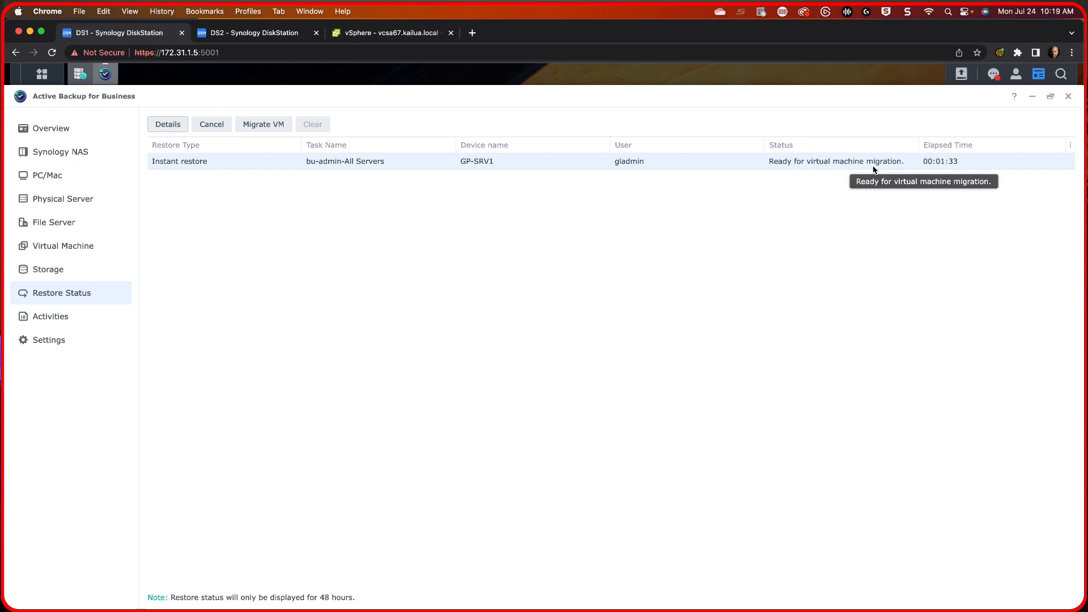
{"action": "mouse_move", "coordinate": [422, 188]}
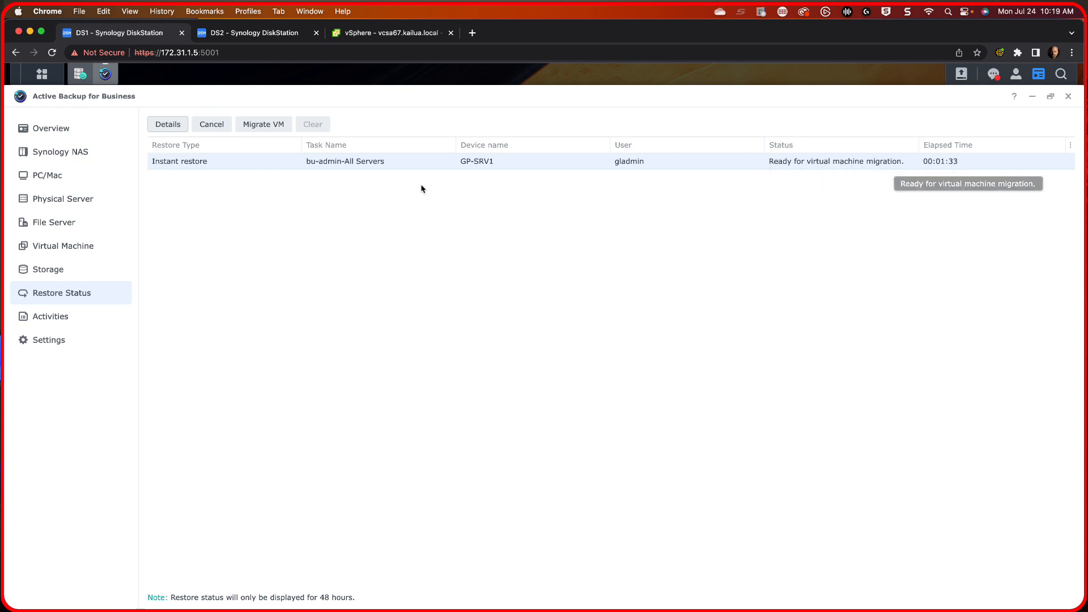
{"action": "mouse_move", "coordinate": [266, 125]}
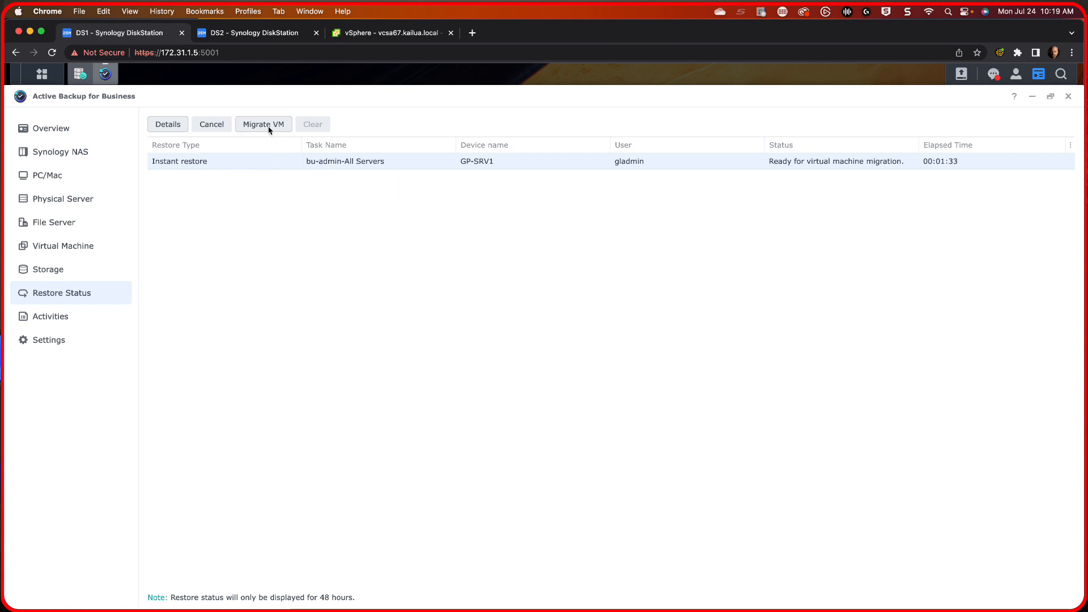
- Migrate GP-SRV1_restore1 to datastore SYN-VOL1-DS1 under host 172.31.1.233
{"action": "left_click", "coordinate": [263, 124]}
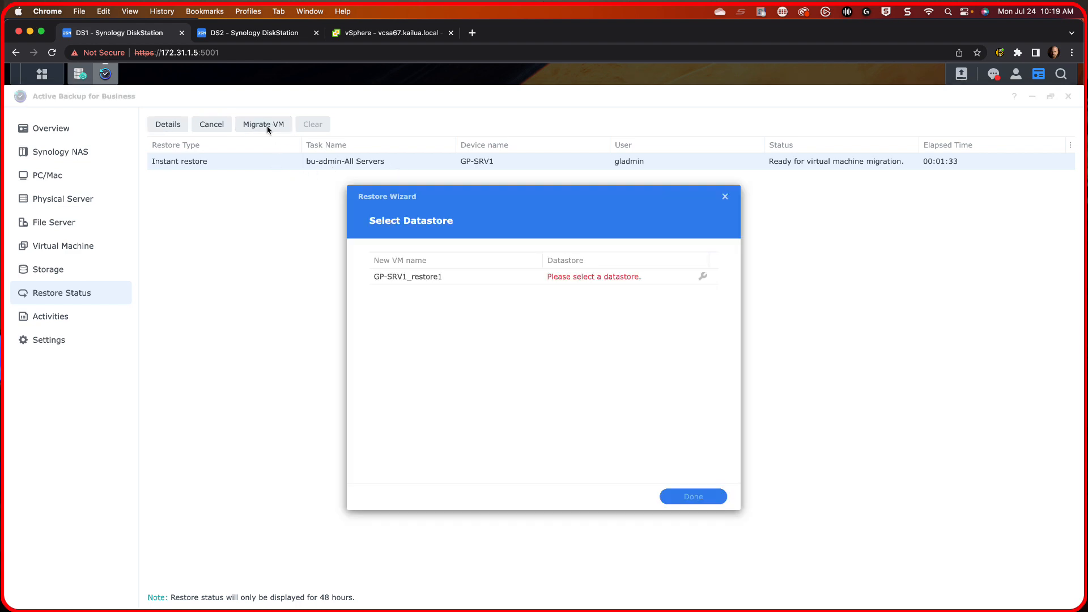
{"action": "mouse_move", "coordinate": [567, 276]}
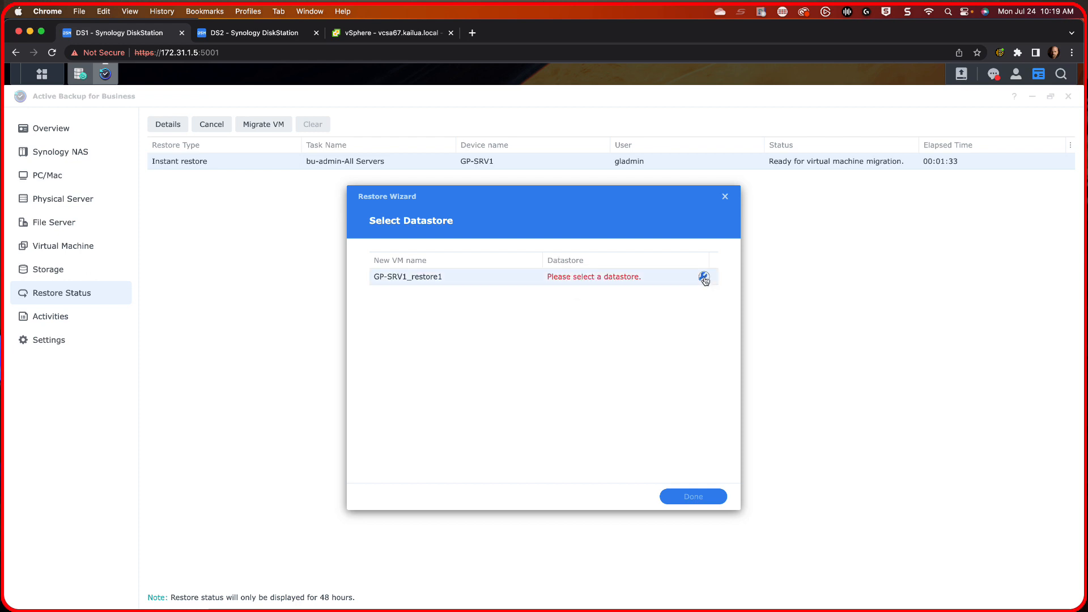
{"action": "left_click", "coordinate": [704, 277]}
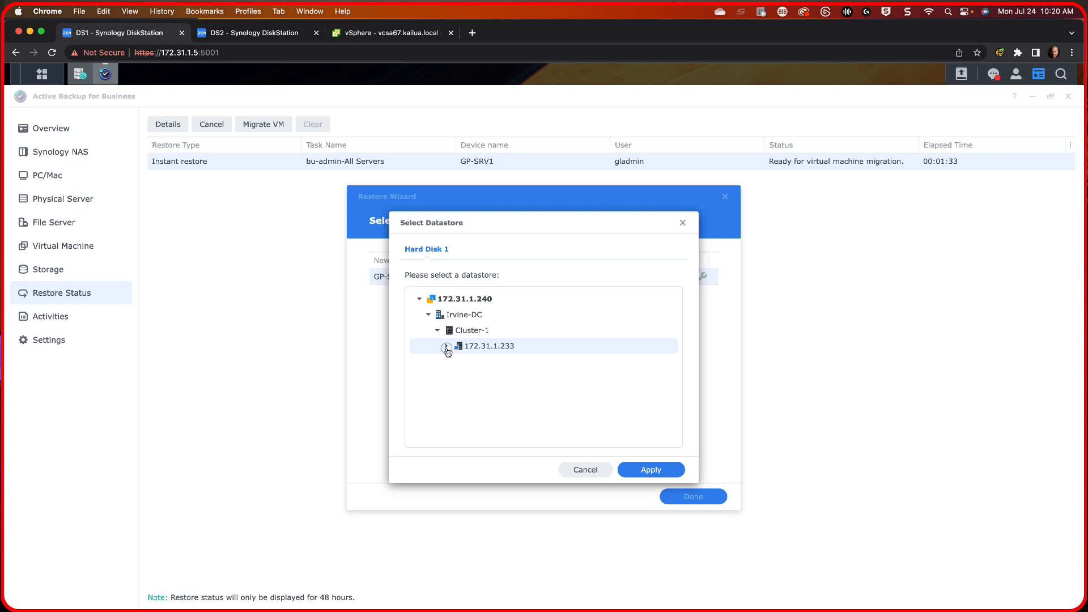
{"action": "left_click", "coordinate": [447, 345]}
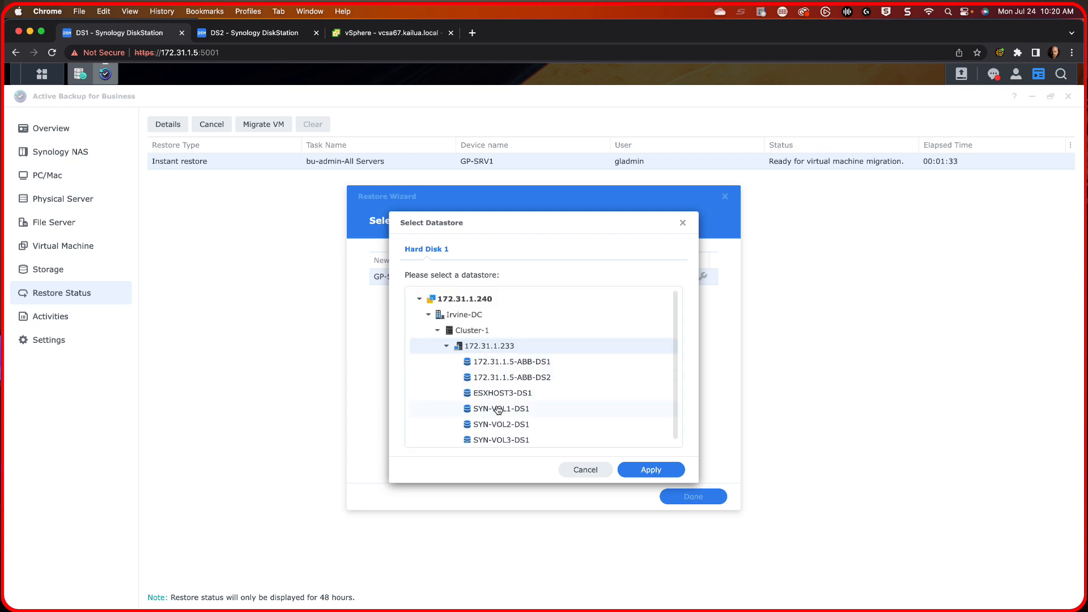
{"action": "left_click", "coordinate": [496, 408]}
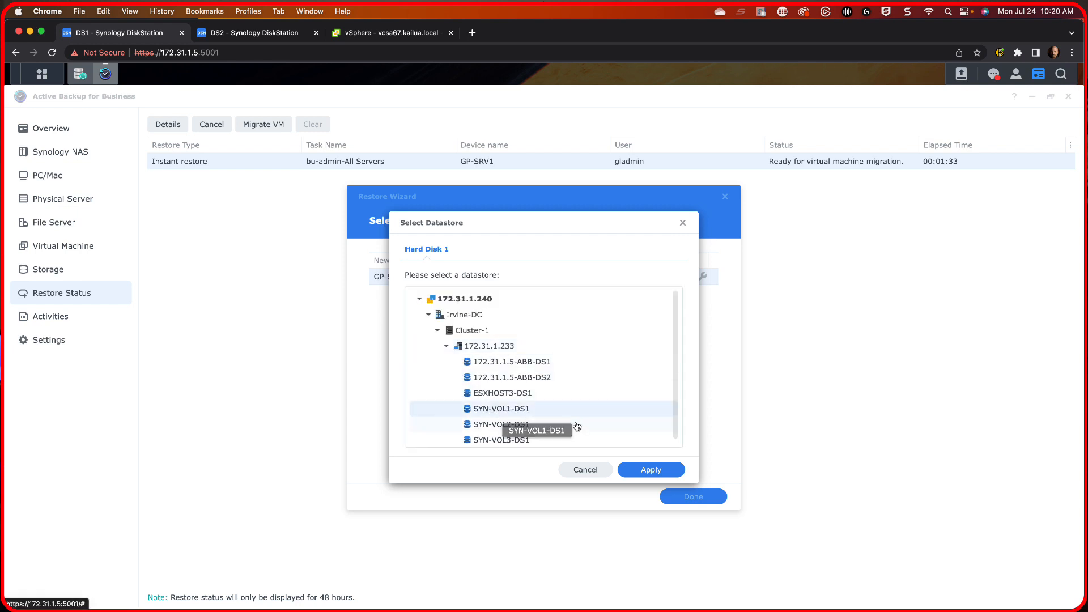
{"action": "left_click", "coordinate": [650, 469]}
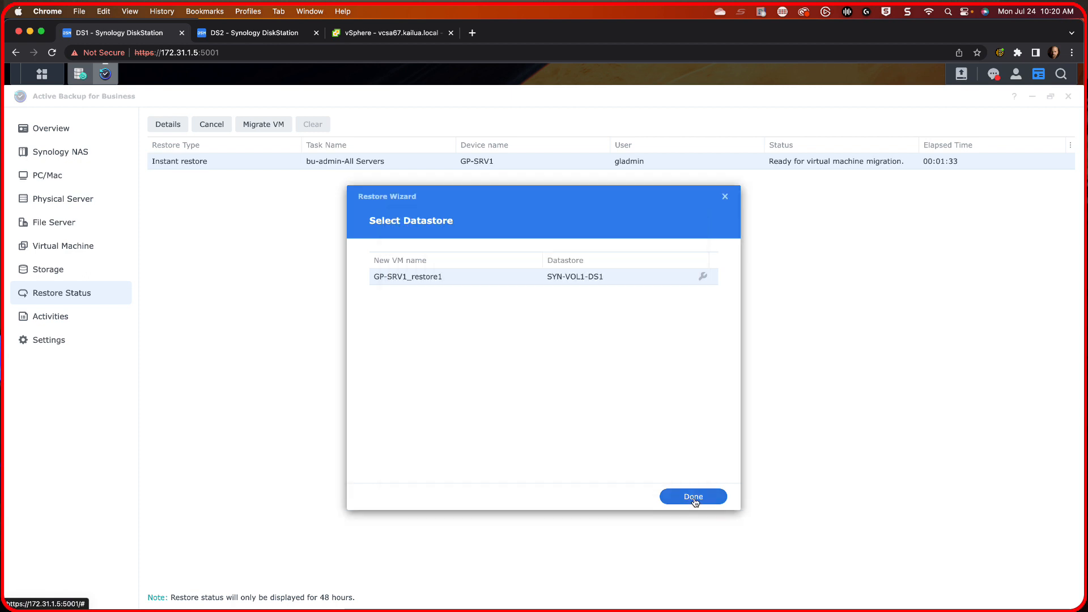
{"action": "left_click", "coordinate": [691, 496]}
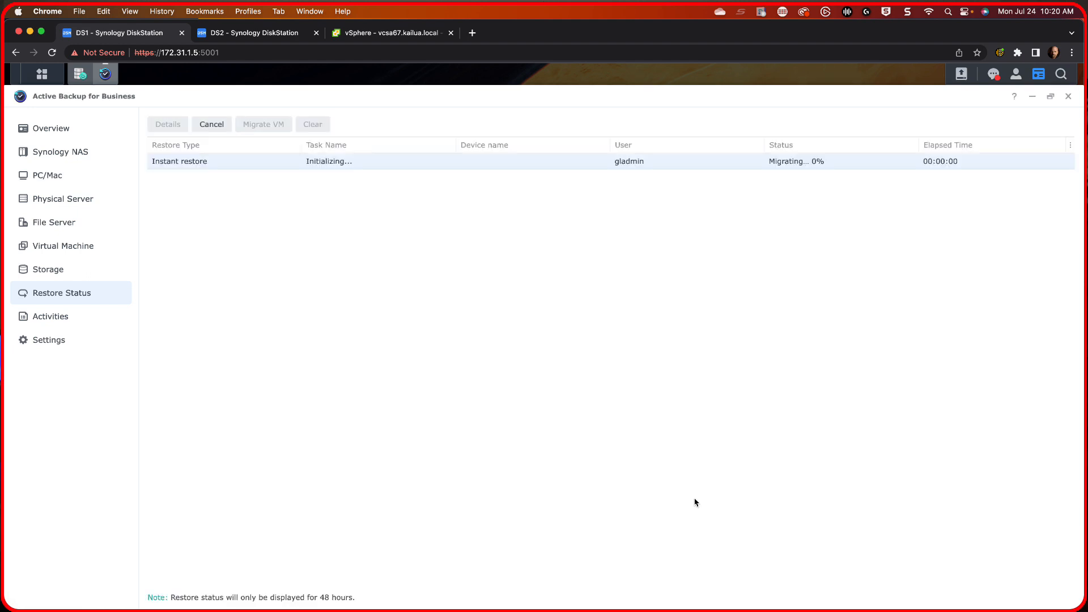
{"action": "mouse_move", "coordinate": [692, 495]}
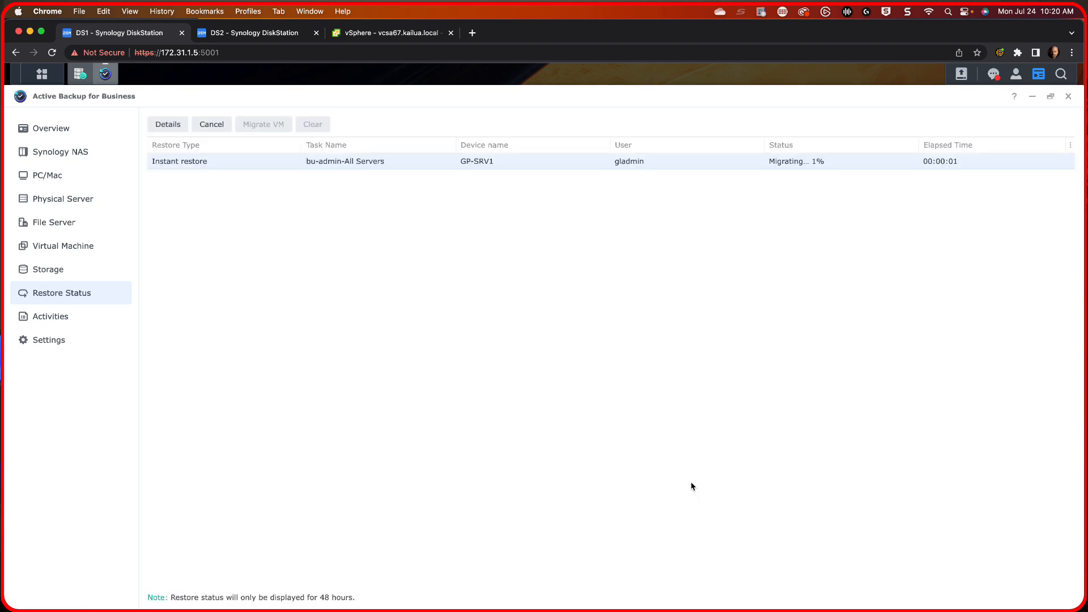
{"action": "mouse_move", "coordinate": [282, 142]}
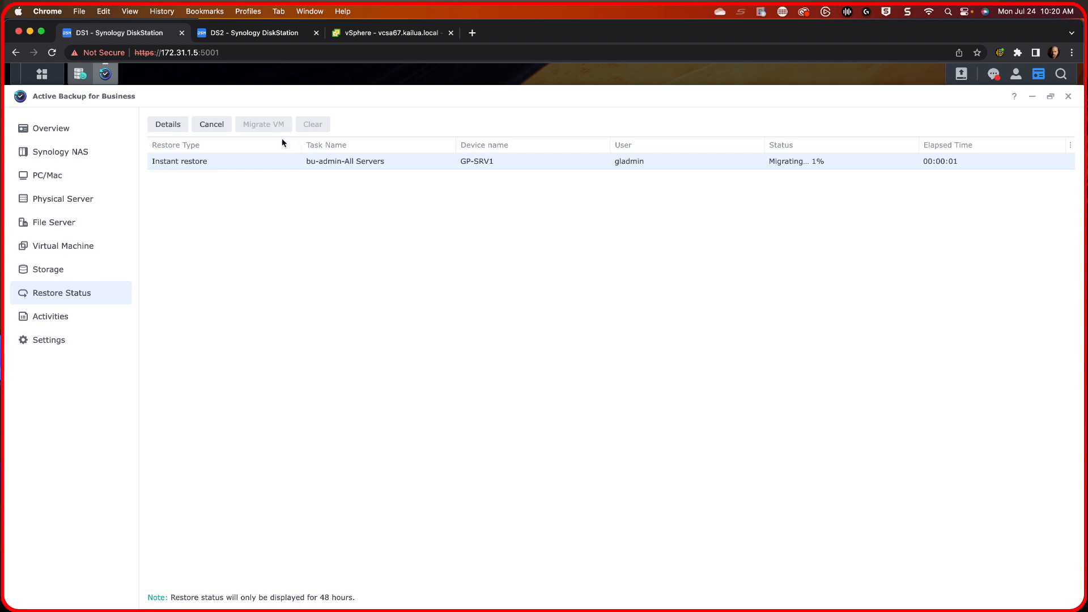
- Browse files on SYN-VOL1-DS1 and 172.31.1.5-ABB-DS2 to find the GP-SRV1_restore1 folder
{"action": "left_click", "coordinate": [389, 33]}
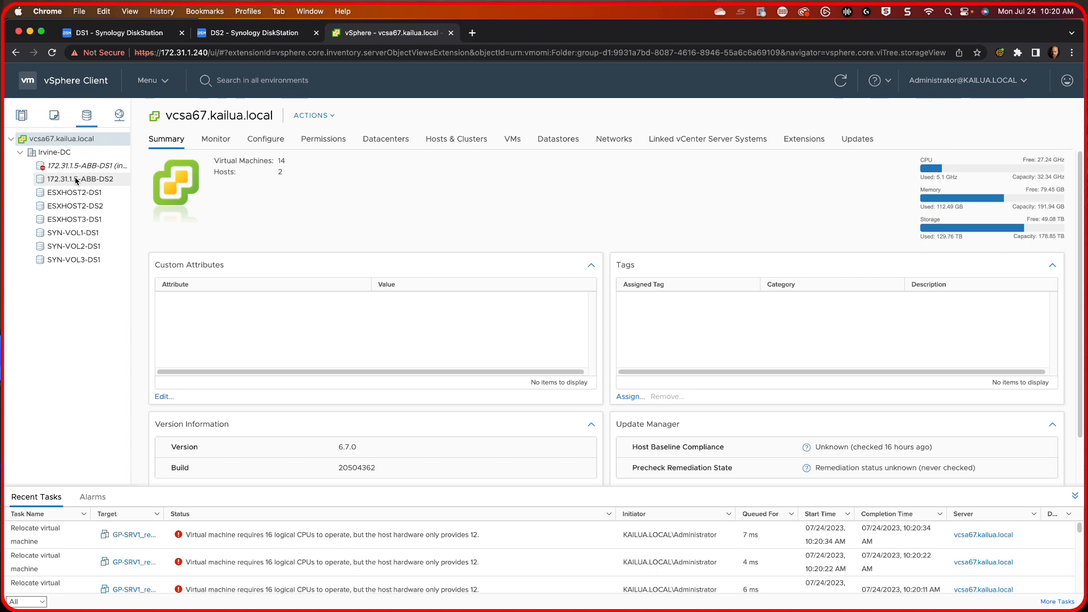
{"action": "left_click", "coordinate": [82, 178]}
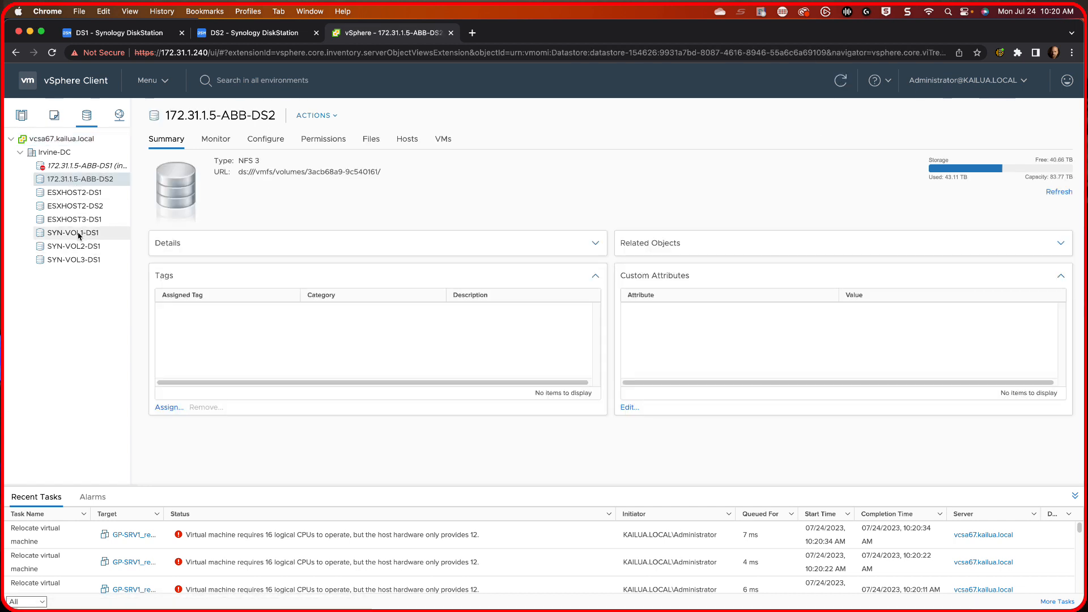
{"action": "left_click", "coordinate": [72, 232]}
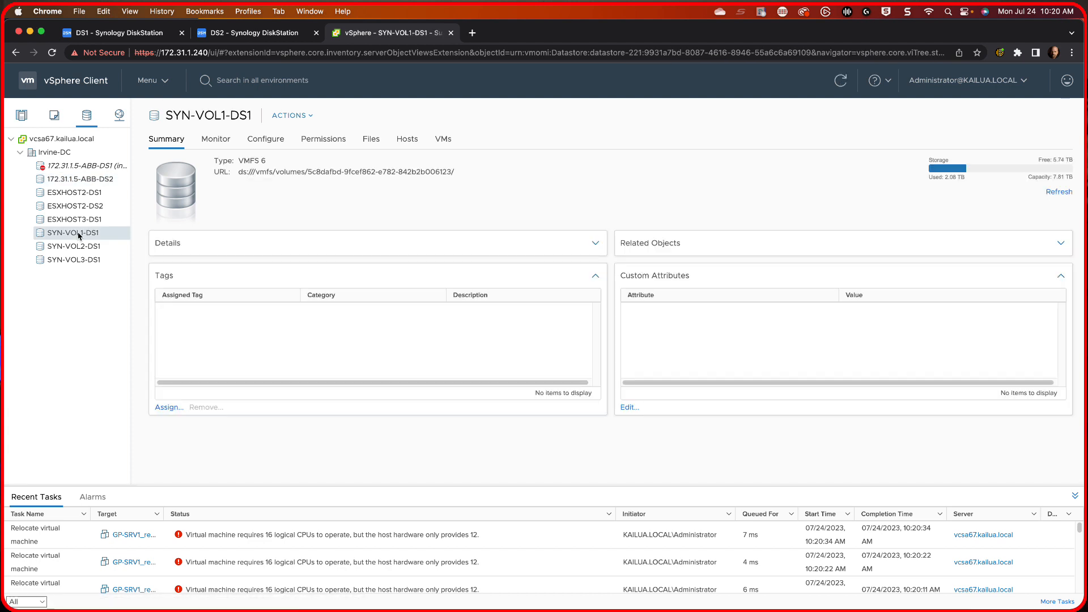
{"action": "right_click", "coordinate": [73, 232]}
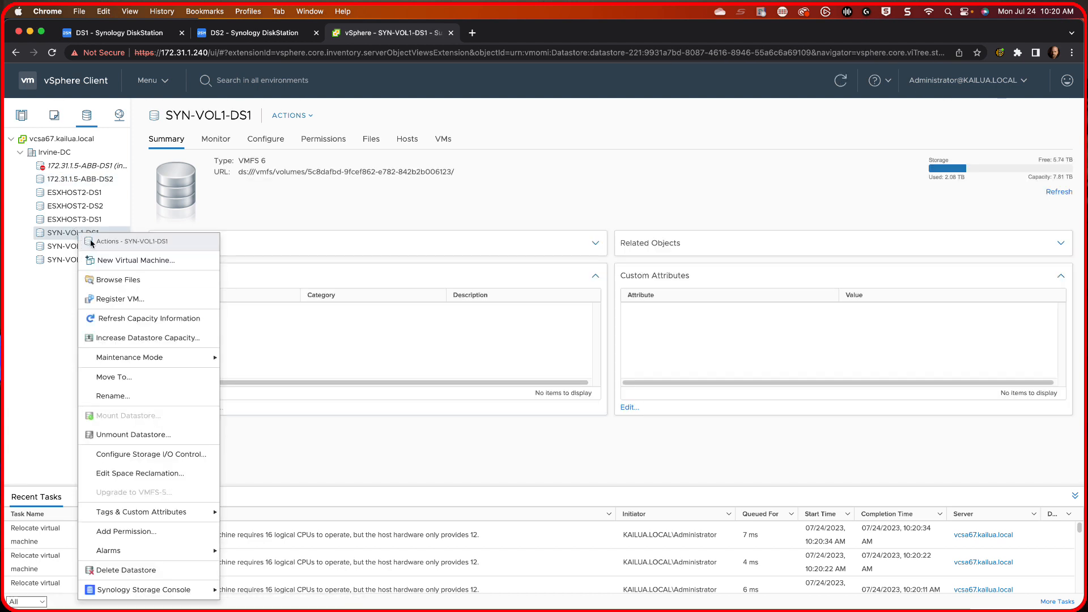
{"action": "left_click", "coordinate": [116, 279]}
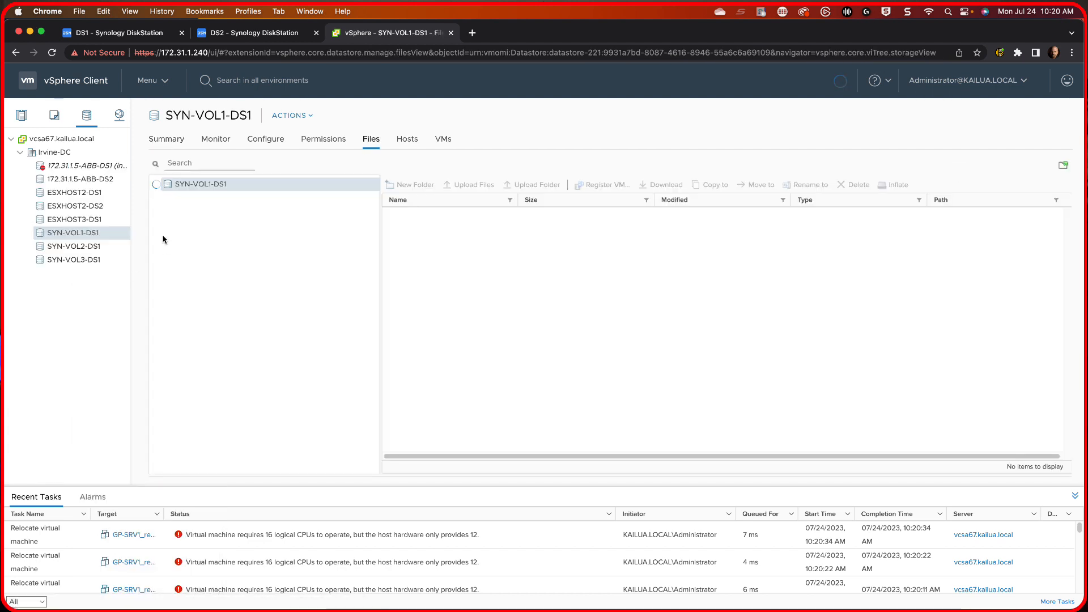
{"action": "left_click", "coordinate": [157, 183]}
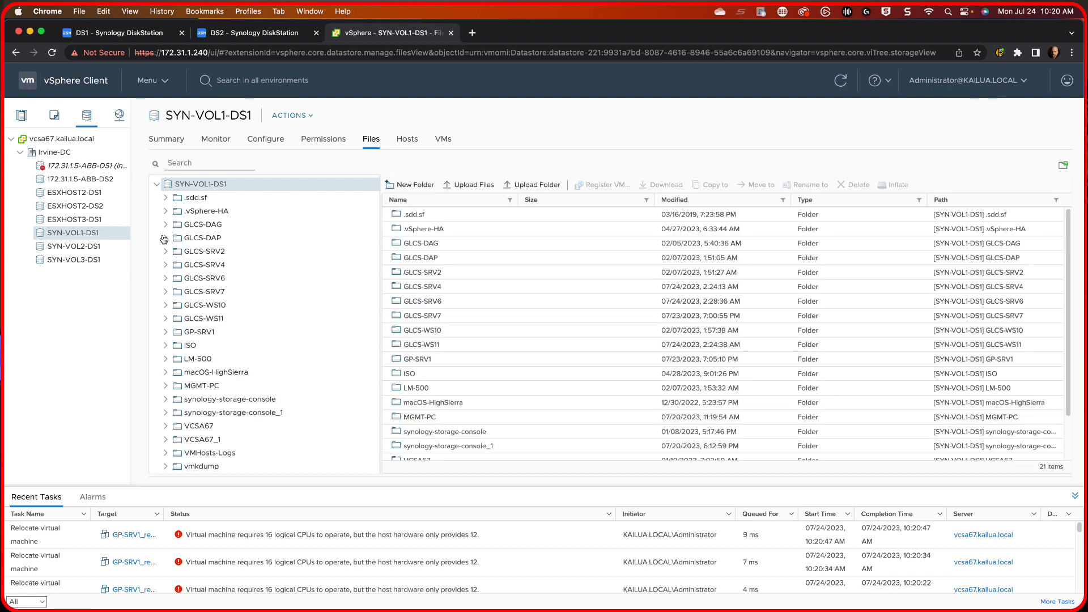
{"action": "mouse_move", "coordinate": [326, 398]}
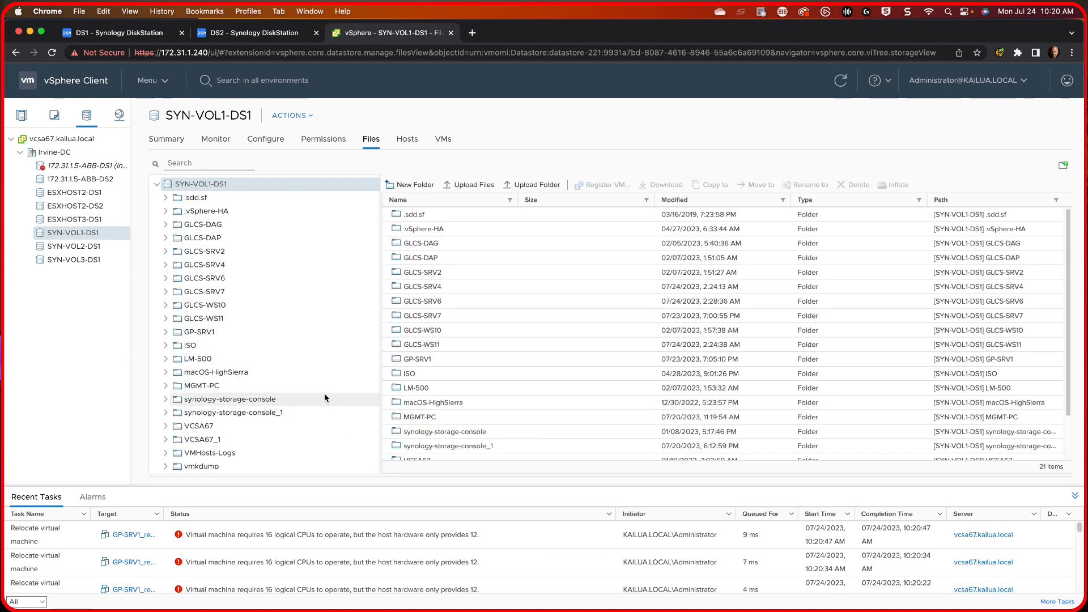
{"action": "mouse_move", "coordinate": [342, 305]}
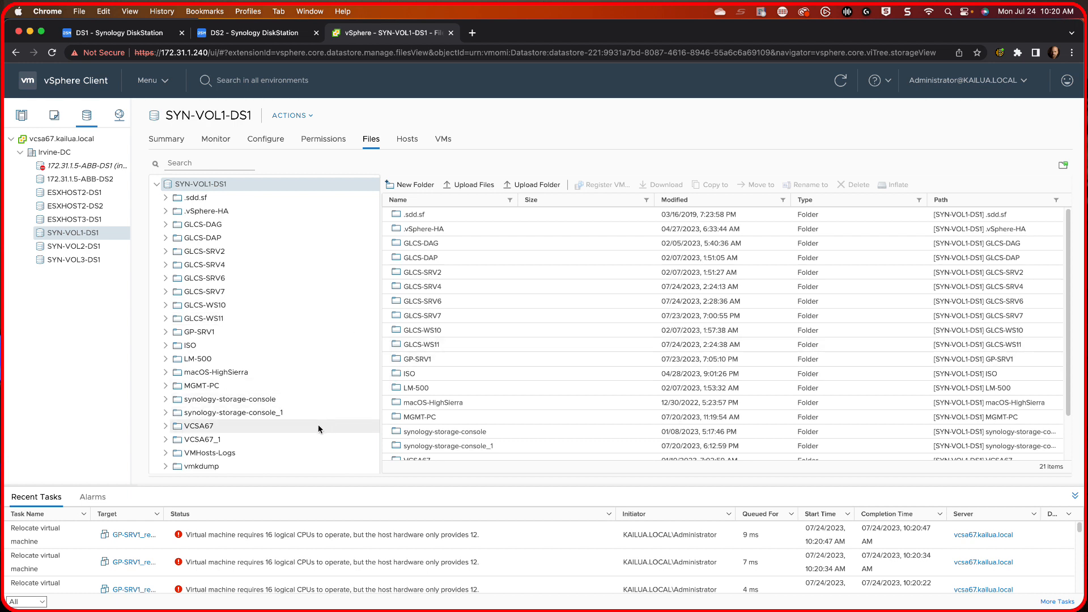
{"action": "mouse_move", "coordinate": [245, 393]}
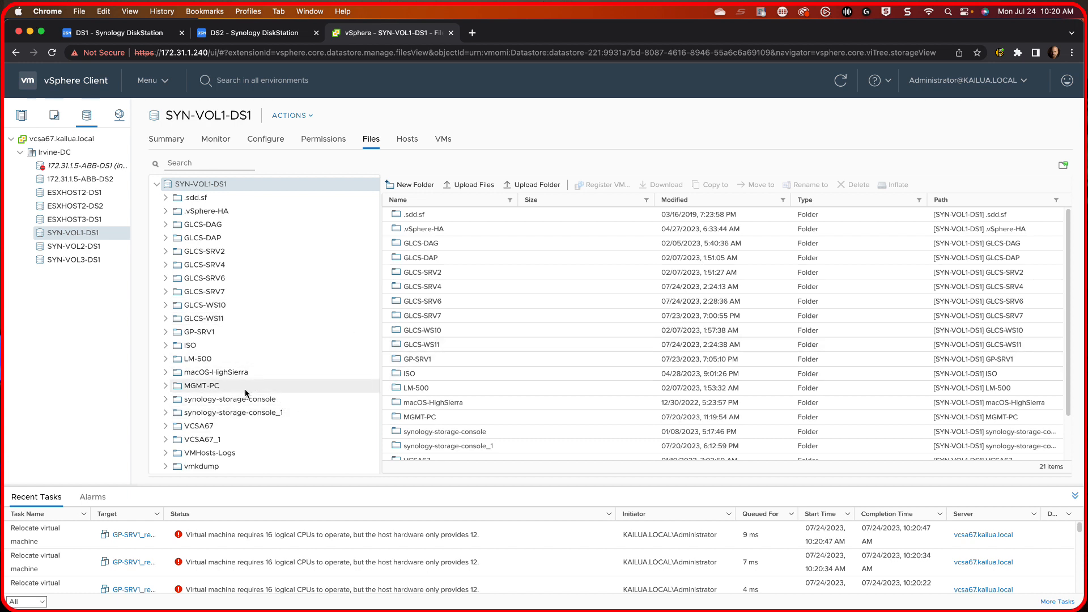
{"action": "mouse_move", "coordinate": [282, 425]}
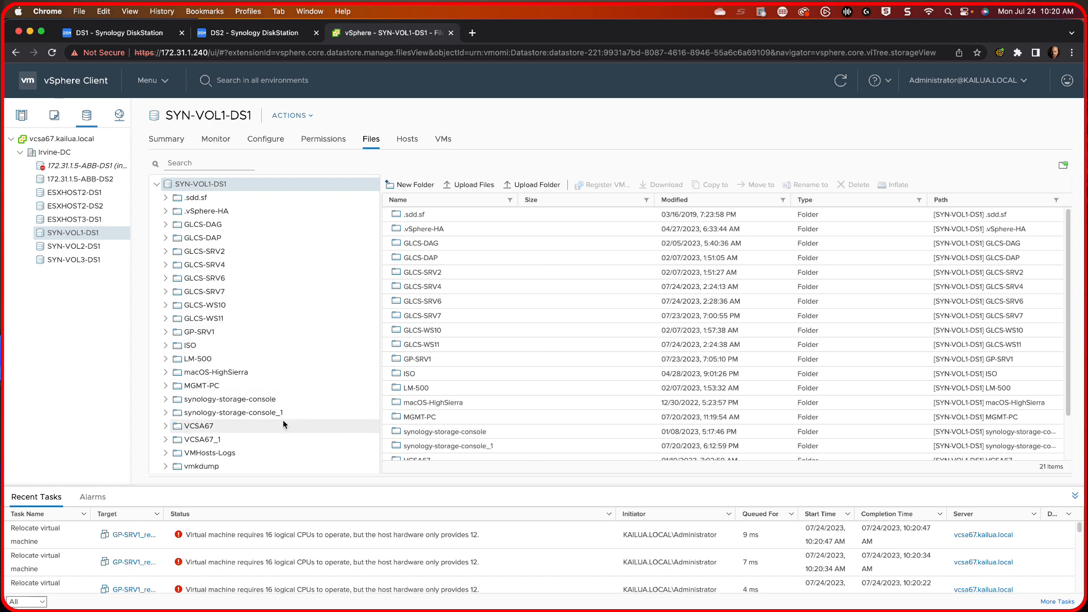
{"action": "mouse_move", "coordinate": [102, 195]}
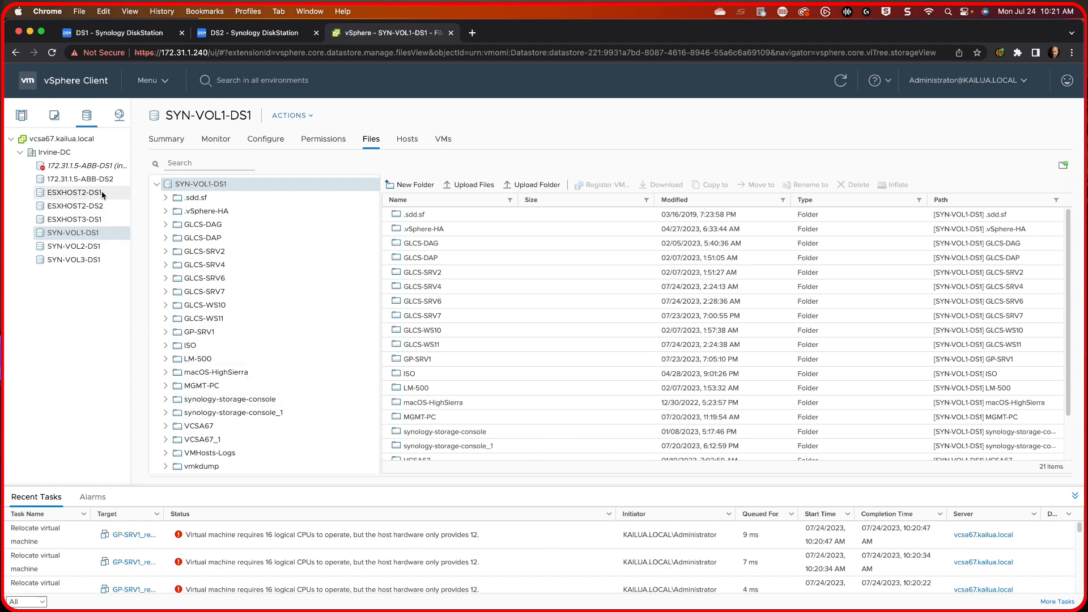
{"action": "left_click", "coordinate": [85, 179]}
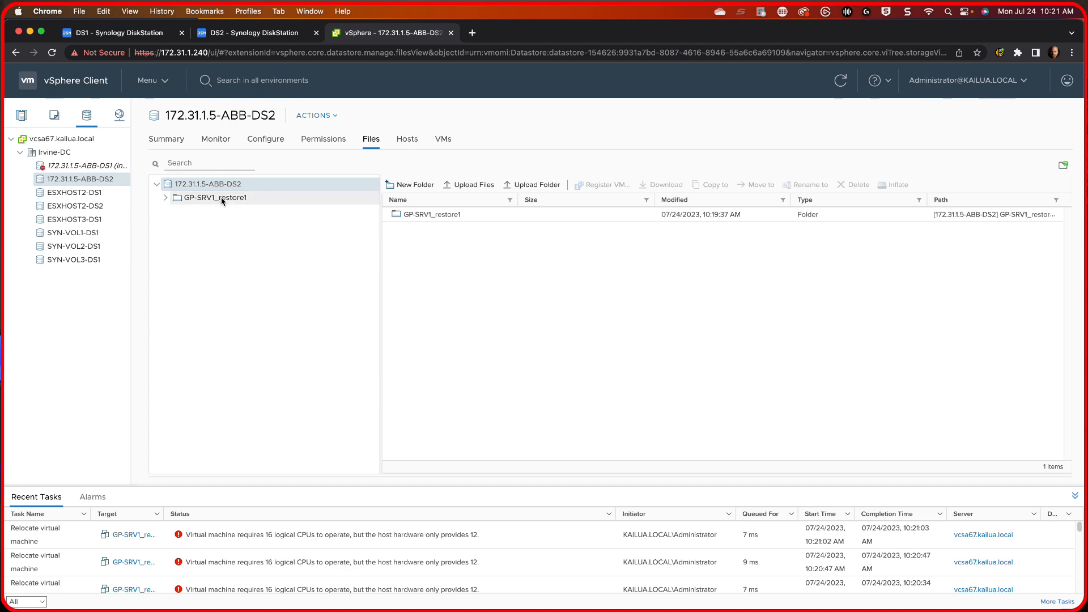
{"action": "mouse_move", "coordinate": [200, 205]}
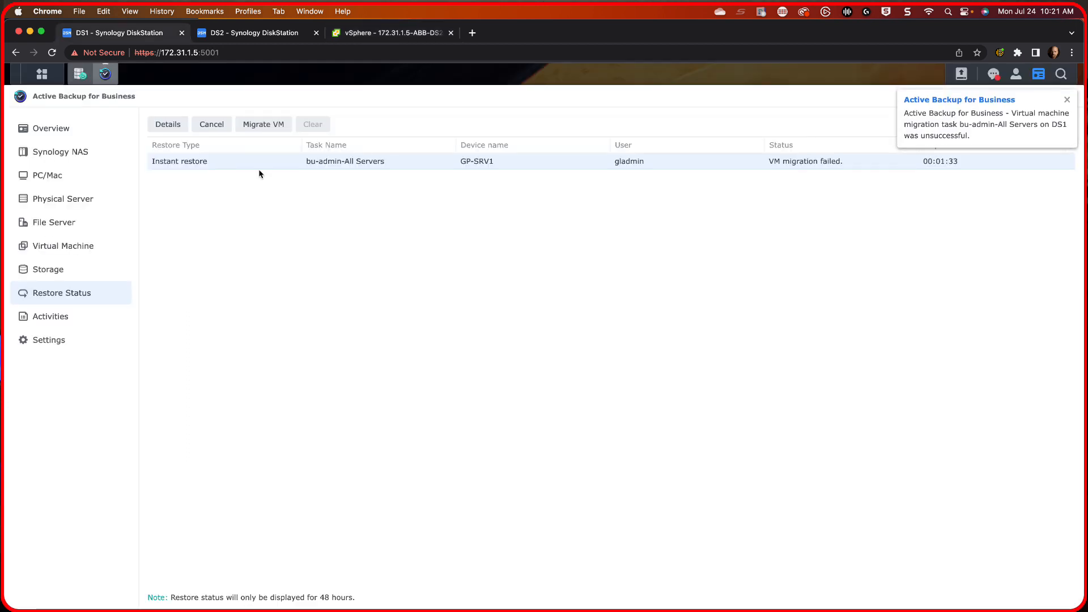
{"action": "mouse_move", "coordinate": [887, 220]}
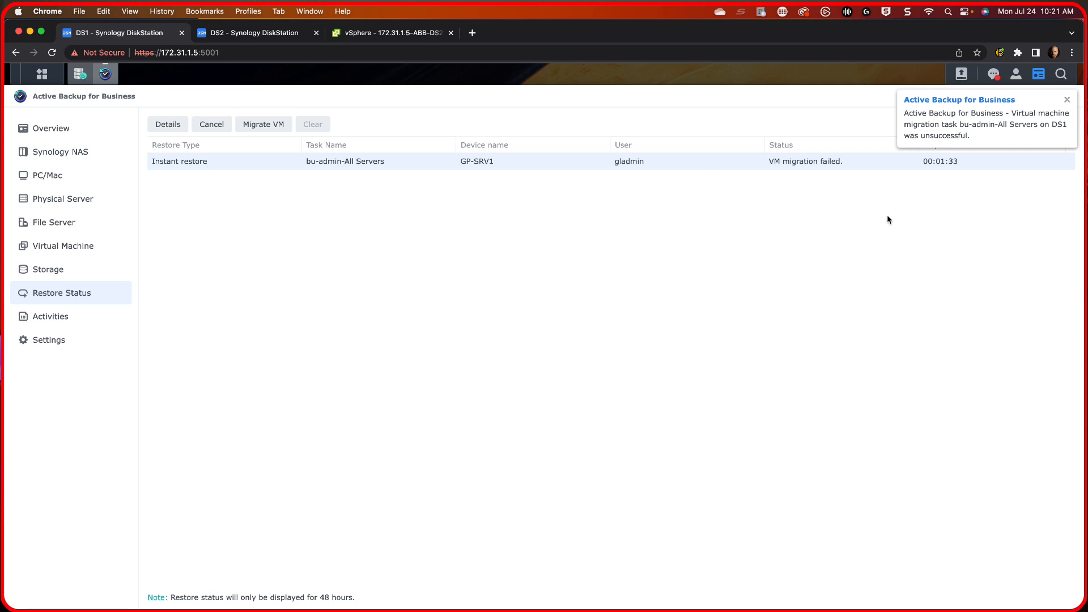
{"action": "mouse_move", "coordinate": [672, 160]}
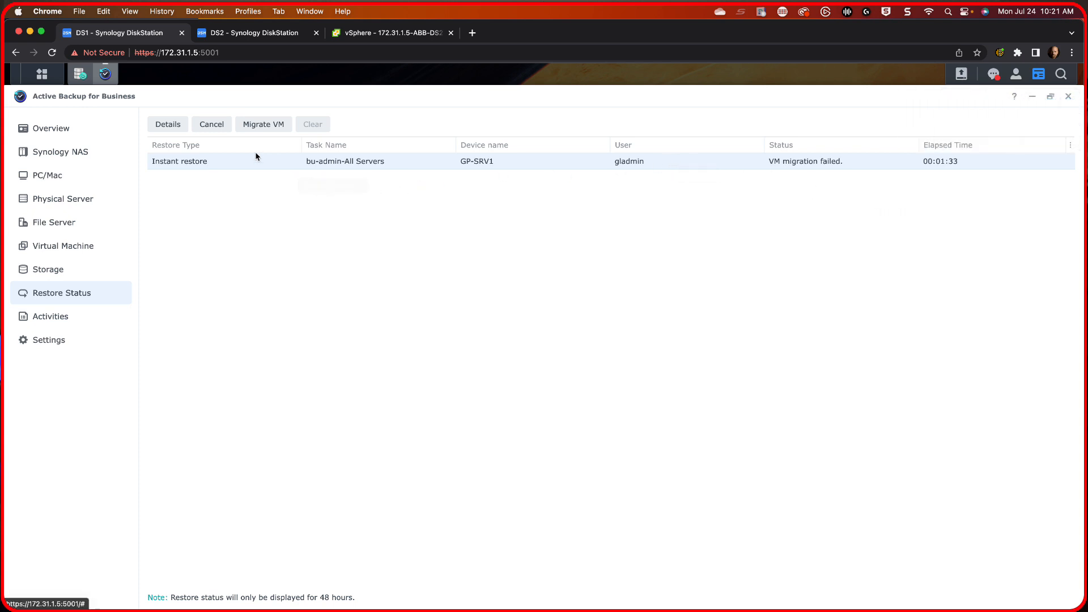
- Retry the GP-SRV1 restore migration onto SYN-VOL1-DS1 under host 172.31.1.233, then cancel it
{"action": "left_click", "coordinate": [263, 125]}
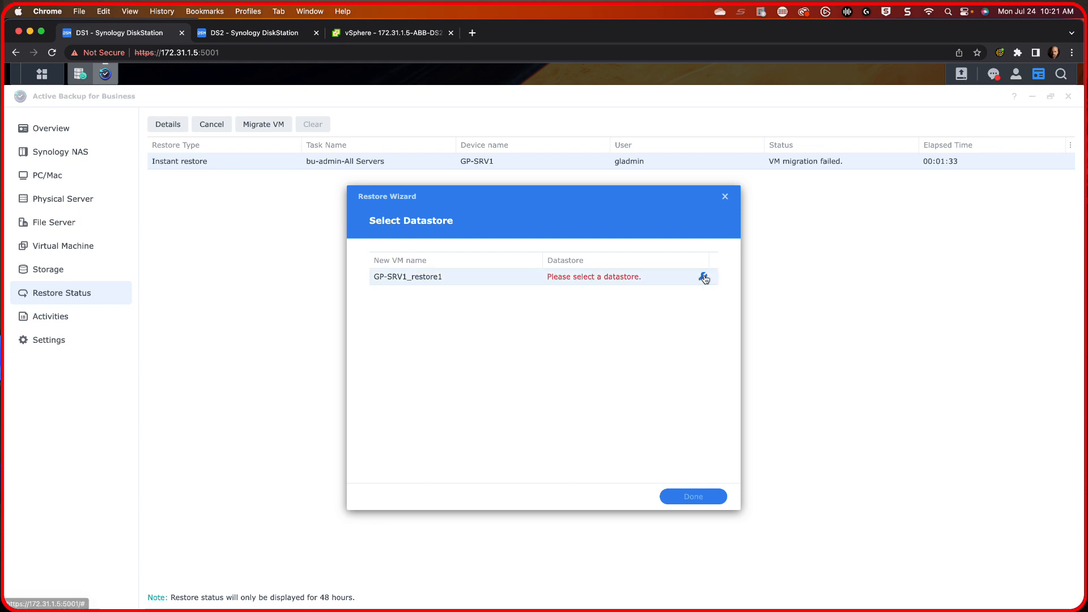
{"action": "left_click", "coordinate": [704, 276]}
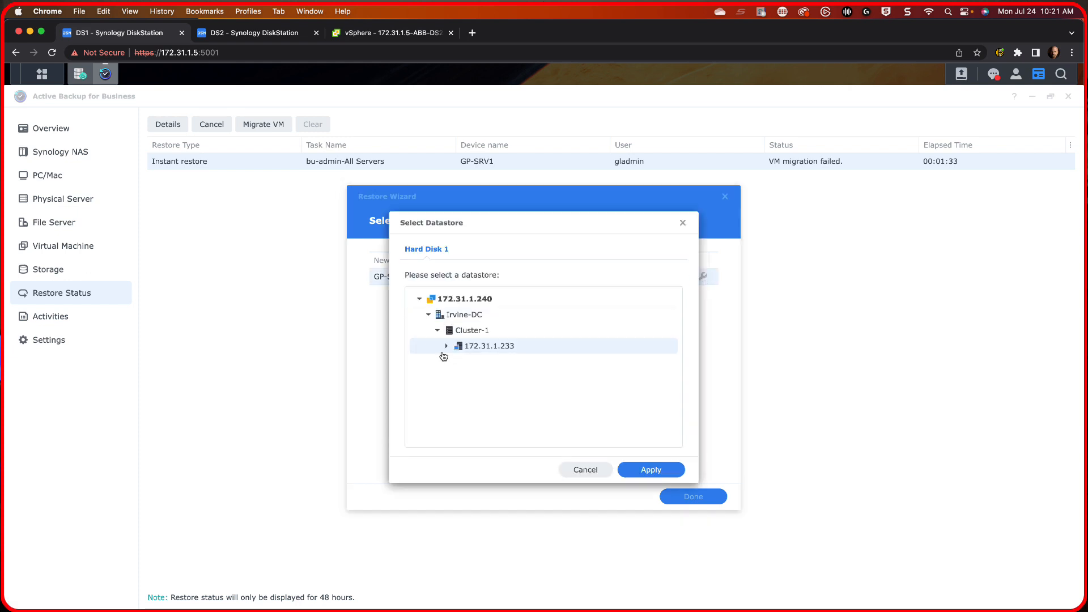
{"action": "left_click", "coordinate": [447, 346]}
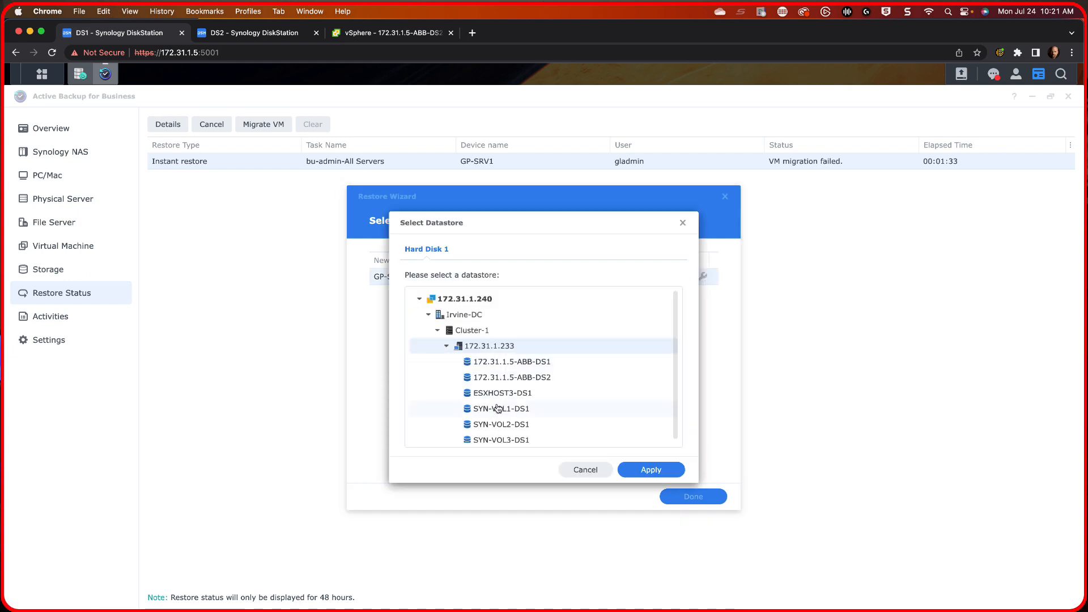
{"action": "left_click", "coordinate": [497, 408]}
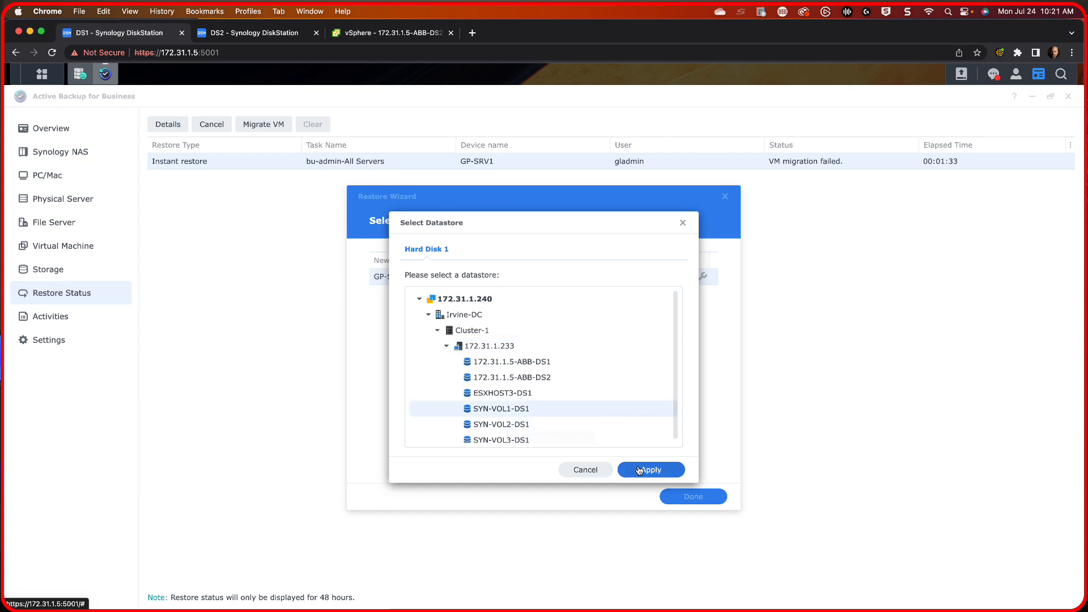
{"action": "left_click", "coordinate": [650, 469]}
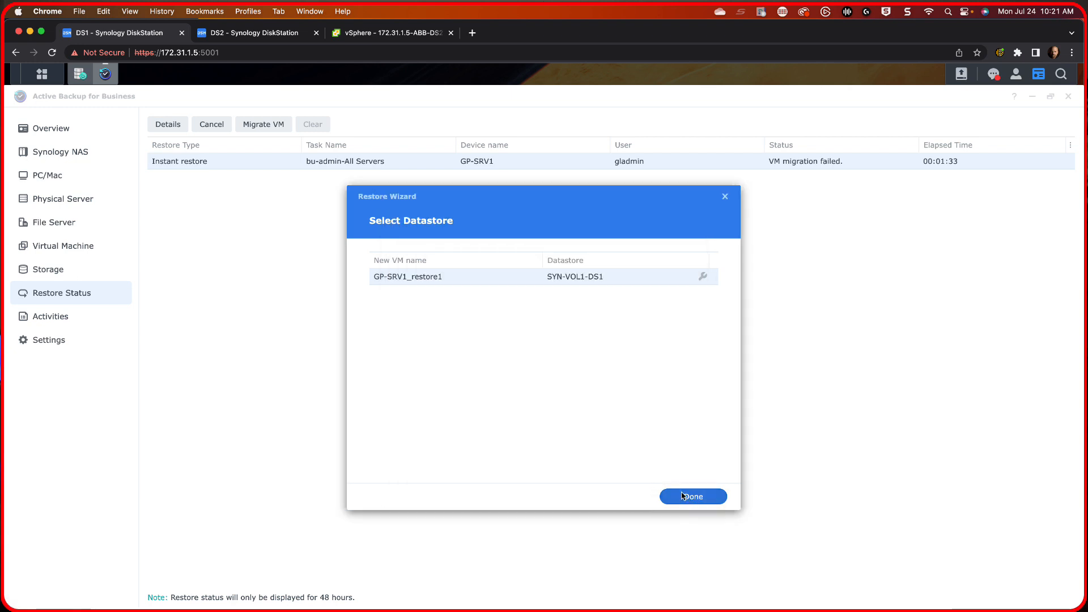
{"action": "left_click", "coordinate": [692, 496]}
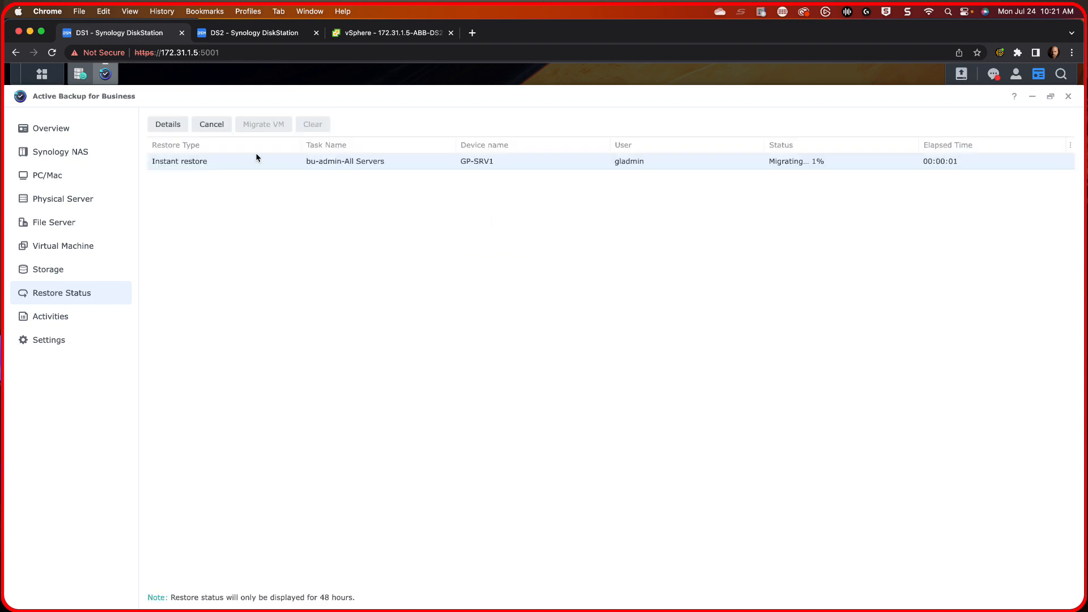
{"action": "left_click", "coordinate": [212, 123]}
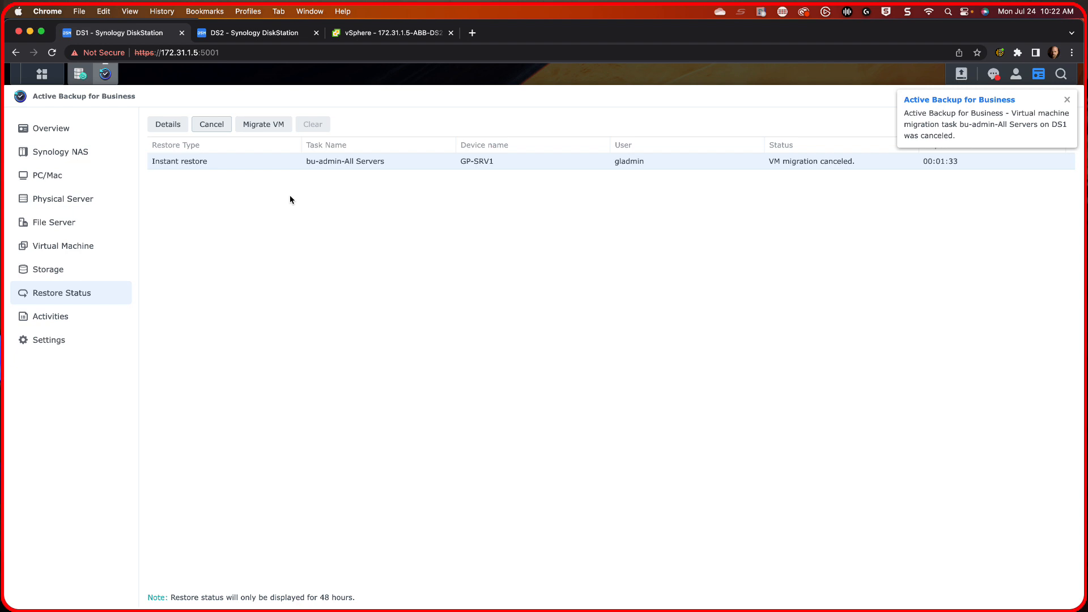
- Dismiss the canceled-migration notice and open Edit Settings for GP-SRV1_restore1 in vSphere's Hosts and VMs
{"action": "left_click", "coordinate": [1066, 100]}
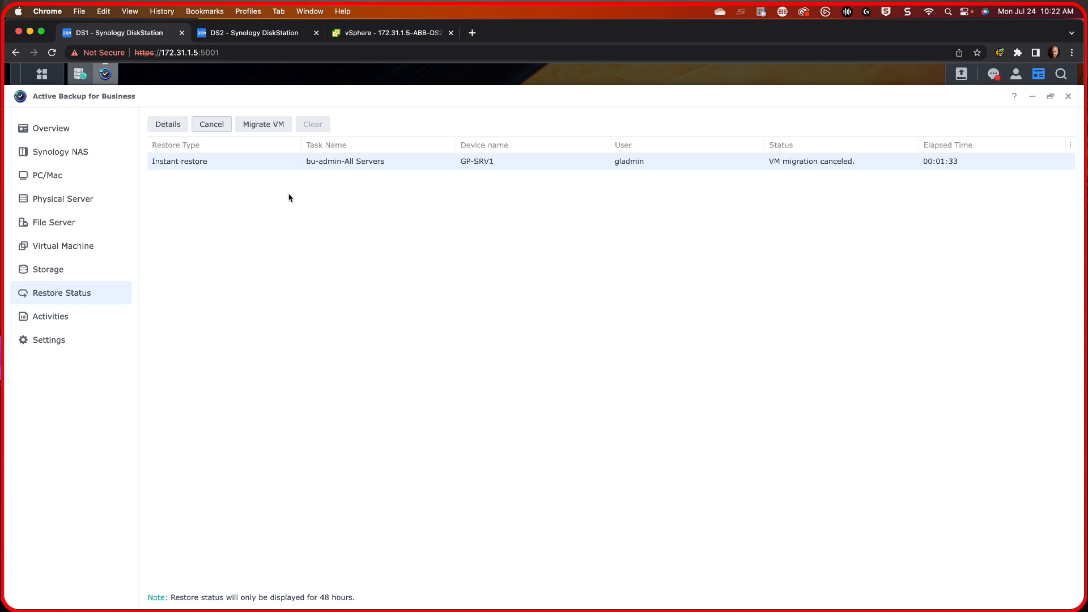
{"action": "left_click", "coordinate": [392, 33]}
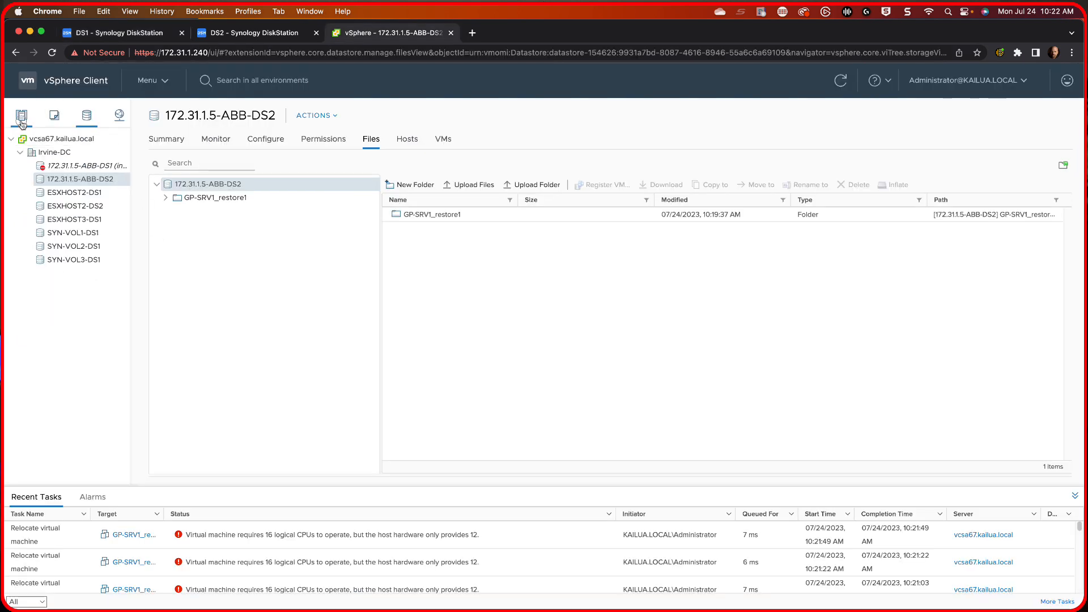
{"action": "left_click", "coordinate": [21, 116]}
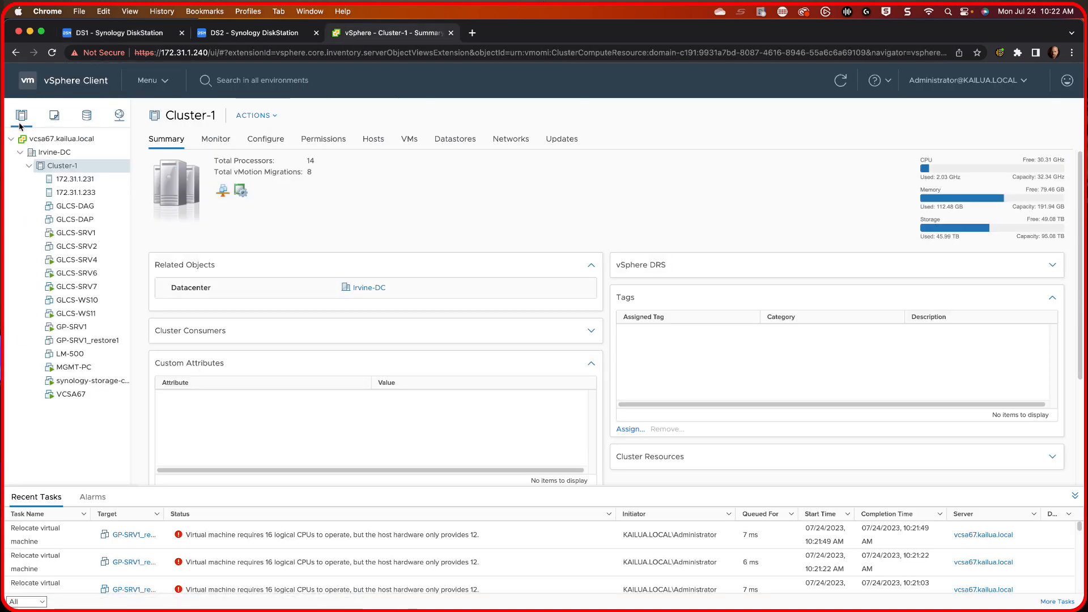
{"action": "left_click", "coordinate": [87, 340]}
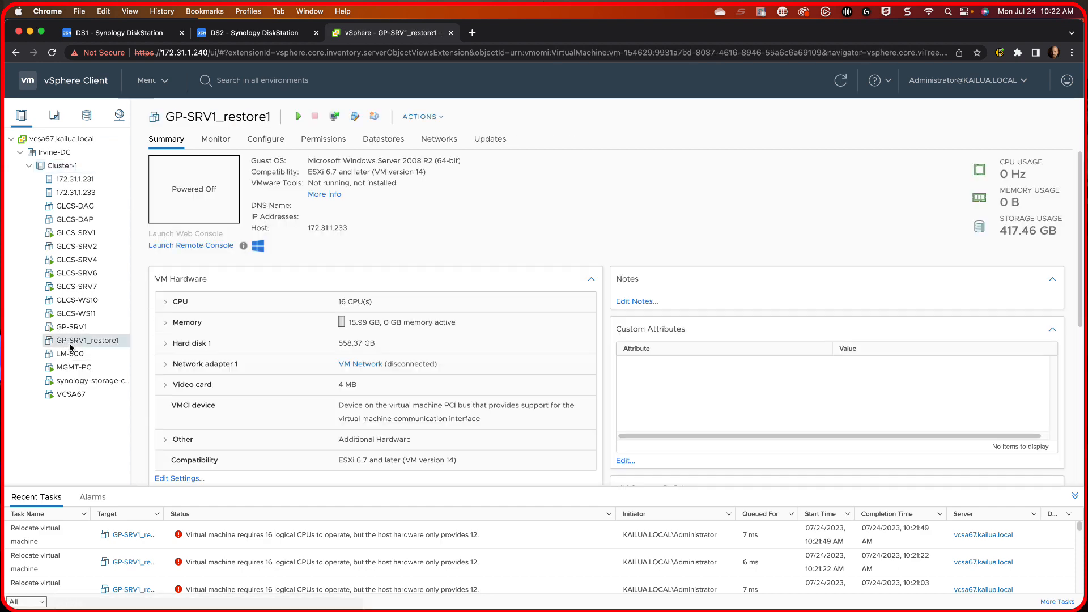
{"action": "right_click", "coordinate": [85, 340]}
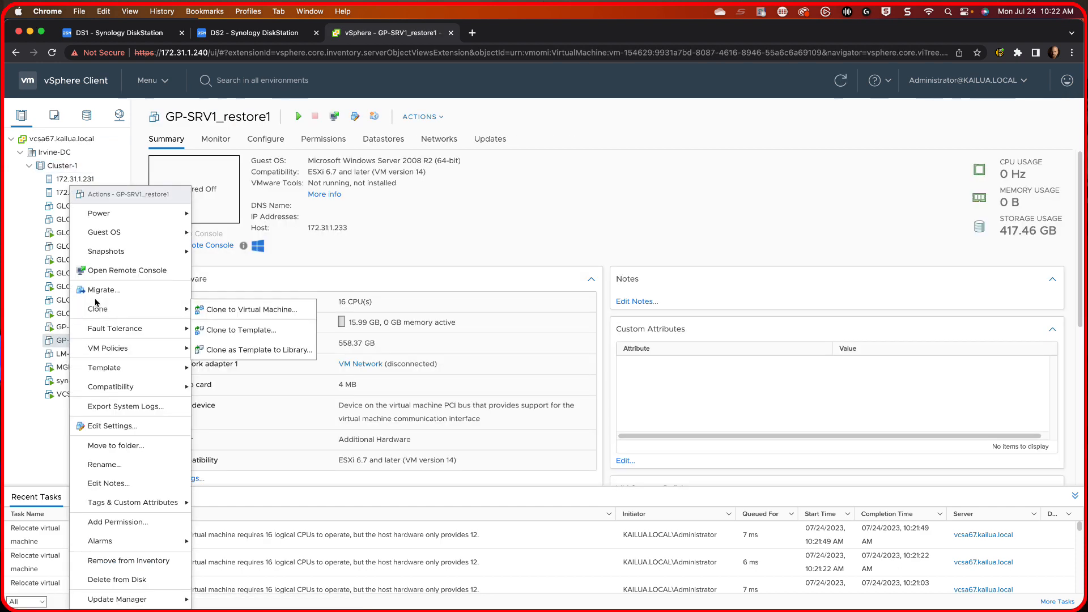
{"action": "left_click", "coordinate": [113, 425]}
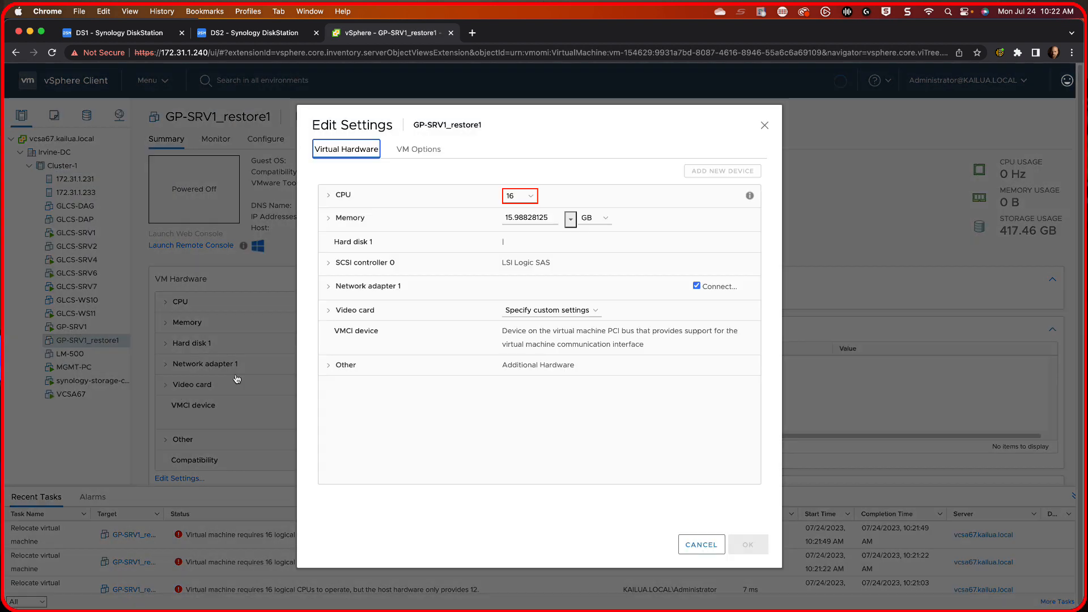
- Reconfigure GP-SRV1_restore1 to 2 CPUs and 16 GB memory and apply the settings
{"action": "left_click", "coordinate": [518, 195]}
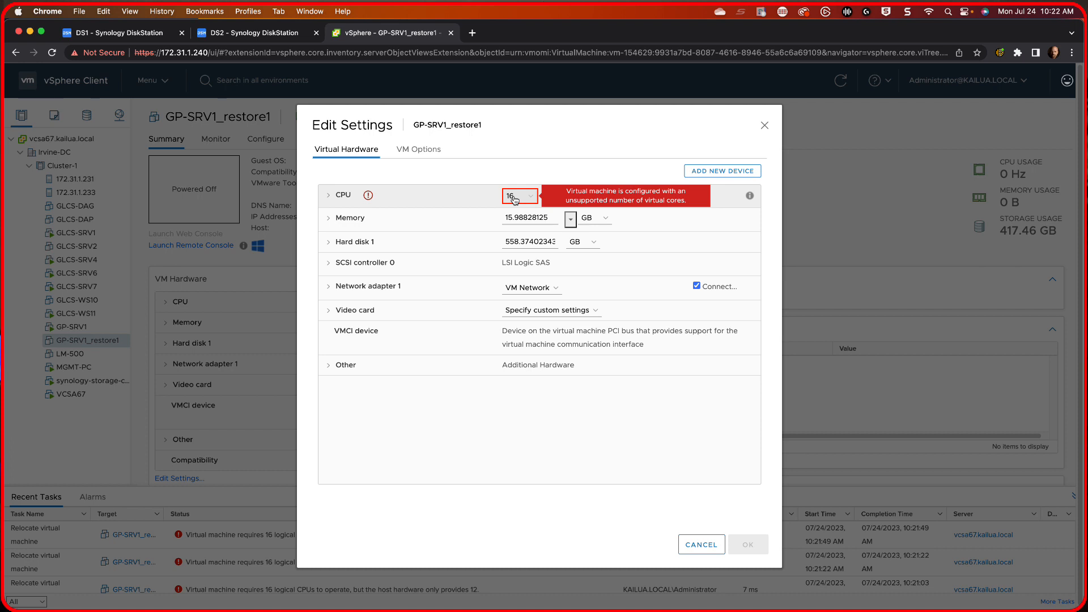
{"action": "left_click", "coordinate": [519, 195]}
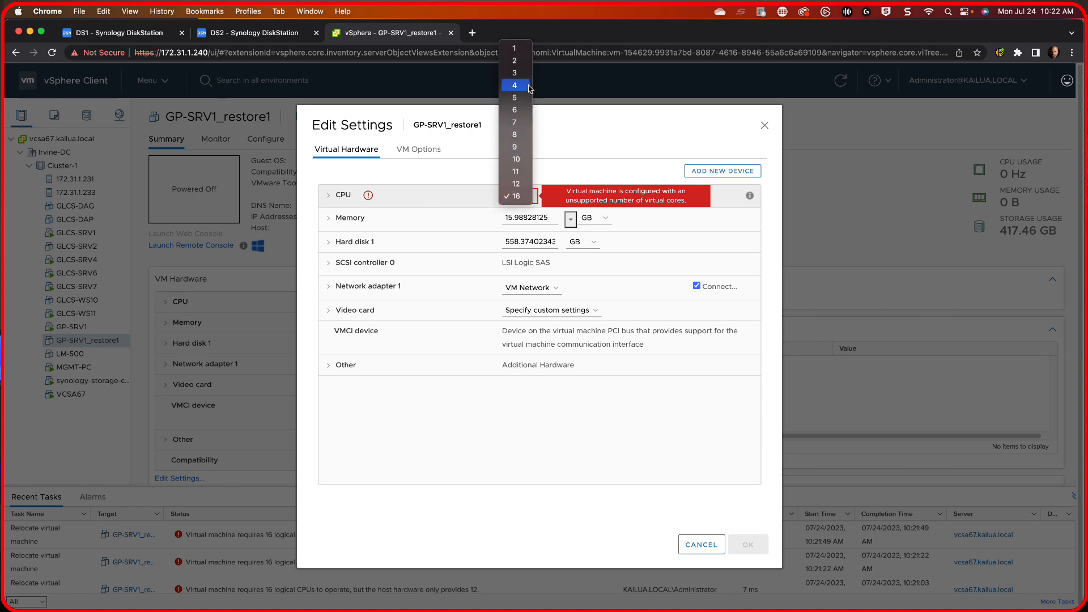
{"action": "left_click", "coordinate": [515, 60]}
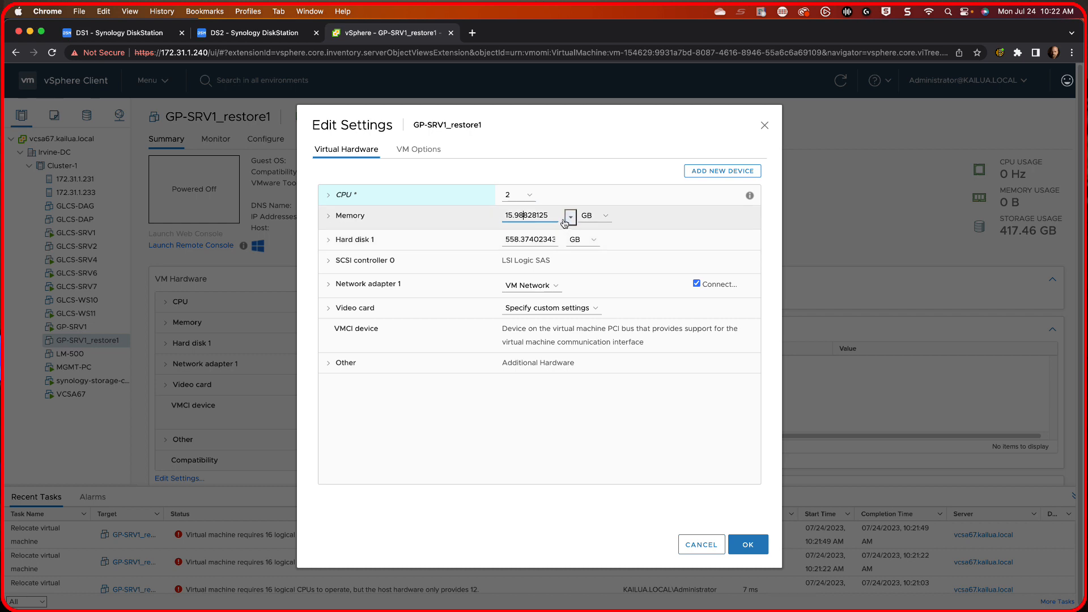
{"action": "triple_click", "coordinate": [529, 215]}
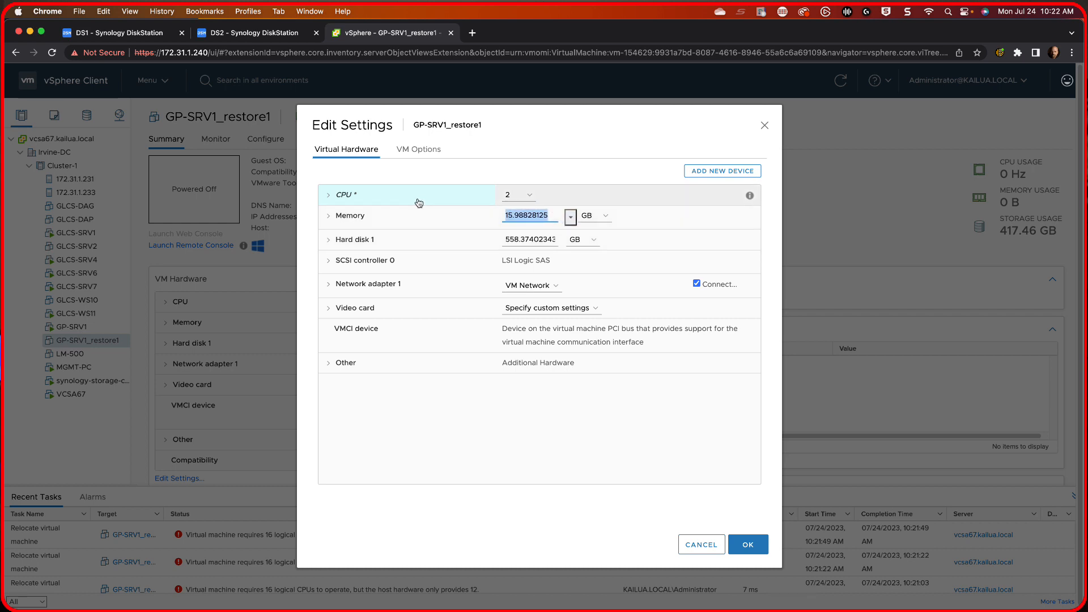
{"action": "type", "text": "16"}
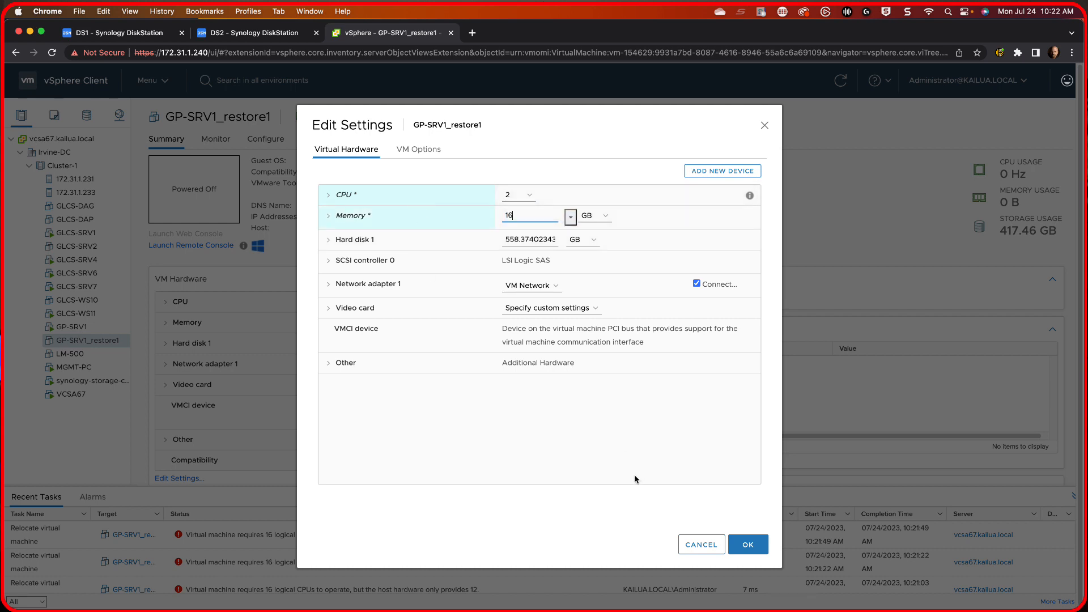
{"action": "left_click", "coordinate": [747, 544]}
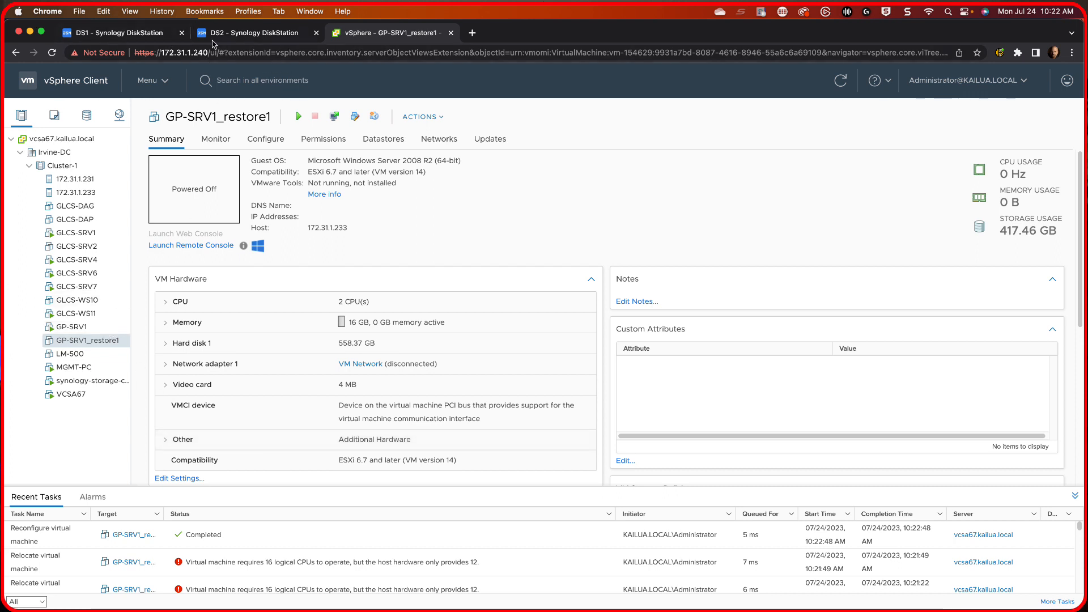
{"action": "mouse_move", "coordinate": [121, 32]}
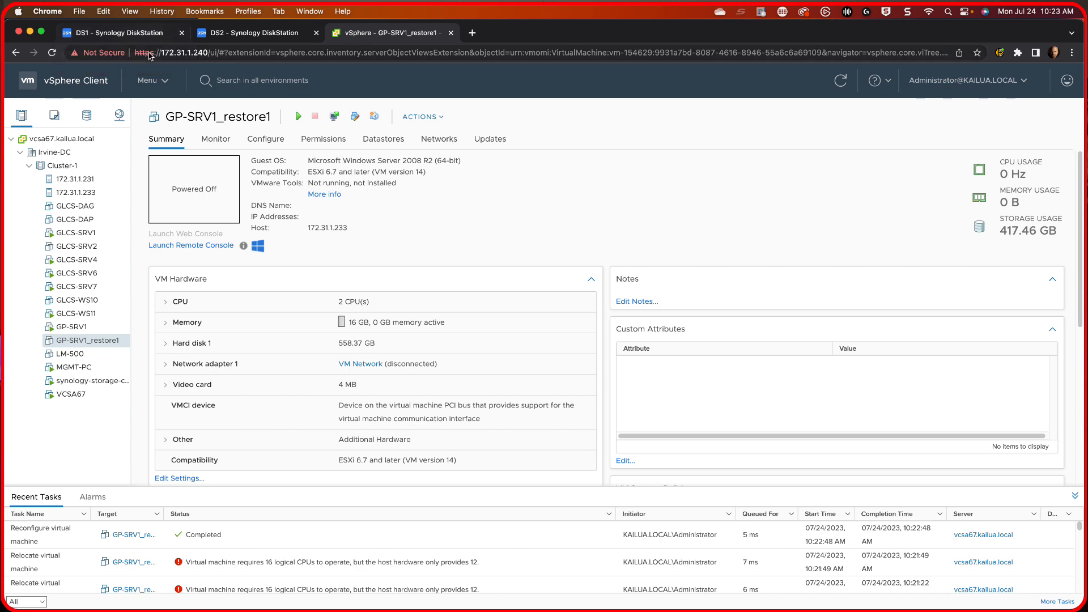
- Back on DS1, restart the GP-SRV1_restore1 migration to SYN-VOL1-DS1 on host 172.31.1.233
{"action": "left_click", "coordinate": [118, 33]}
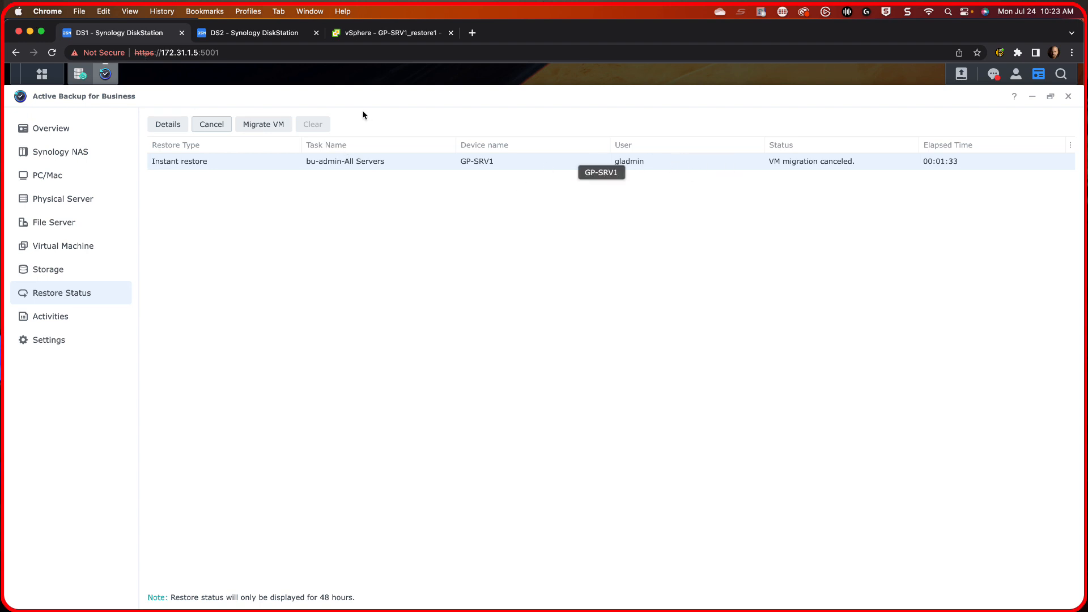
{"action": "left_click", "coordinate": [263, 124]}
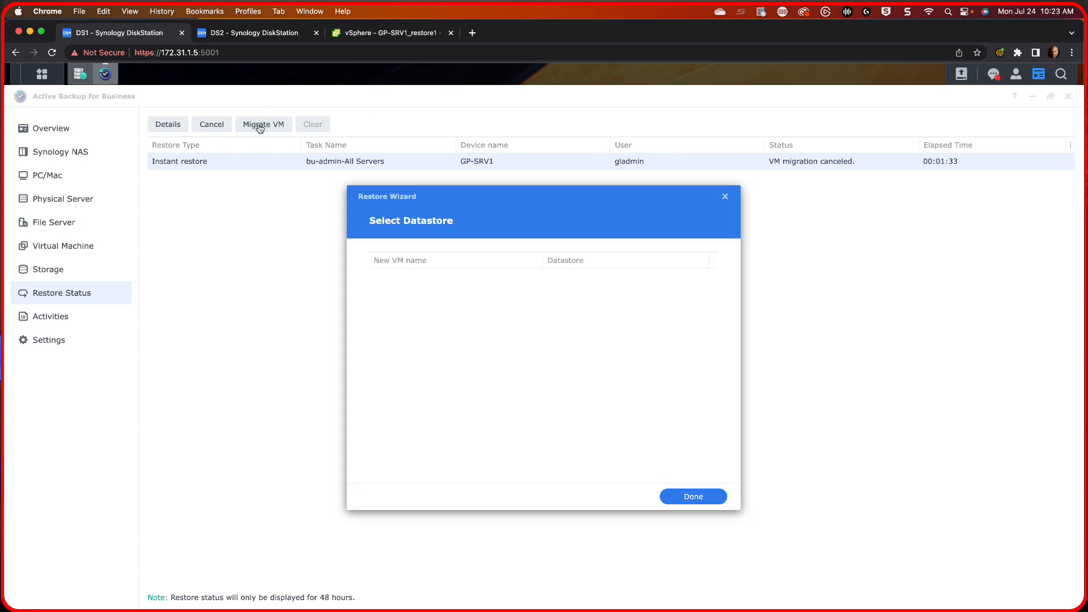
{"action": "left_click", "coordinate": [263, 123]}
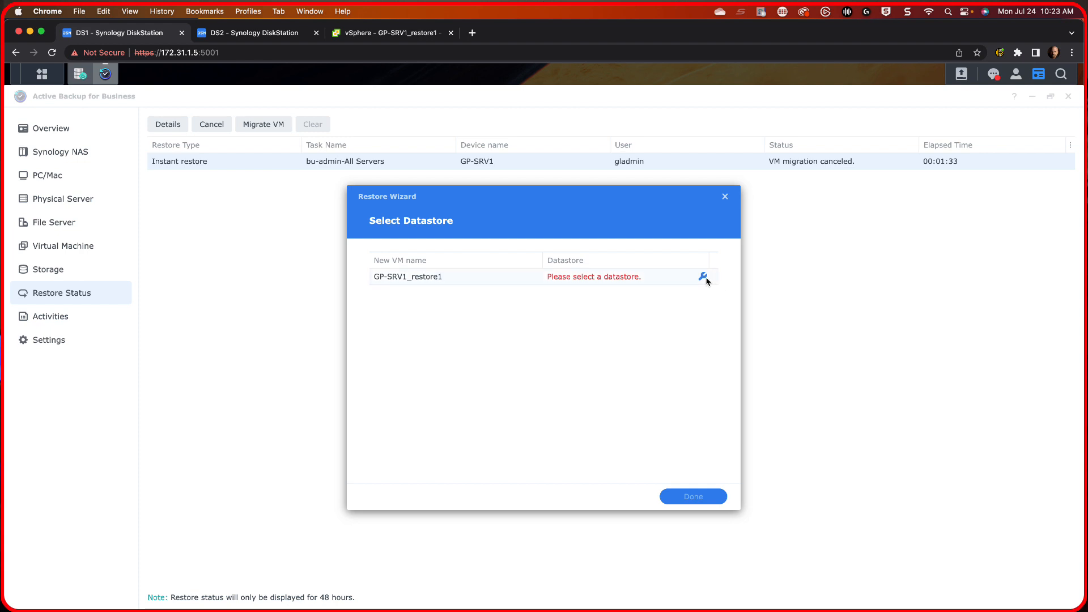
{"action": "left_click", "coordinate": [705, 277]}
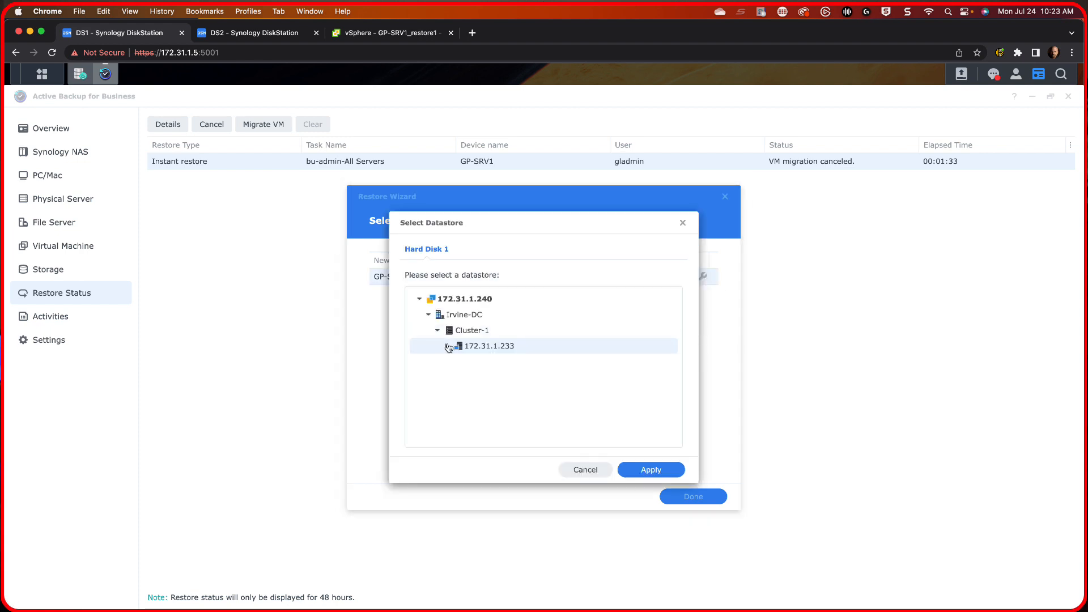
{"action": "left_click", "coordinate": [449, 345]}
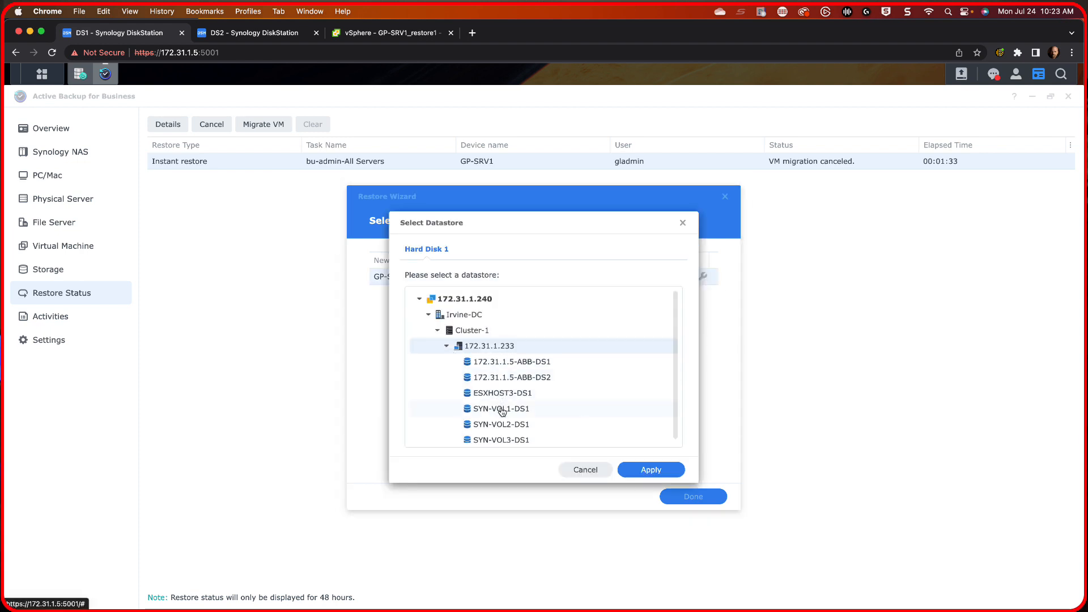
{"action": "left_click", "coordinate": [496, 408]}
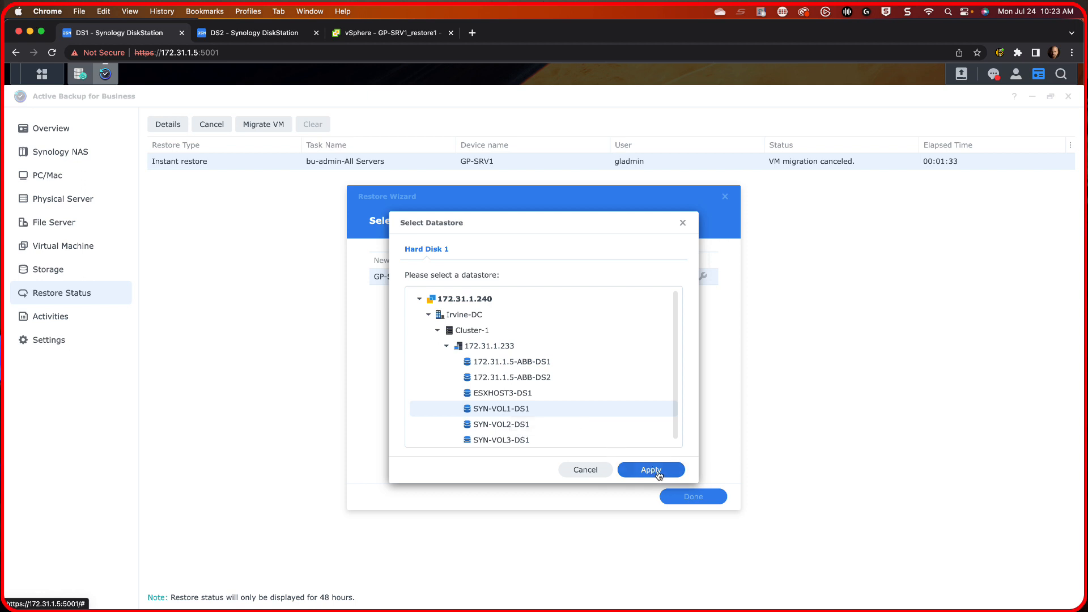
{"action": "left_click", "coordinate": [649, 469]}
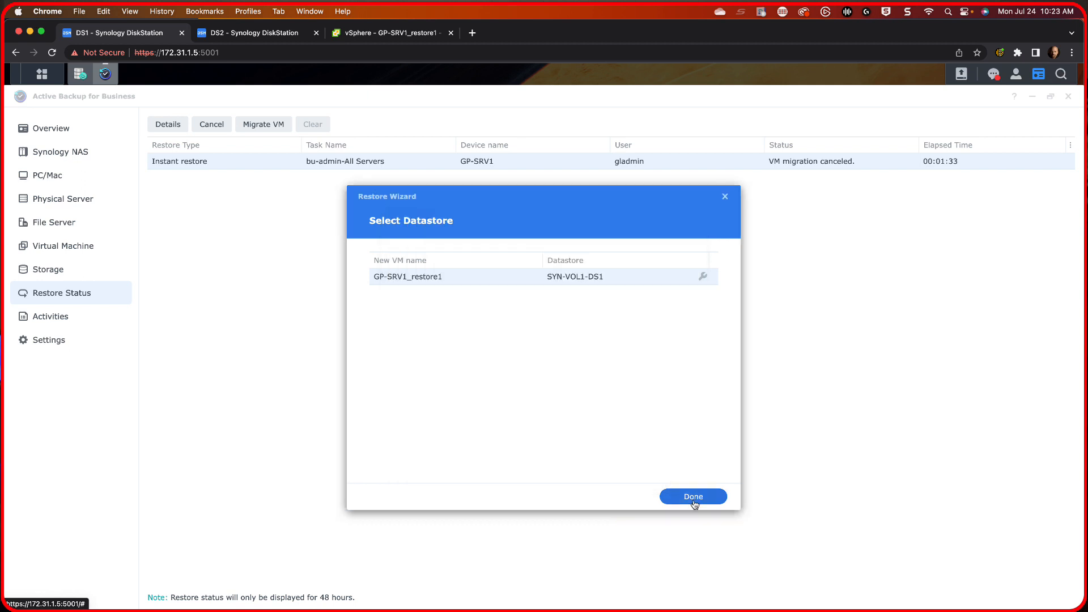
{"action": "left_click", "coordinate": [691, 497]}
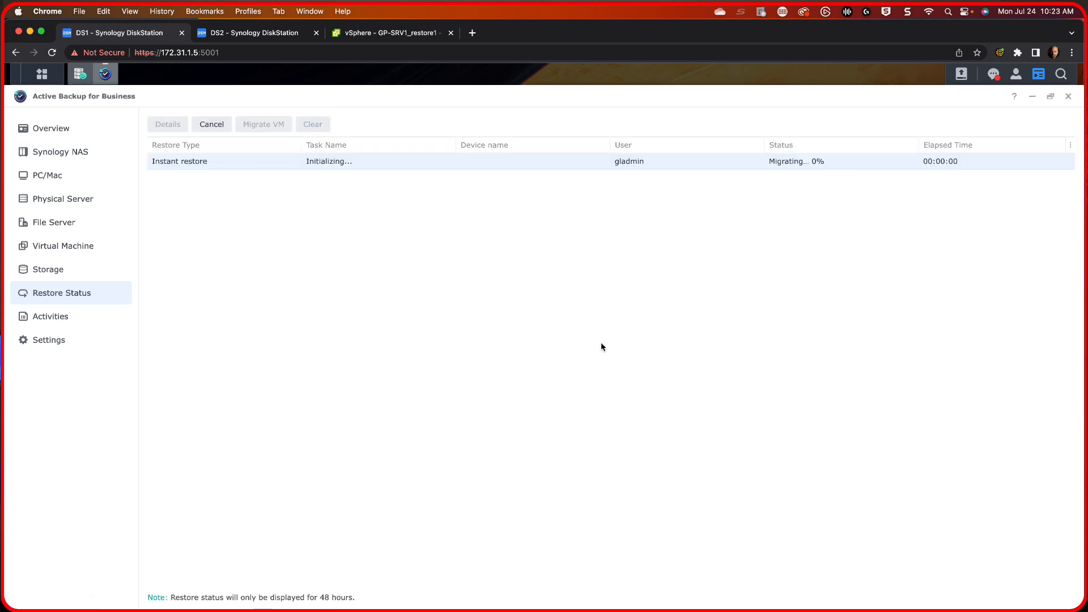
{"action": "mouse_move", "coordinate": [371, 99]}
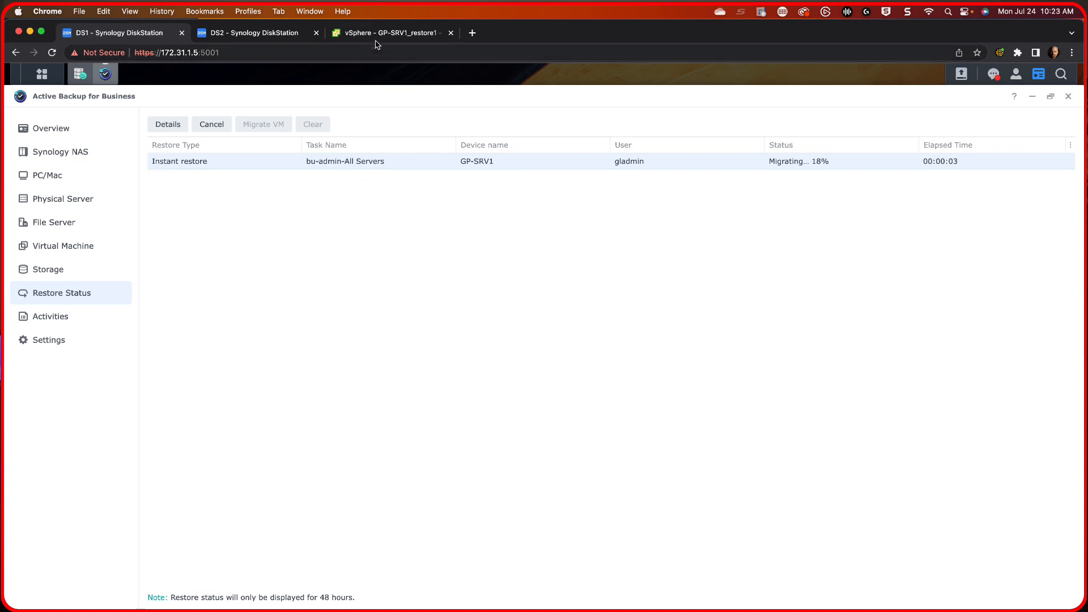
{"action": "left_click", "coordinate": [389, 33]}
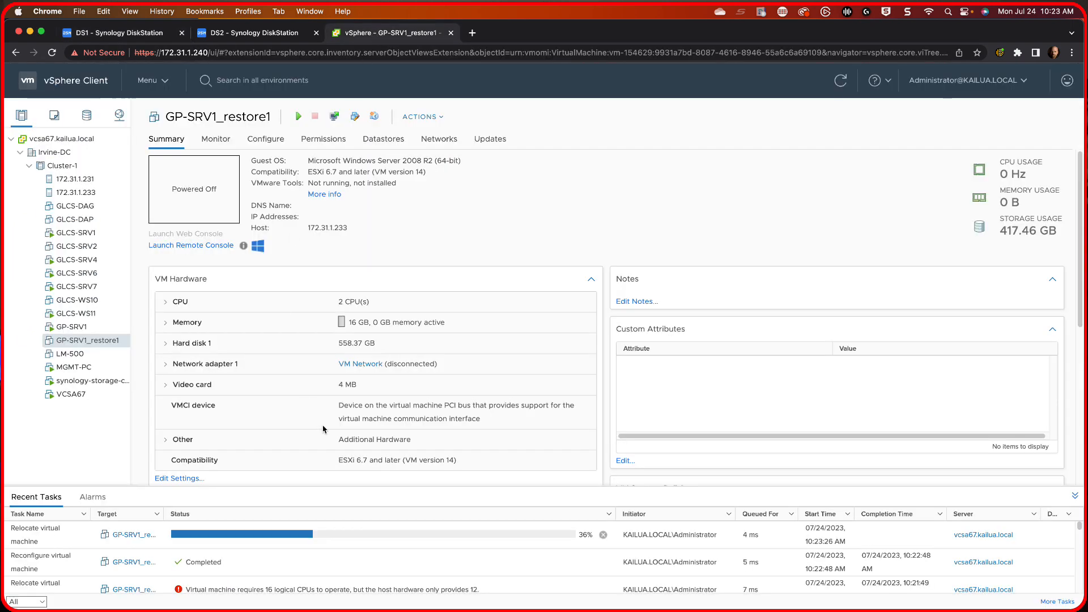
{"action": "mouse_move", "coordinate": [215, 524]}
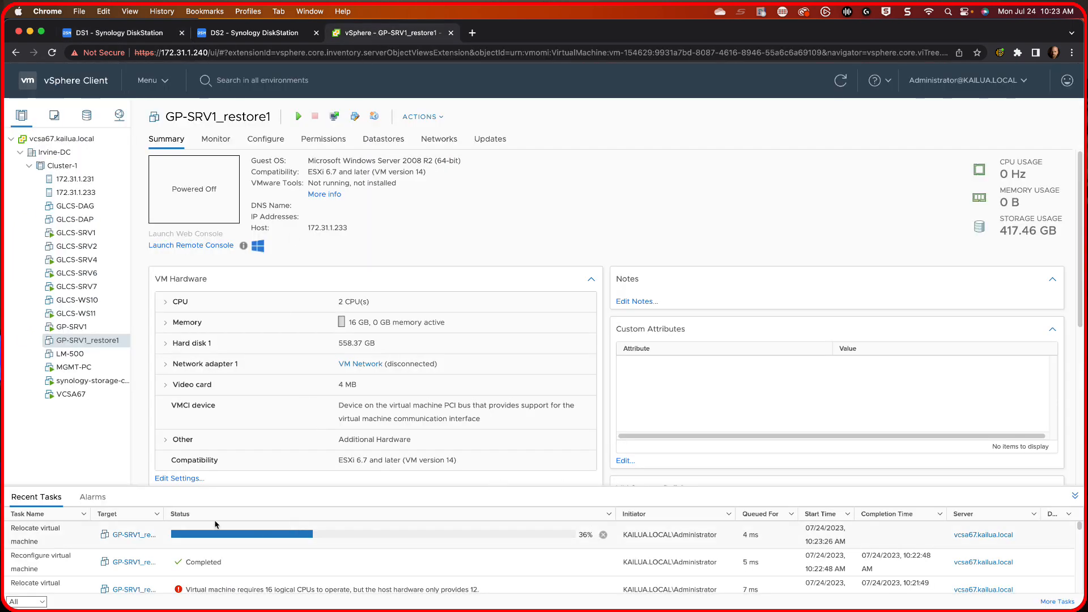
{"action": "mouse_move", "coordinate": [71, 534]}
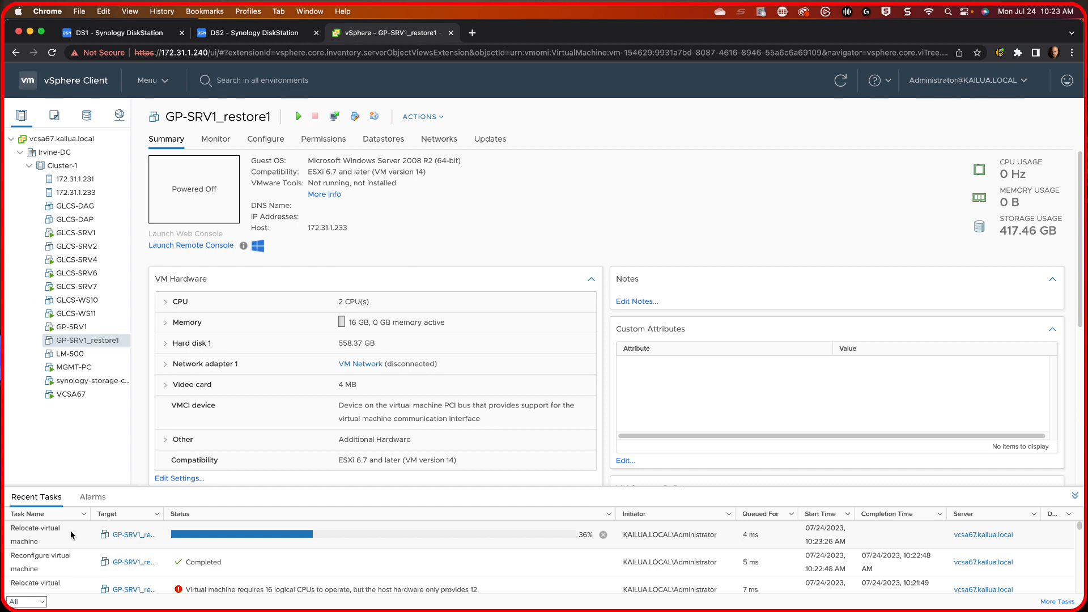
{"action": "mouse_move", "coordinate": [81, 299]}
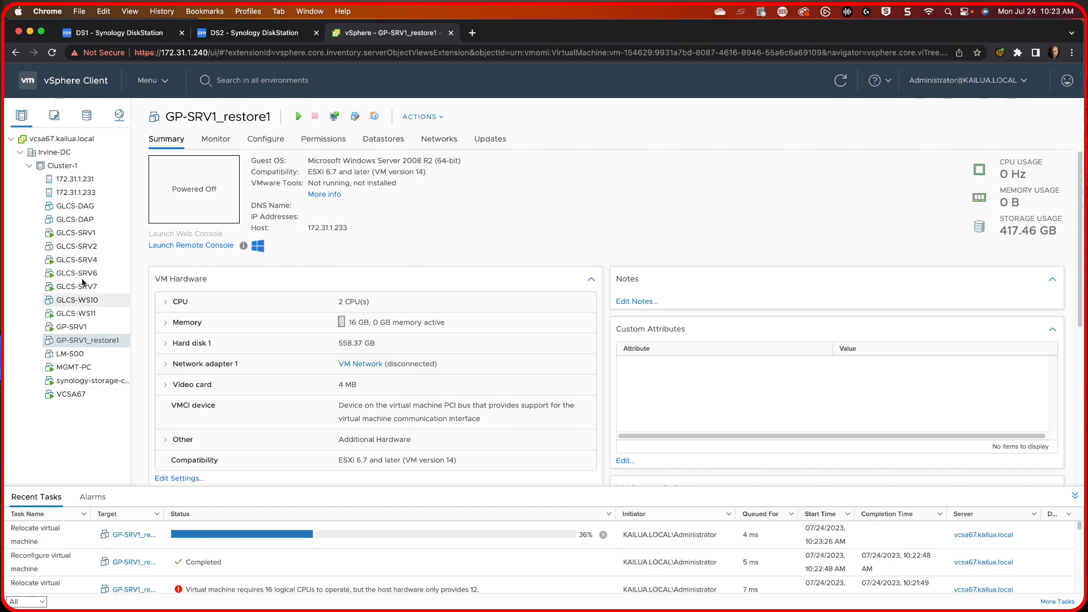
{"action": "left_click", "coordinate": [86, 115]}
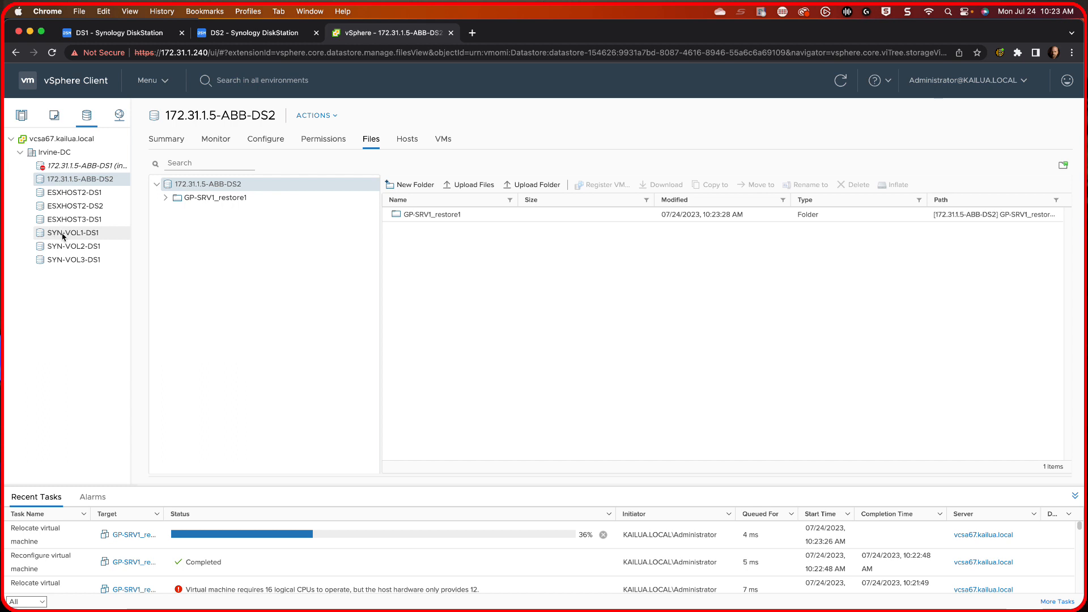
{"action": "left_click", "coordinate": [72, 233]}
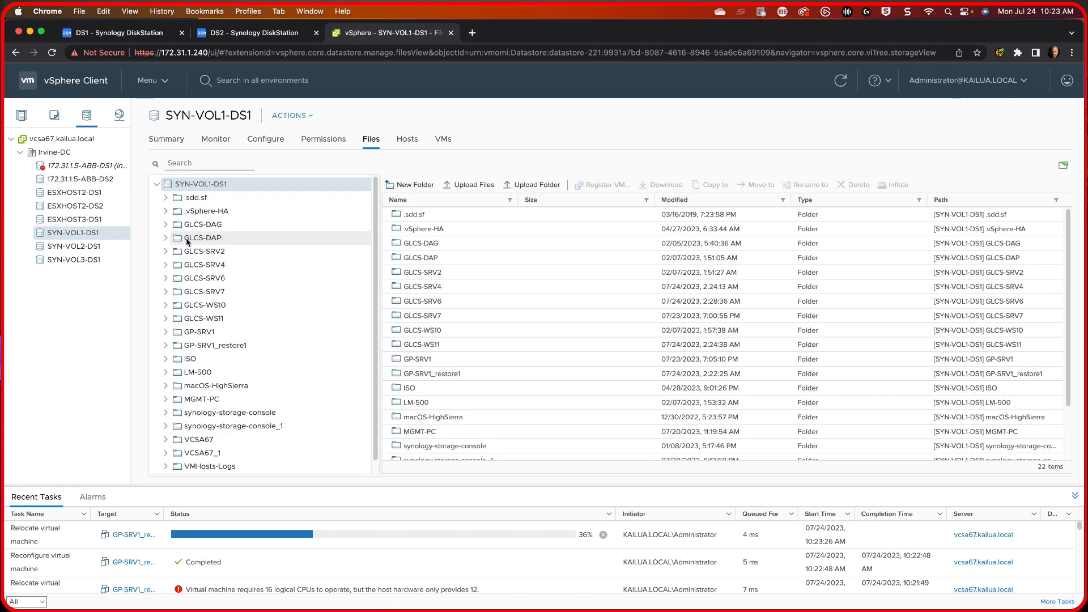
{"action": "mouse_move", "coordinate": [227, 355]}
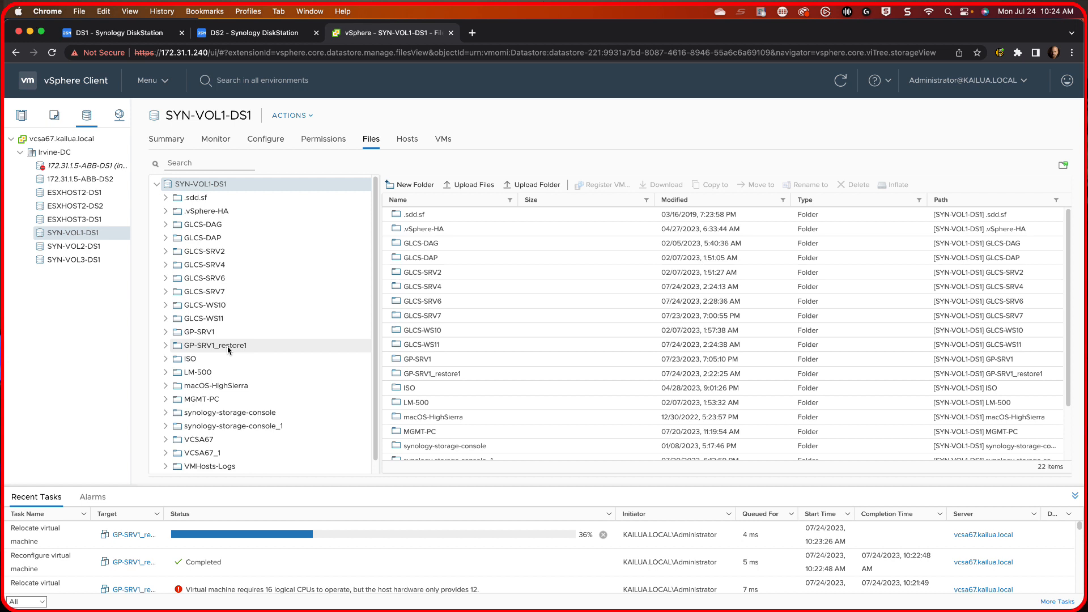
{"action": "left_click", "coordinate": [118, 33]}
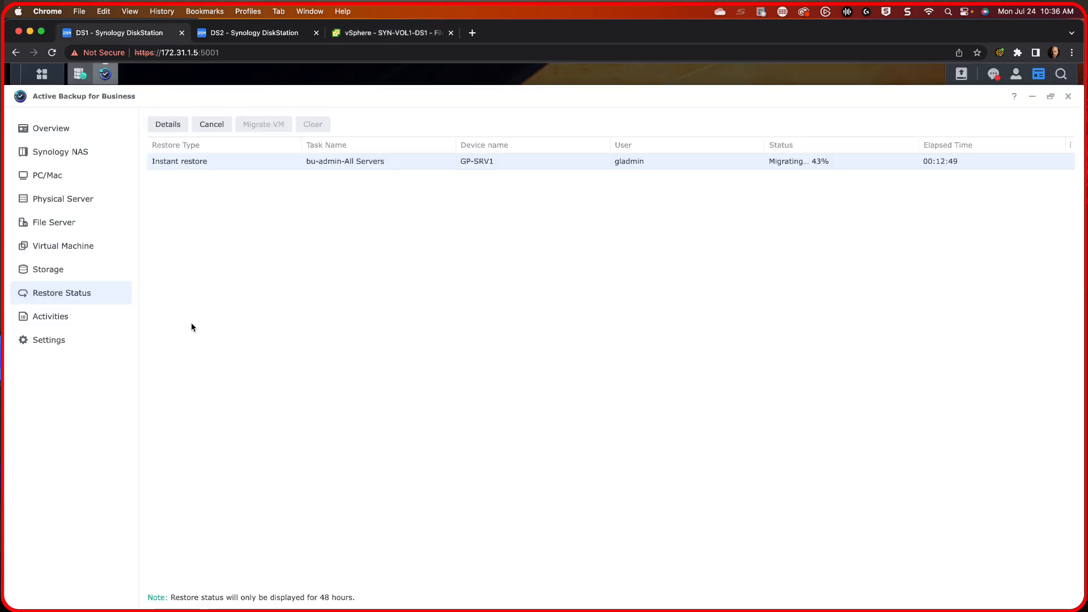
{"action": "mouse_move", "coordinate": [930, 183]}
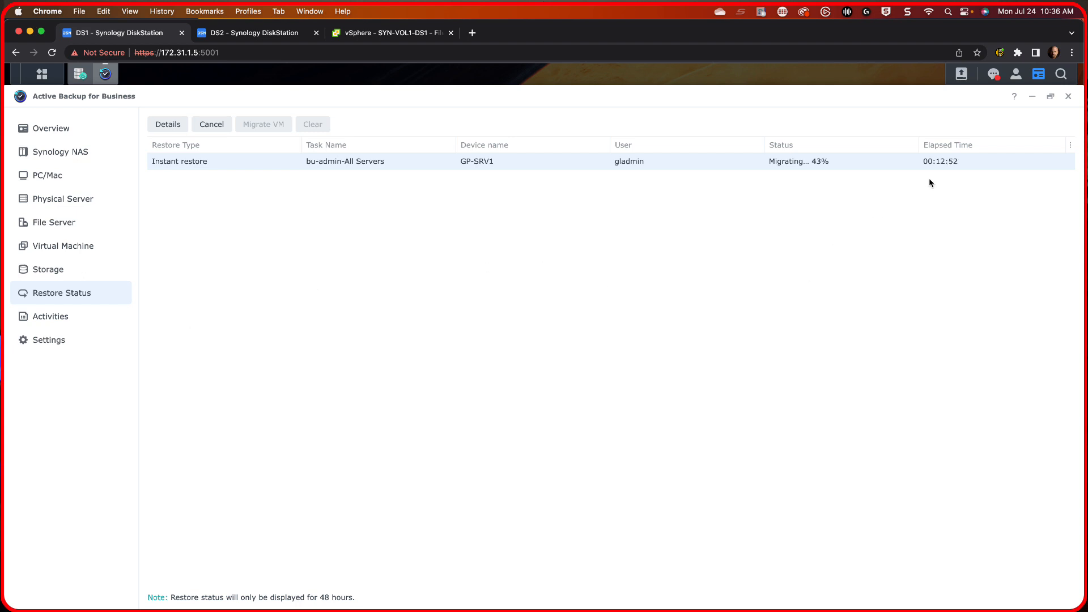
{"action": "mouse_move", "coordinate": [823, 162]}
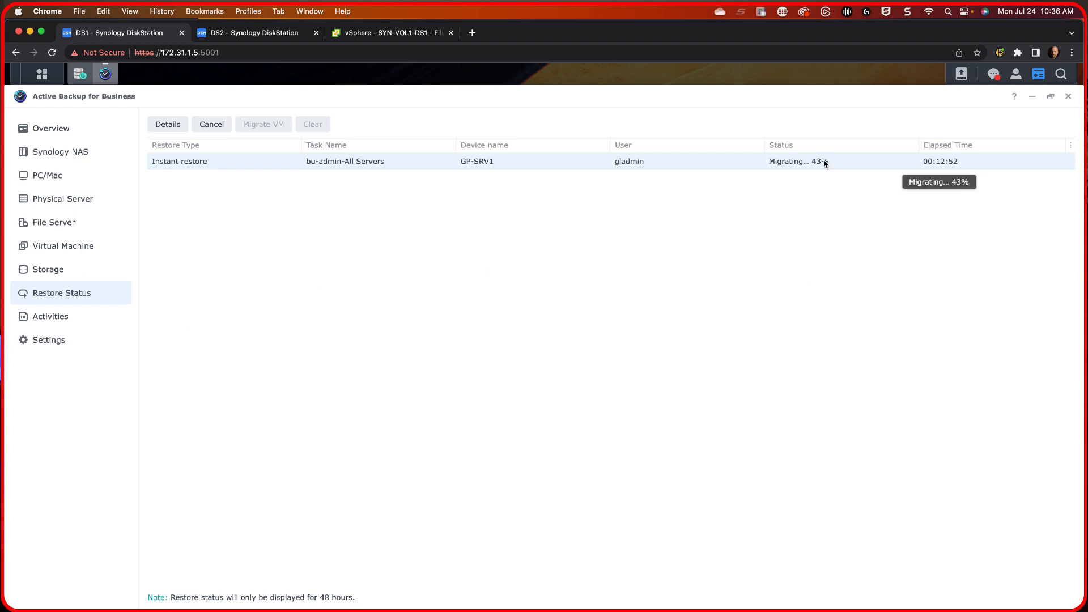
{"action": "mouse_move", "coordinate": [823, 164]}
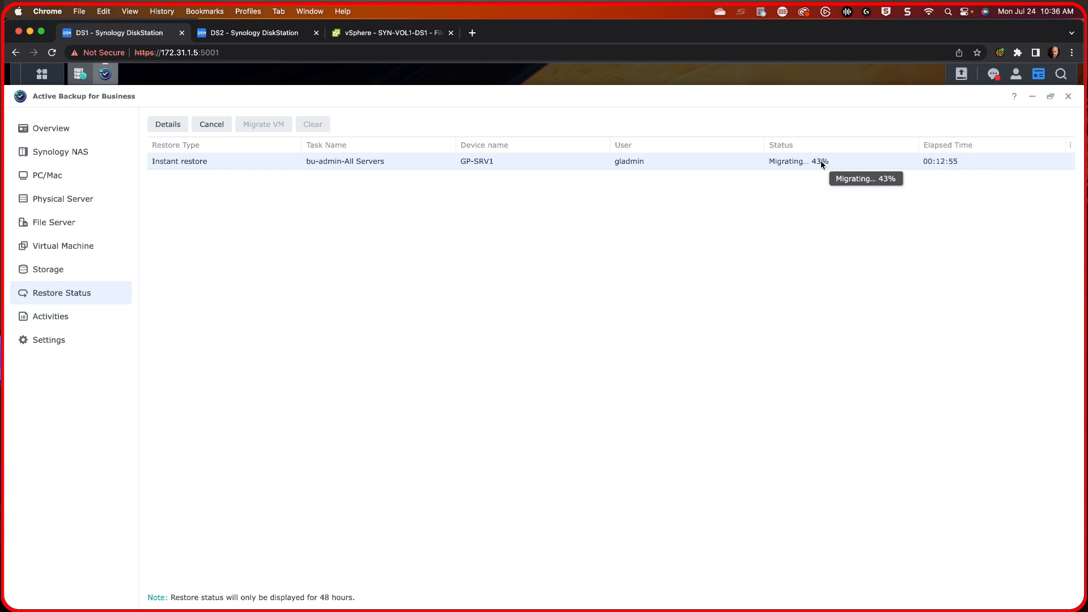
{"action": "mouse_move", "coordinate": [947, 169]}
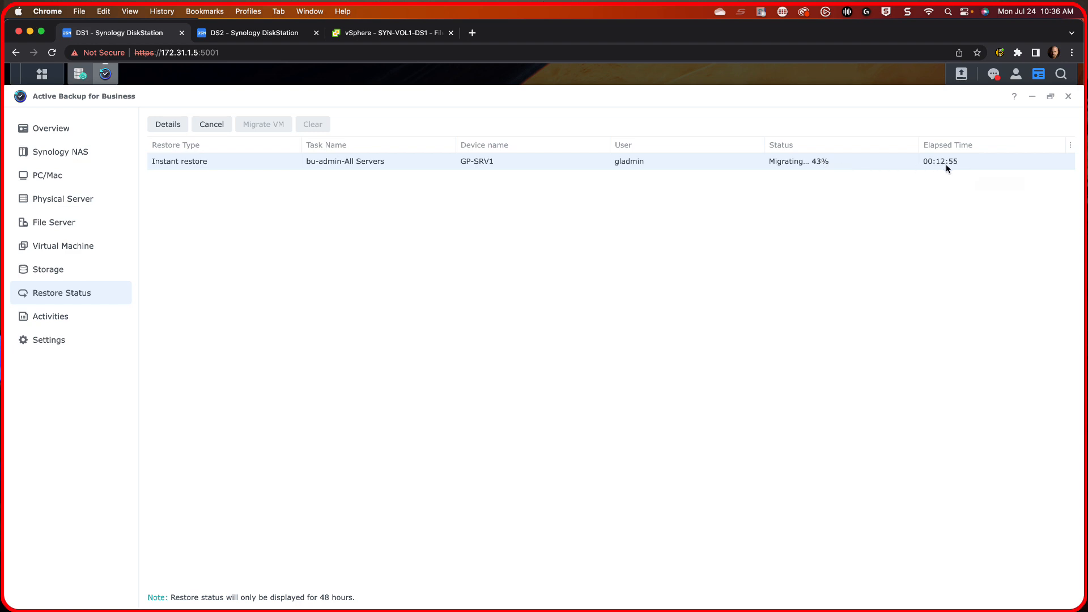
{"action": "mouse_move", "coordinate": [939, 161]}
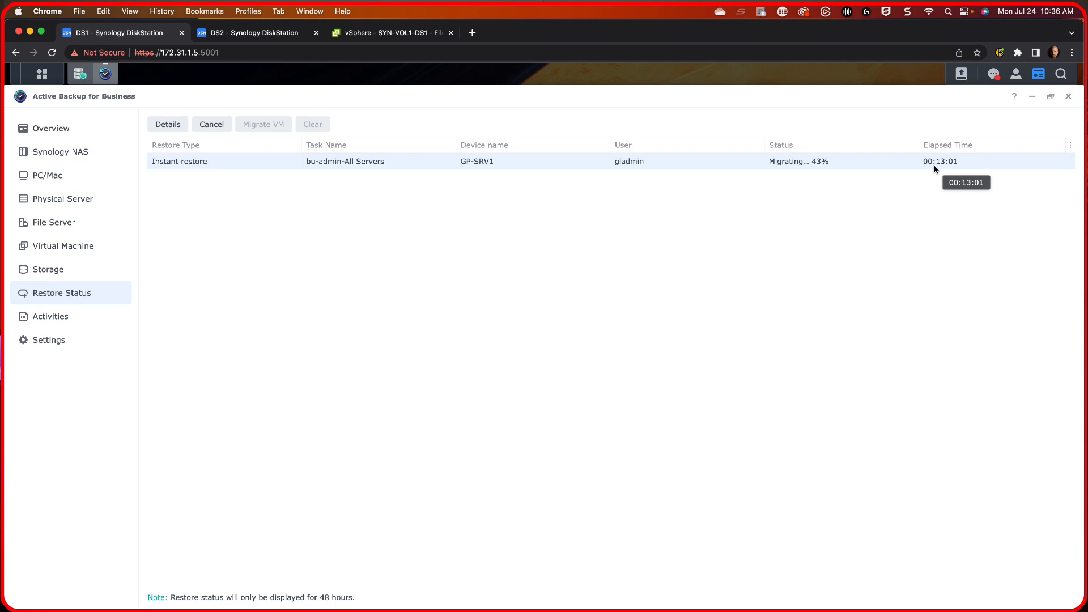
{"action": "mouse_move", "coordinate": [870, 151]}
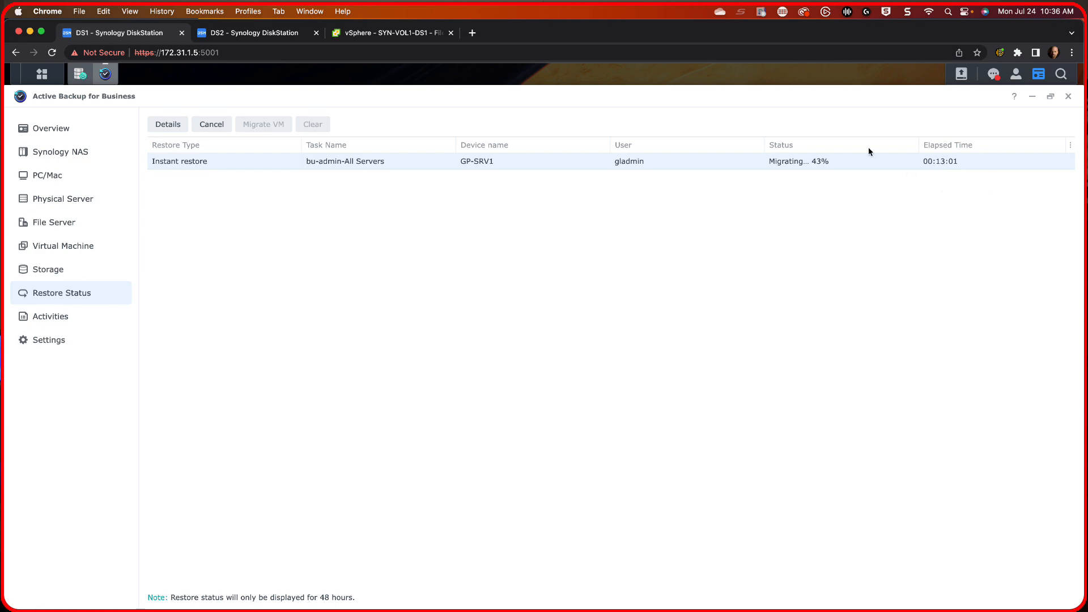
- Close the Active Backup for Business window, returning to the DS1 desktop
{"action": "left_click", "coordinate": [1068, 96]}
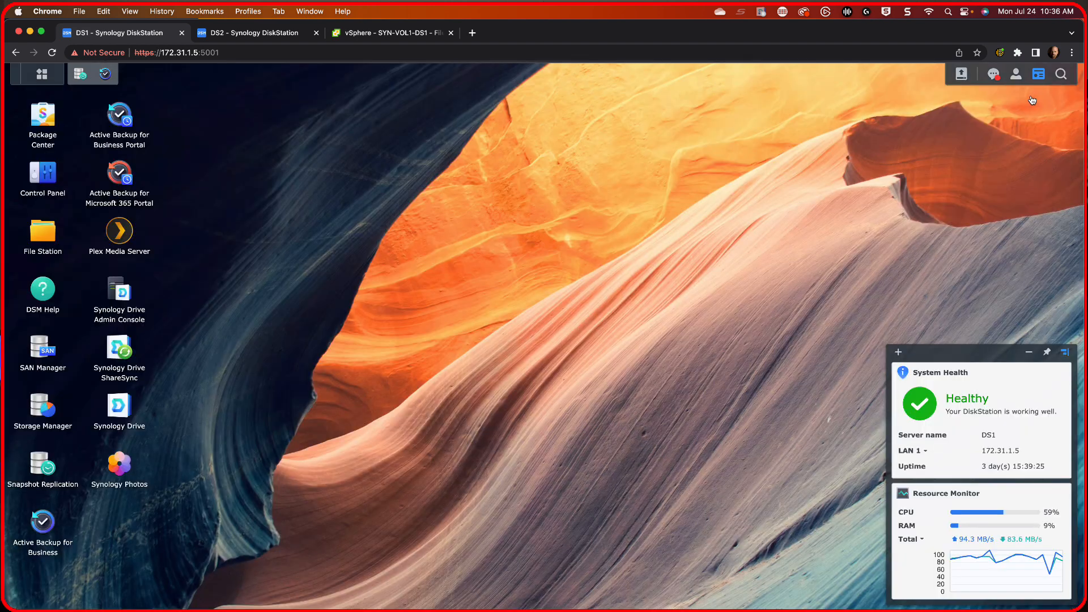
{"action": "mouse_move", "coordinate": [194, 344]}
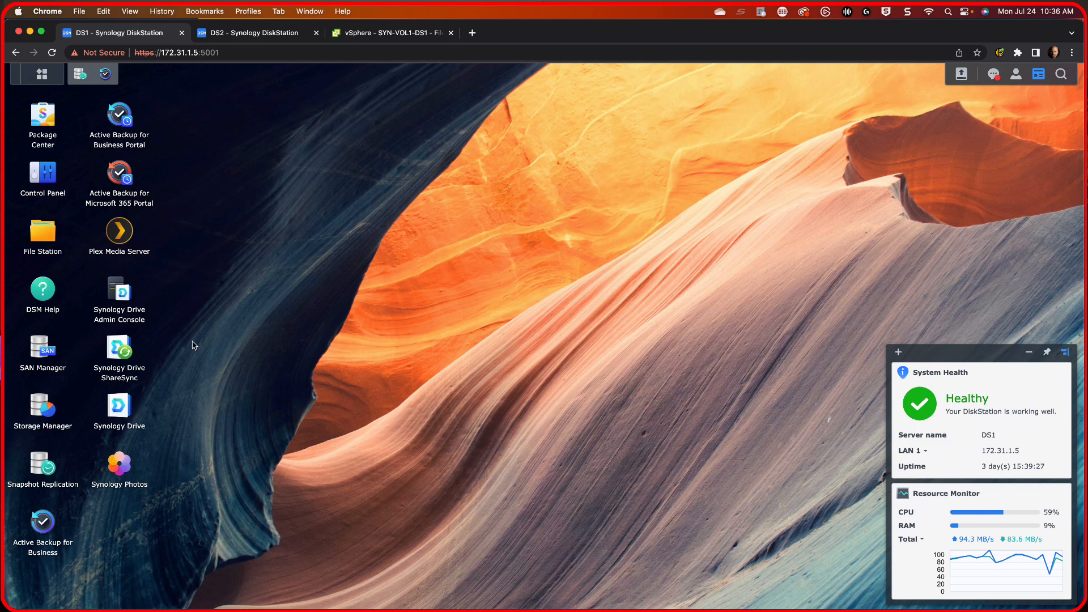
{"action": "mouse_move", "coordinate": [206, 148]}
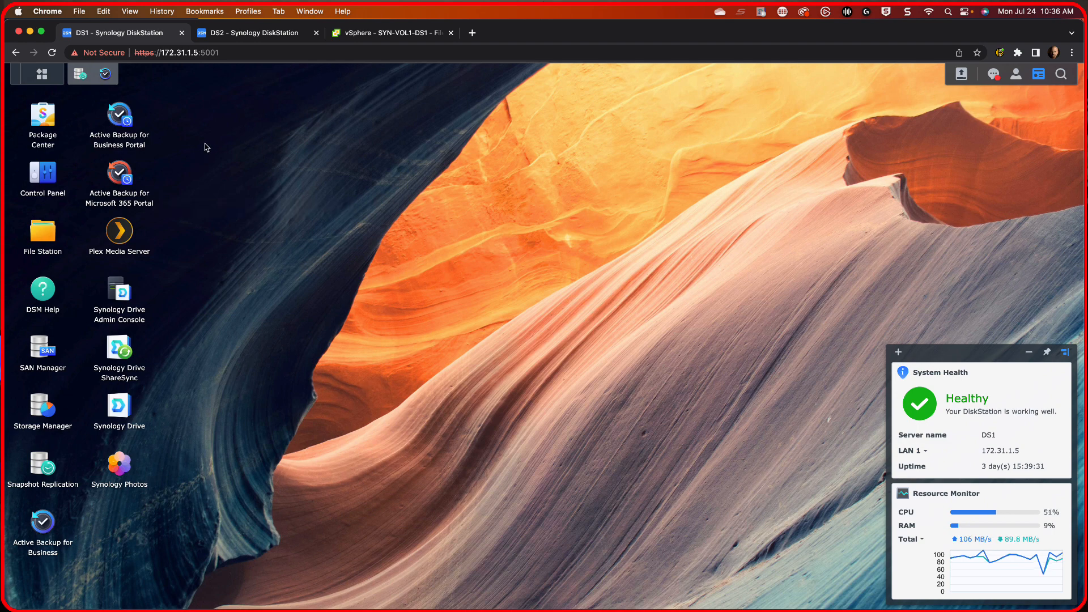
{"action": "mouse_move", "coordinate": [119, 114]}
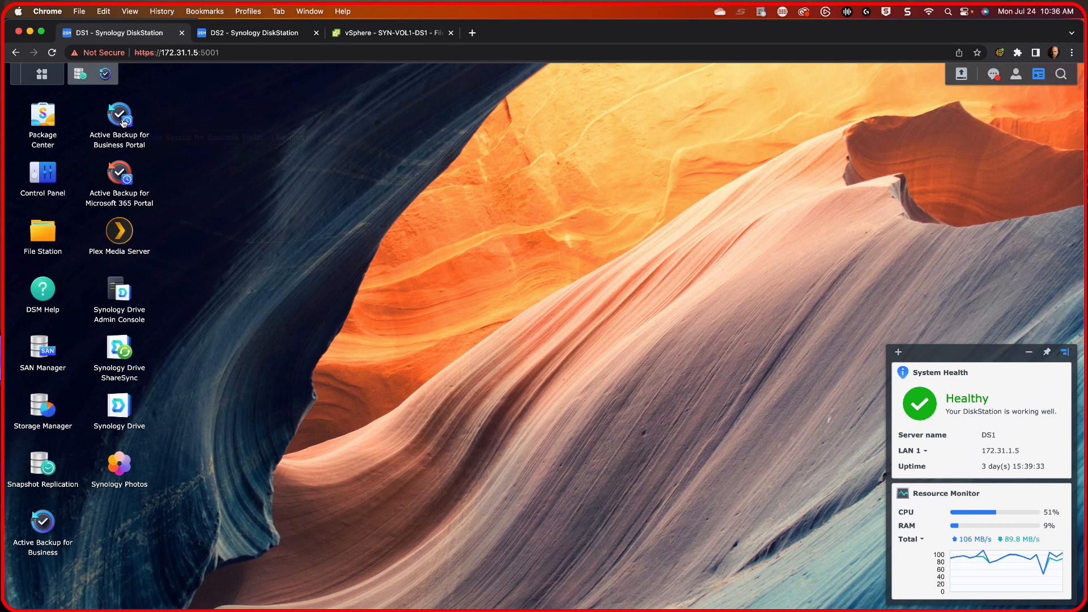
- Launch the Active Backup for Business Portal from the desktop icon
{"action": "left_click", "coordinate": [119, 114]}
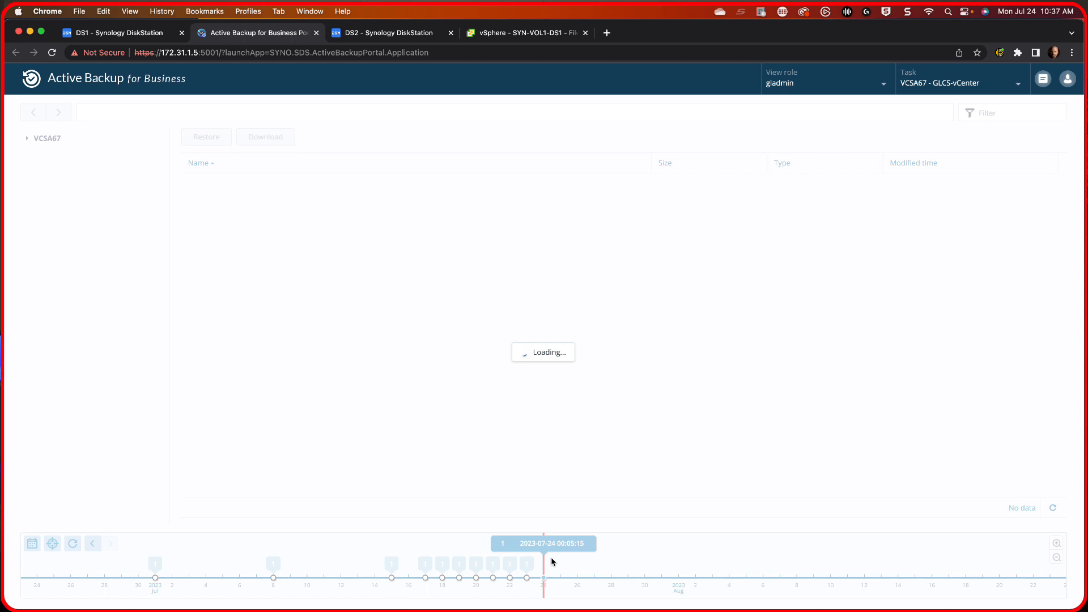
{"action": "mouse_move", "coordinate": [52, 151]}
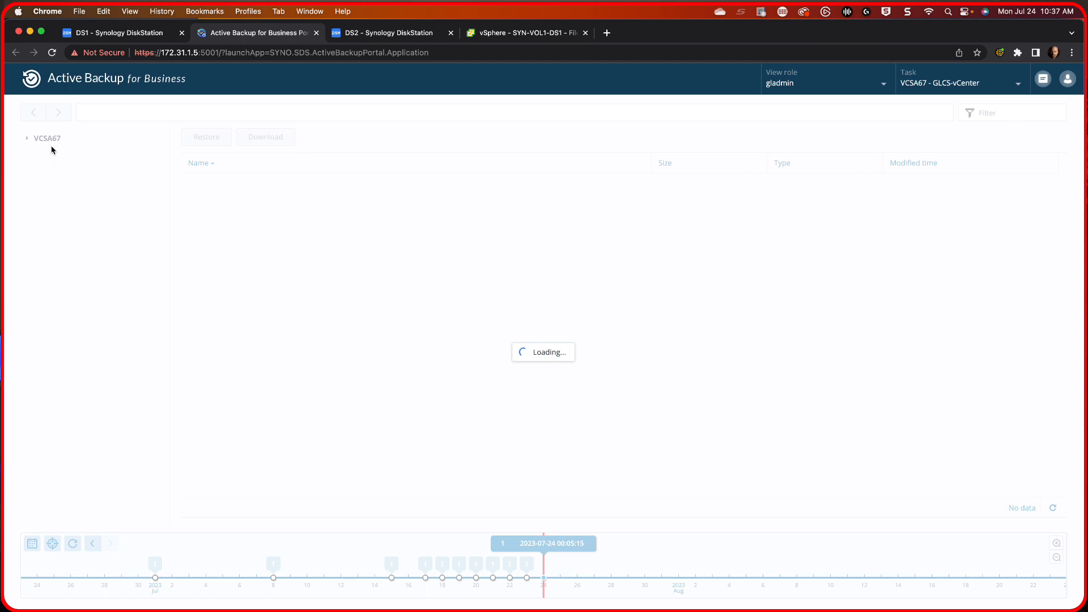
{"action": "mouse_move", "coordinate": [221, 287]}
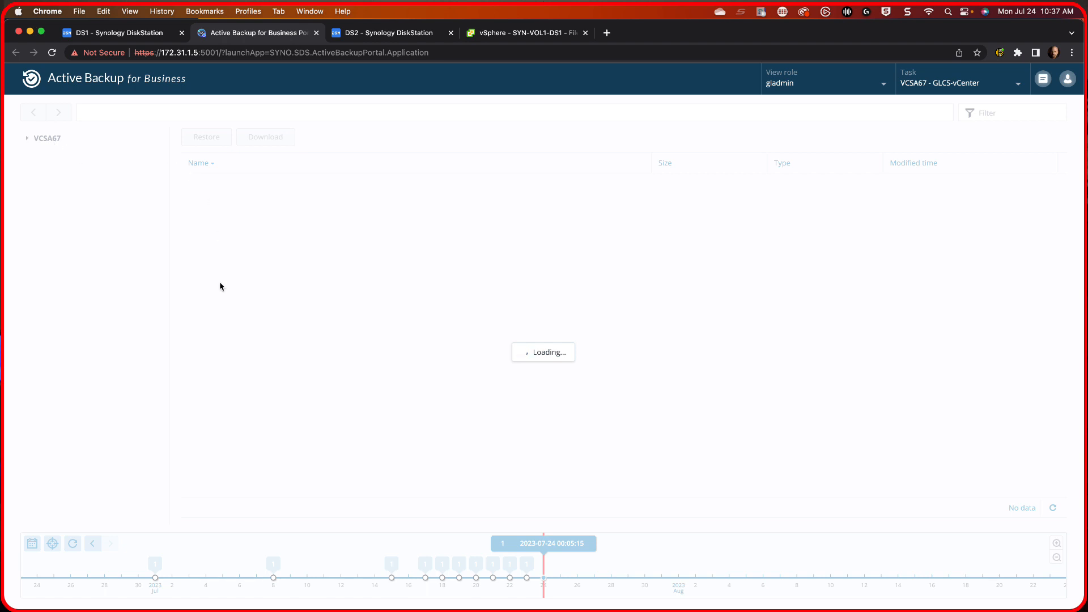
{"action": "mouse_move", "coordinate": [230, 384]}
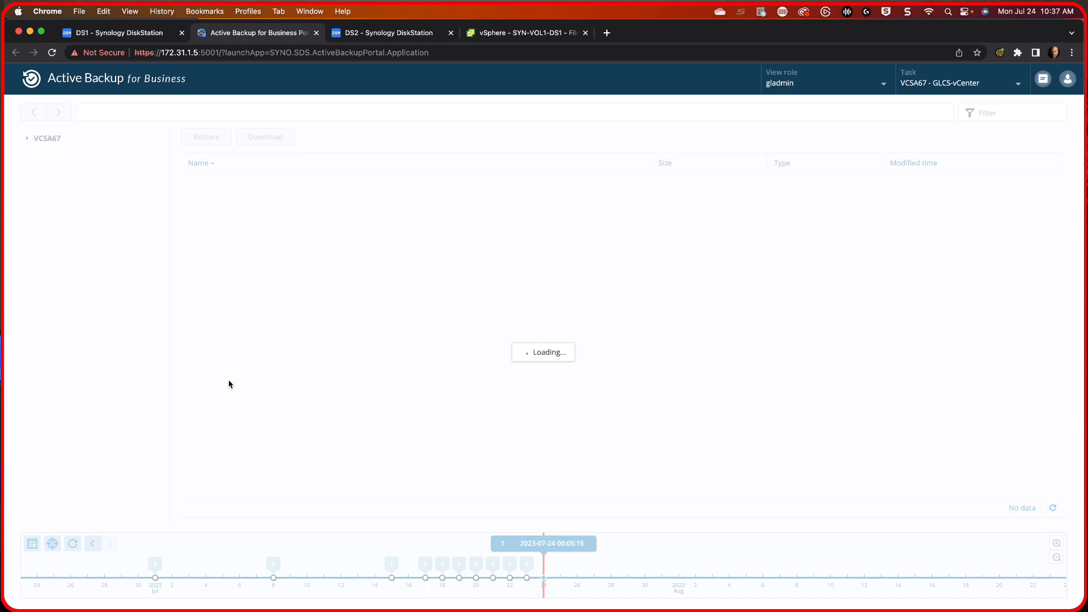
{"action": "mouse_move", "coordinate": [470, 415]}
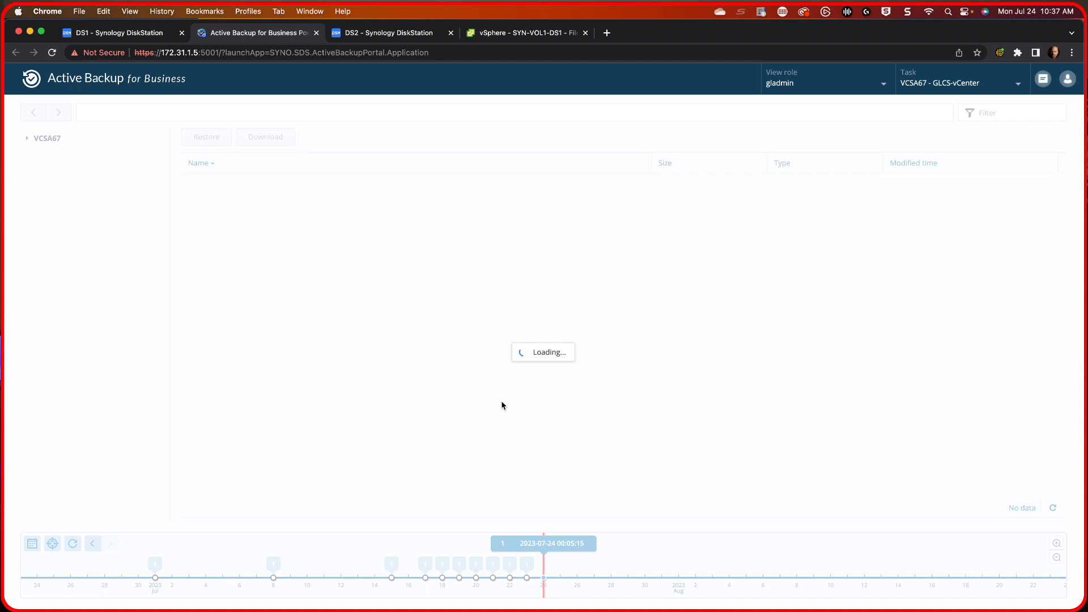
{"action": "left_click", "coordinate": [1017, 82]}
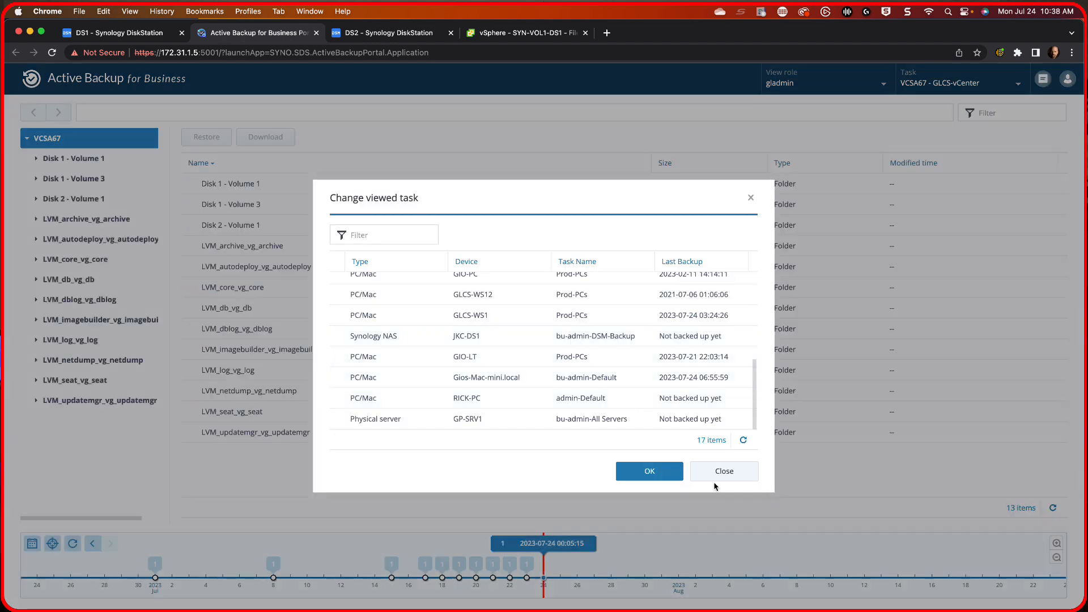
- Switch the viewed task to the GP-SRV1 physical server backup (bu-admin-All Servers)
{"action": "left_click", "coordinate": [724, 470]}
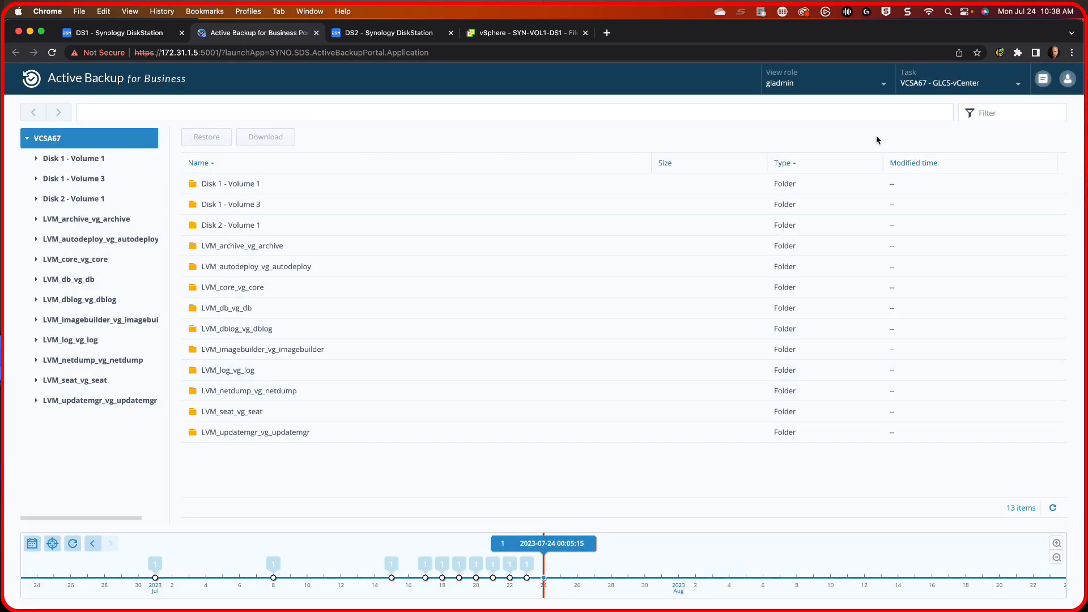
{"action": "left_click", "coordinate": [1019, 83]}
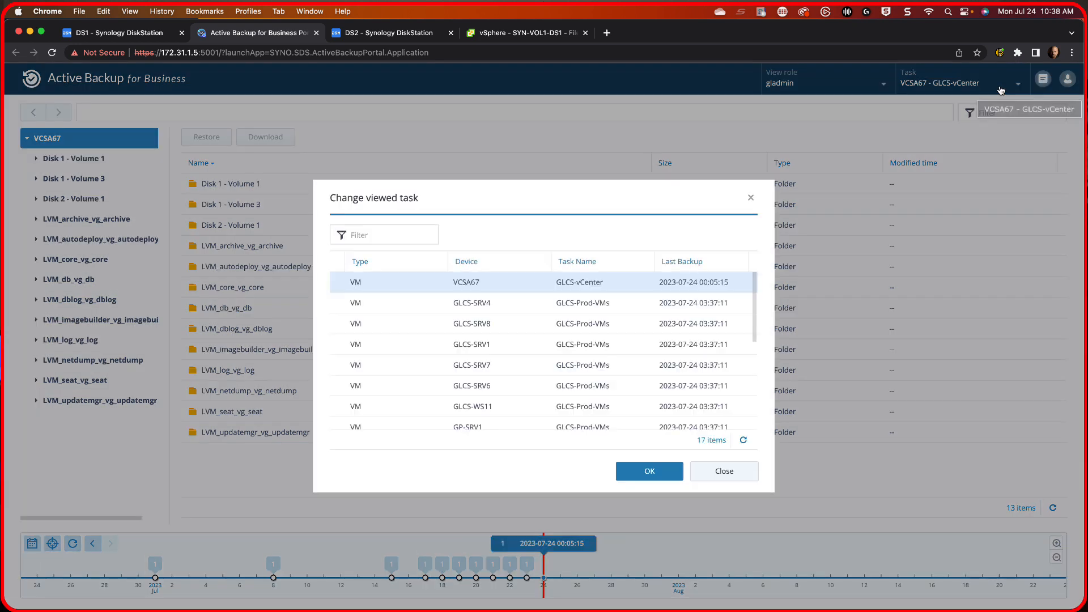
{"action": "mouse_move", "coordinate": [429, 295]}
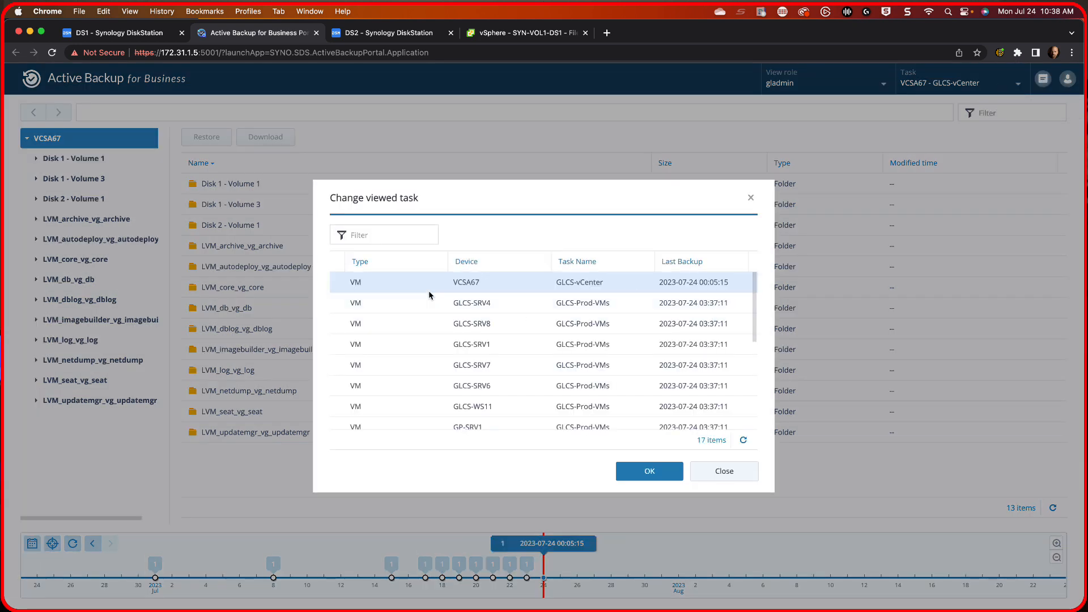
{"action": "scroll", "scroll_direction": "down", "scroll_amount": 3}
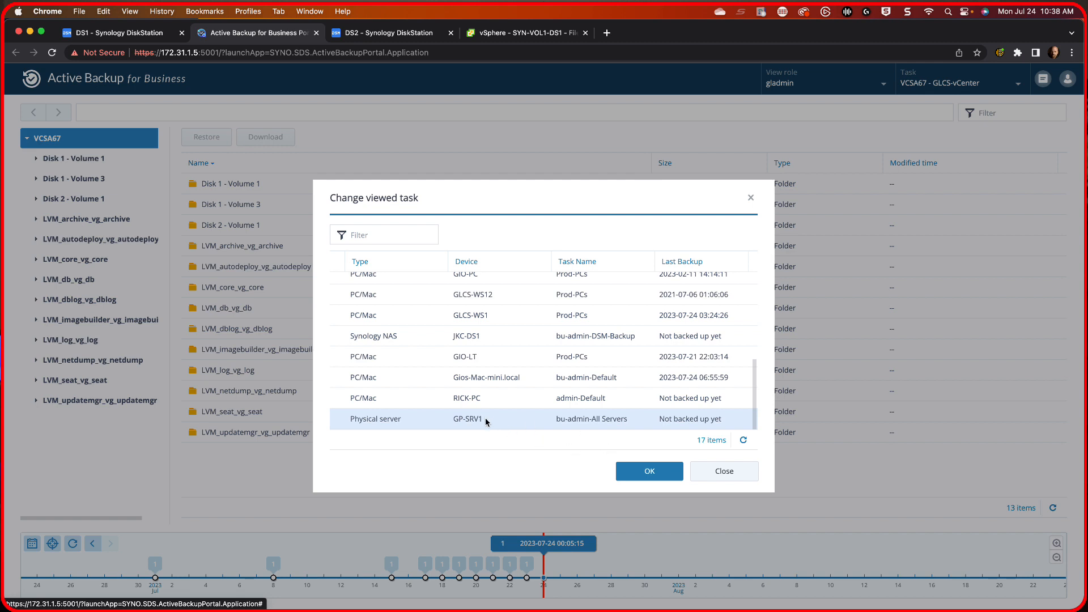
{"action": "left_click", "coordinate": [648, 471]}
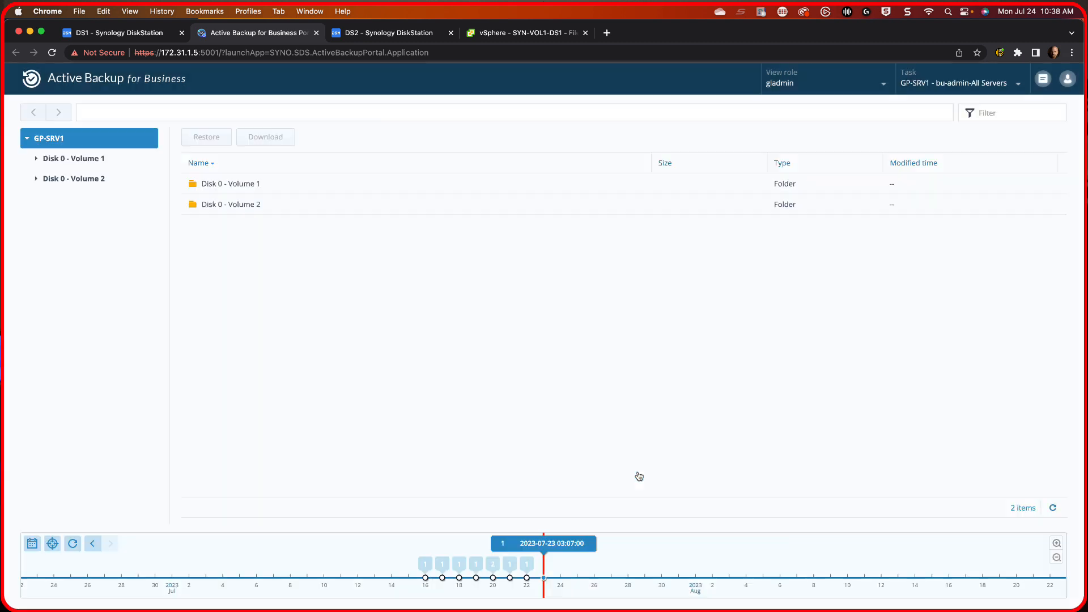
{"action": "mouse_move", "coordinate": [629, 458]}
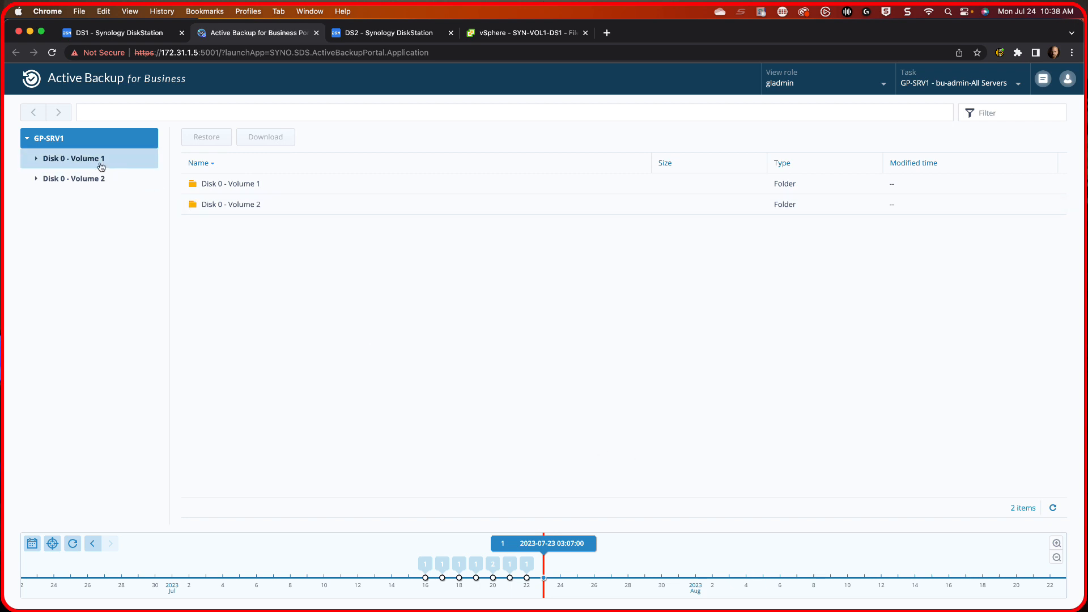
{"action": "mouse_move", "coordinate": [89, 180]}
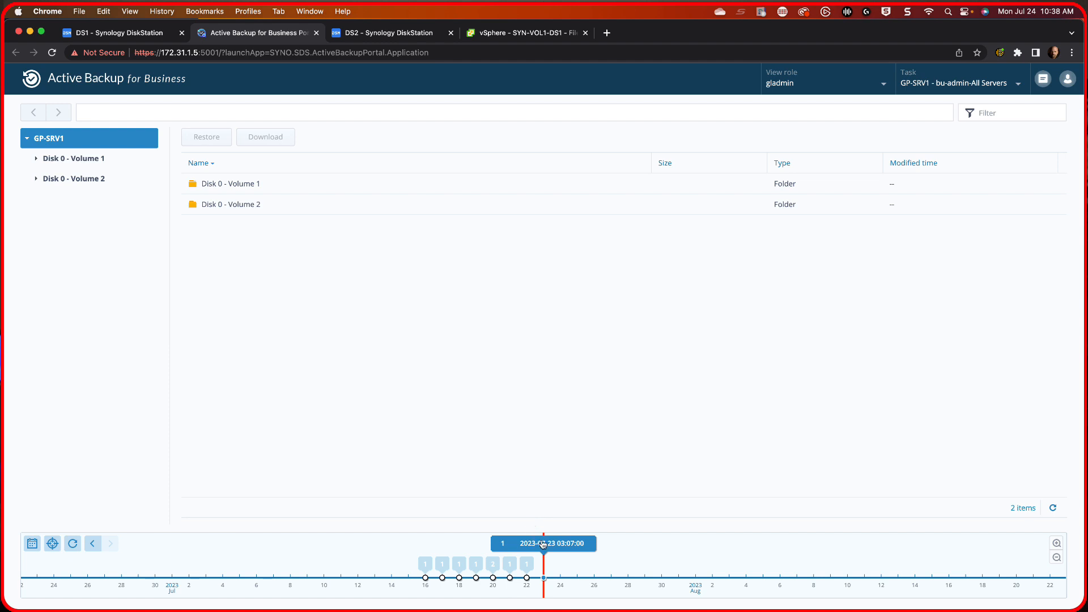
{"action": "mouse_move", "coordinate": [547, 555]}
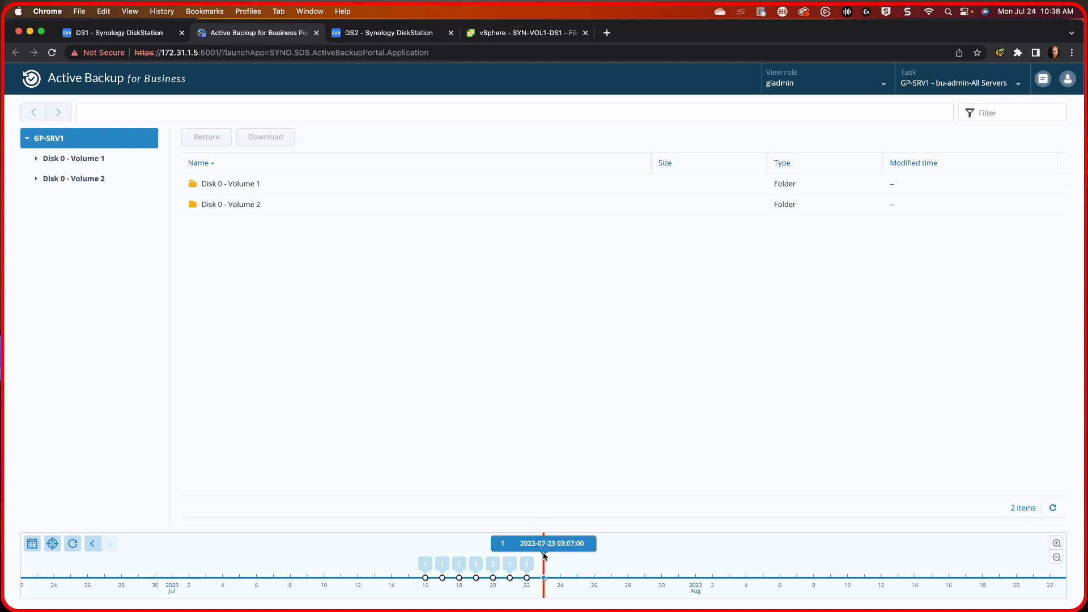
{"action": "mouse_move", "coordinate": [23, 165]}
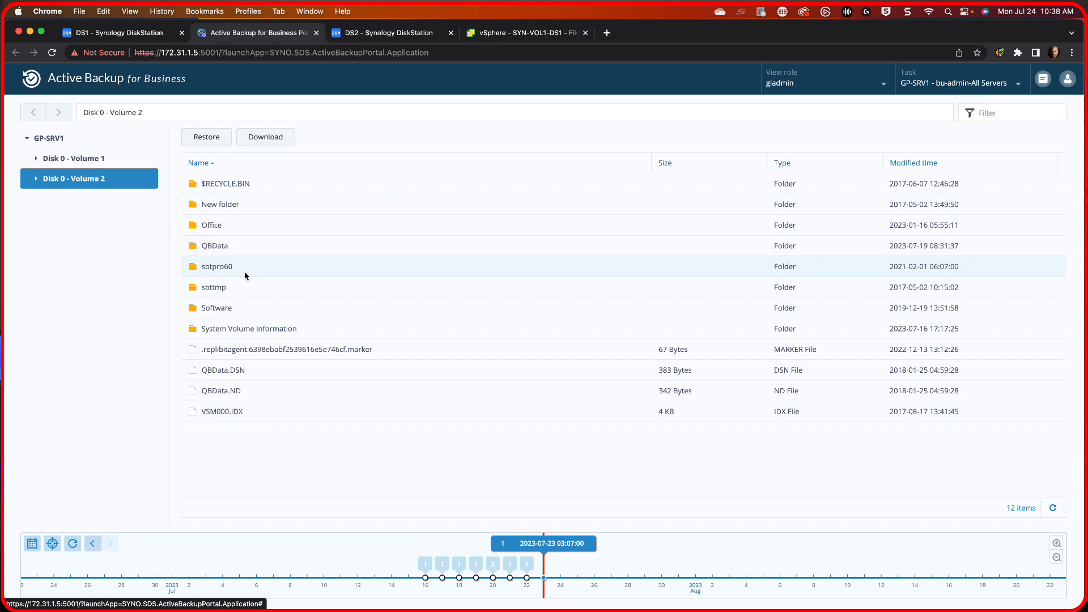
{"action": "mouse_move", "coordinate": [221, 271]}
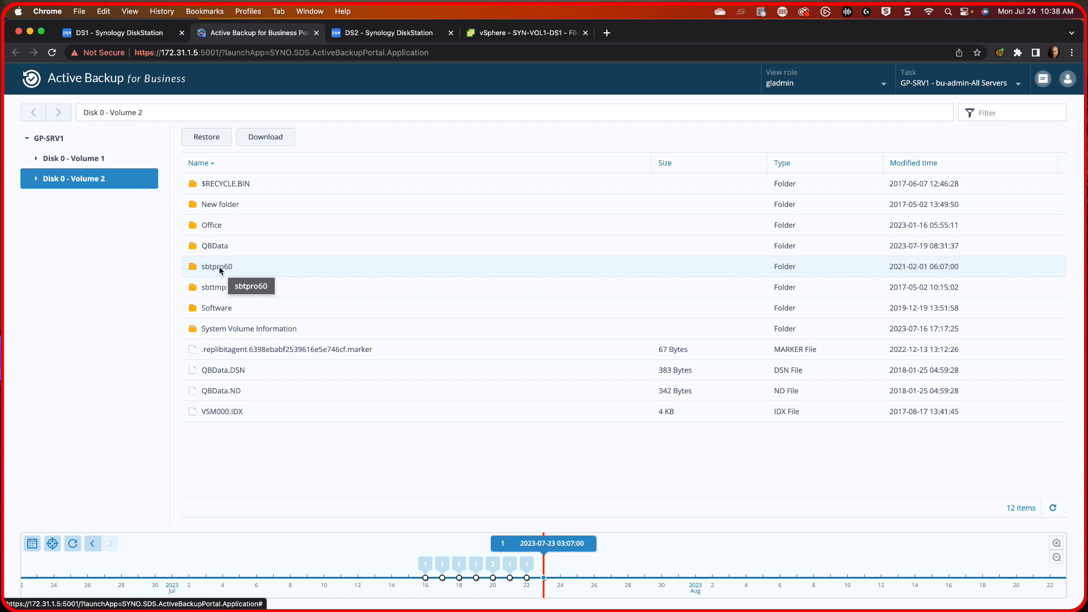
{"action": "mouse_move", "coordinate": [219, 271]}
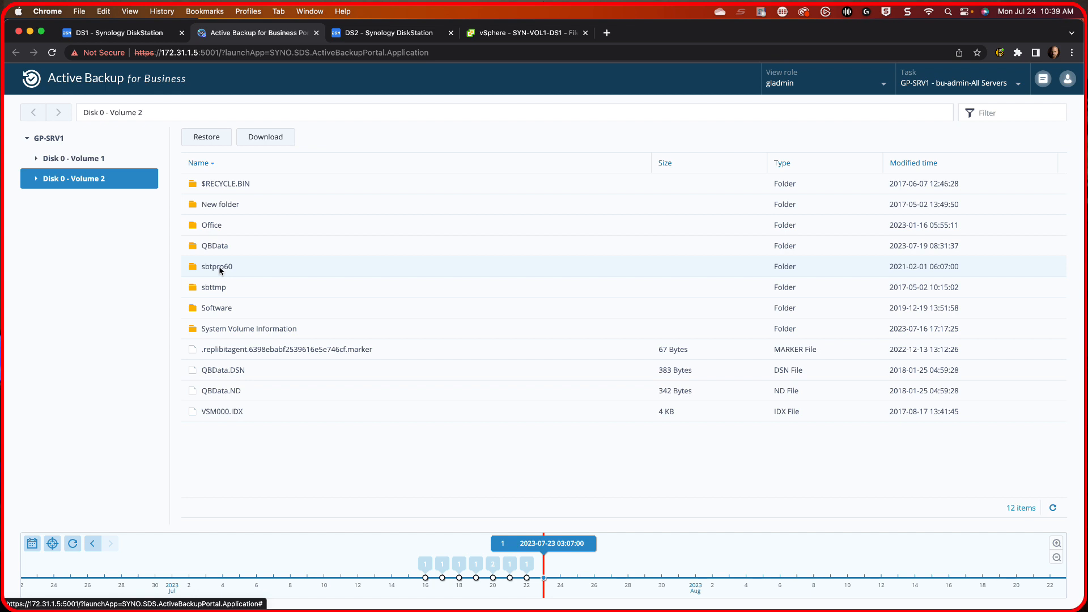
{"action": "mouse_move", "coordinate": [209, 249]}
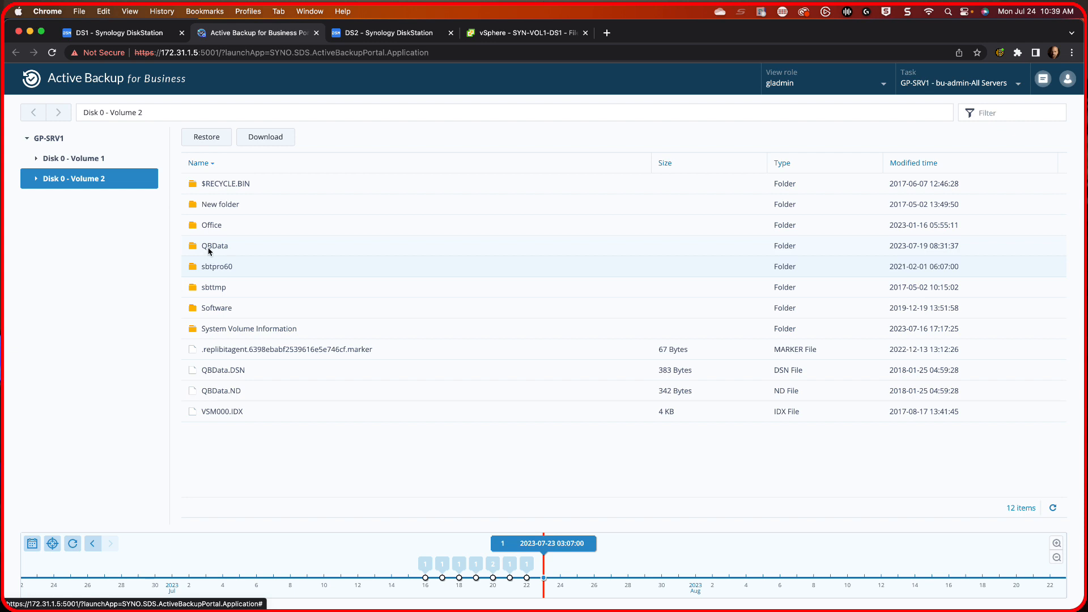
- Browse QBData and sbtpro60 on Disk 0 - Volume 2, then return to the DS1 tab
{"action": "double_click", "coordinate": [214, 244]}
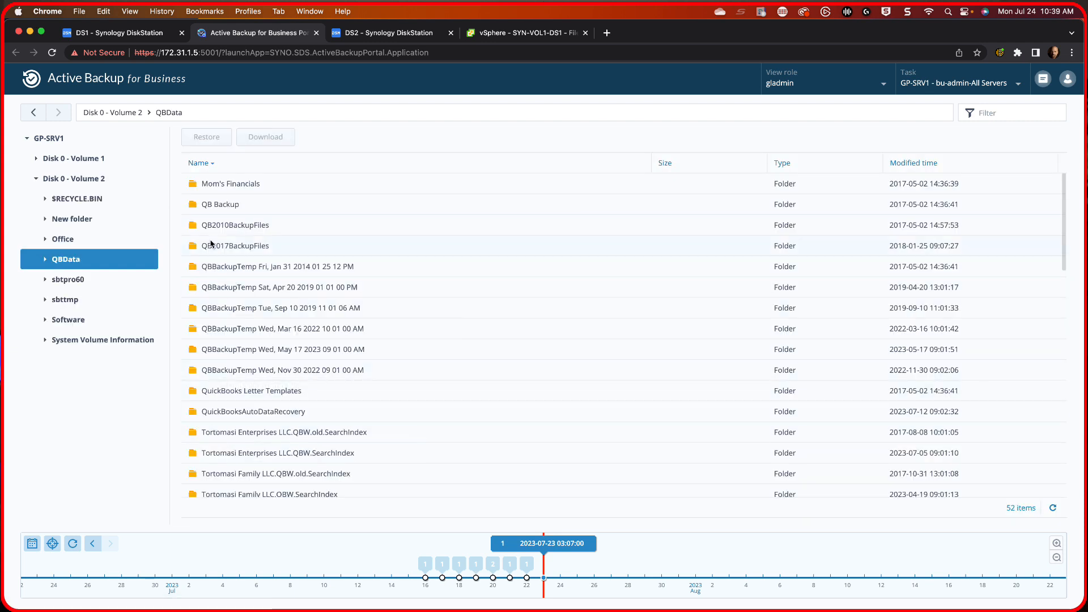
{"action": "mouse_move", "coordinate": [67, 259]}
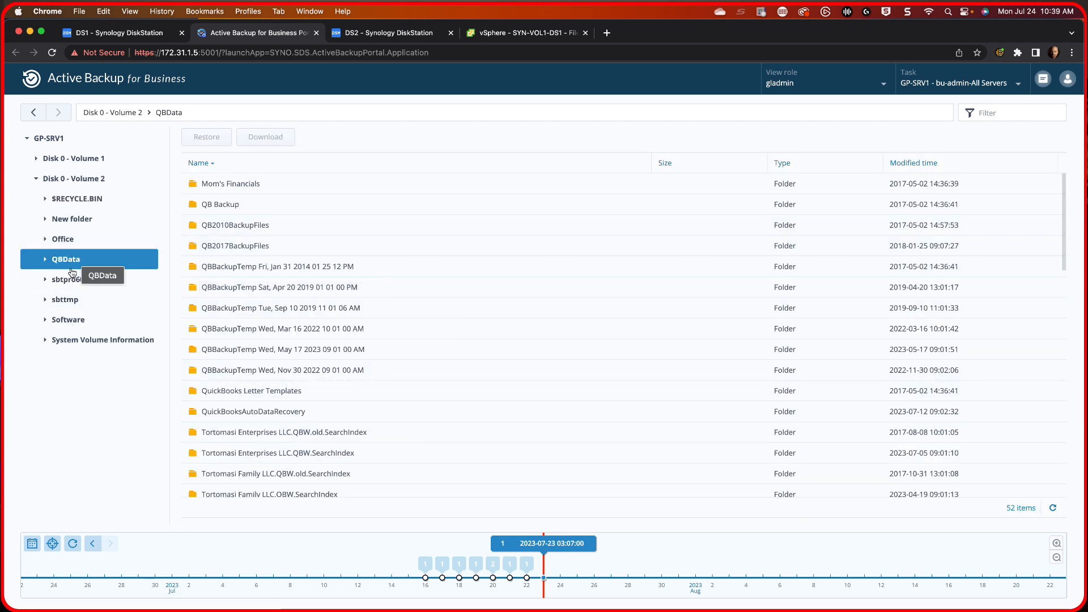
{"action": "left_click", "coordinate": [68, 279]}
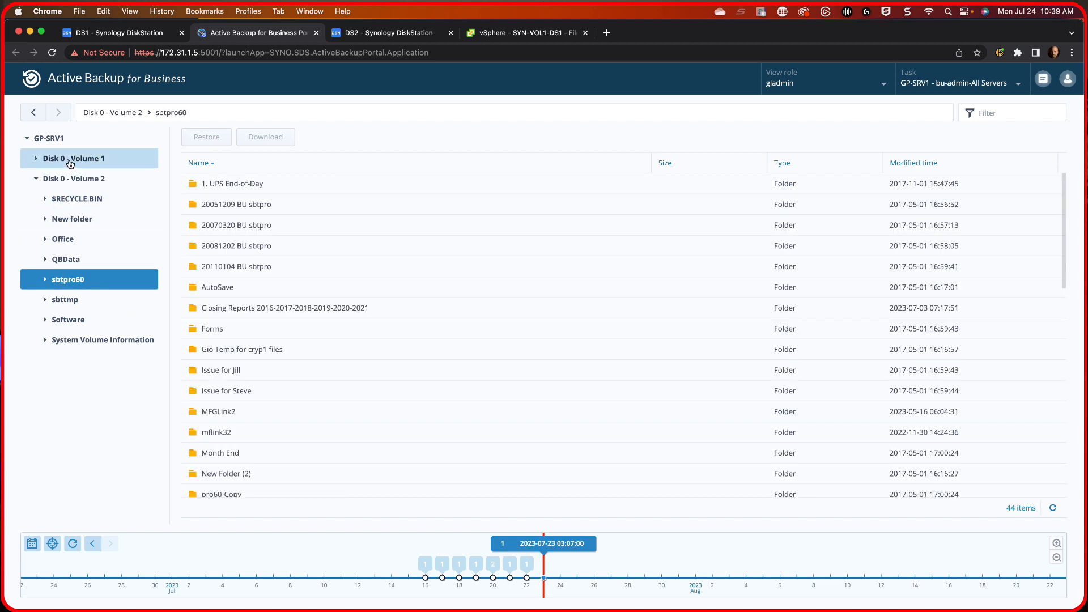
{"action": "left_click", "coordinate": [74, 178]}
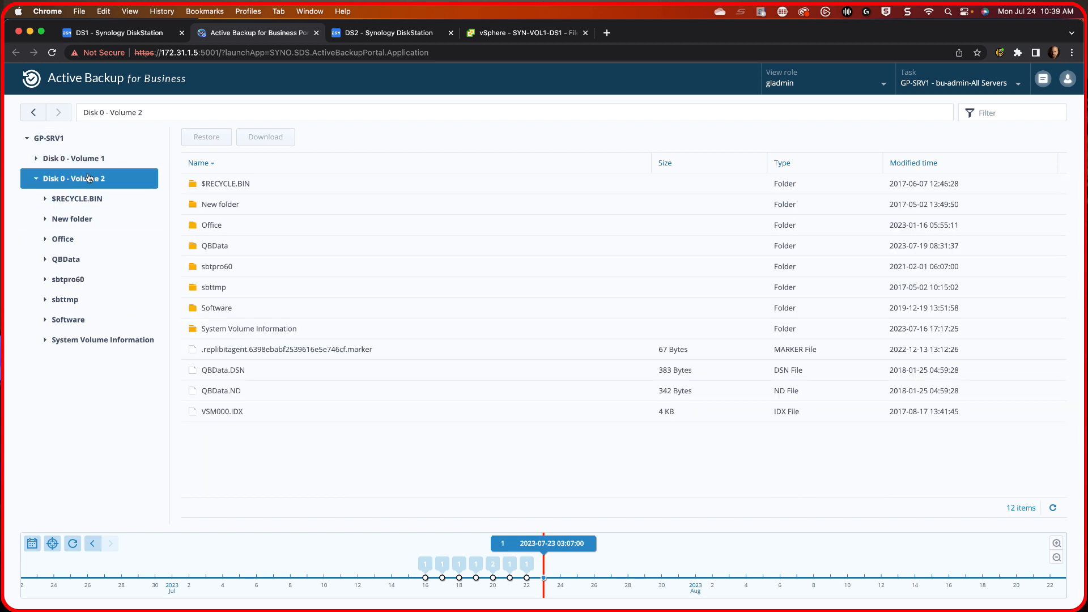
{"action": "mouse_move", "coordinate": [282, 67]}
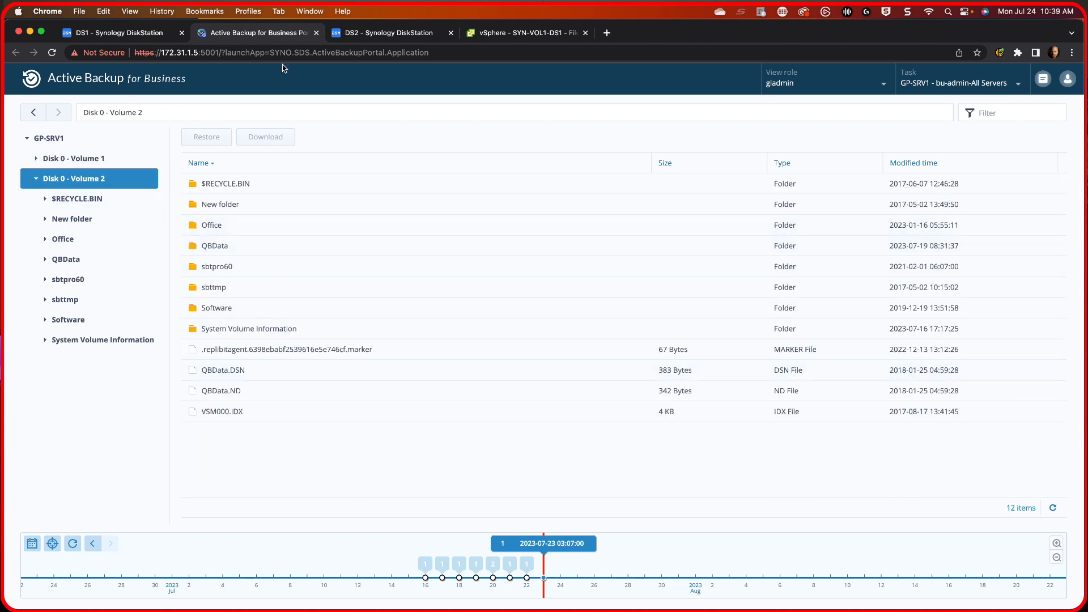
{"action": "mouse_move", "coordinate": [332, 89]}
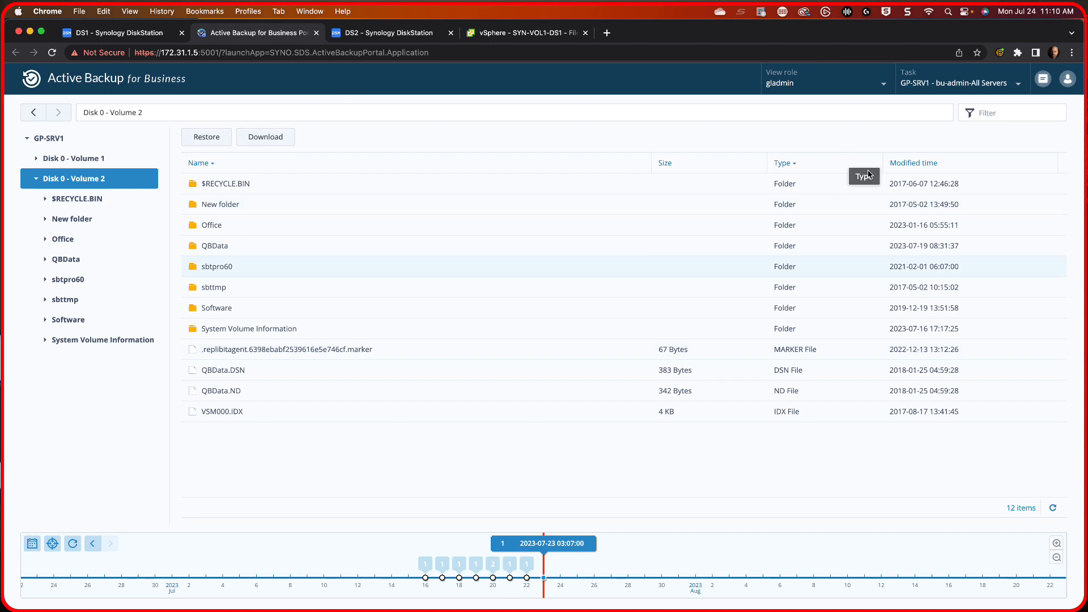
{"action": "mouse_move", "coordinate": [690, 82]}
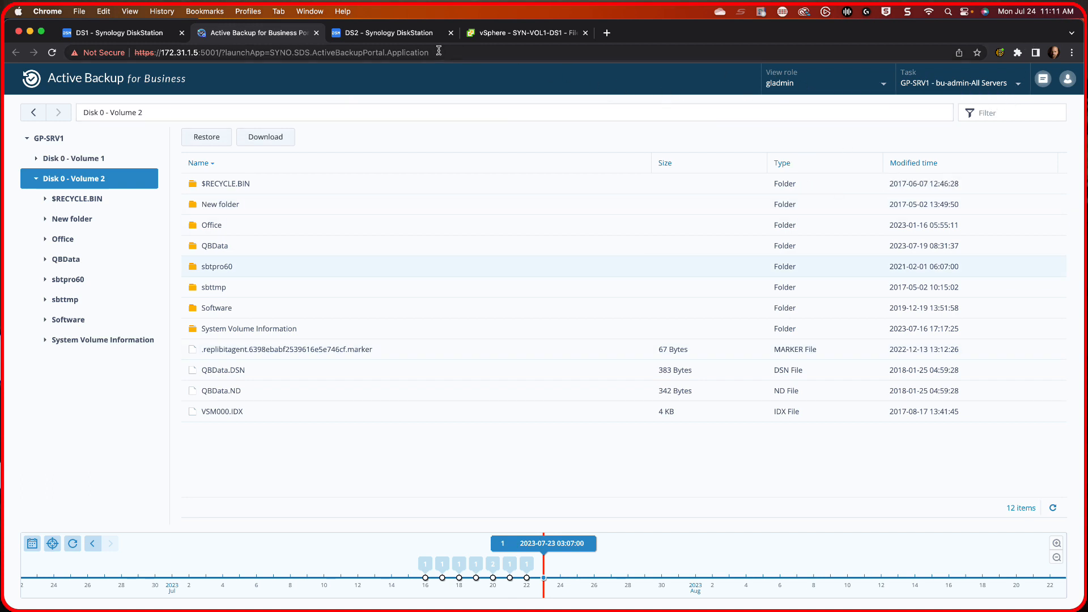
{"action": "left_click", "coordinate": [316, 33]}
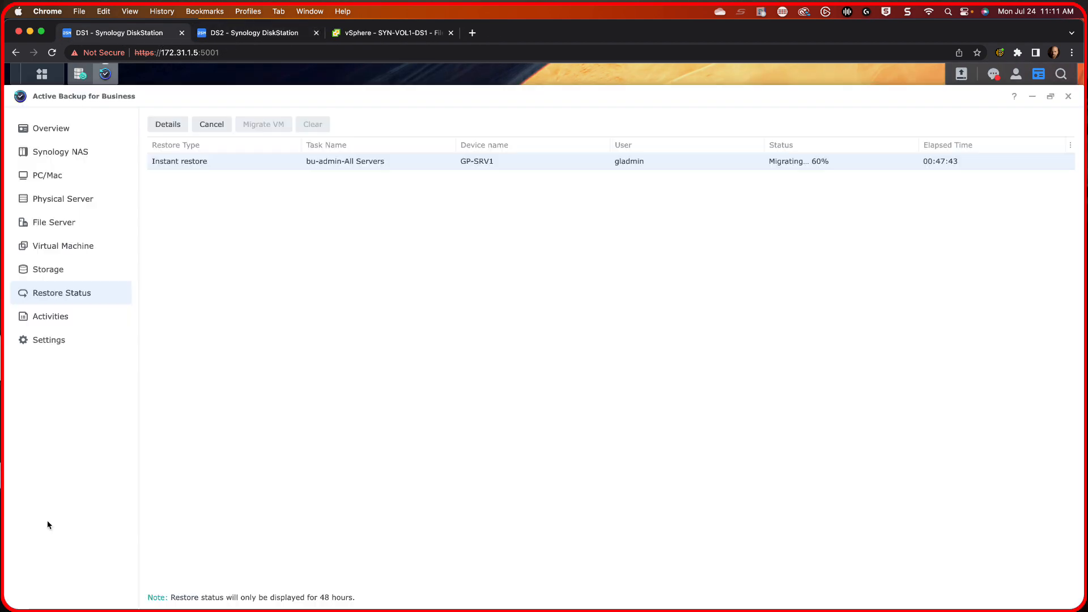
{"action": "mouse_move", "coordinate": [431, 304]}
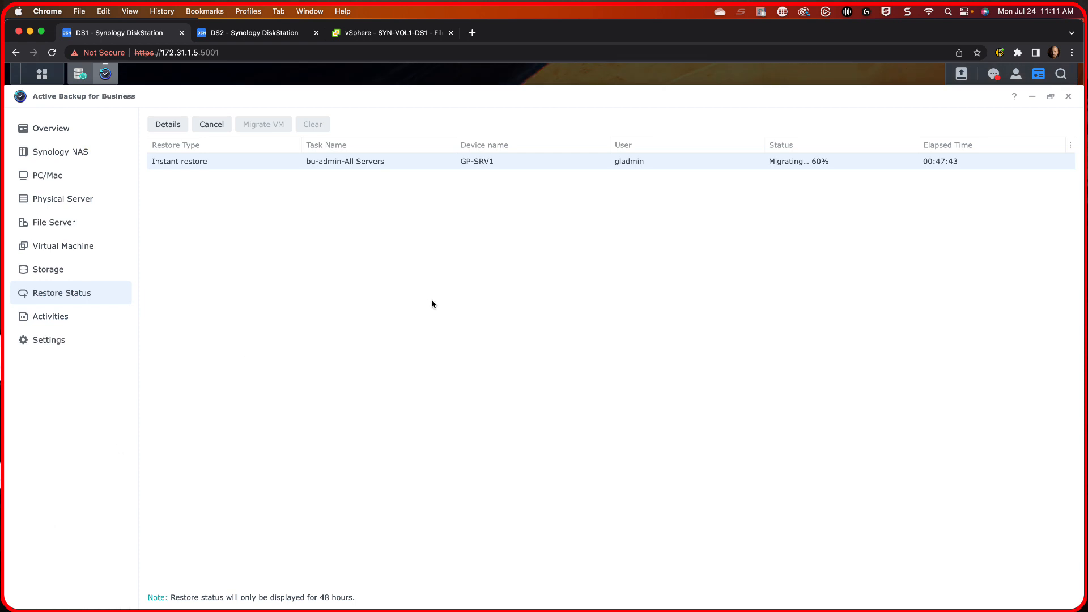
{"action": "mouse_move", "coordinate": [957, 163]}
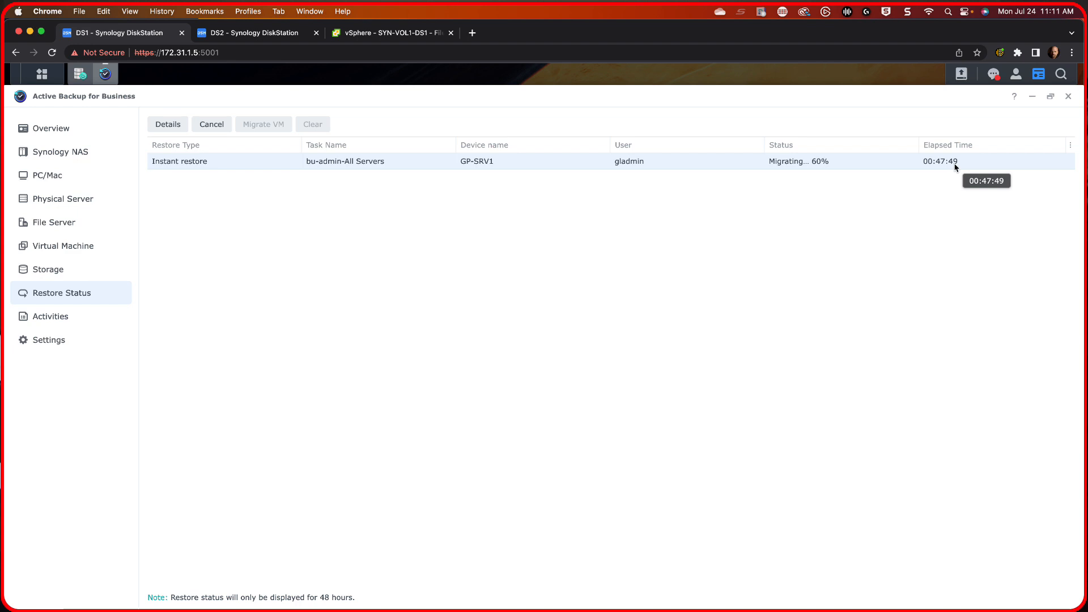
{"action": "mouse_move", "coordinate": [670, 199]}
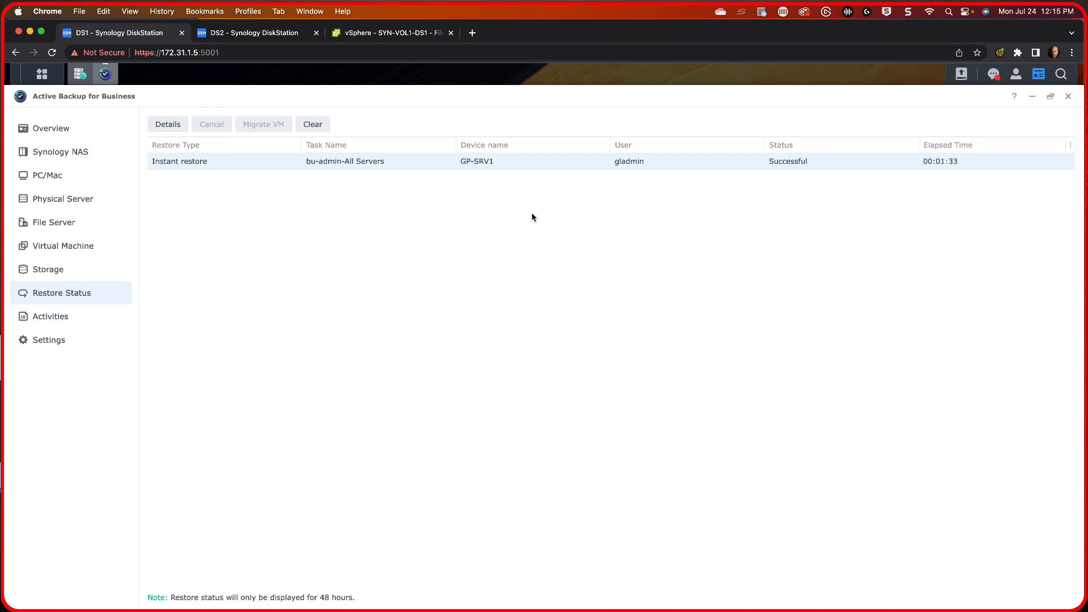
{"action": "mouse_move", "coordinate": [457, 226]}
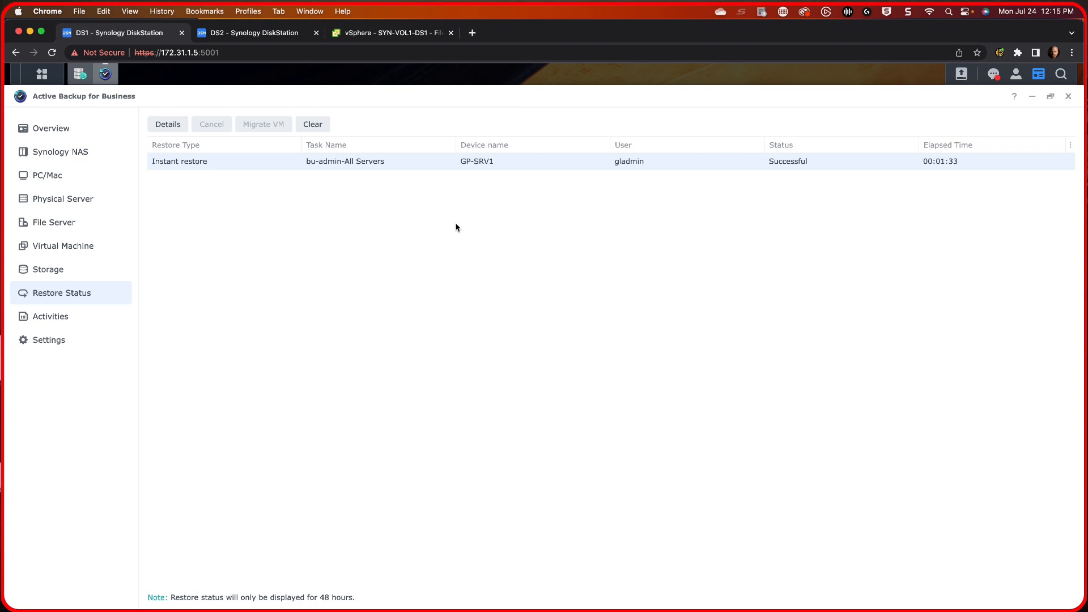
{"action": "mouse_move", "coordinate": [387, 174]}
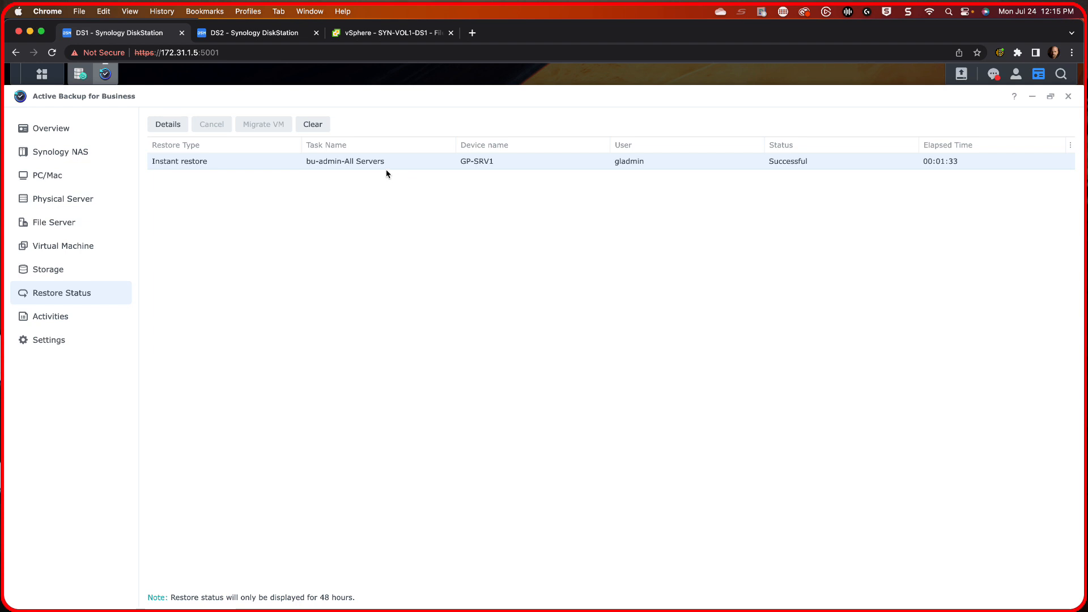
{"action": "mouse_move", "coordinate": [262, 264]}
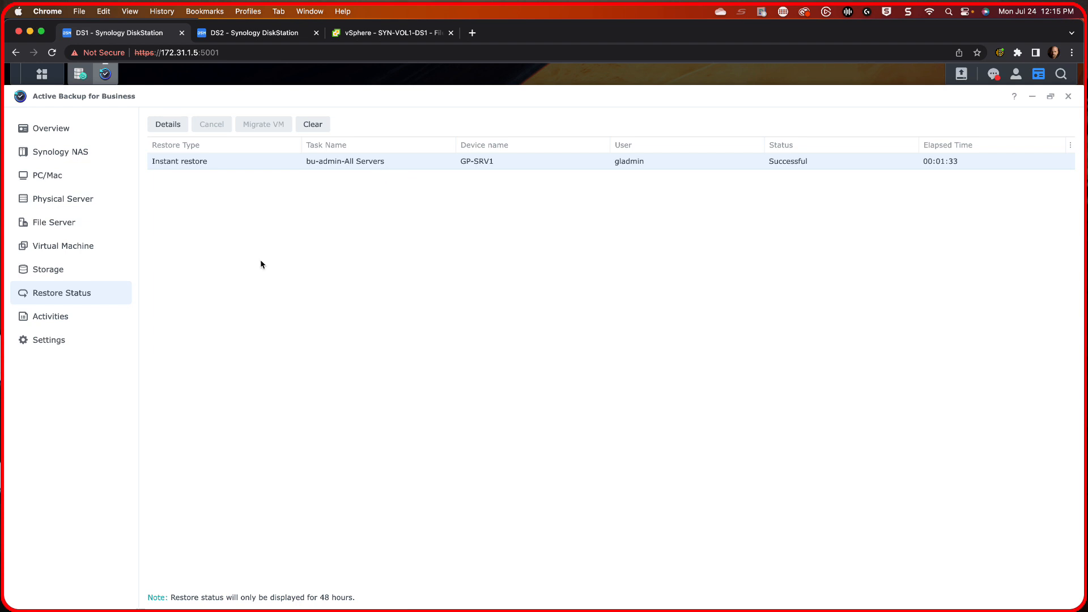
{"action": "mouse_move", "coordinate": [379, 59]}
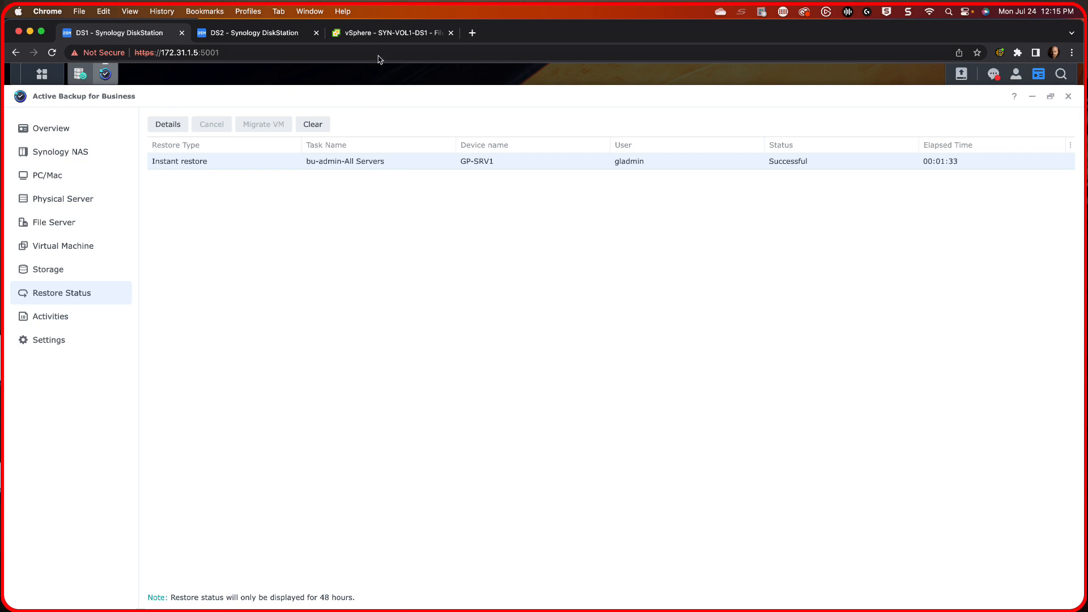
- Switch to the vSphere Client tab showing SYN-VOL1-DS1's datastore files
{"action": "left_click", "coordinate": [389, 33]}
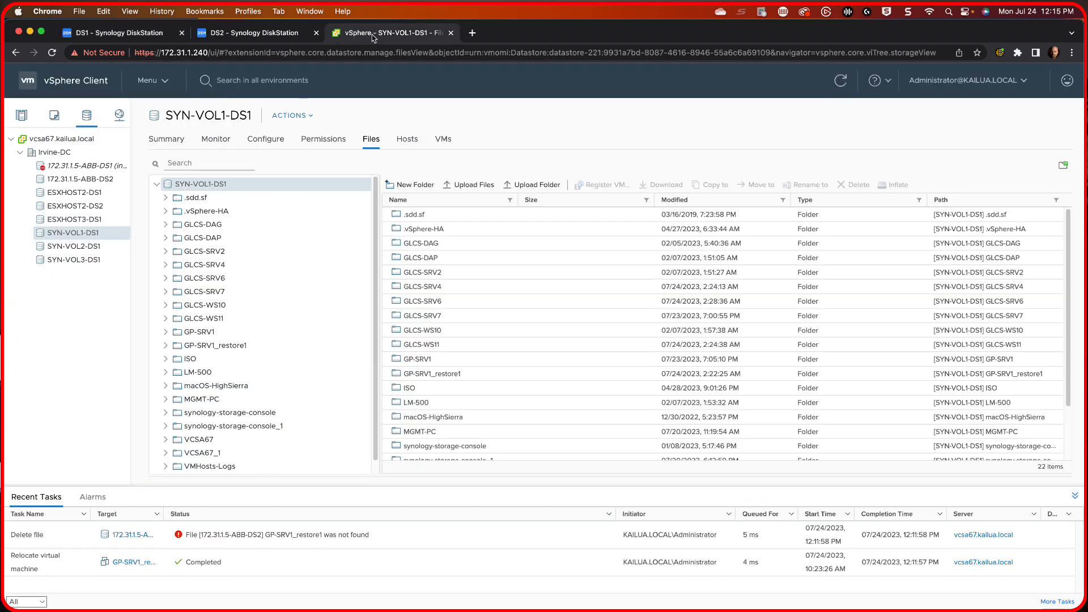
- Check GP-SRV1_restore1's Datastores view confirms SYN-VOL1-DS1, then return to DS1
{"action": "left_click", "coordinate": [23, 115]}
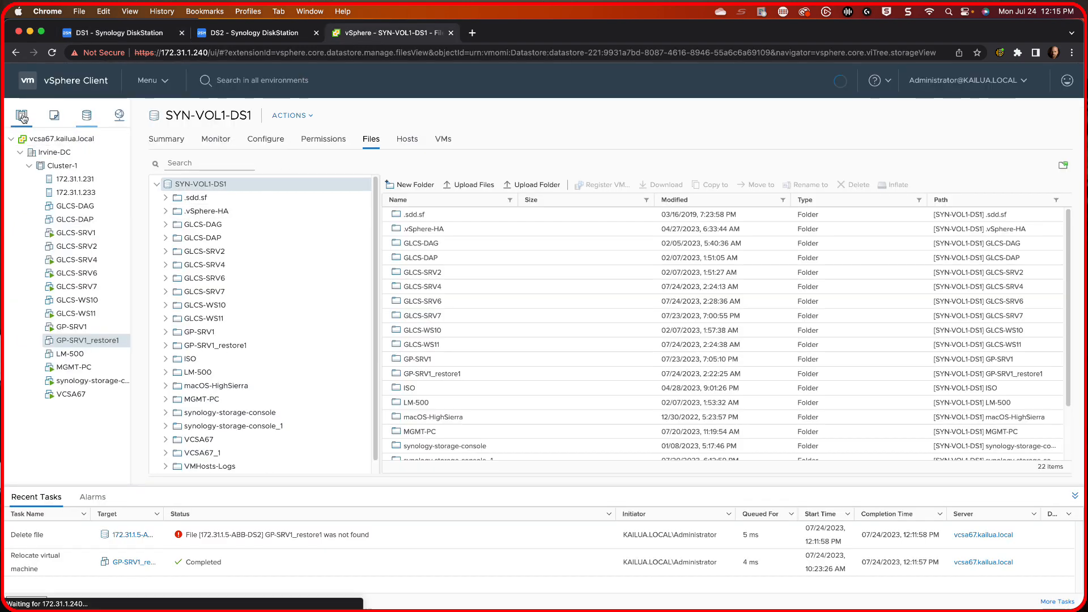
{"action": "left_click", "coordinate": [78, 340]}
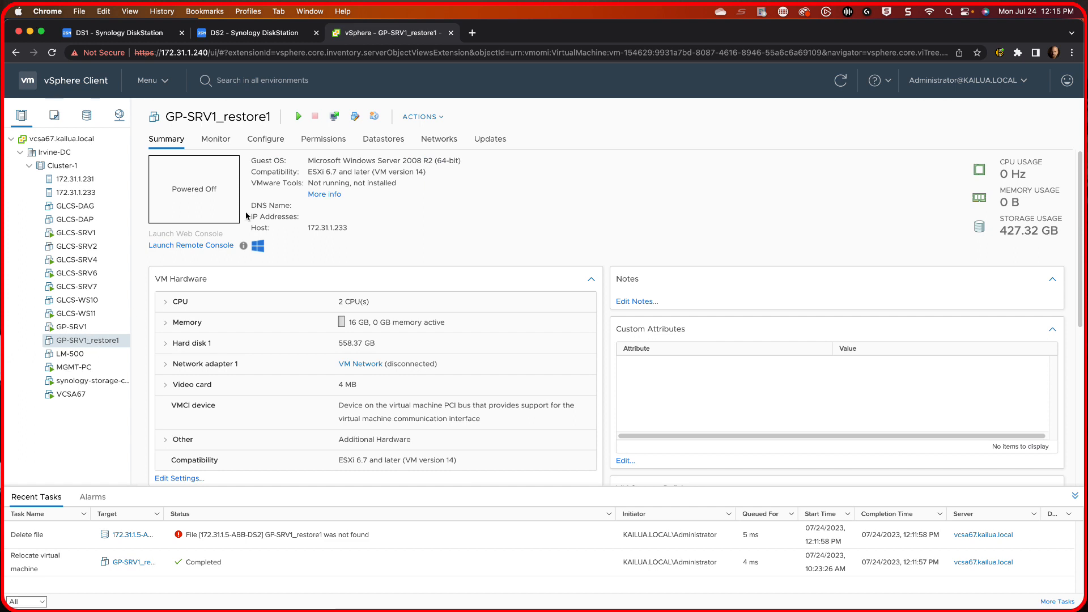
{"action": "mouse_move", "coordinate": [435, 166]}
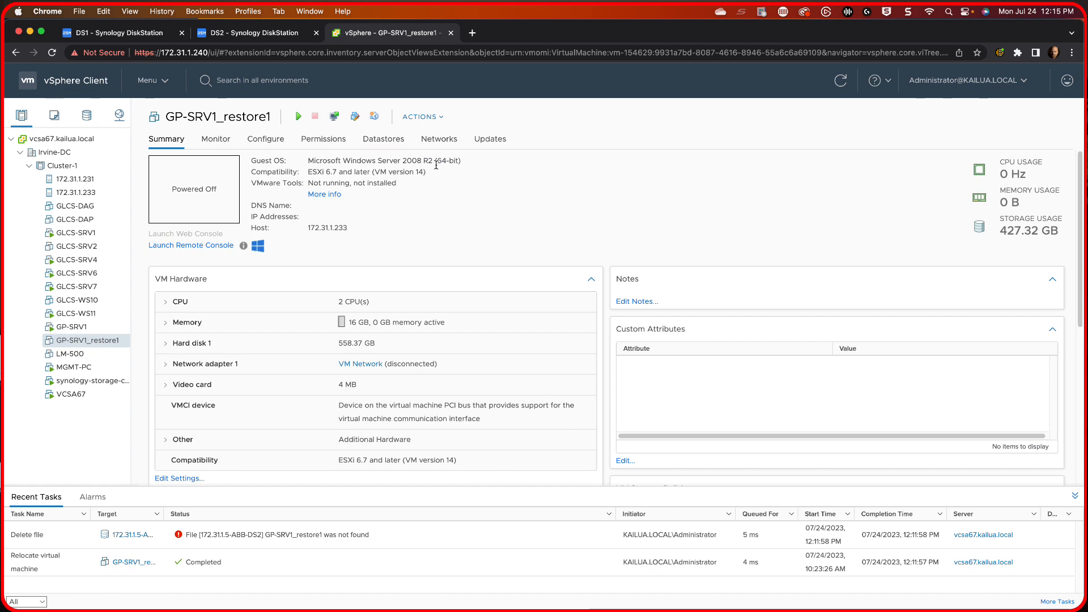
{"action": "left_click", "coordinate": [383, 138]}
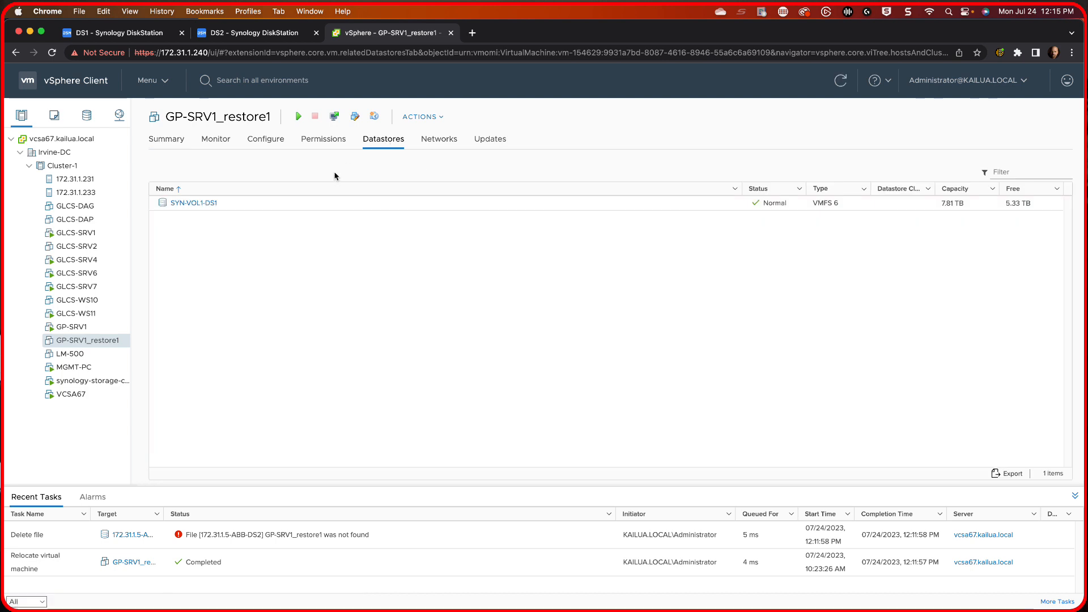
{"action": "mouse_move", "coordinate": [197, 203]}
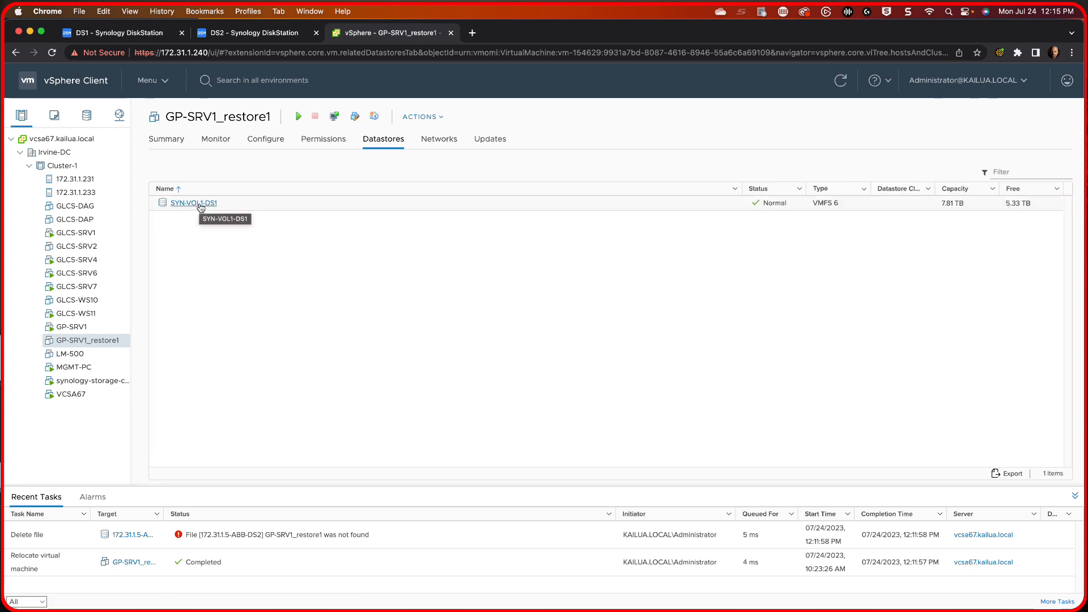
{"action": "mouse_move", "coordinate": [144, 300]}
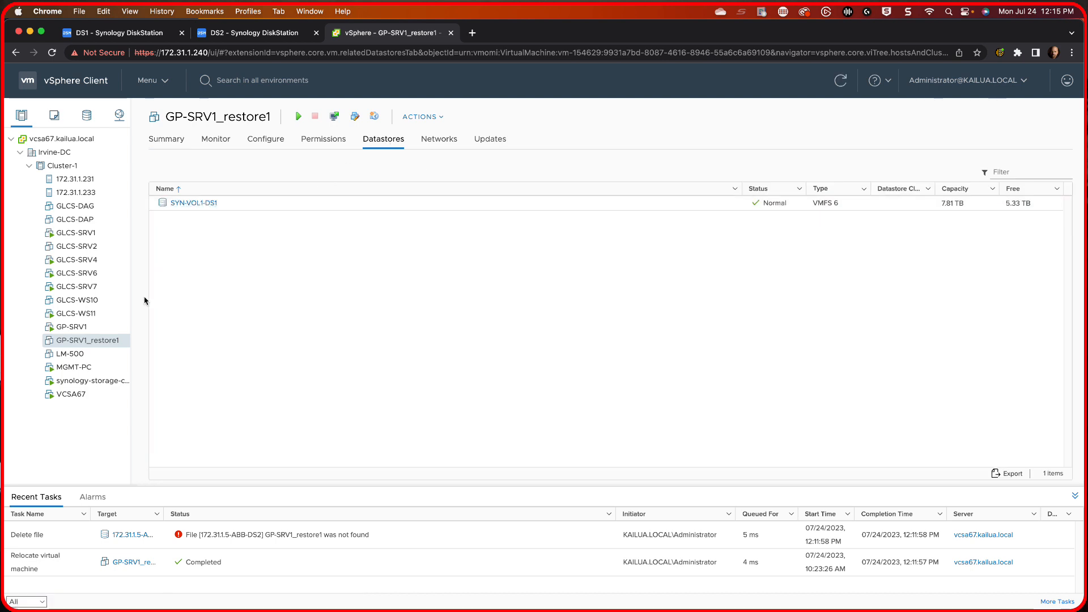
{"action": "mouse_move", "coordinate": [82, 341]}
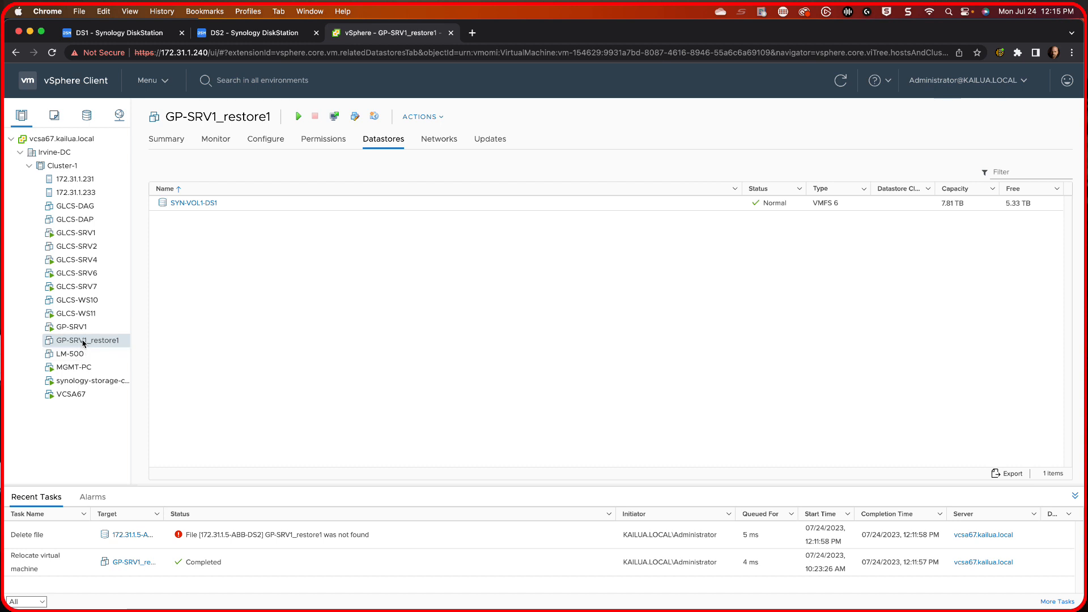
{"action": "mouse_move", "coordinate": [86, 340]}
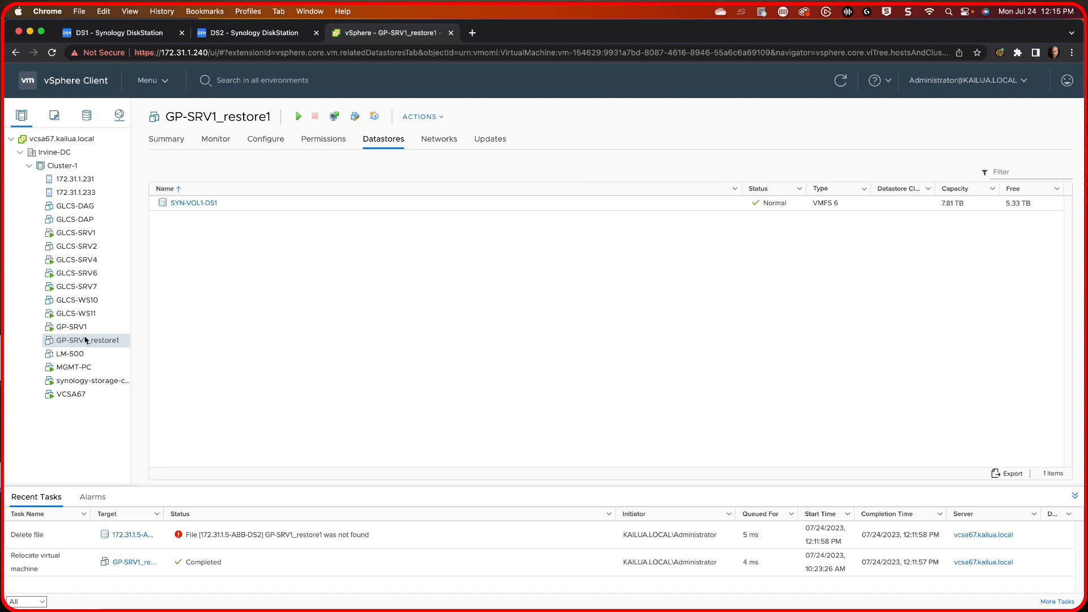
{"action": "mouse_move", "coordinate": [297, 397]}
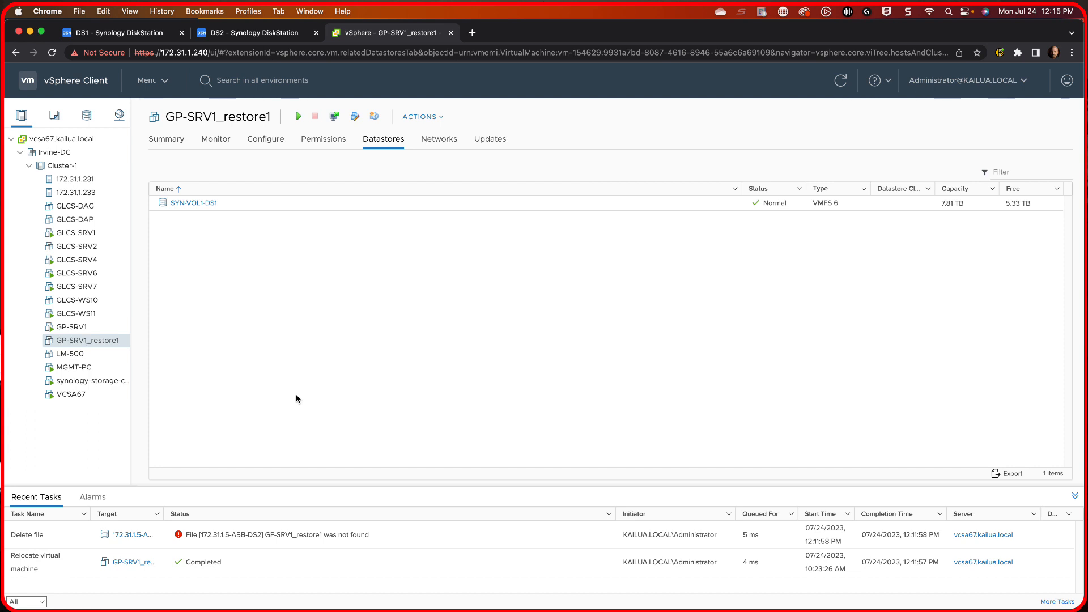
{"action": "mouse_move", "coordinate": [235, 258]}
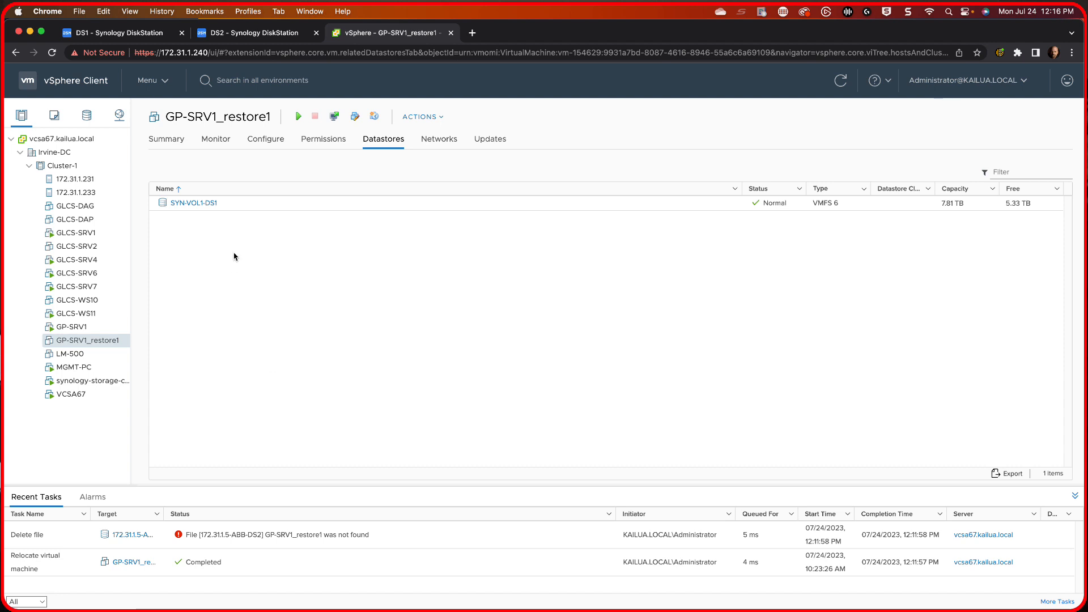
{"action": "mouse_move", "coordinate": [244, 231]}
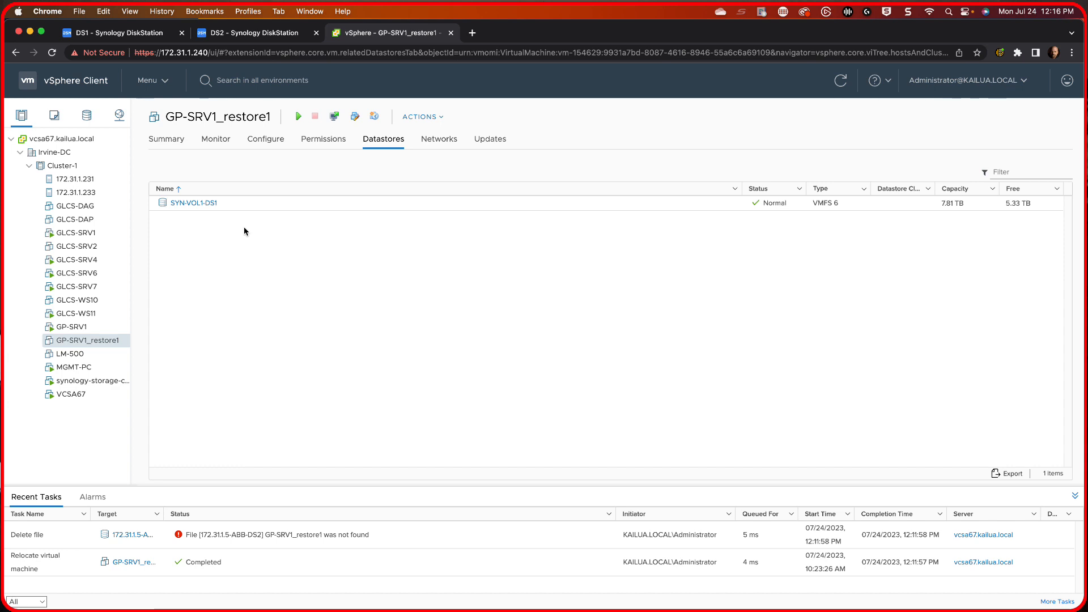
{"action": "mouse_move", "coordinate": [245, 7]}
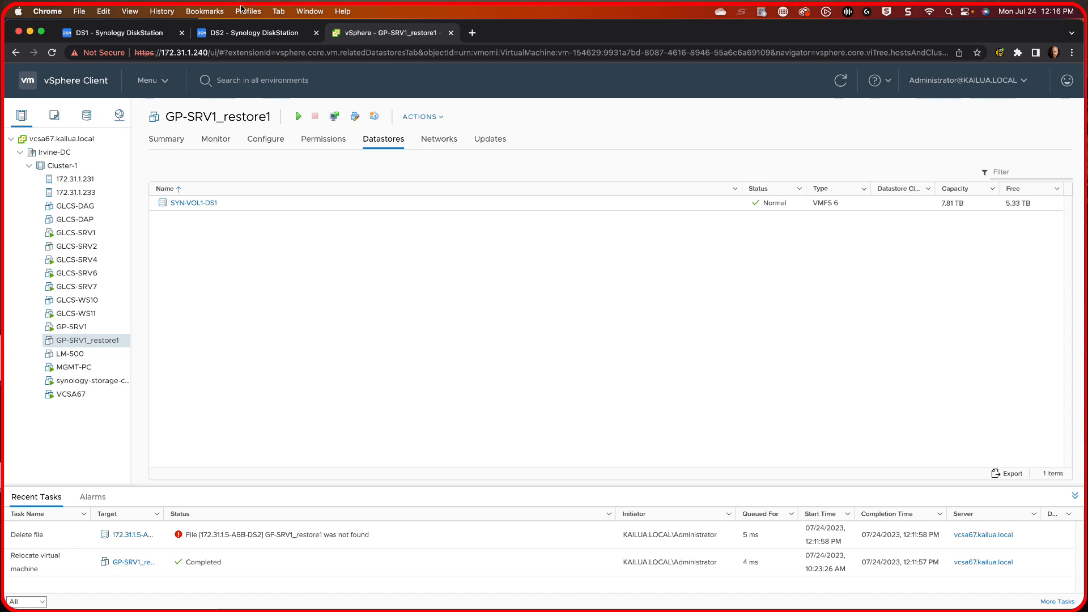
{"action": "left_click", "coordinate": [123, 33]}
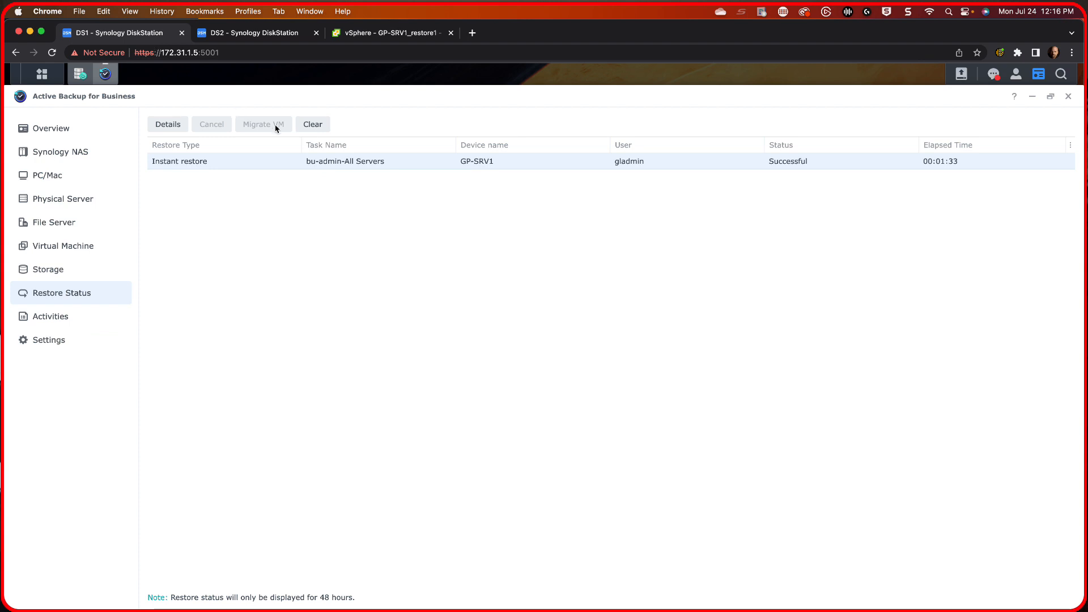
{"action": "mouse_move", "coordinate": [274, 164]}
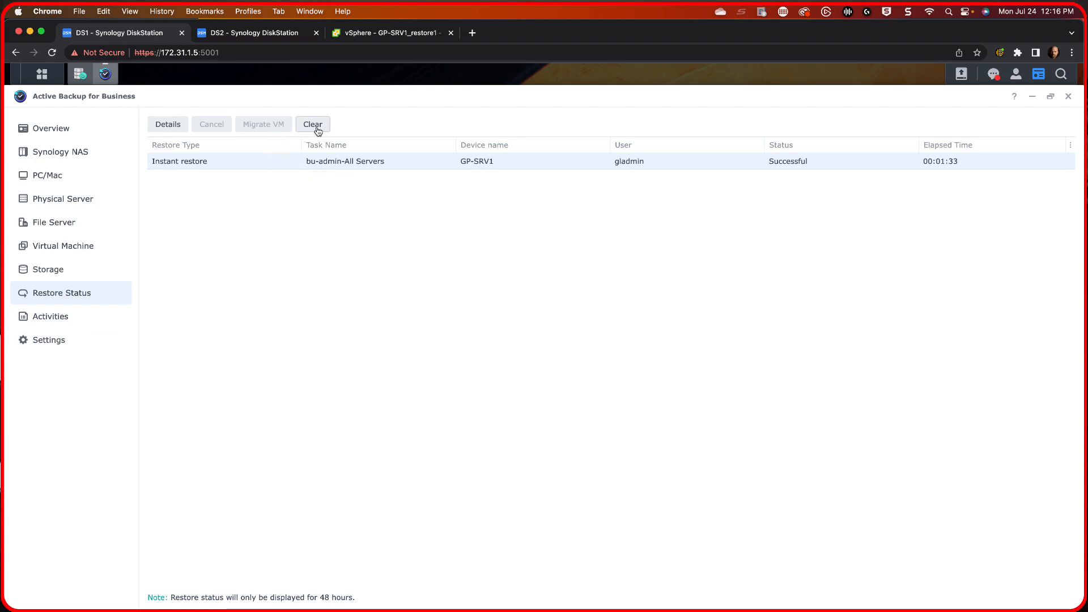
- Clear the finished GP-SRV1 restore status entry and return to the Physical Server list
{"action": "left_click", "coordinate": [313, 124]}
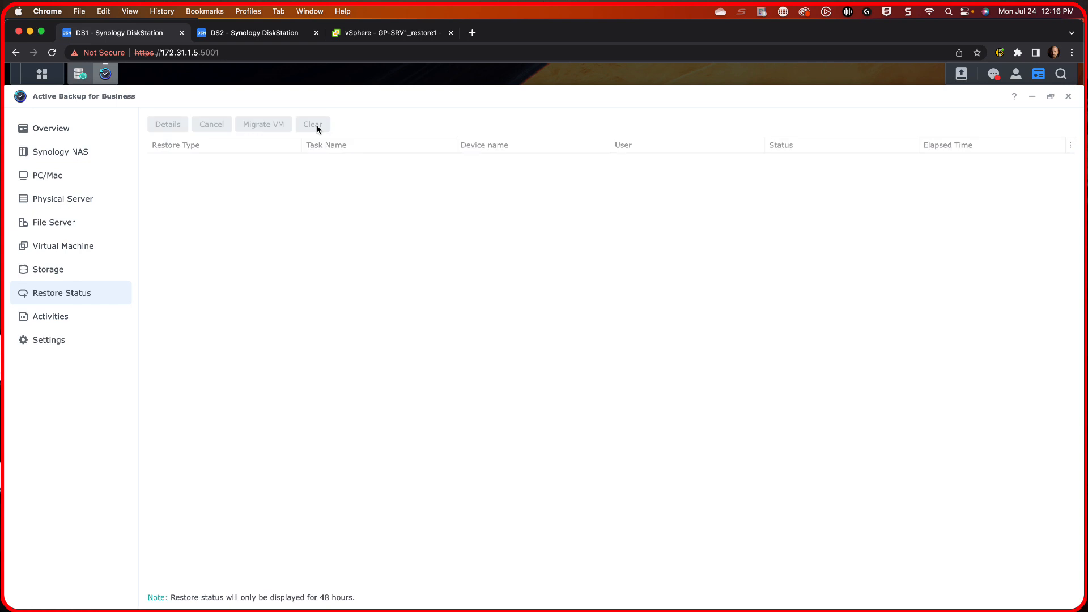
{"action": "mouse_move", "coordinate": [65, 212]}
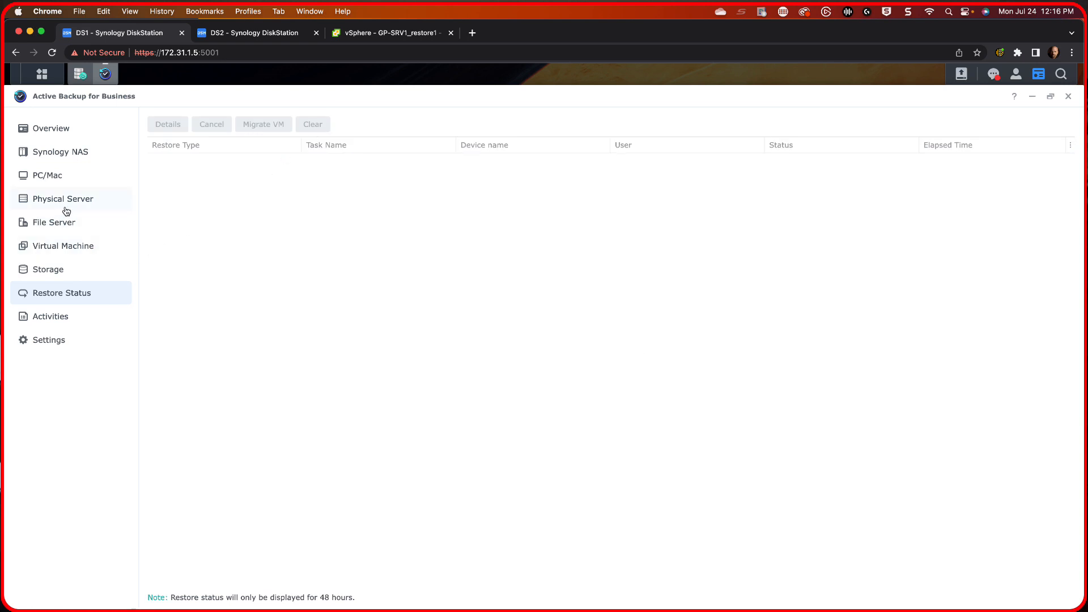
{"action": "left_click", "coordinate": [63, 198]}
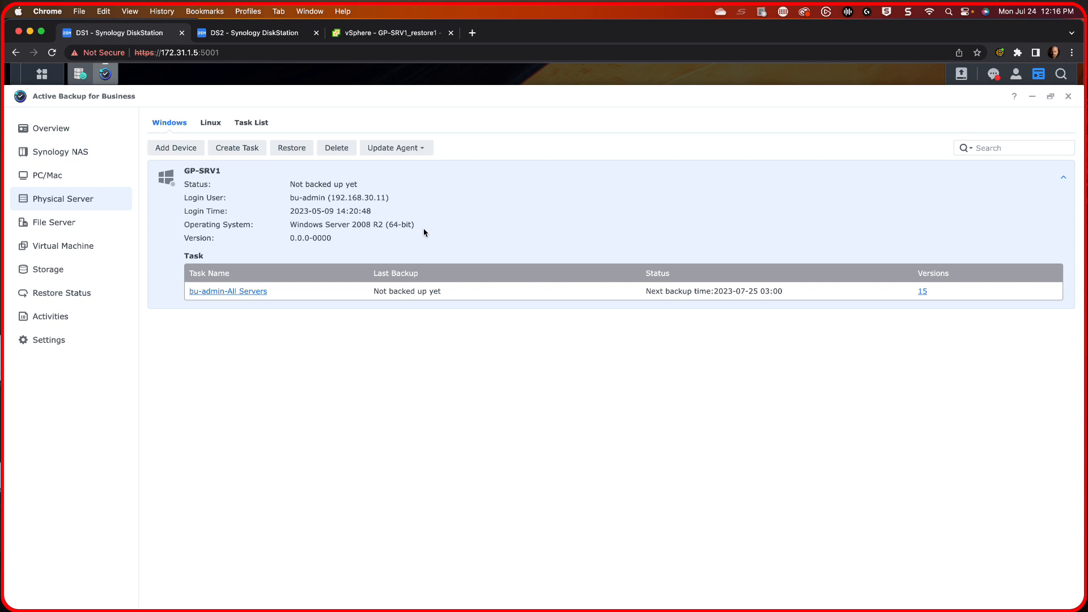
{"action": "mouse_move", "coordinate": [412, 224]}
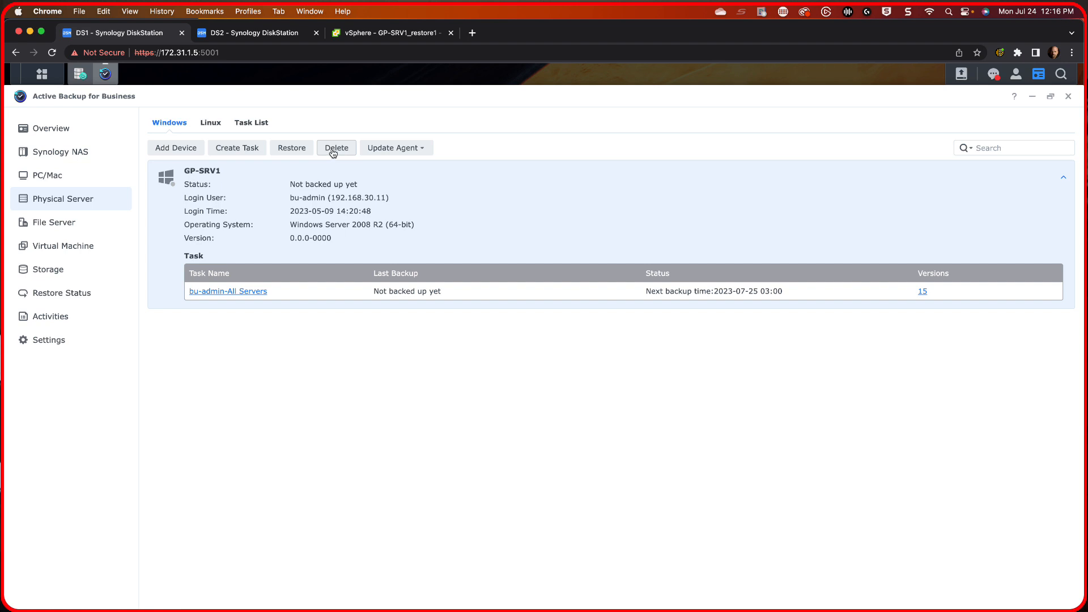
- Delete the GP-SRV1 device from Active Backup for Business and close its window
{"action": "left_click", "coordinate": [335, 147]}
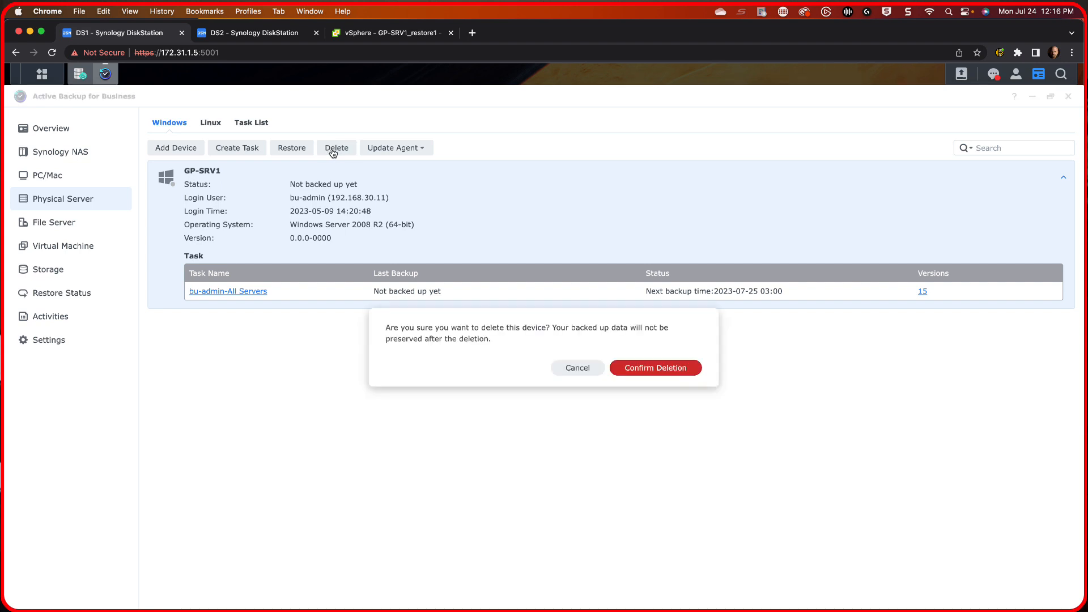
{"action": "left_click", "coordinate": [654, 367]}
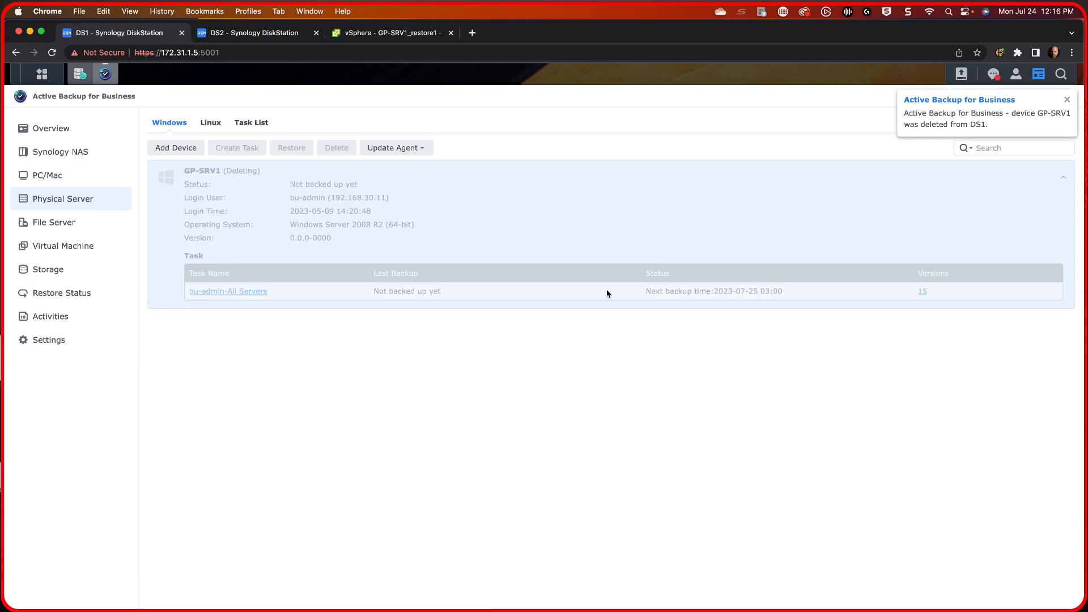
{"action": "mouse_move", "coordinate": [569, 272]}
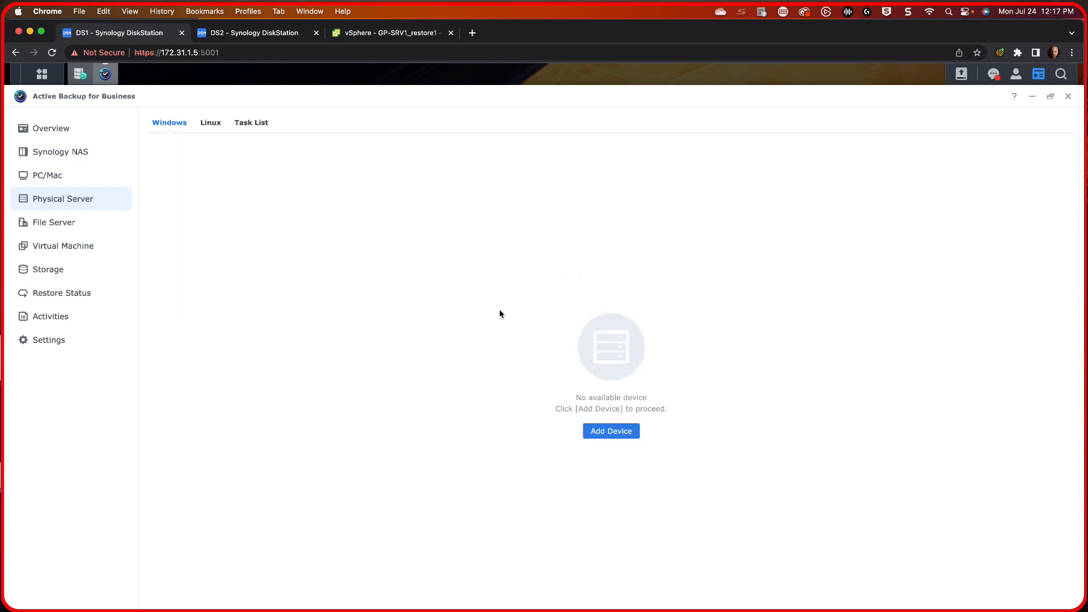
{"action": "mouse_move", "coordinate": [49, 292]}
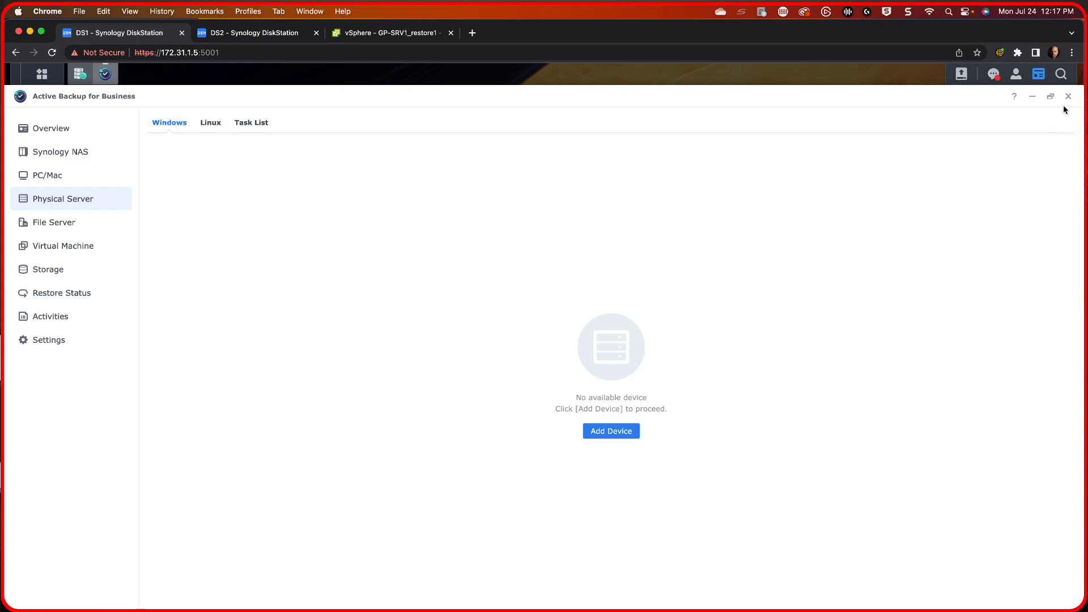
{"action": "left_click", "coordinate": [1069, 95]}
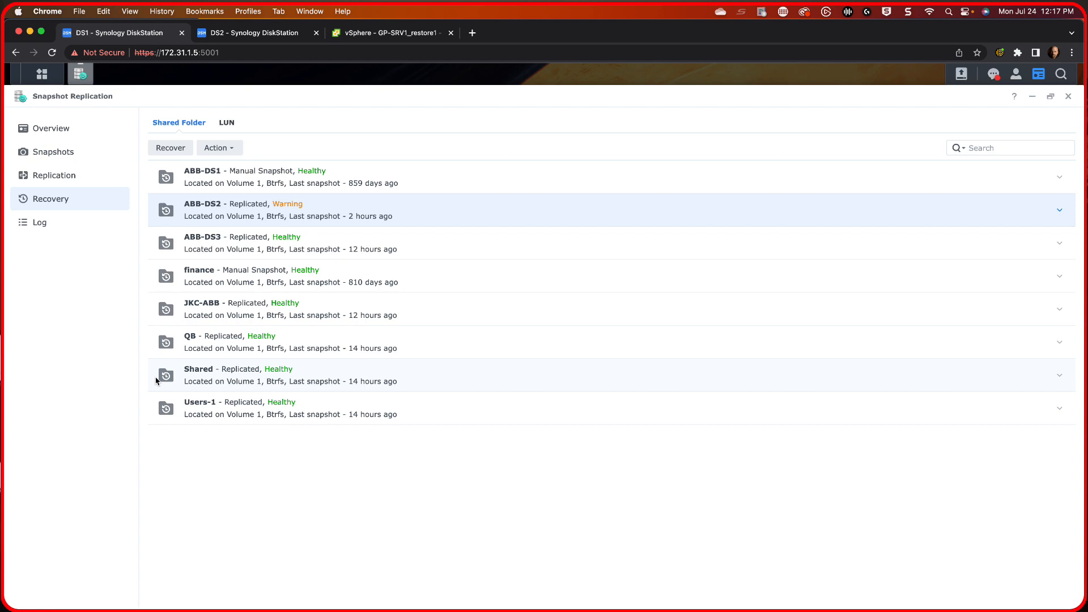
{"action": "mouse_move", "coordinate": [1064, 118]}
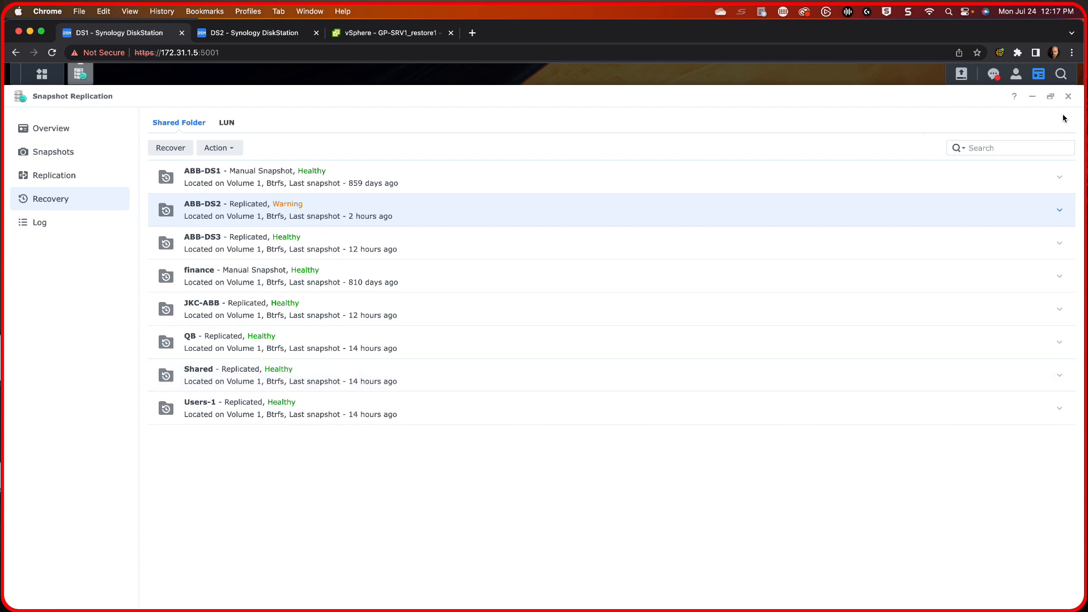
- Switch to Active Backup for Business and view its Storage page listing ABB-DS1 and ABB-DS2
{"action": "left_click", "coordinate": [1081, 97]}
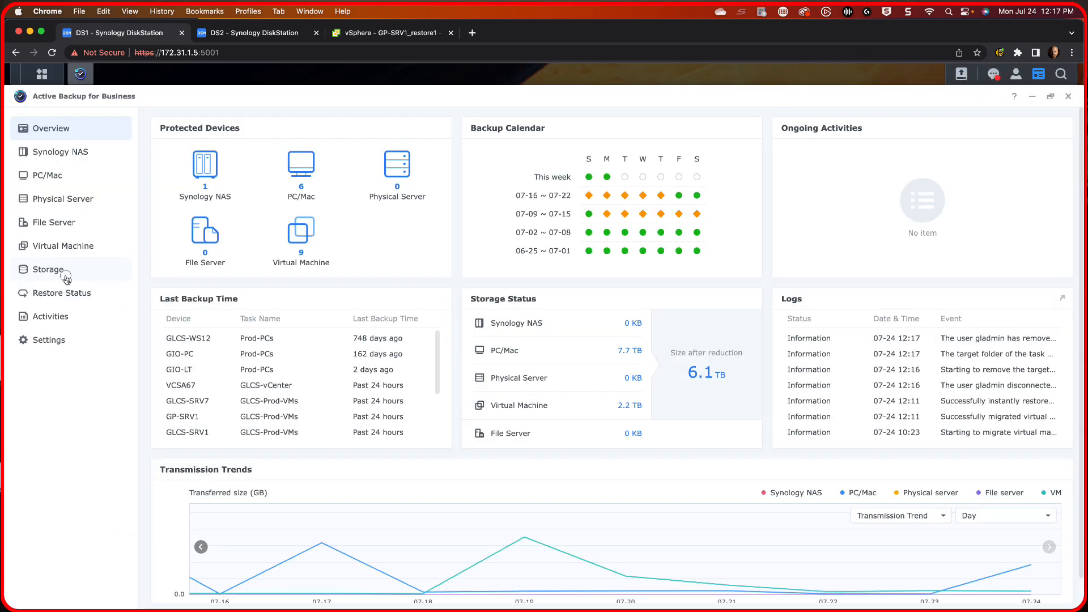
{"action": "left_click", "coordinate": [50, 269]}
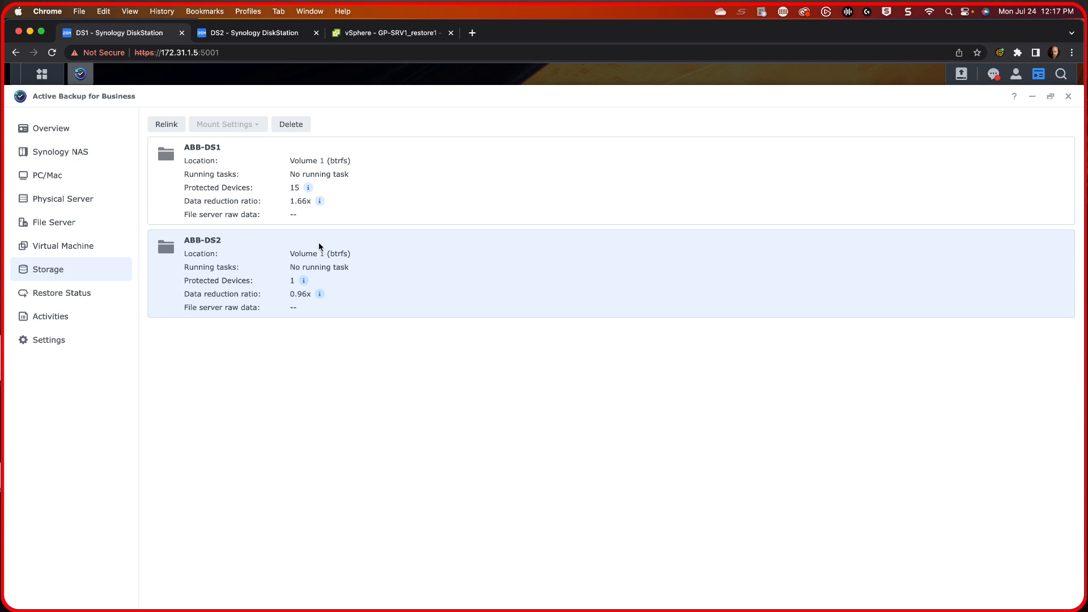
- Delete the ABB-DS2 backup storage, acknowledging all its data will be removed
{"action": "left_click", "coordinate": [290, 124]}
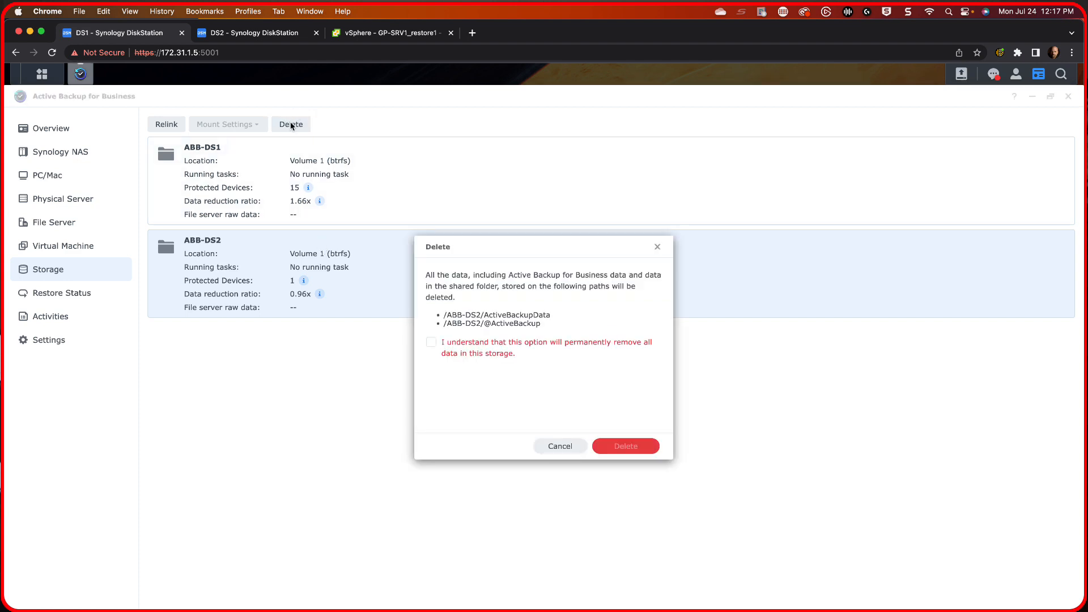
{"action": "left_click", "coordinate": [430, 341]}
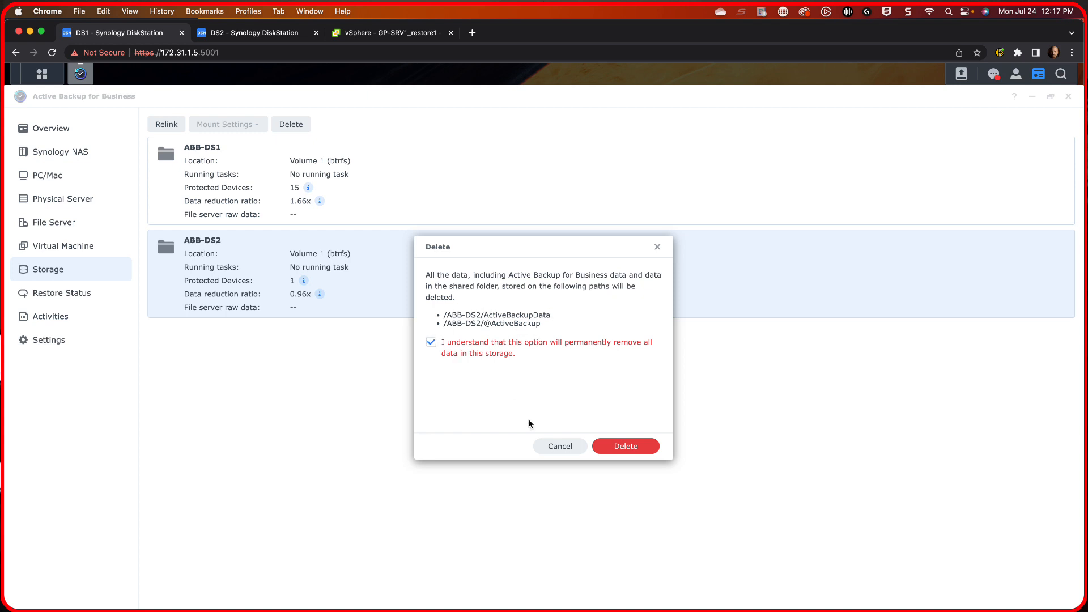
{"action": "left_click", "coordinate": [624, 445]}
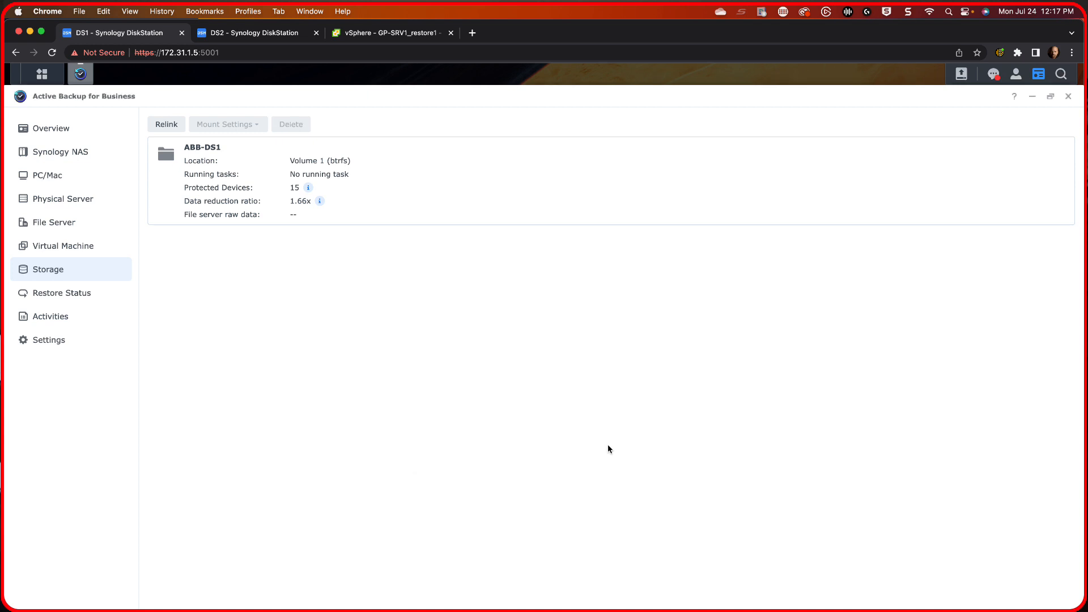
{"action": "mouse_move", "coordinate": [568, 408]}
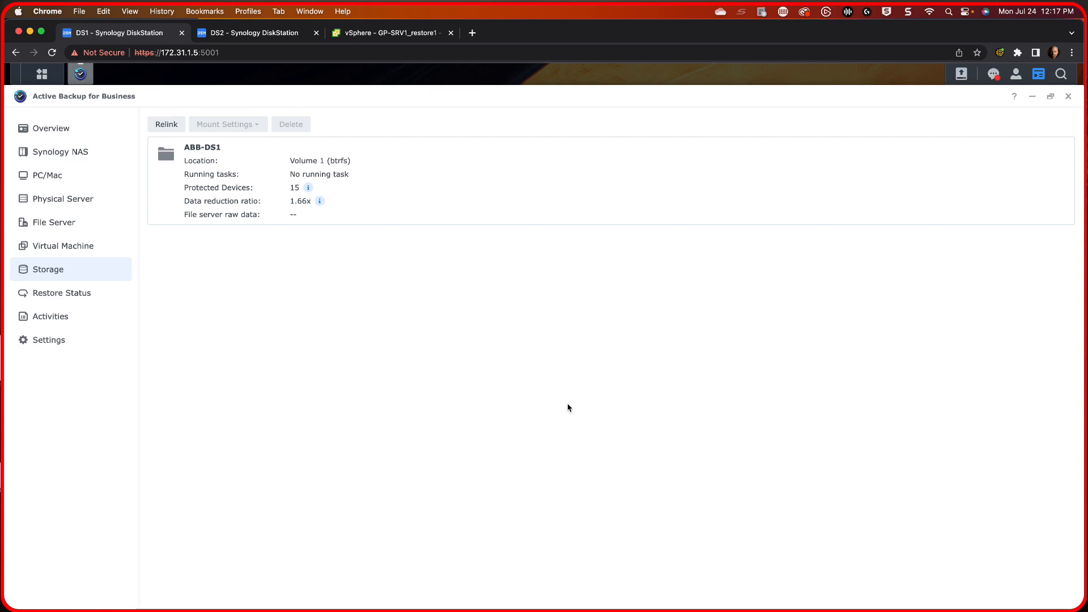
{"action": "mouse_move", "coordinate": [1069, 96]}
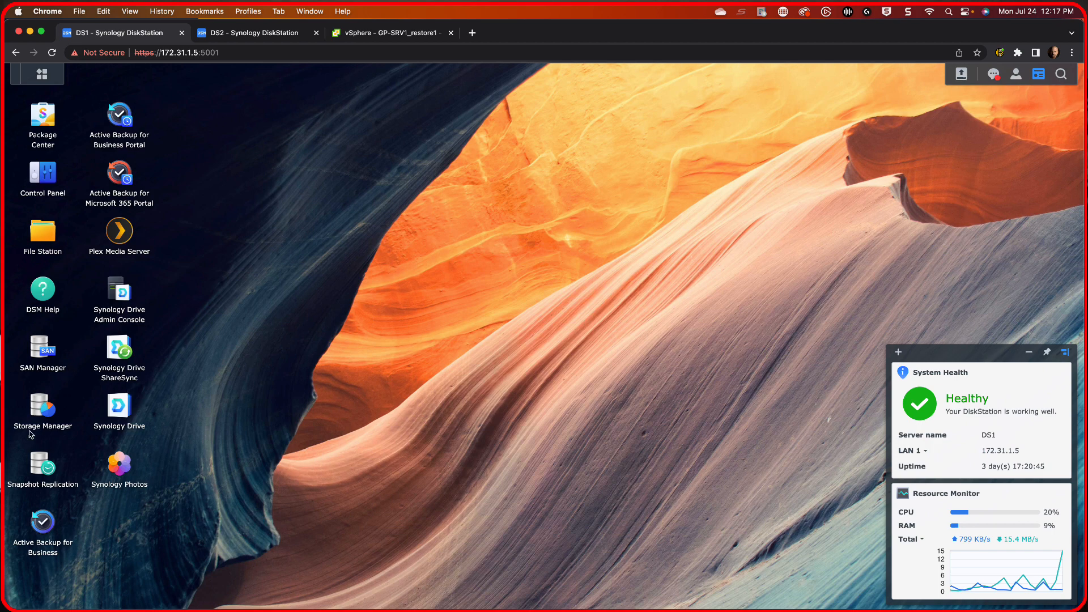
- In Snapshot Replication's Recovery list, start Re-protect on the ABB-DS2 shared folder
{"action": "double_click", "coordinate": [42, 465]}
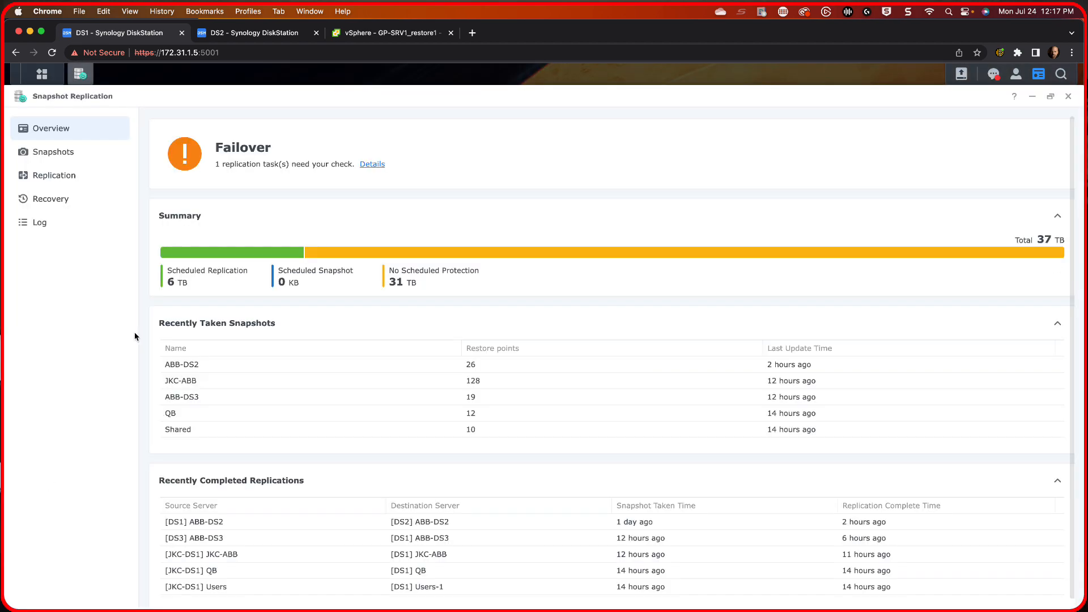
{"action": "left_click", "coordinate": [50, 199]}
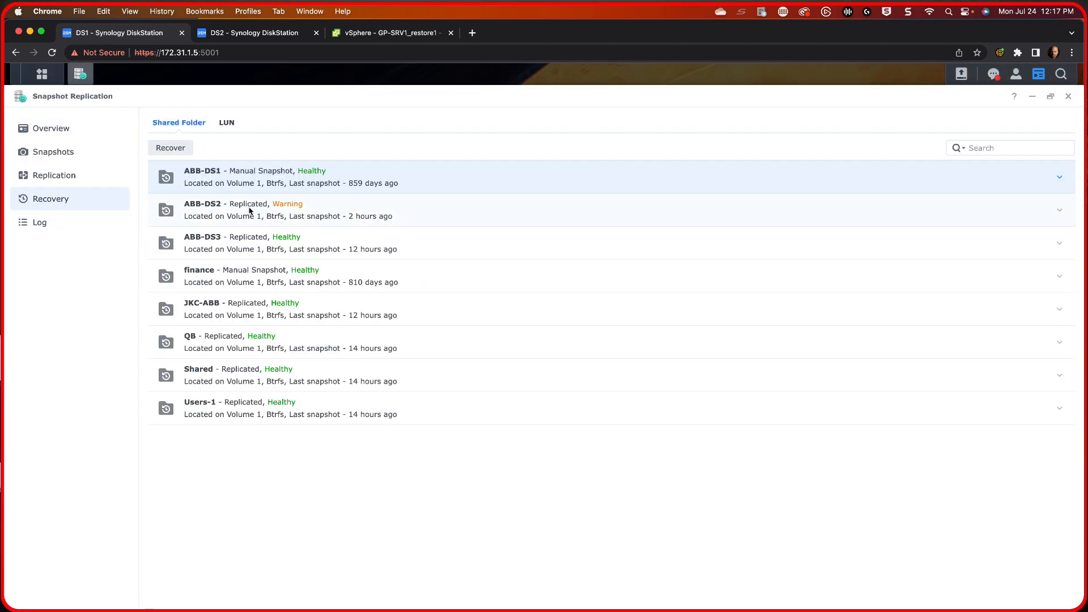
{"action": "left_click", "coordinate": [486, 209]}
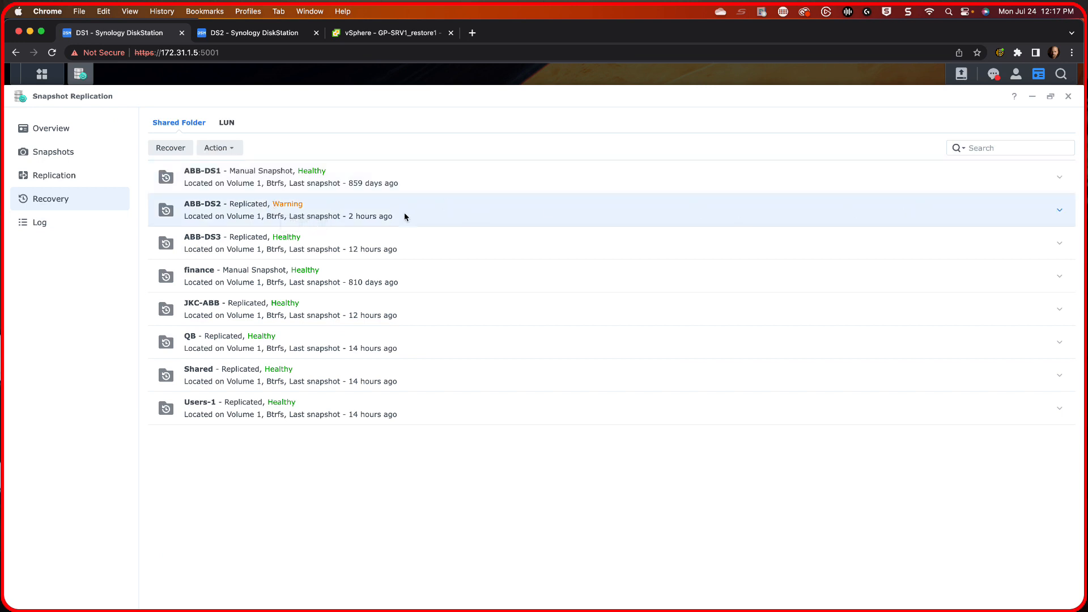
{"action": "left_click", "coordinate": [219, 148]}
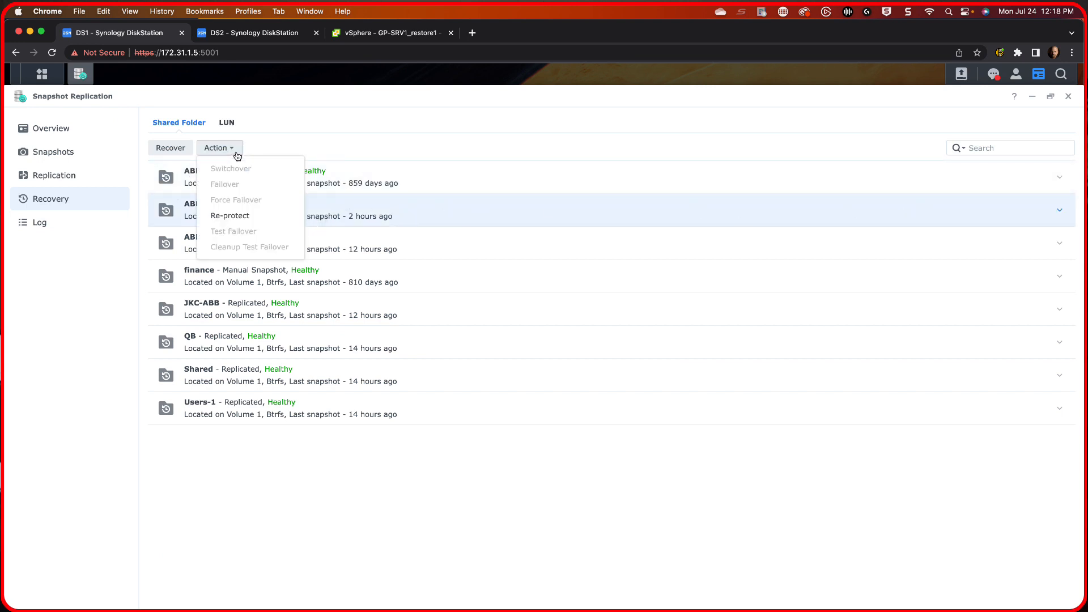
{"action": "mouse_move", "coordinate": [243, 216]}
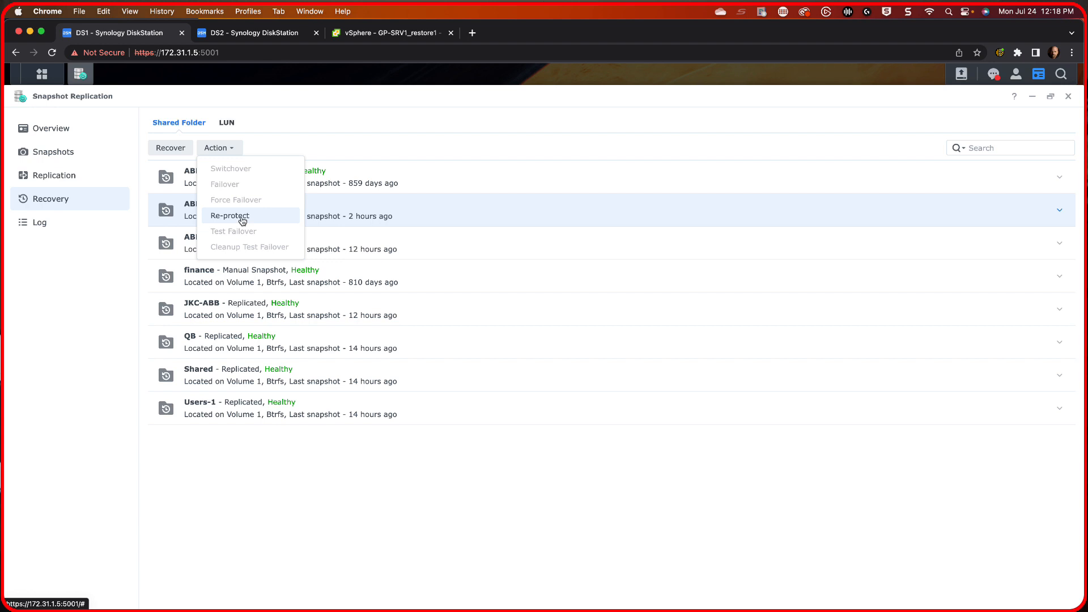
{"action": "left_click", "coordinate": [229, 216]}
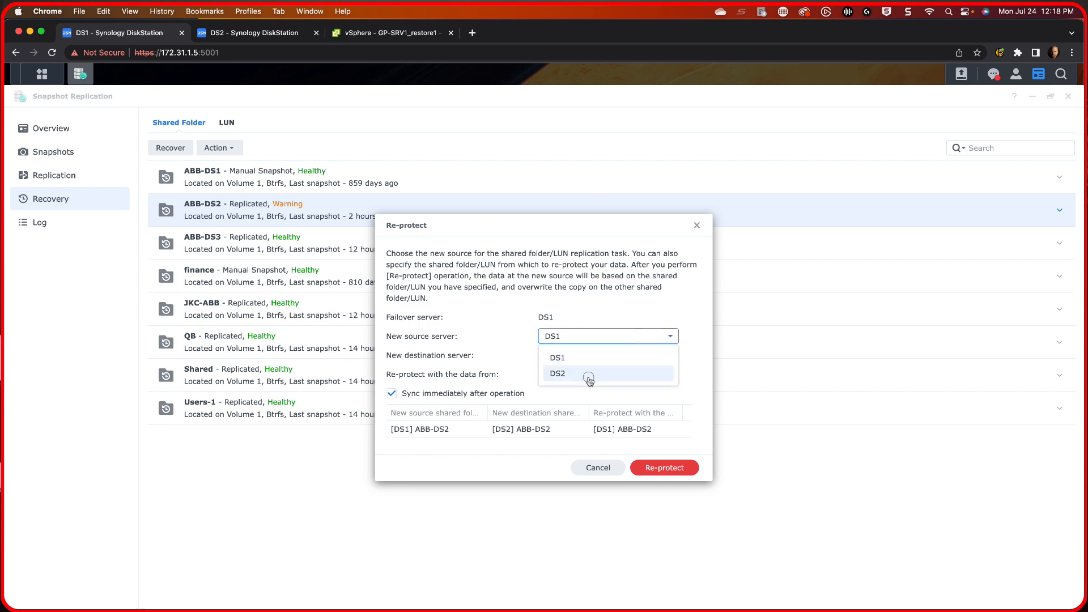
- Re-protect ABB-DS2 with DS2 as new source server, syncing immediately
{"action": "left_click", "coordinate": [557, 372]}
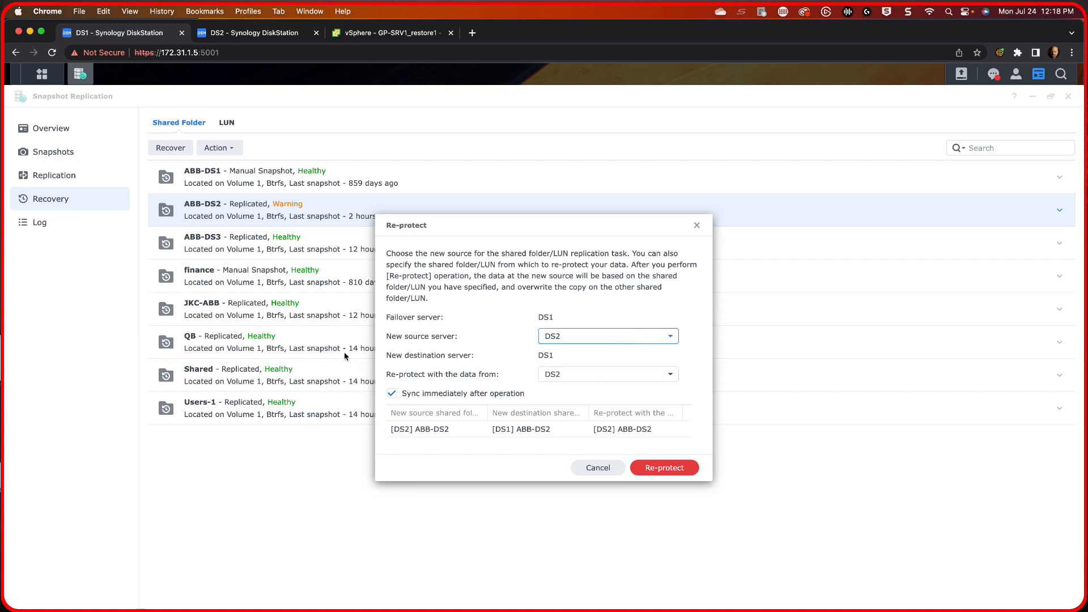
{"action": "mouse_move", "coordinate": [519, 356]}
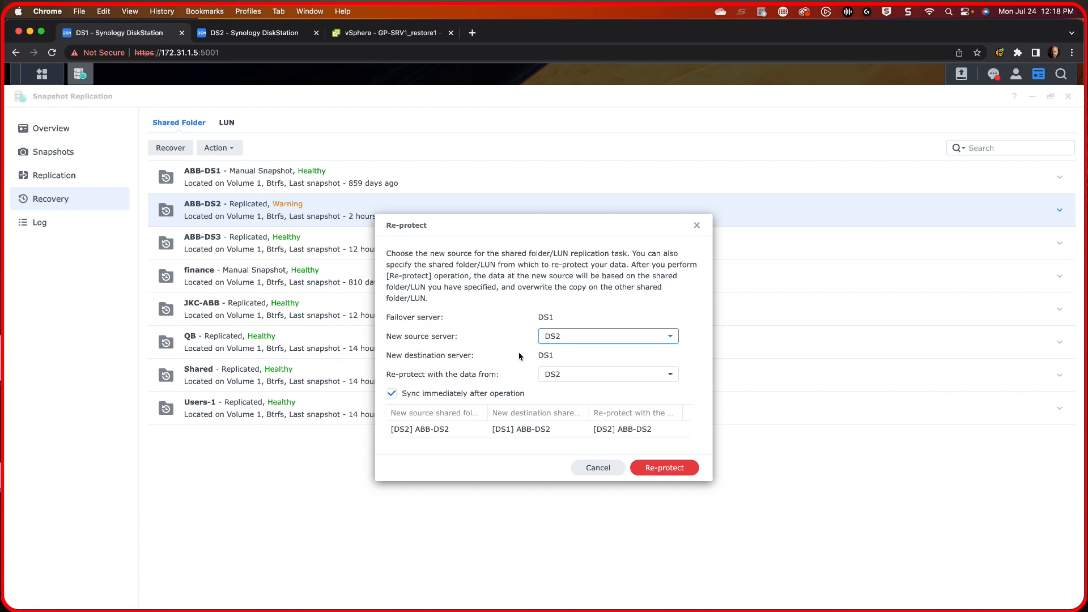
{"action": "mouse_move", "coordinate": [584, 362]}
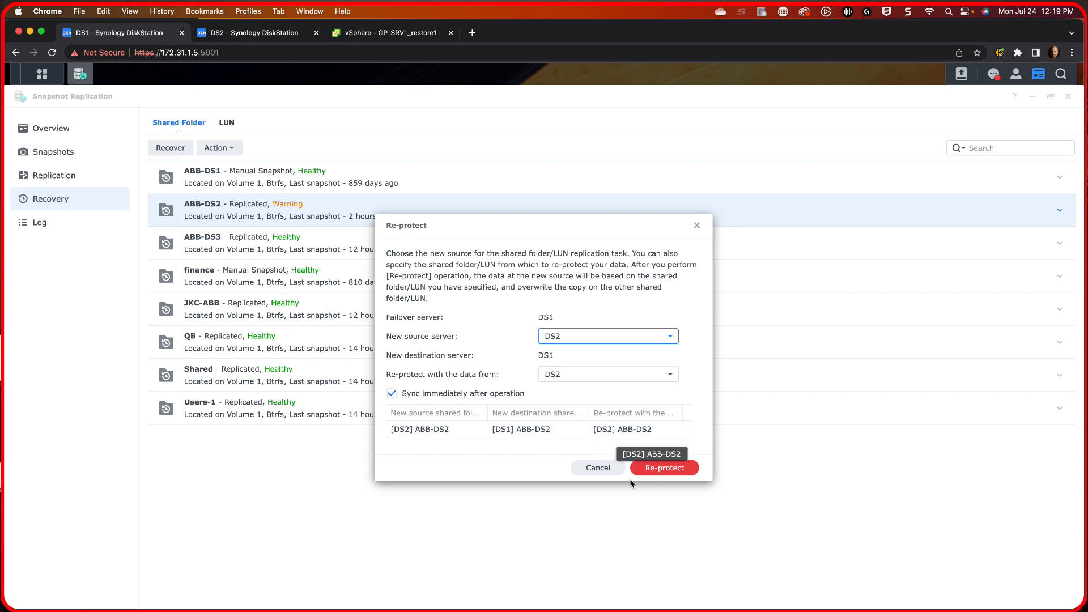
{"action": "mouse_move", "coordinate": [666, 480]}
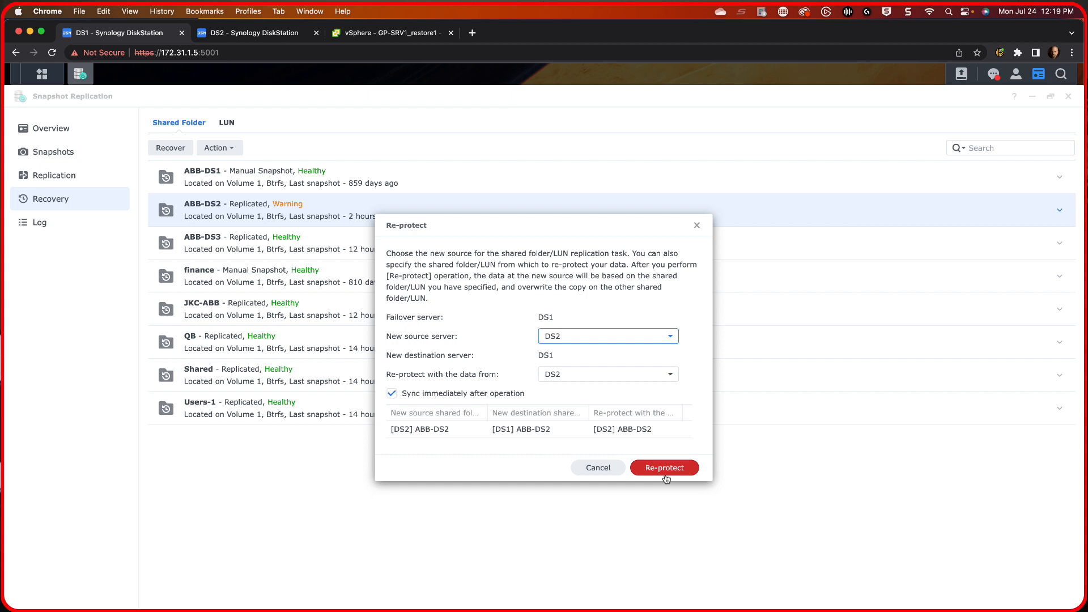
{"action": "mouse_move", "coordinate": [568, 383]}
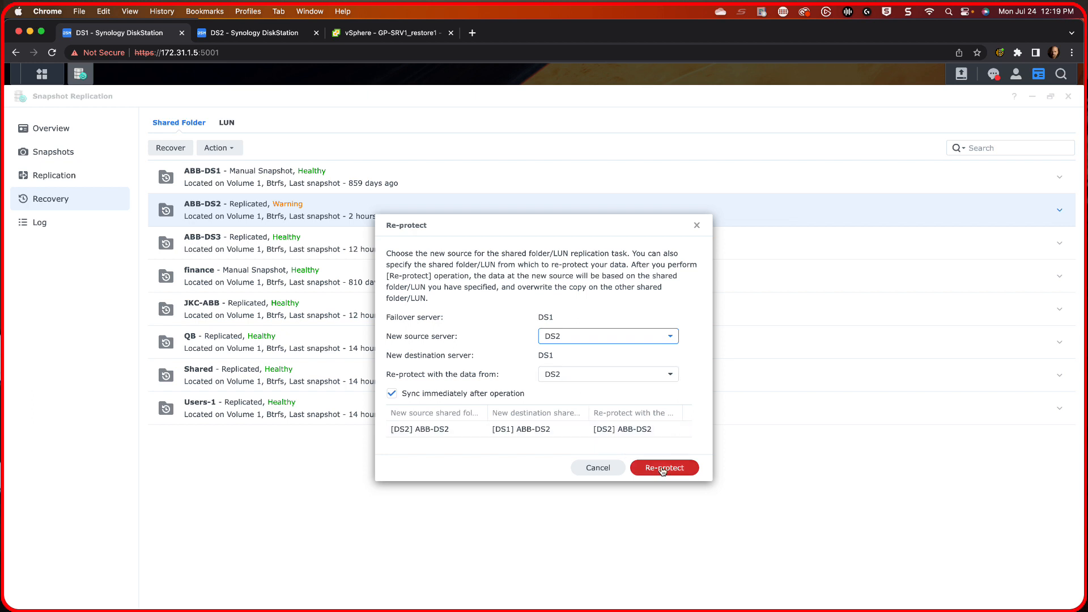
{"action": "left_click", "coordinate": [662, 466]}
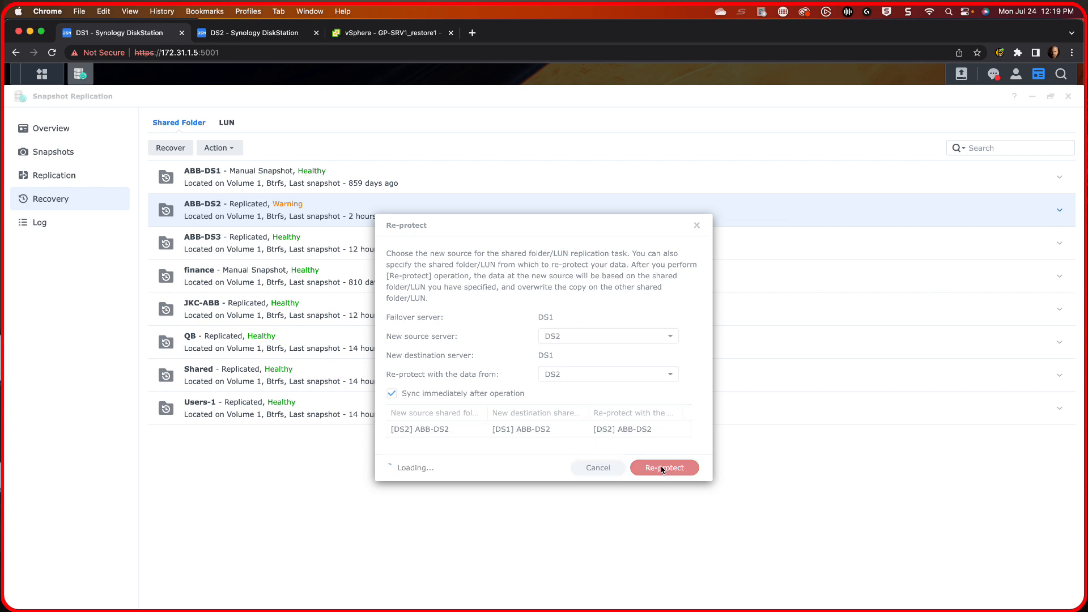
{"action": "left_click", "coordinate": [663, 467]}
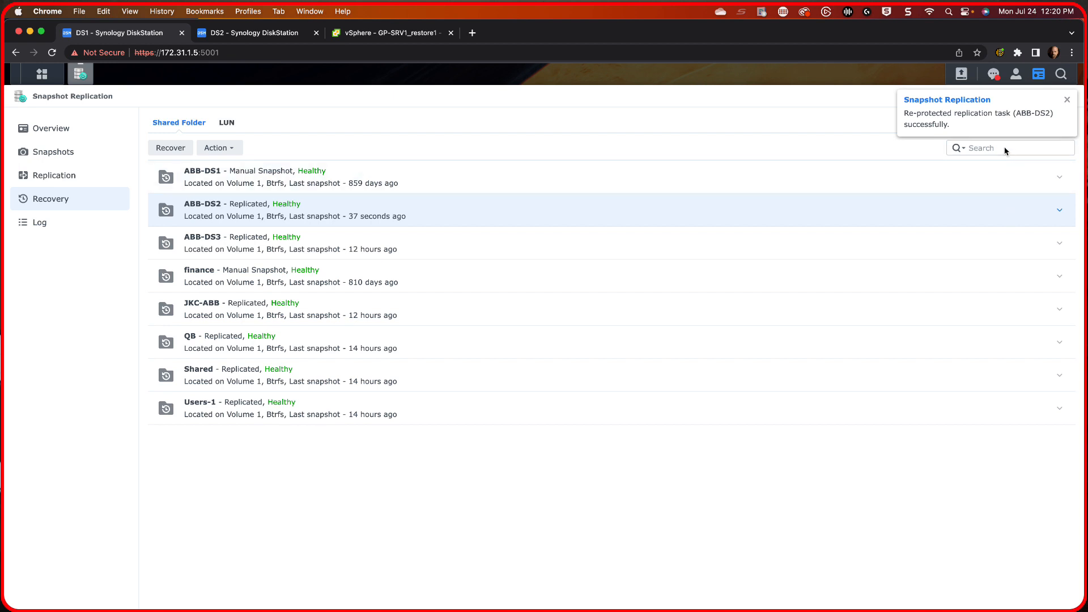
- Dismiss the success notification and expand ABB-DS2 to see 28 restore points from DS2
{"action": "left_click", "coordinate": [1067, 100]}
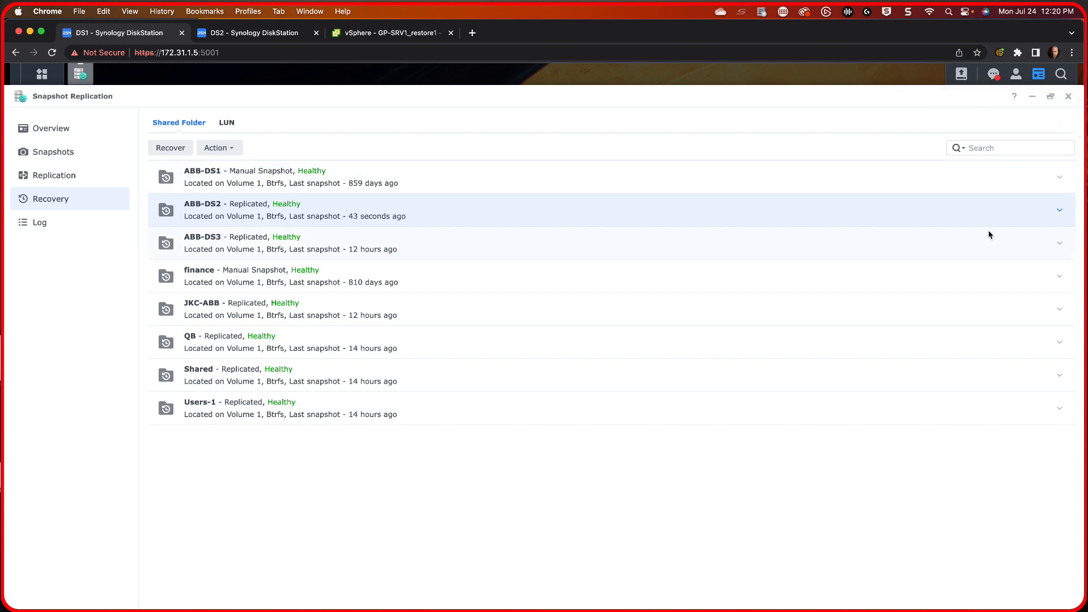
{"action": "mouse_move", "coordinate": [1077, 219]}
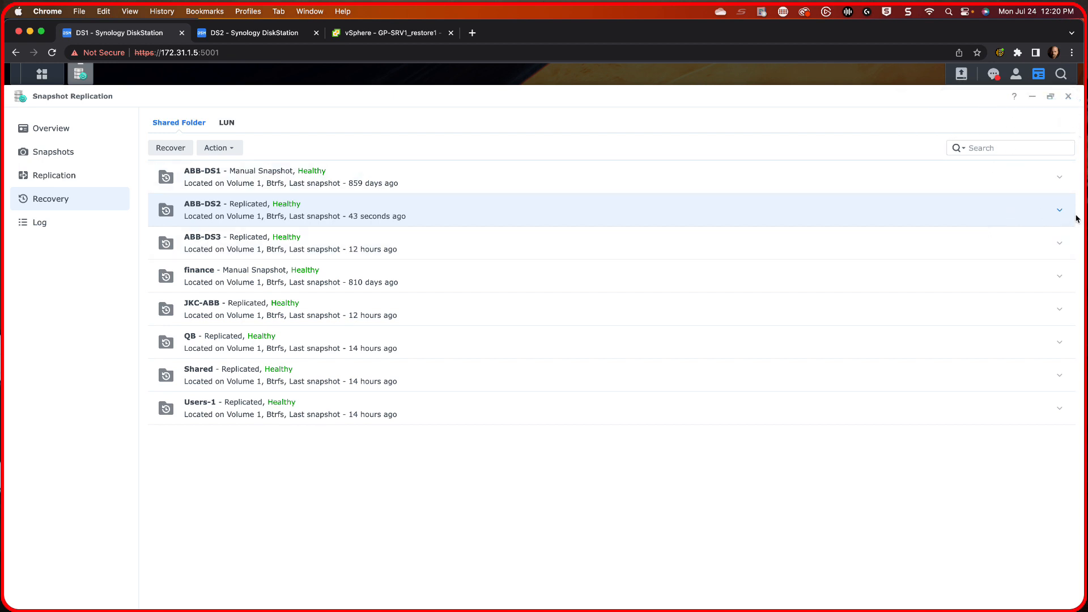
{"action": "left_click", "coordinate": [1059, 209]}
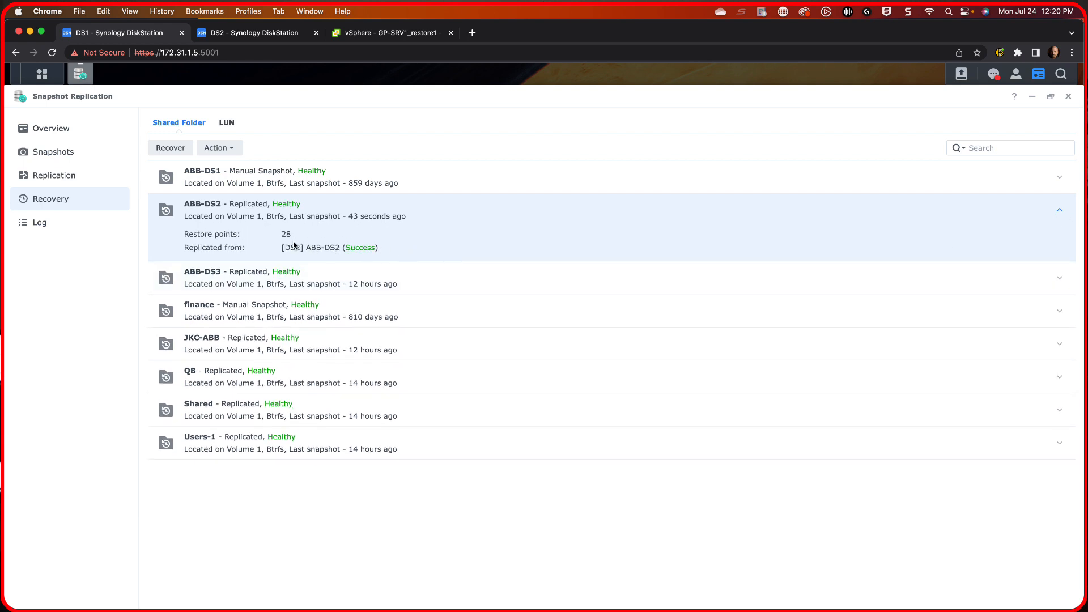